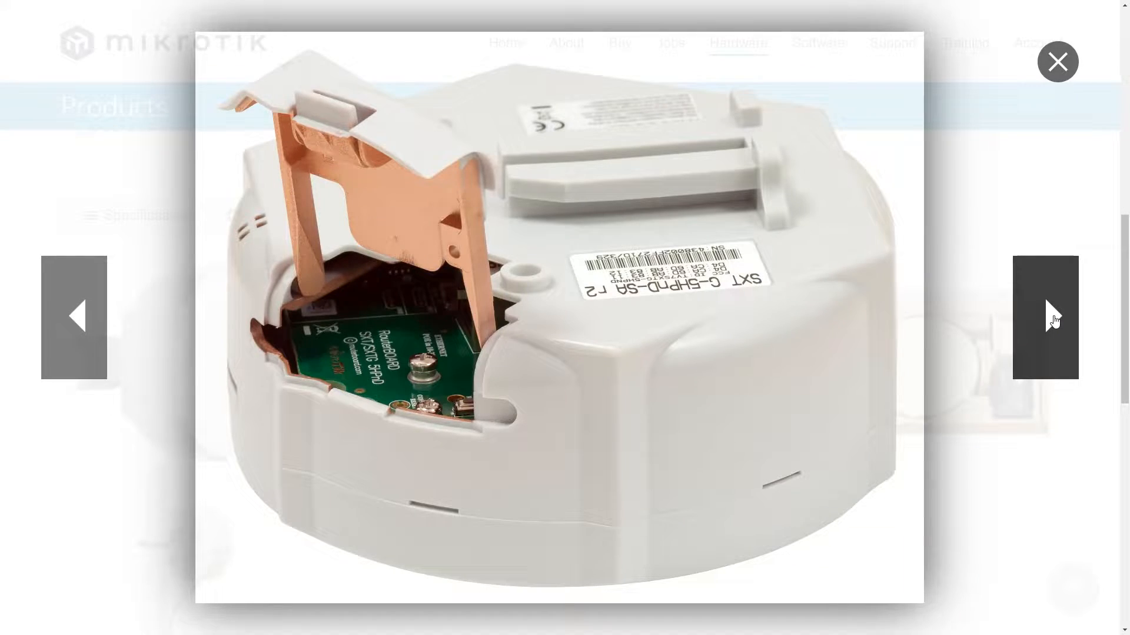
Step: Step through three SXT product photos in the image lightbox
{"action": "left_click", "coordinate": [1051, 321]}
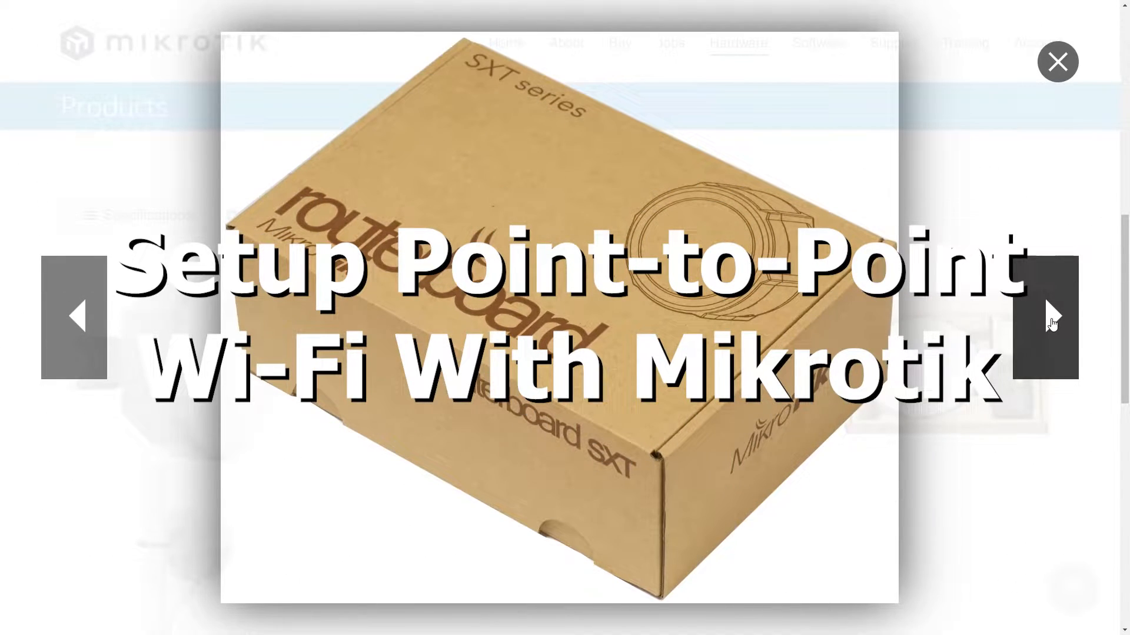
{"action": "left_click", "coordinate": [1052, 321]}
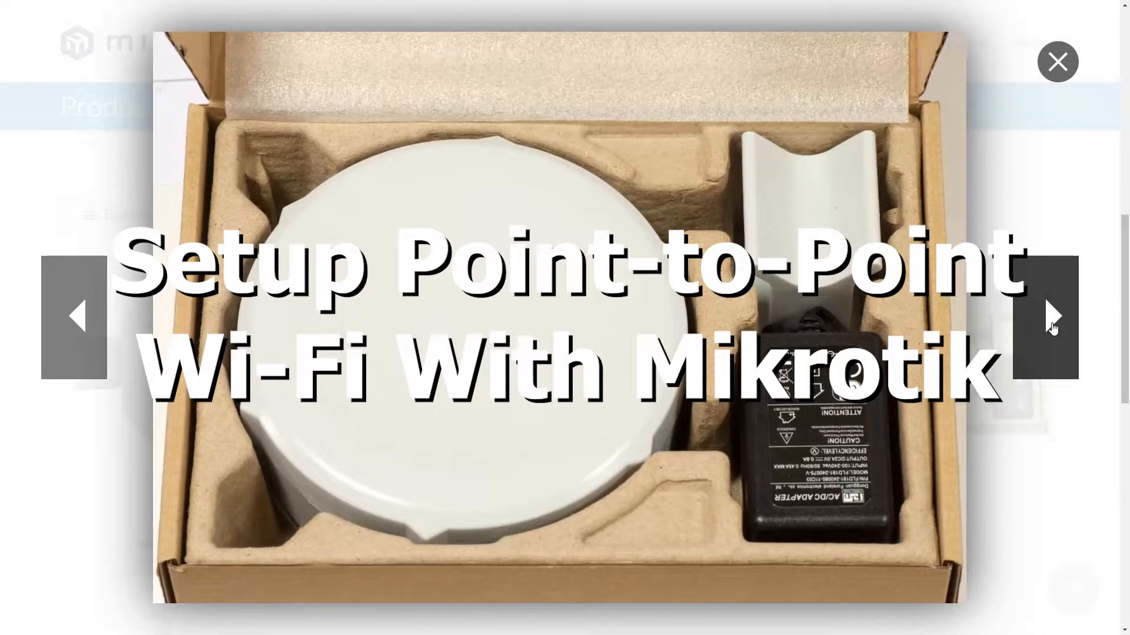
{"action": "left_click", "coordinate": [1054, 318]}
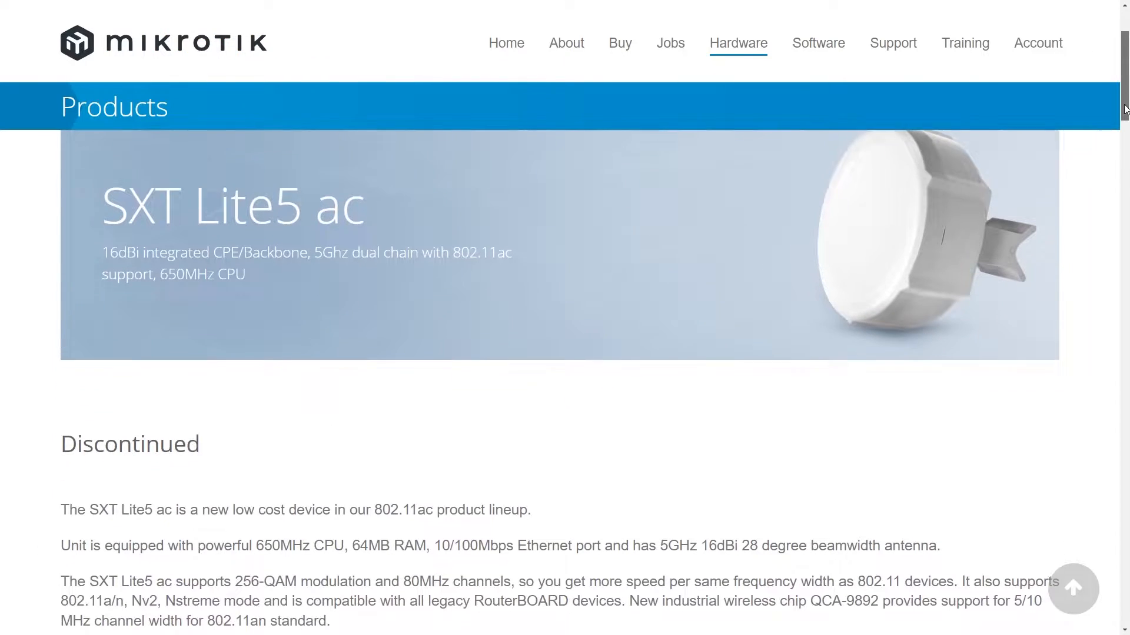
Step: Scroll through the SXT Lite5 ac specifications, powering and wireless details
{"action": "scroll", "scroll_direction": "down", "scroll_amount": 3}
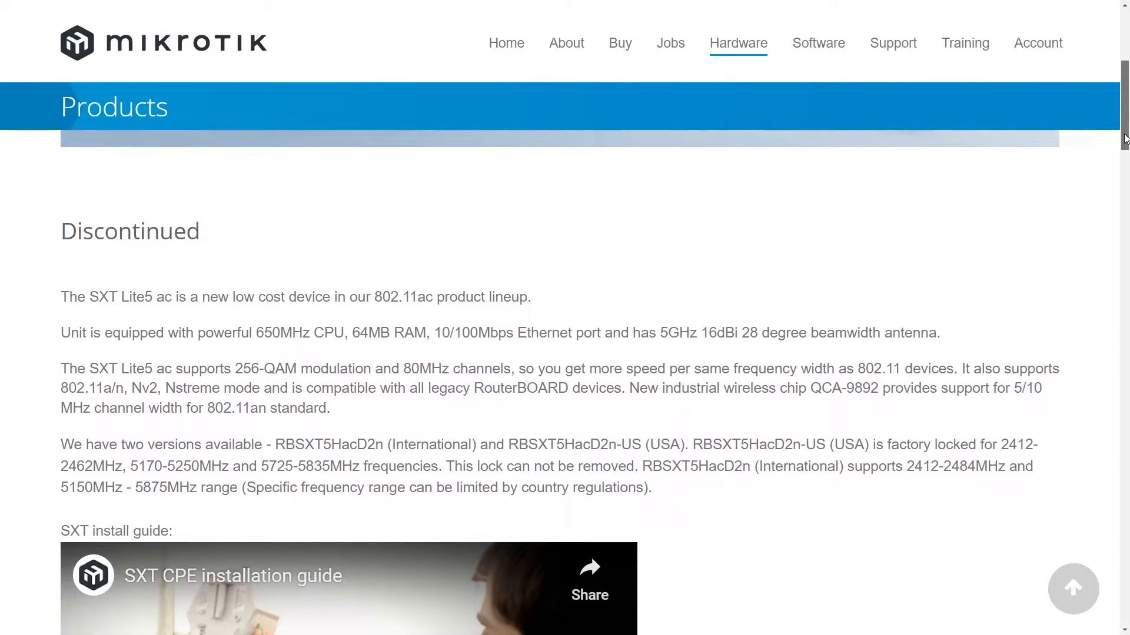
{"action": "scroll", "scroll_direction": "down", "scroll_amount": 3}
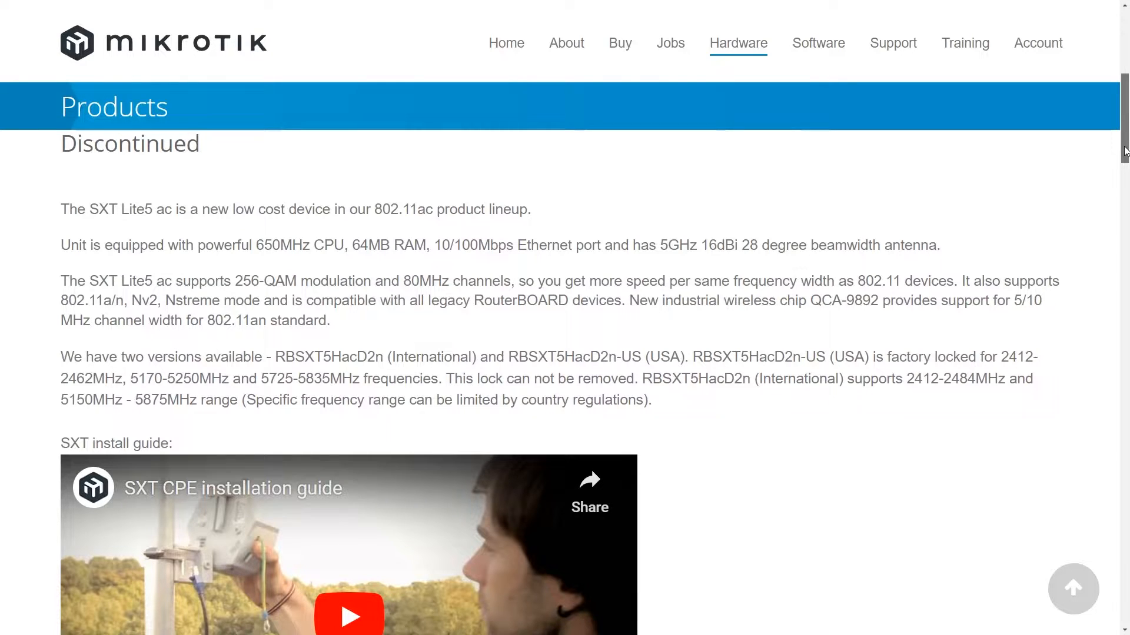
{"action": "scroll", "scroll_direction": "down", "scroll_amount": 3}
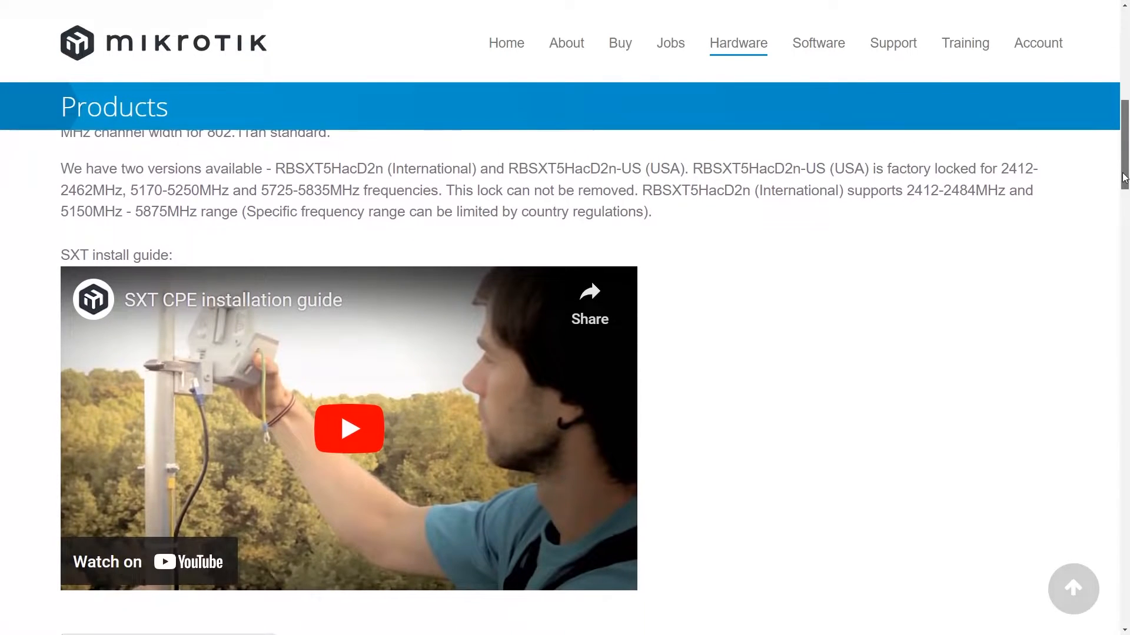
{"action": "scroll", "scroll_direction": "down", "scroll_amount": 3}
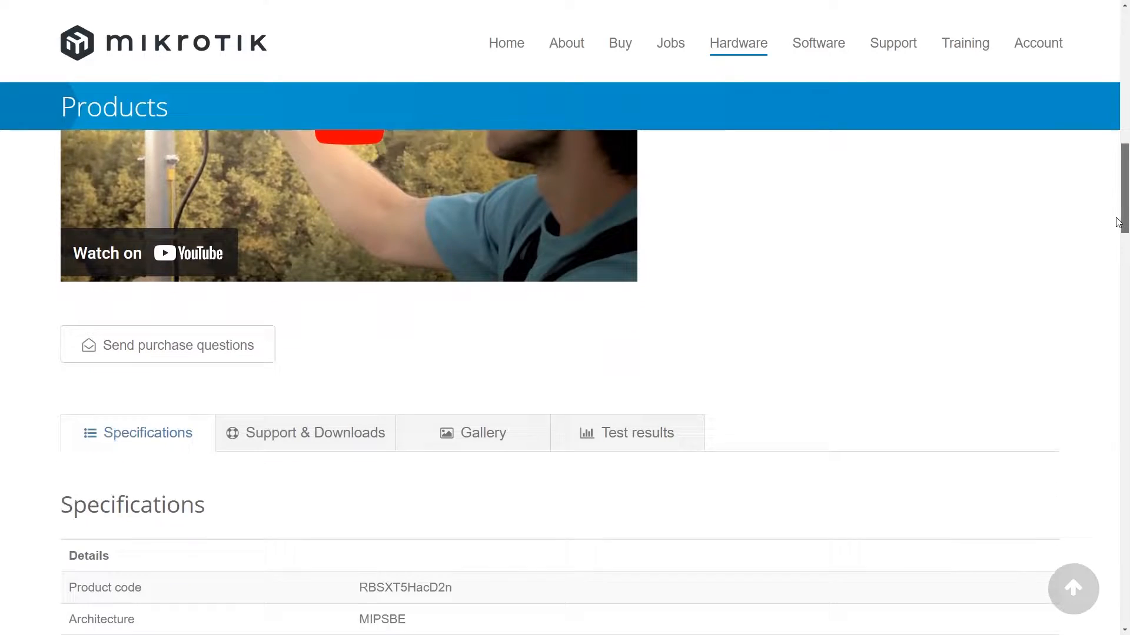
{"action": "scroll", "scroll_direction": "down", "scroll_amount": 3}
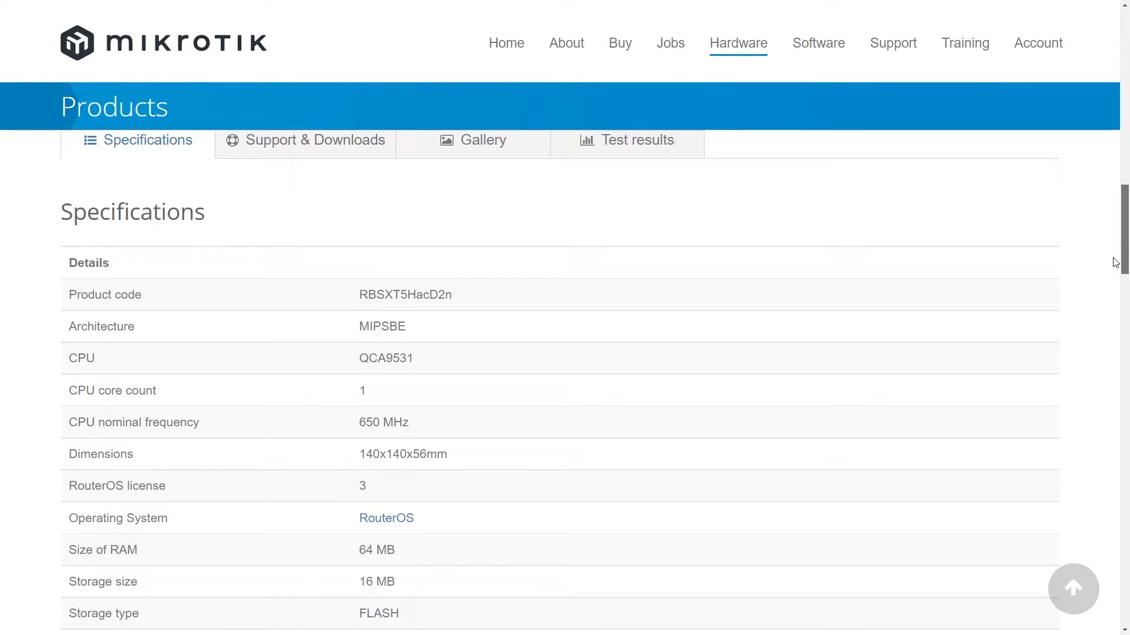
{"action": "scroll", "scroll_direction": "down", "scroll_amount": 3}
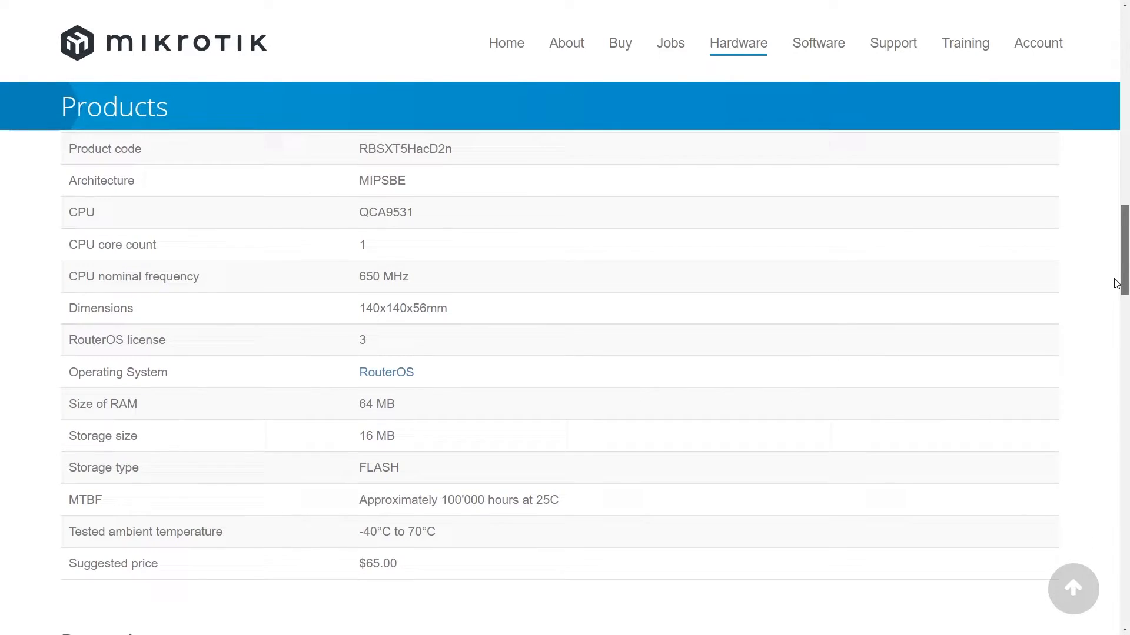
{"action": "scroll", "scroll_direction": "down", "scroll_amount": 3}
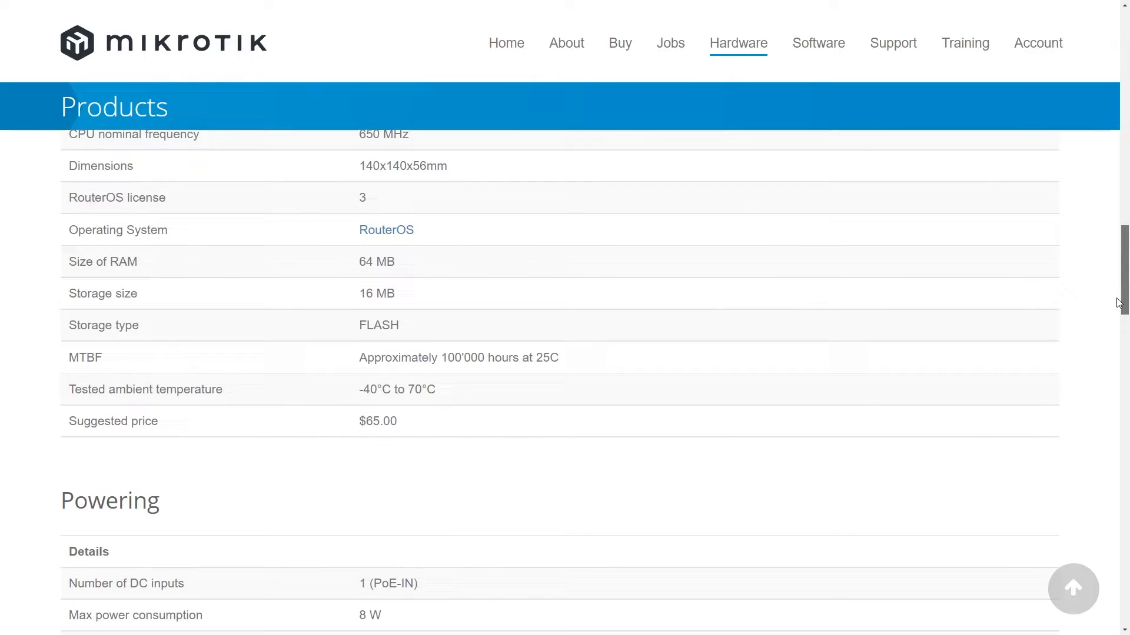
{"action": "scroll", "scroll_direction": "down", "scroll_amount": 3}
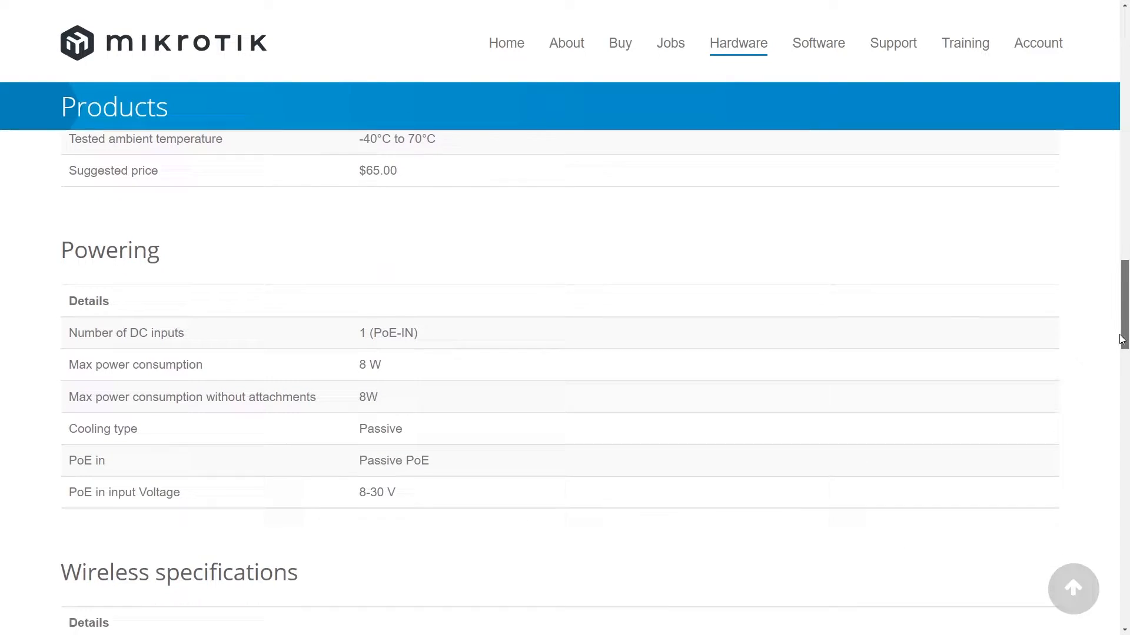
{"action": "scroll", "scroll_direction": "down", "scroll_amount": 3}
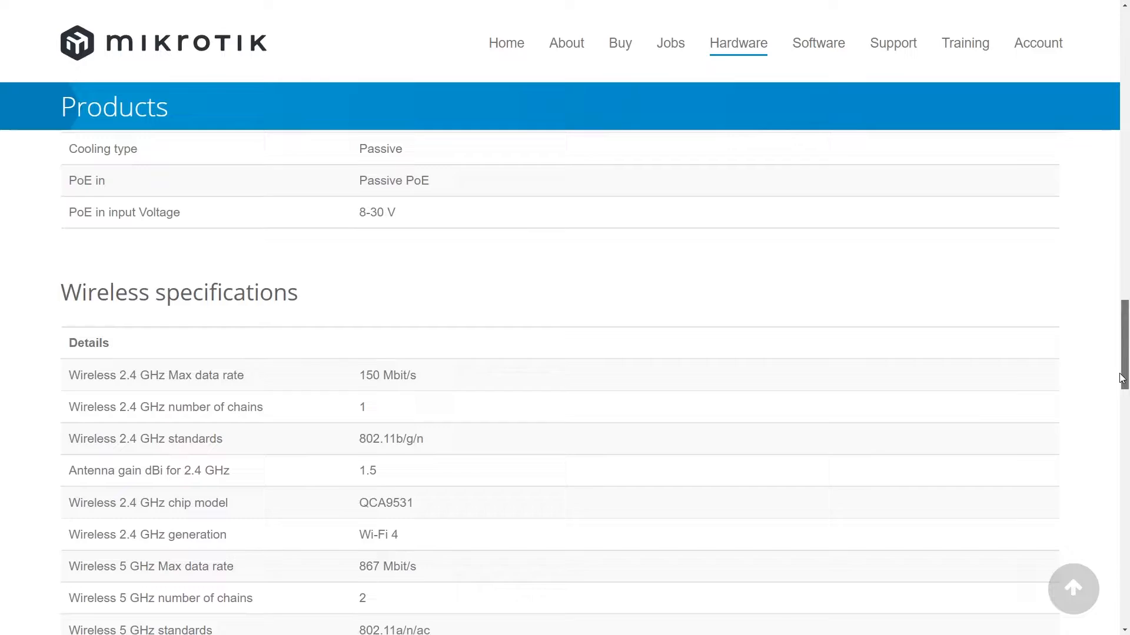
{"action": "scroll", "scroll_direction": "down", "scroll_amount": 3}
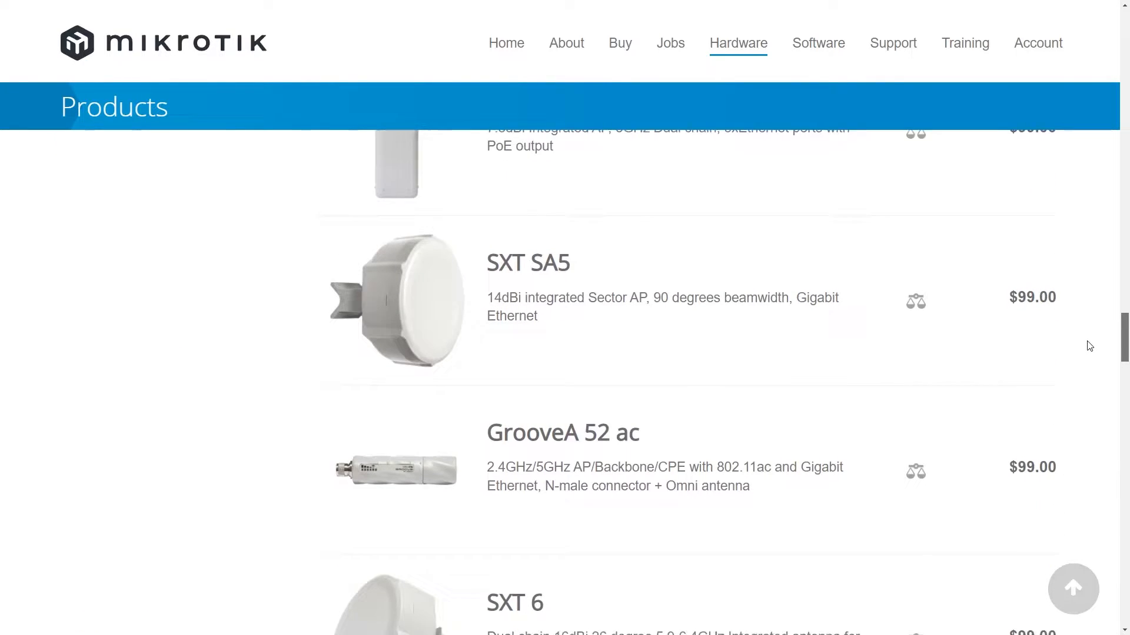
{"action": "scroll", "scroll_direction": "down", "scroll_amount": 3}
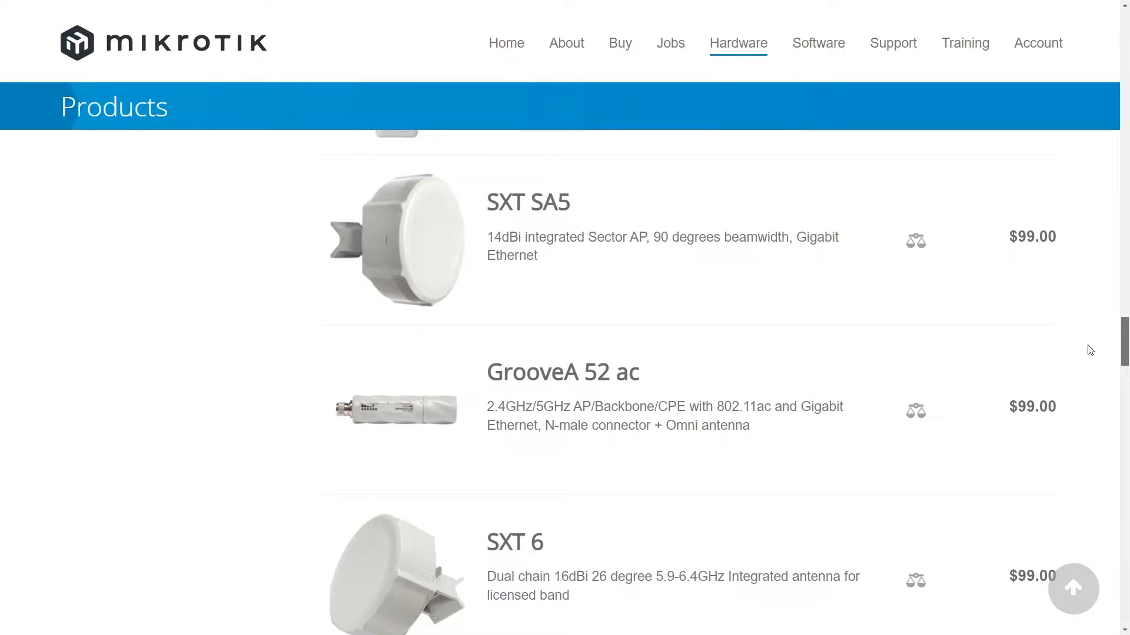
Step: Choose the SXT SA5 entry from the product list
{"action": "left_click", "coordinate": [527, 202]}
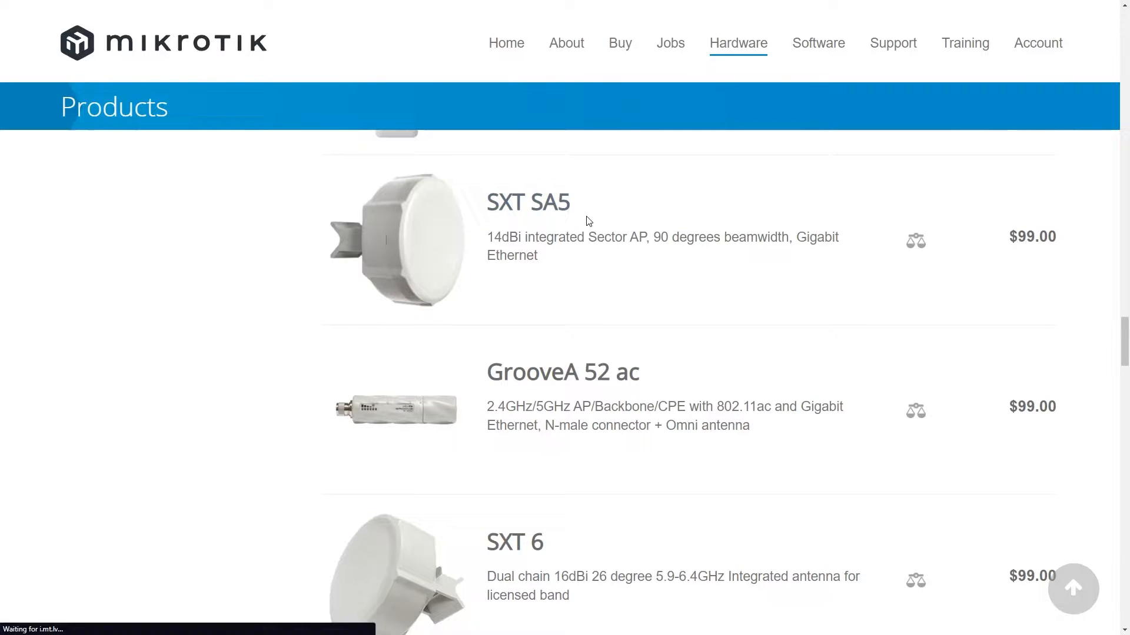
Step: Open the SXT SA5 product page and read its description down to the Specifications tab
{"action": "left_click", "coordinate": [527, 201]}
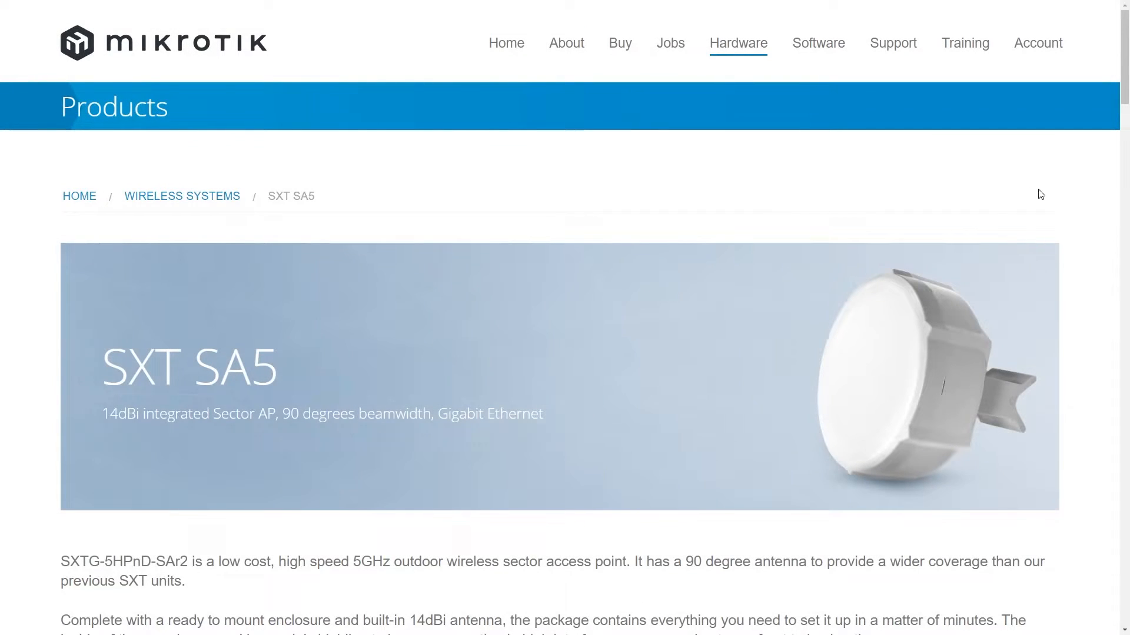
{"action": "scroll", "scroll_direction": "down", "scroll_amount": 3}
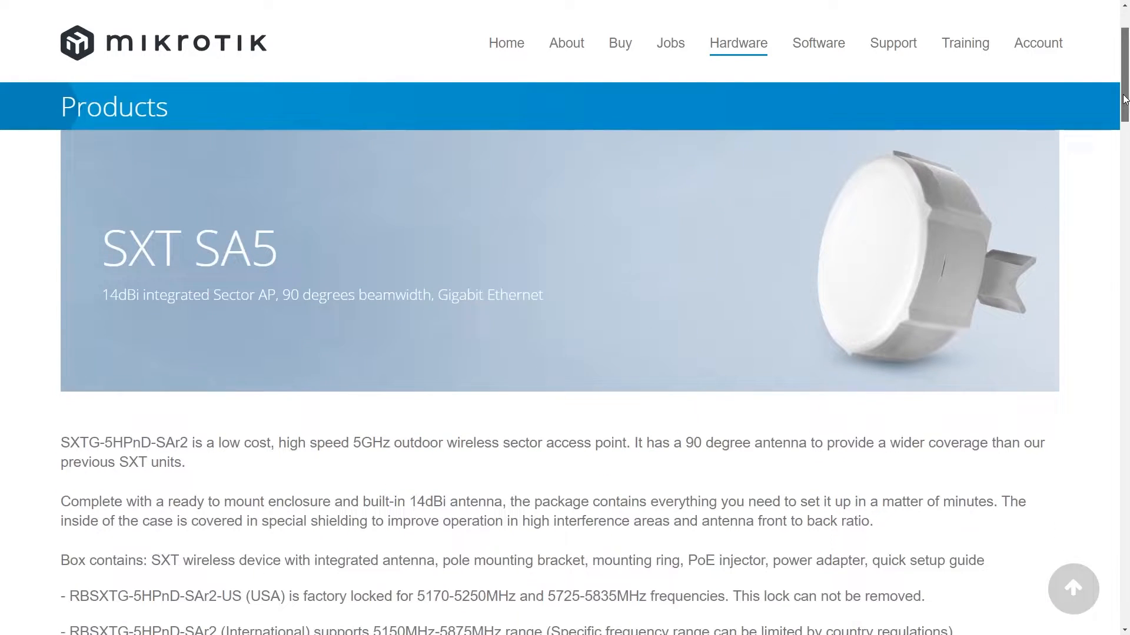
{"action": "scroll", "scroll_direction": "down", "scroll_amount": 3}
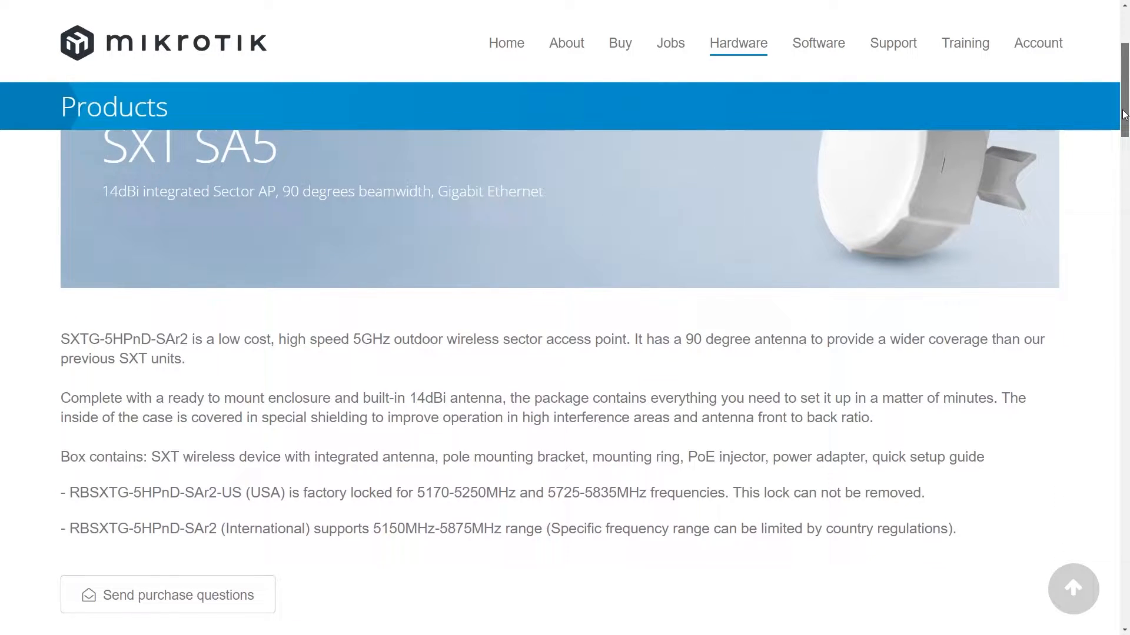
{"action": "scroll", "scroll_direction": "down", "scroll_amount": 3}
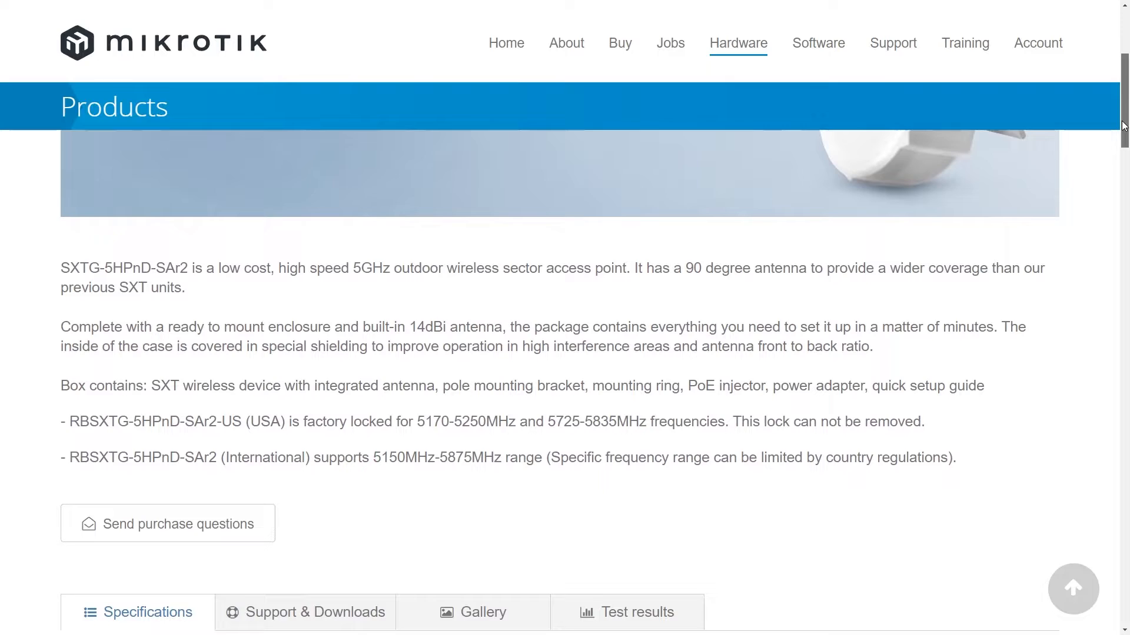
{"action": "scroll", "scroll_direction": "down", "scroll_amount": 3}
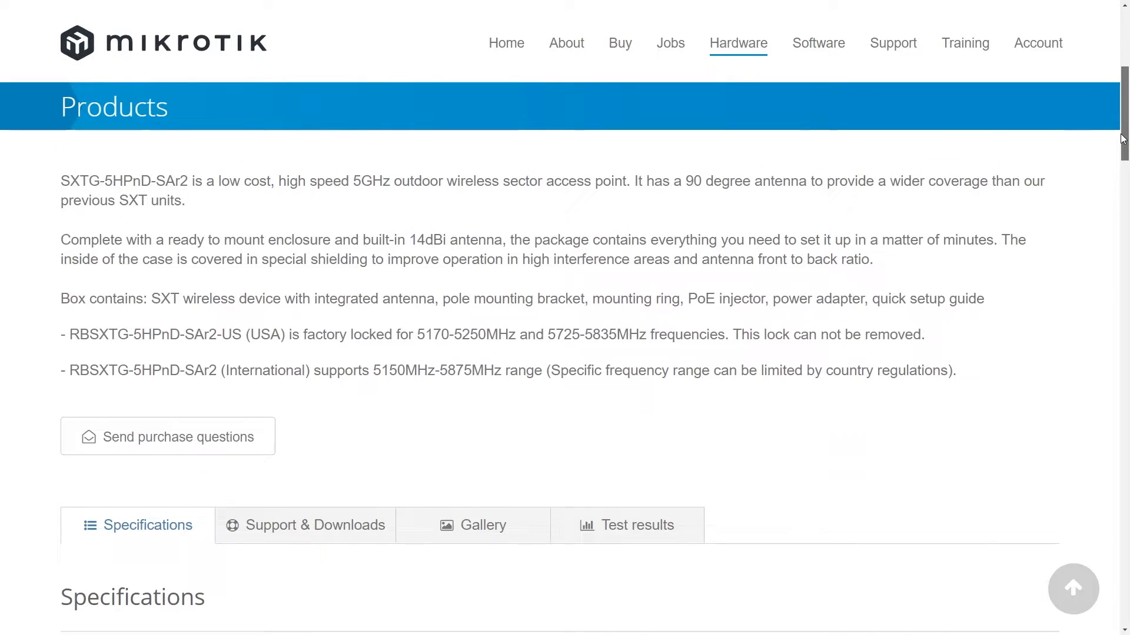
{"action": "scroll", "scroll_direction": "down", "scroll_amount": 3}
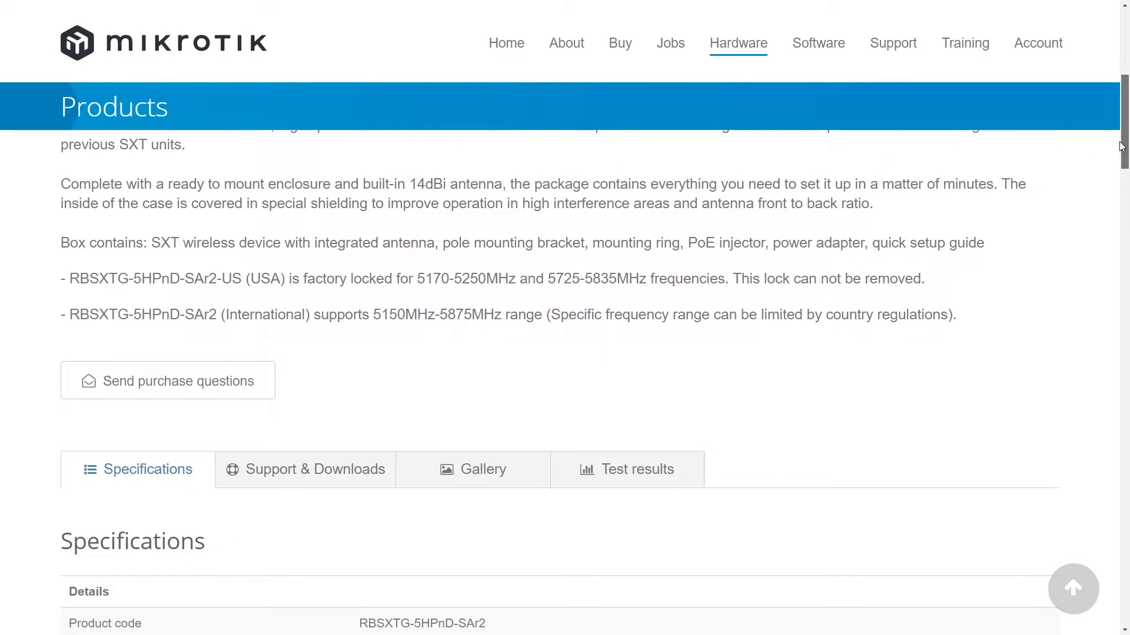
{"action": "scroll", "scroll_direction": "down", "scroll_amount": 3}
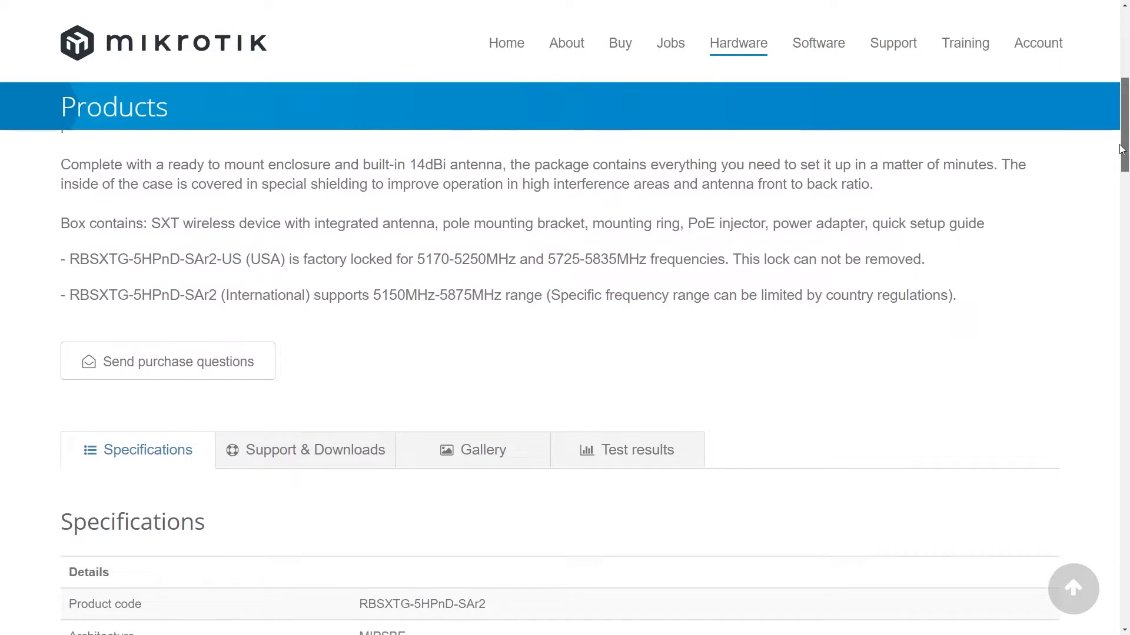
{"action": "scroll", "scroll_direction": "down", "scroll_amount": 3}
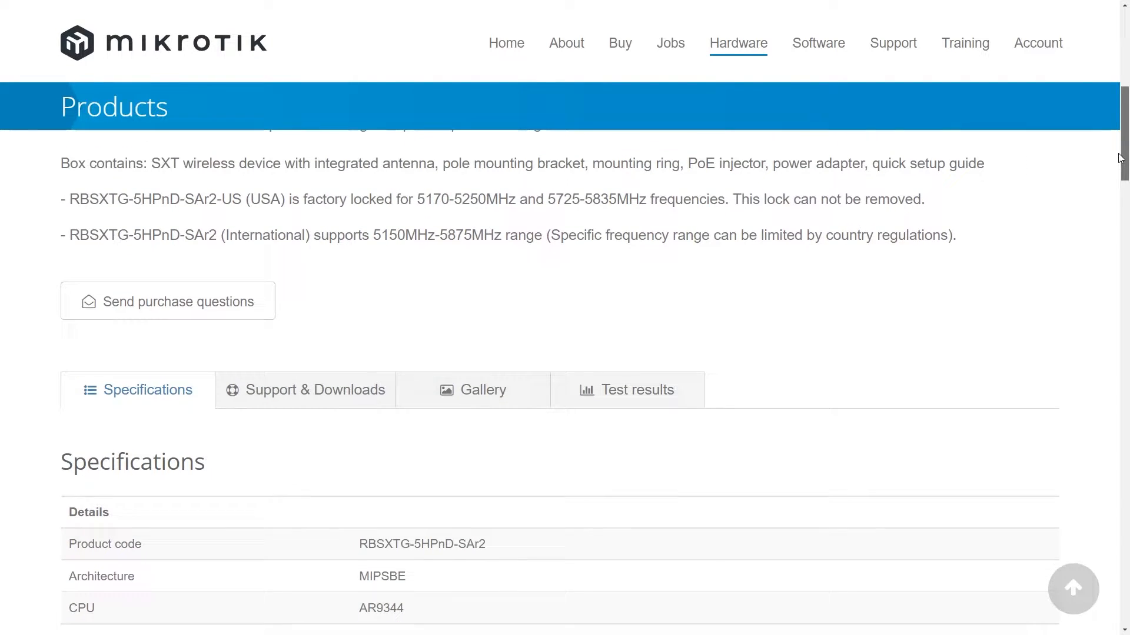
Step: Go to MikroTik's About page and read the company profile down to Contact us
{"action": "left_click", "coordinate": [566, 42]}
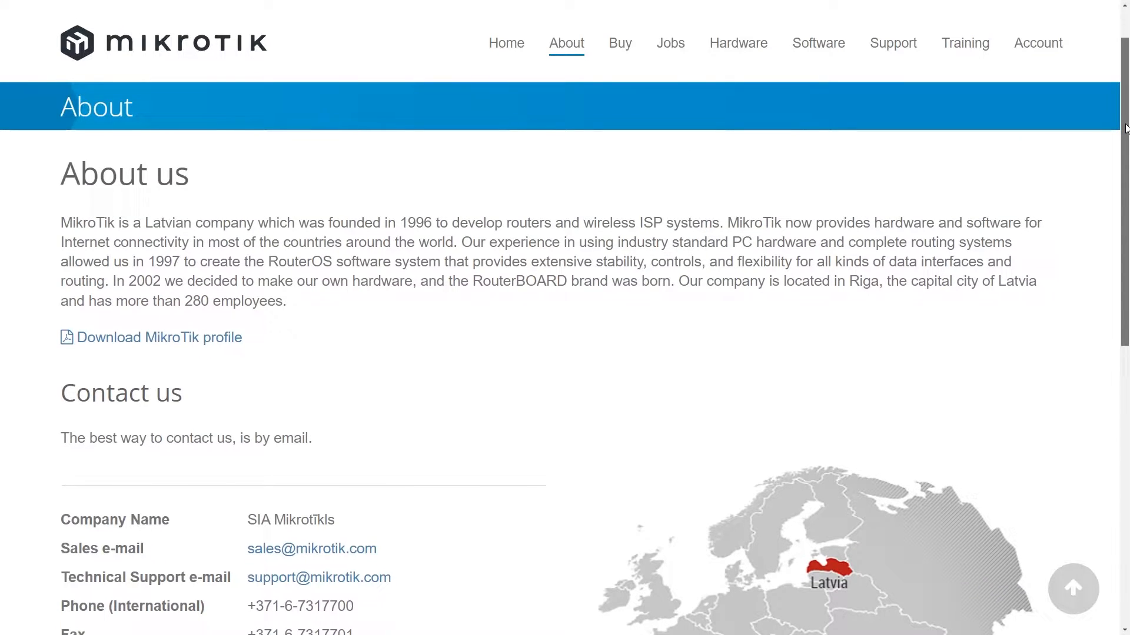
{"action": "scroll", "scroll_direction": "down", "scroll_amount": 3}
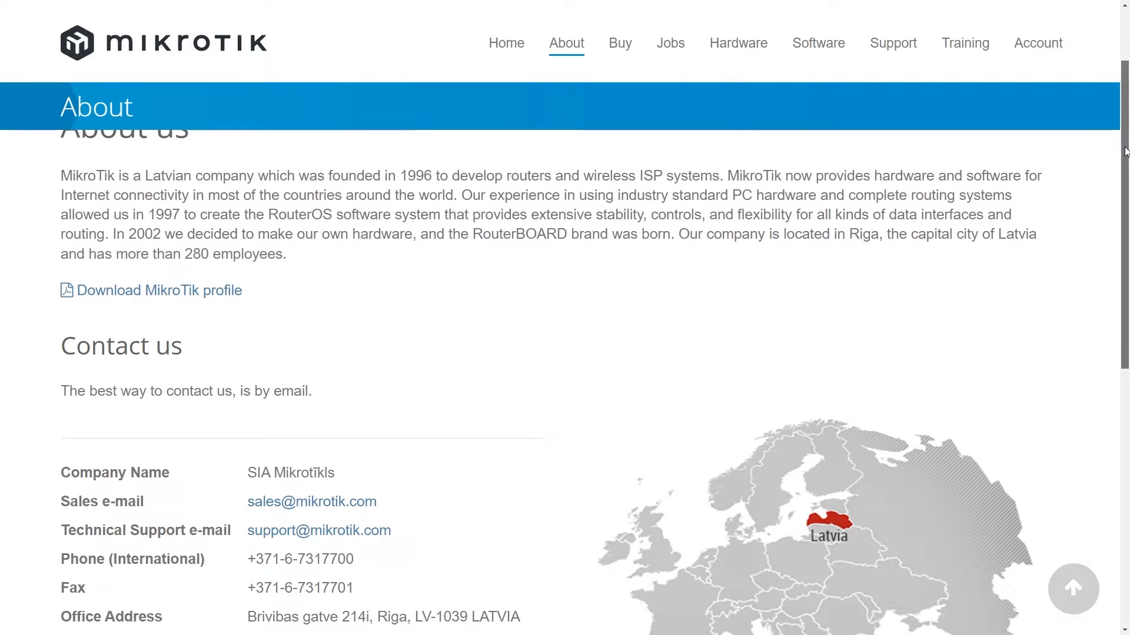
{"action": "scroll", "scroll_direction": "down", "scroll_amount": 3}
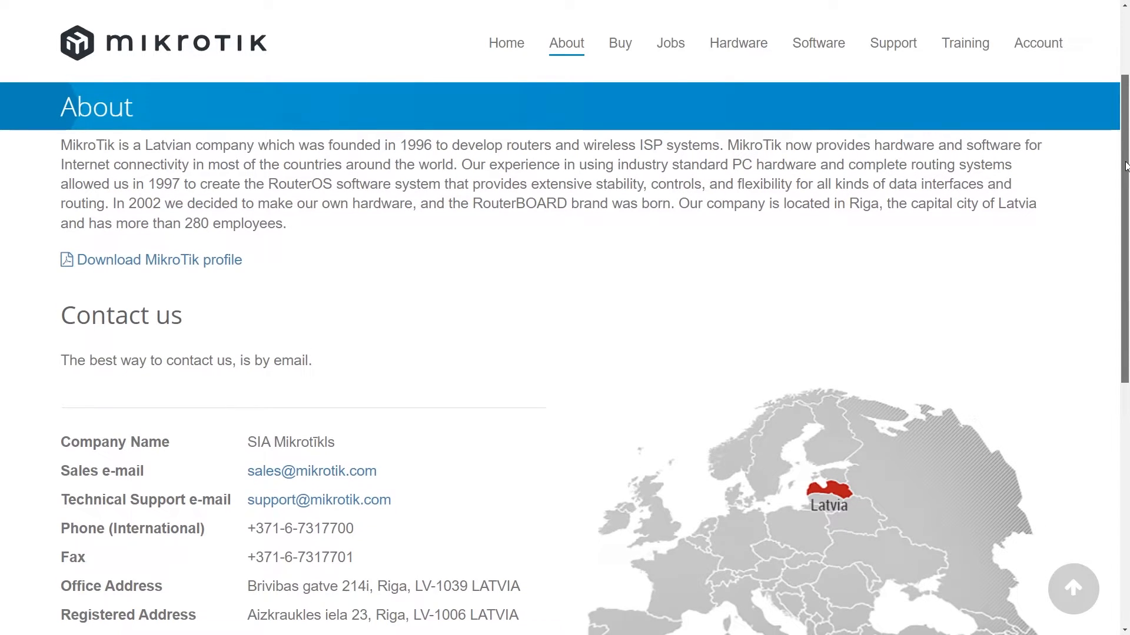
{"action": "scroll", "scroll_direction": "down", "scroll_amount": 3}
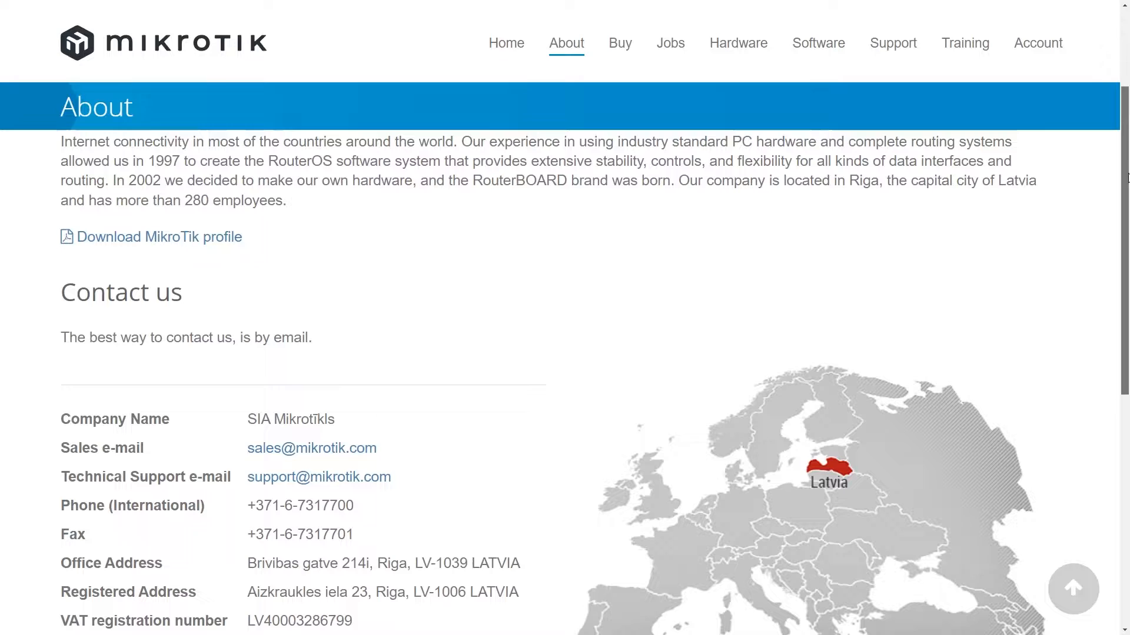
{"action": "scroll", "scroll_direction": "down", "scroll_amount": 3}
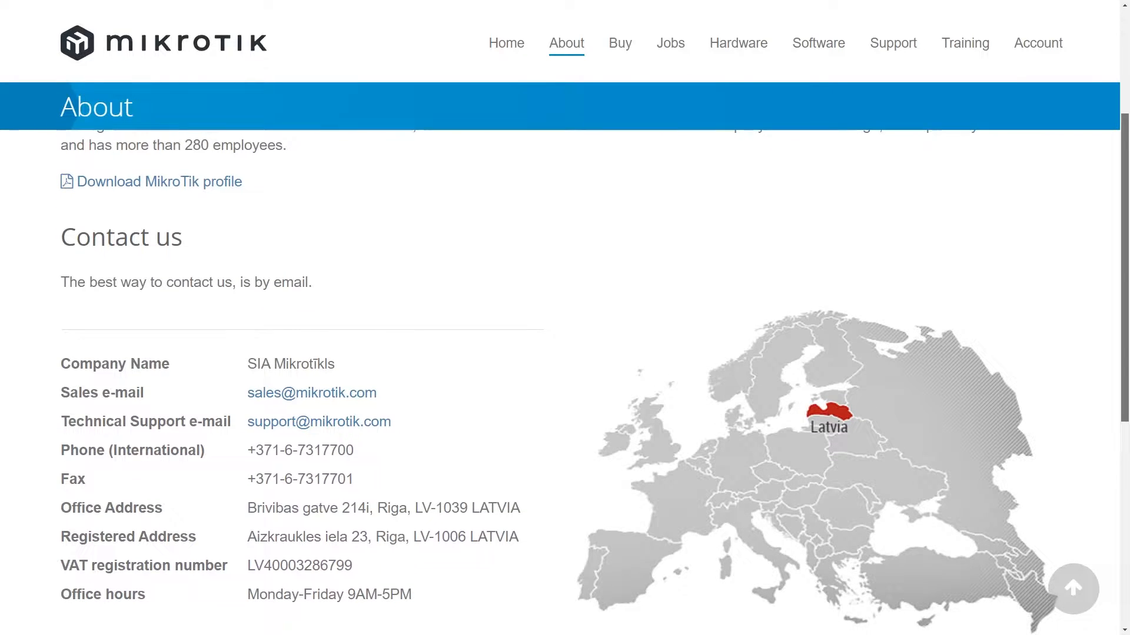
{"action": "scroll", "scroll_direction": "down", "scroll_amount": 3}
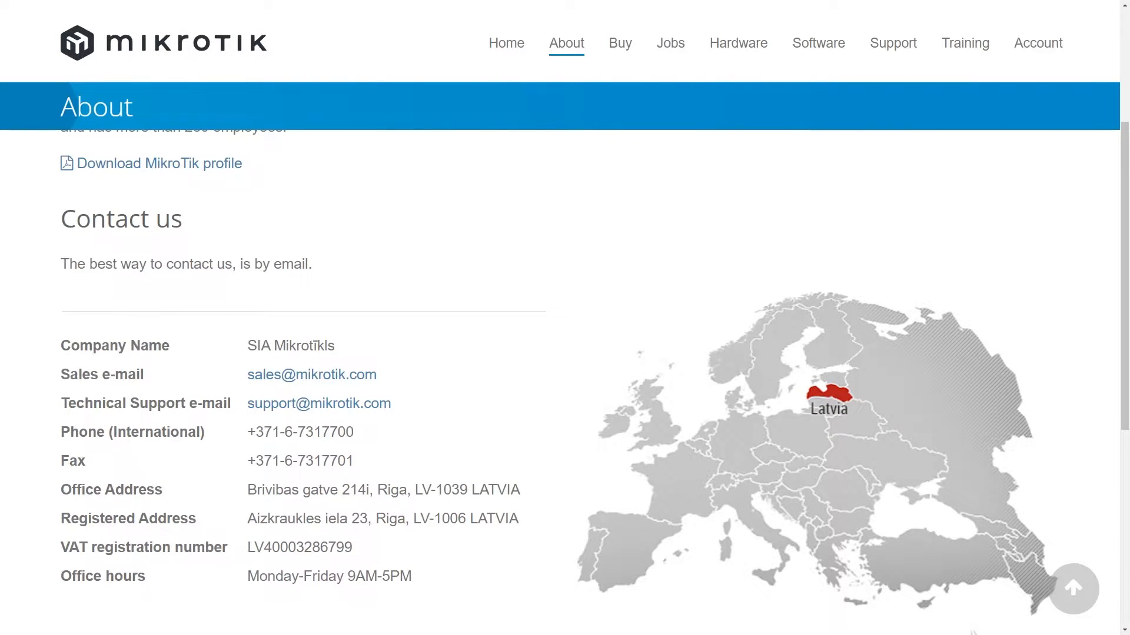
{"action": "mouse_move", "coordinate": [1111, 220]}
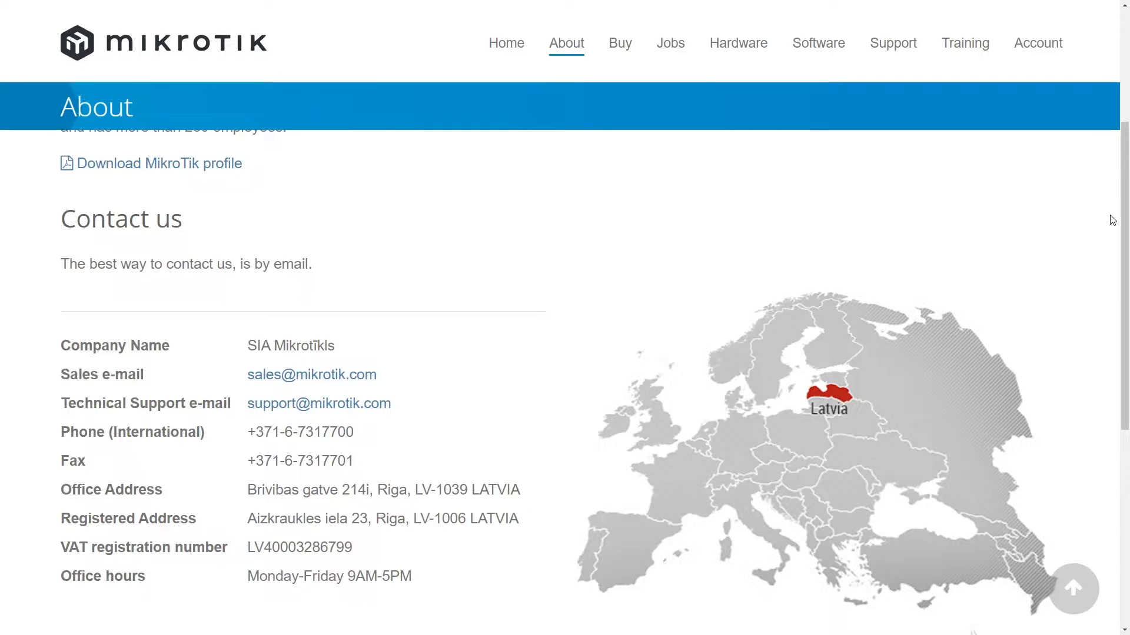
{"action": "scroll", "scroll_direction": "down", "scroll_amount": 3}
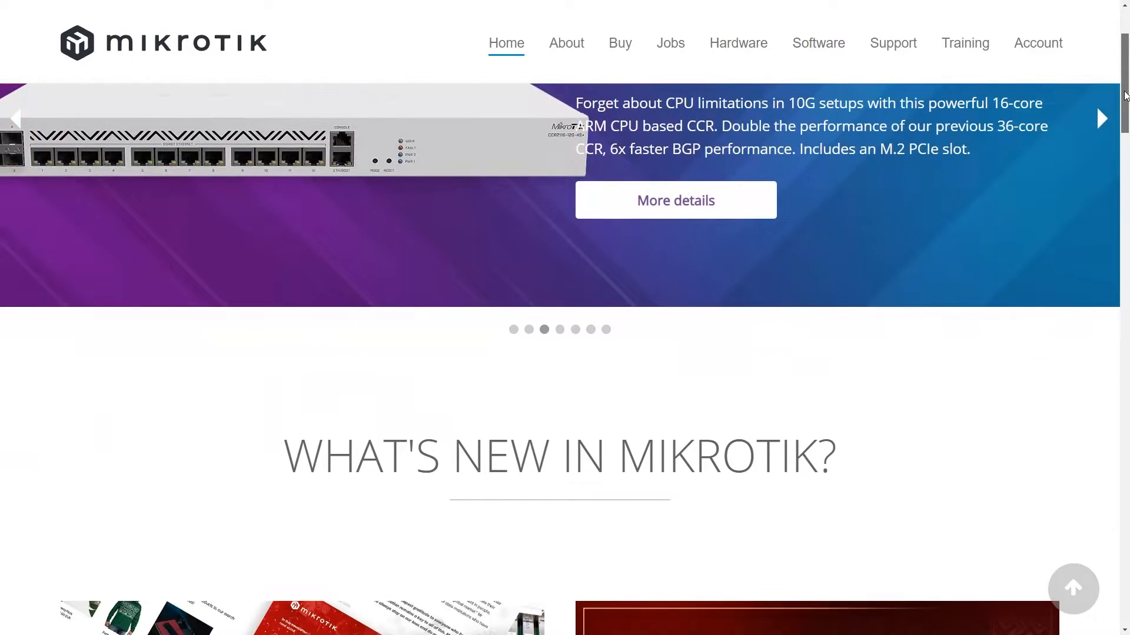
{"action": "scroll", "scroll_direction": "down", "scroll_amount": 3}
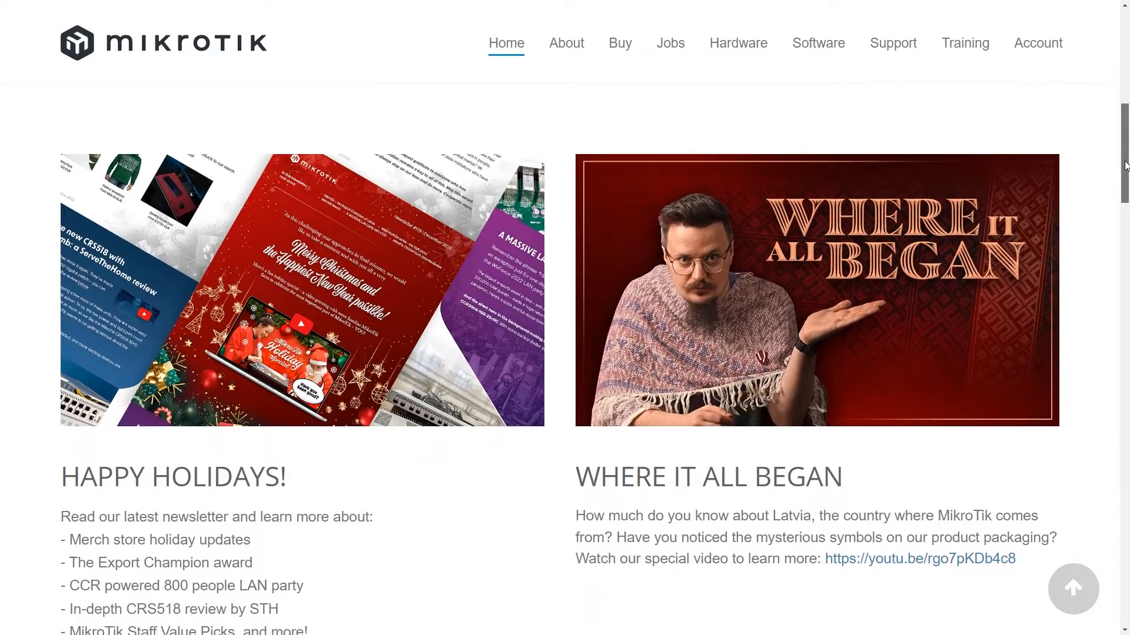
{"action": "scroll", "scroll_direction": "down", "scroll_amount": 3}
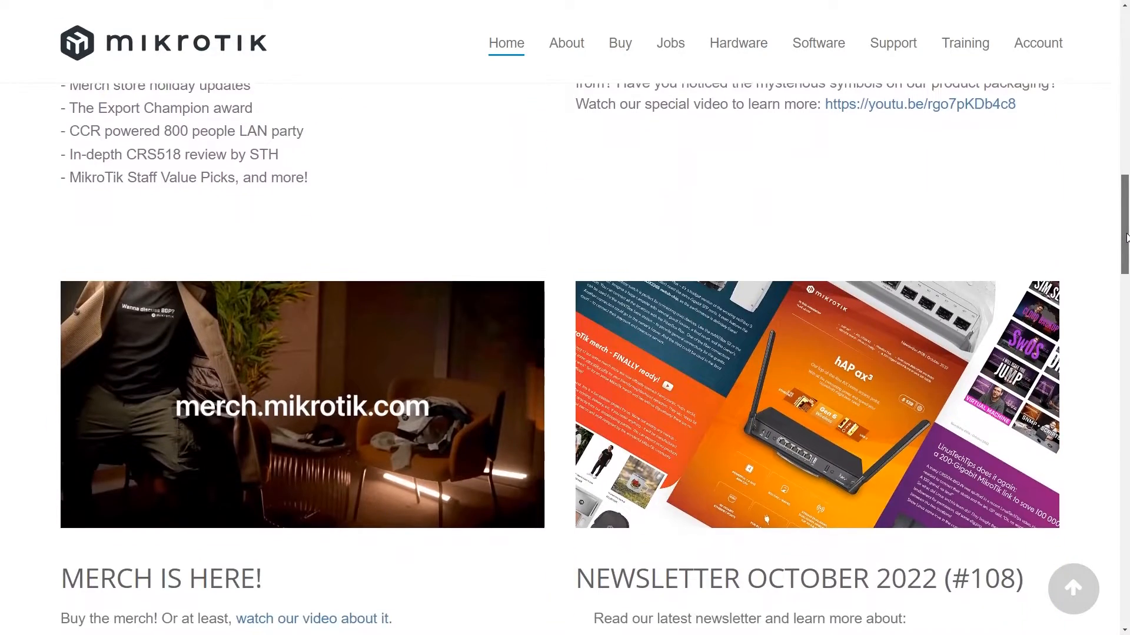
{"action": "scroll", "scroll_direction": "down", "scroll_amount": 3}
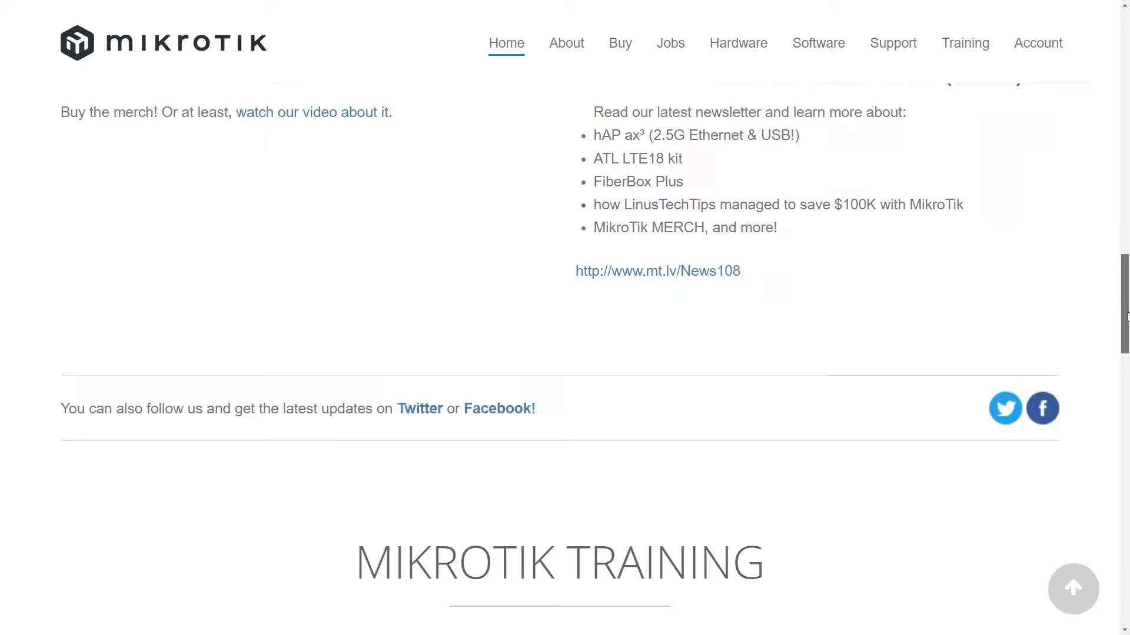
{"action": "scroll", "scroll_direction": "down", "scroll_amount": 3}
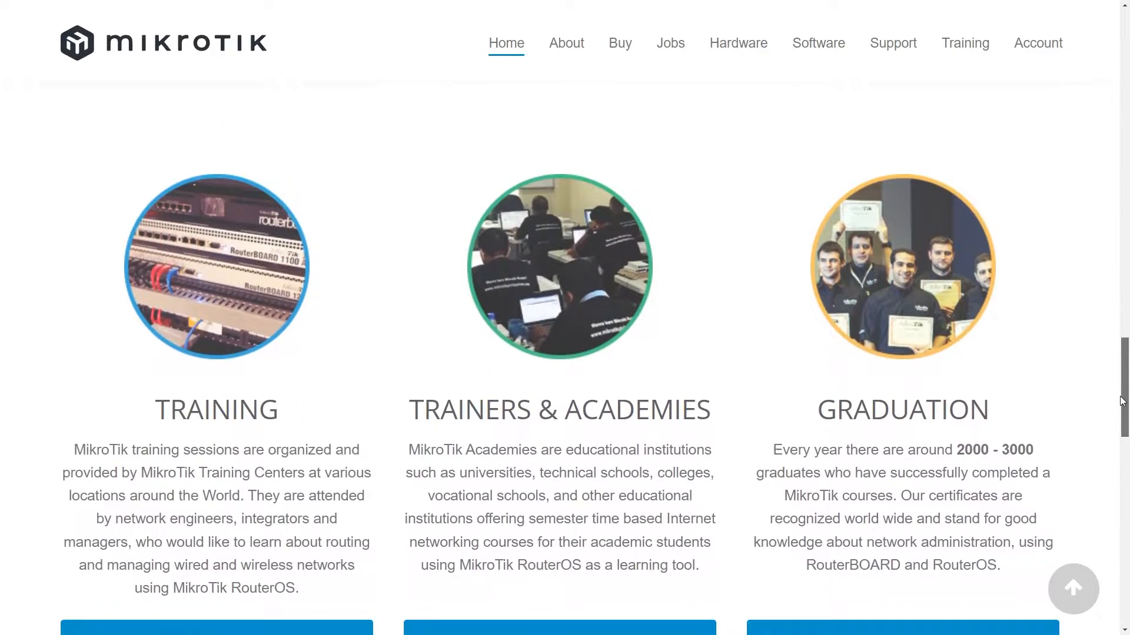
{"action": "scroll", "scroll_direction": "down", "scroll_amount": 3}
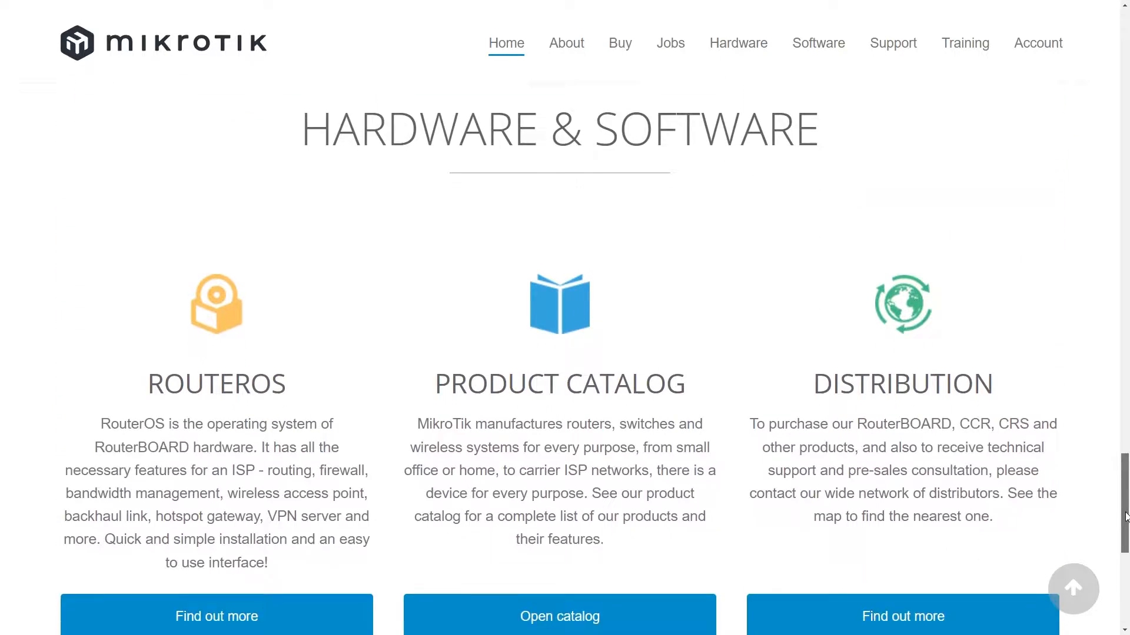
Step: Open the Hardware range chart and scroll down to the SXTsq and Wireless Wire Cube entries
{"action": "left_click", "coordinate": [738, 42]}
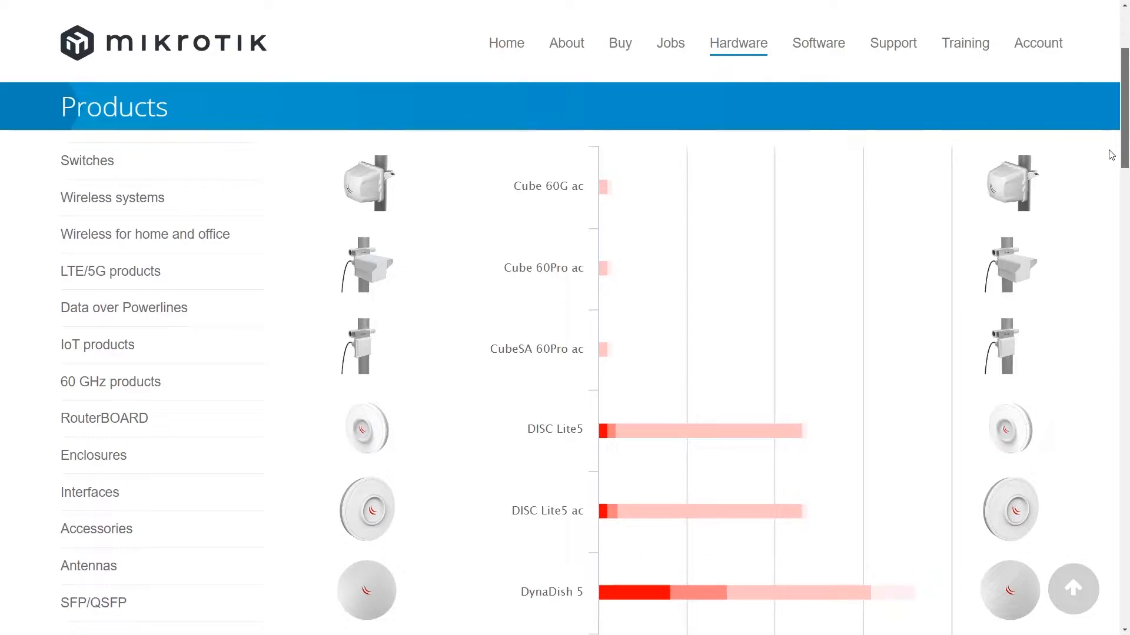
{"action": "scroll", "scroll_direction": "down", "scroll_amount": 3}
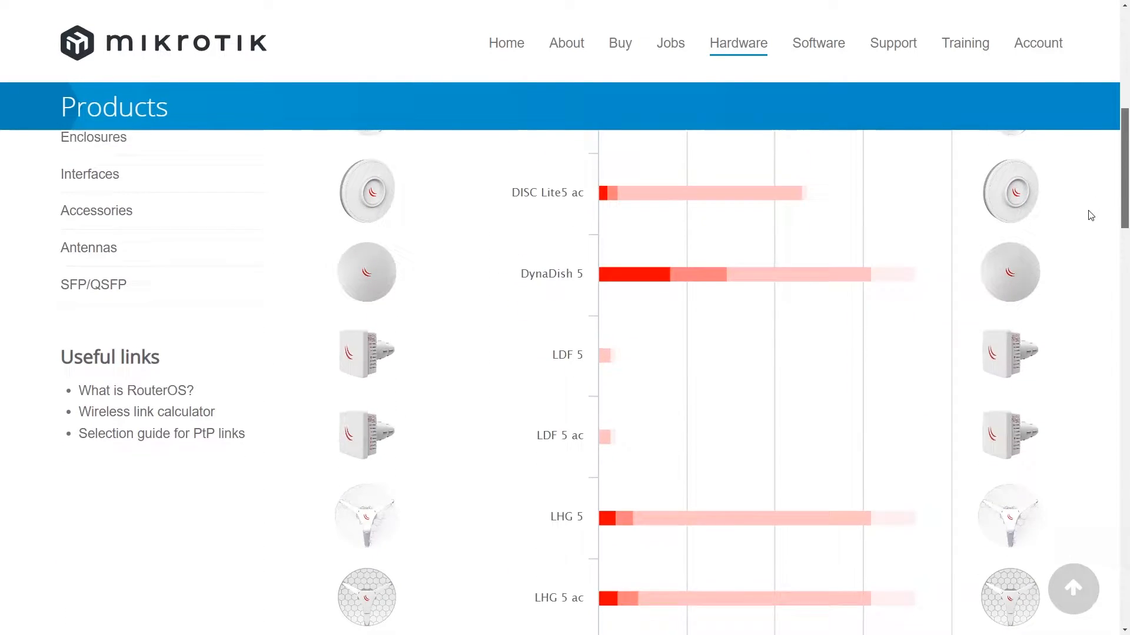
{"action": "scroll", "scroll_direction": "down", "scroll_amount": 3}
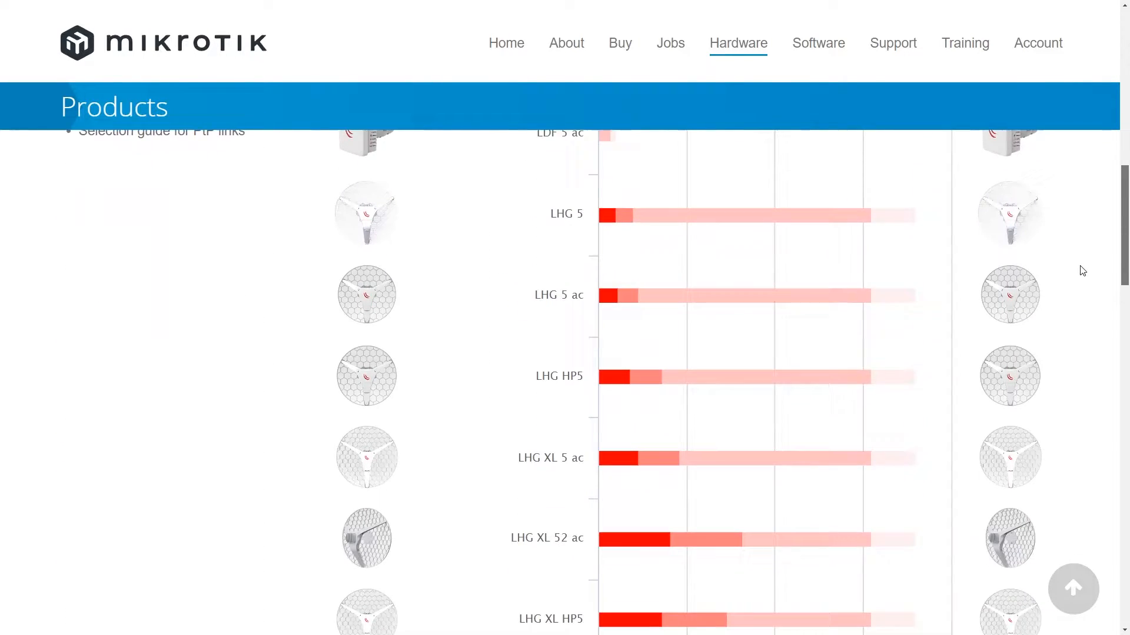
{"action": "scroll", "scroll_direction": "down", "scroll_amount": 3}
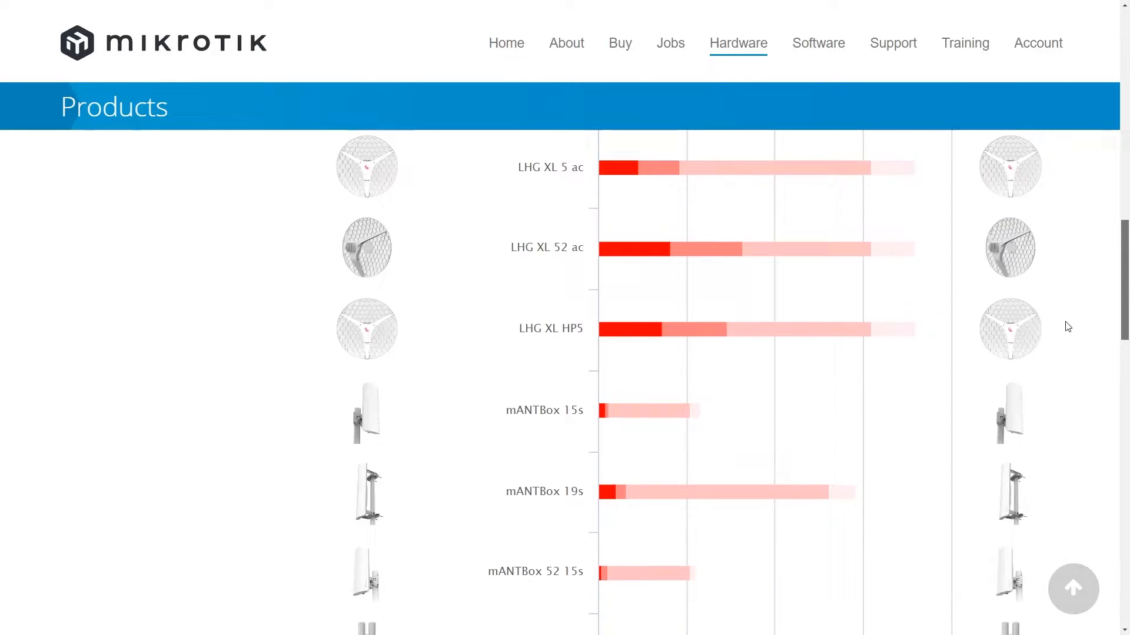
{"action": "scroll", "scroll_direction": "down", "scroll_amount": 3}
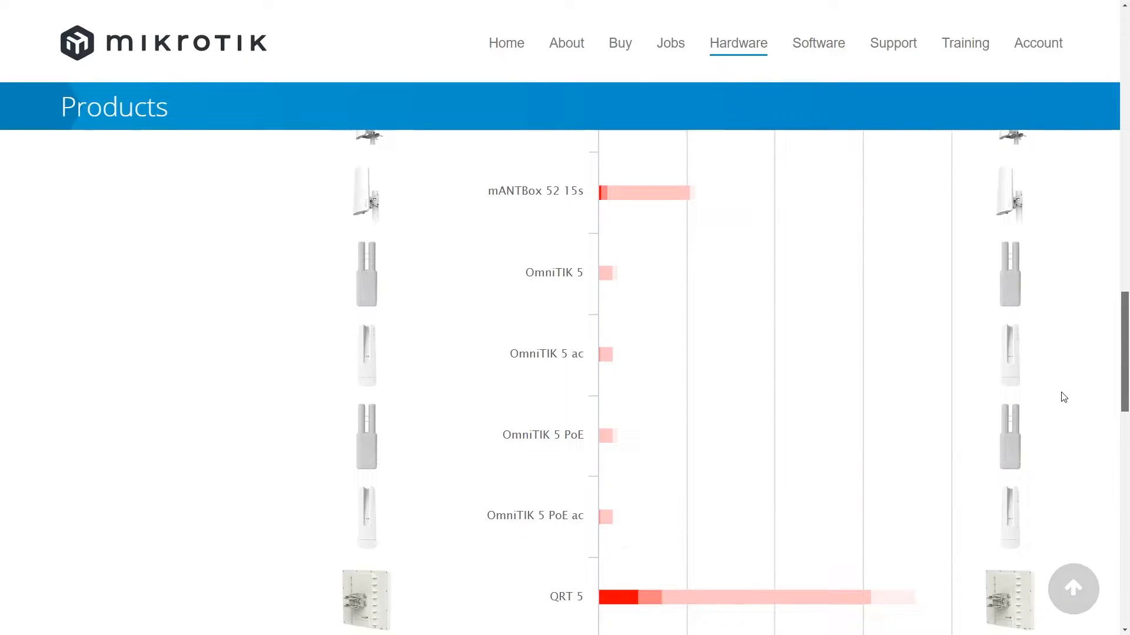
{"action": "scroll", "scroll_direction": "down", "scroll_amount": 3}
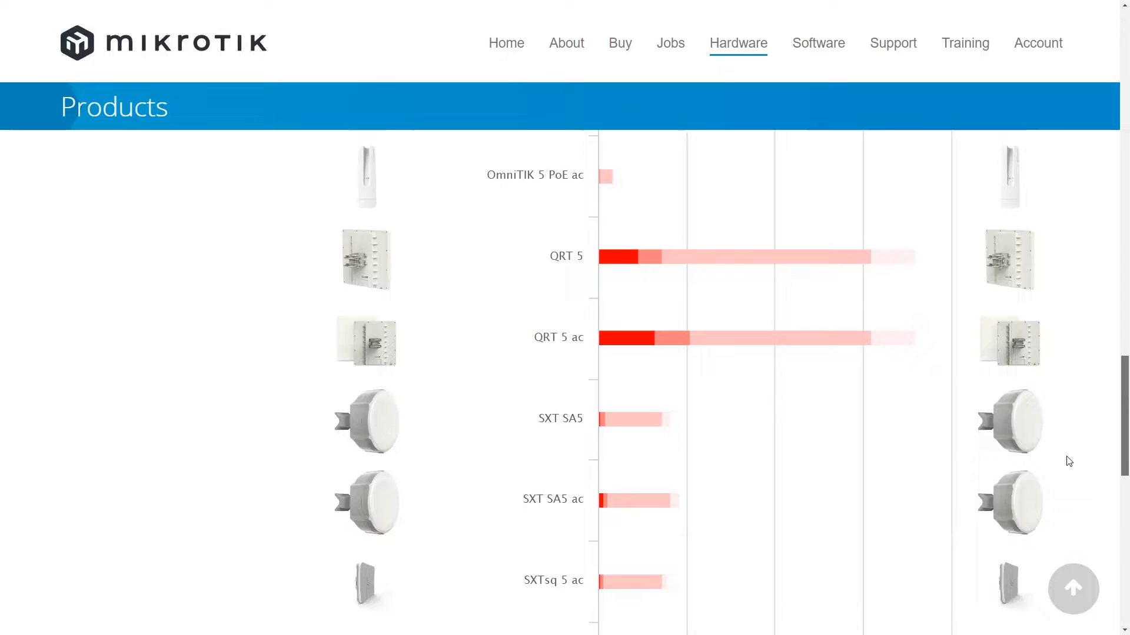
{"action": "scroll", "scroll_direction": "down", "scroll_amount": 3}
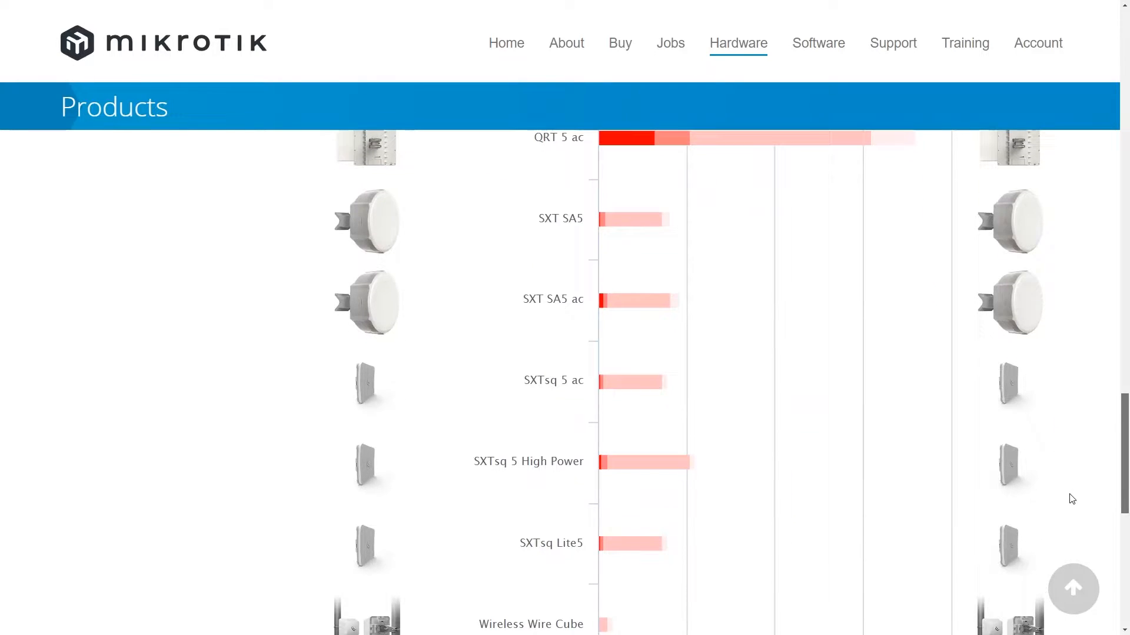
{"action": "scroll", "scroll_direction": "down", "scroll_amount": 3}
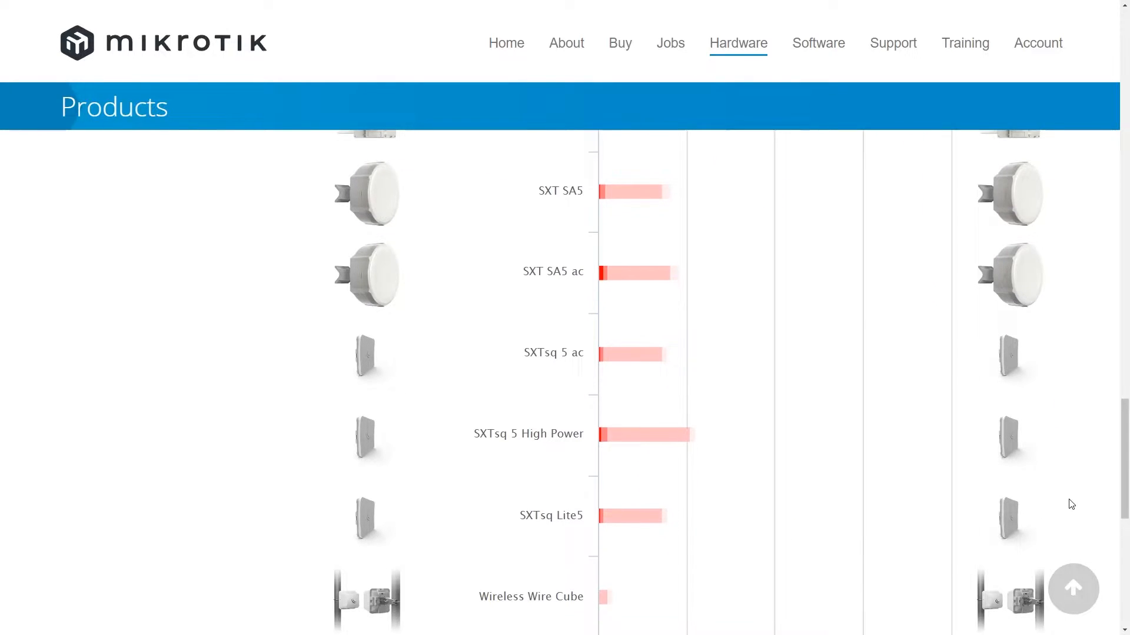
{"action": "mouse_move", "coordinate": [675, 285]}
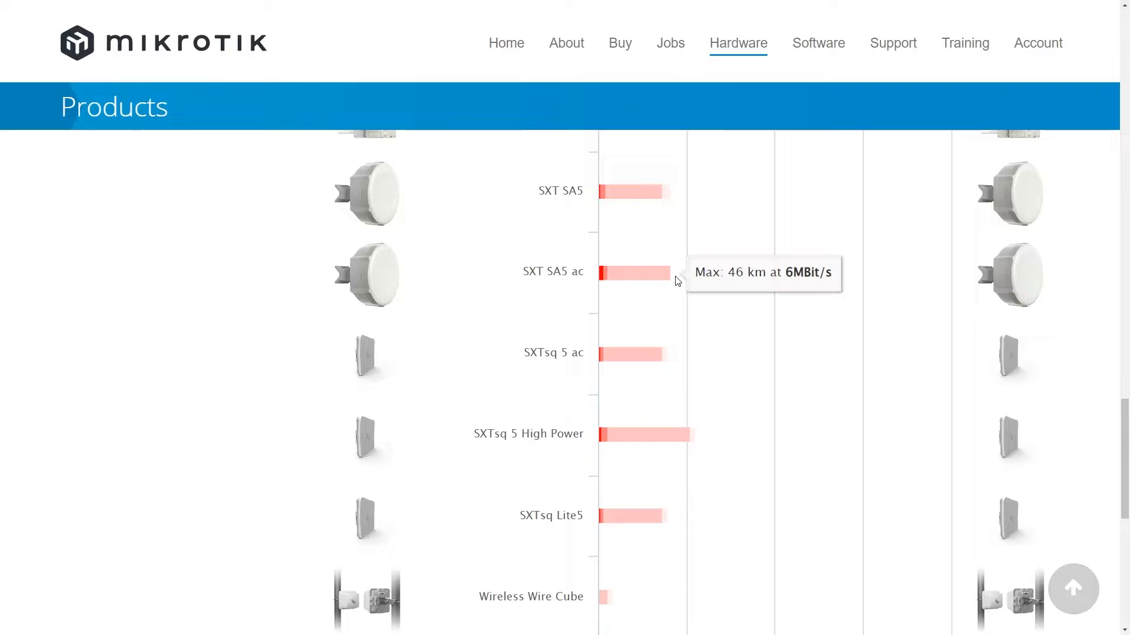
{"action": "mouse_move", "coordinate": [653, 277]}
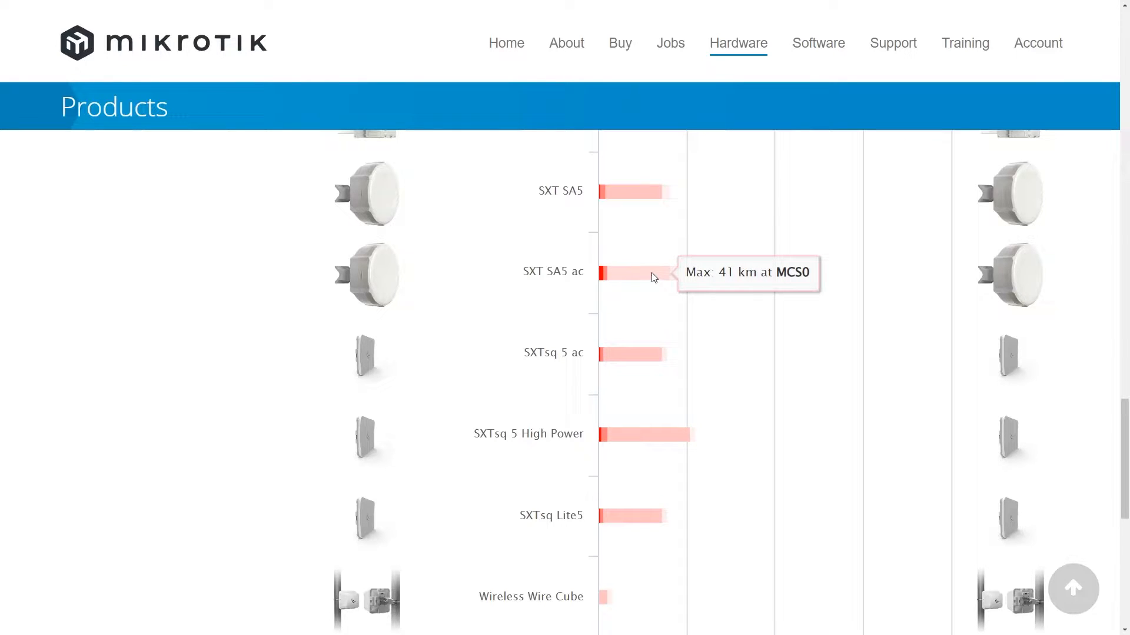
{"action": "mouse_move", "coordinate": [645, 275]}
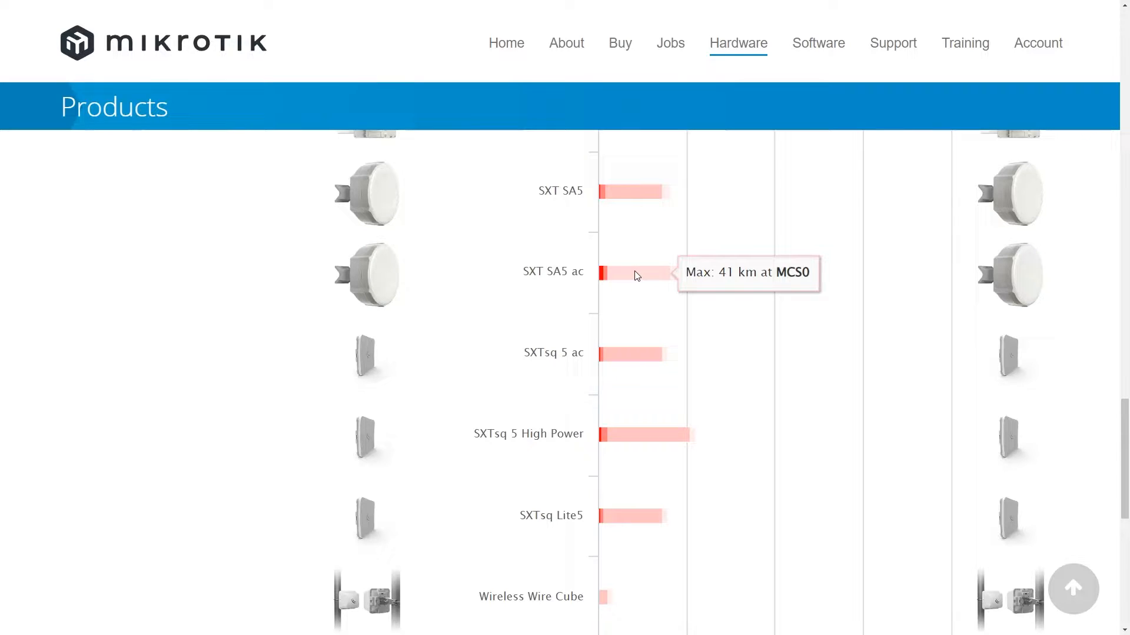
{"action": "mouse_move", "coordinate": [628, 276]}
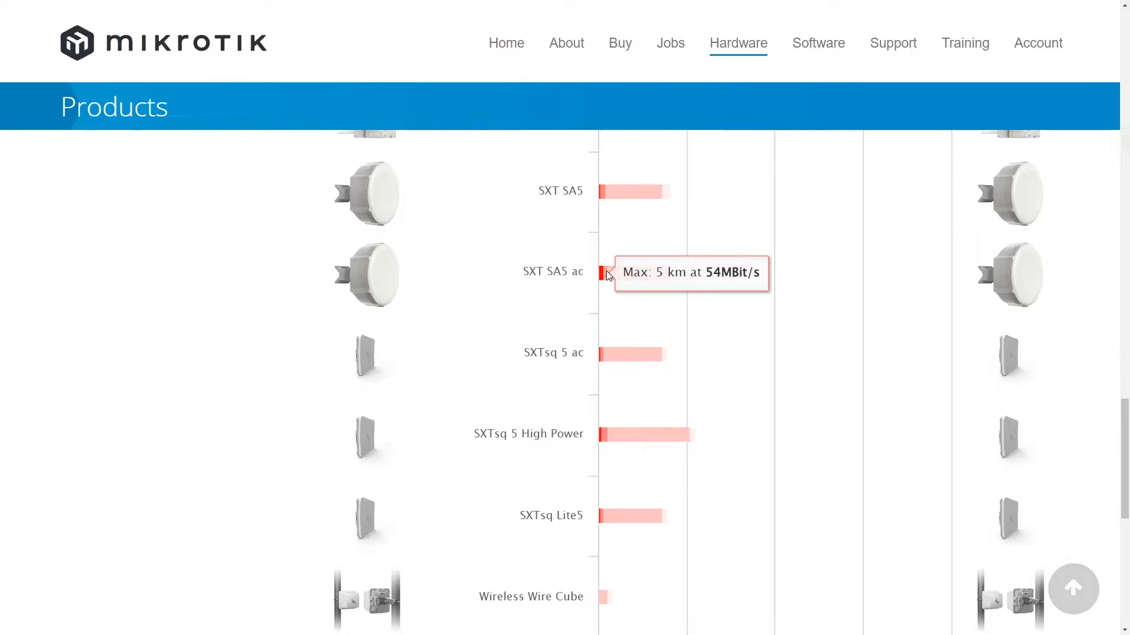
{"action": "mouse_move", "coordinate": [603, 281]}
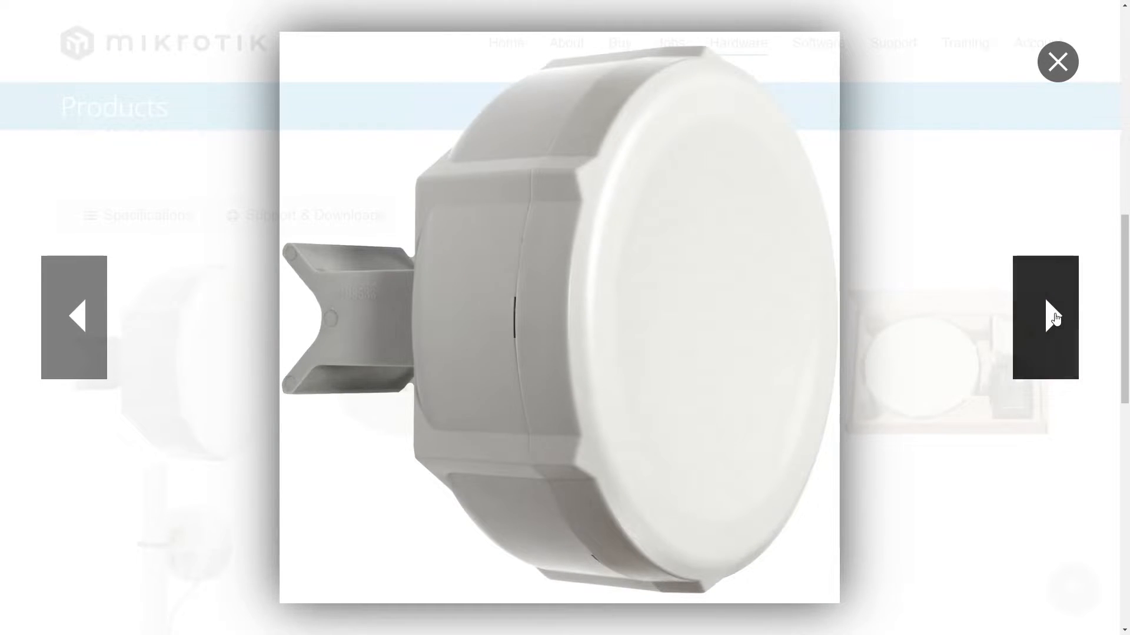
Step: Page through the SXT internal, box and package-contents photos to the unit with its adapter
{"action": "left_click", "coordinate": [1053, 320]}
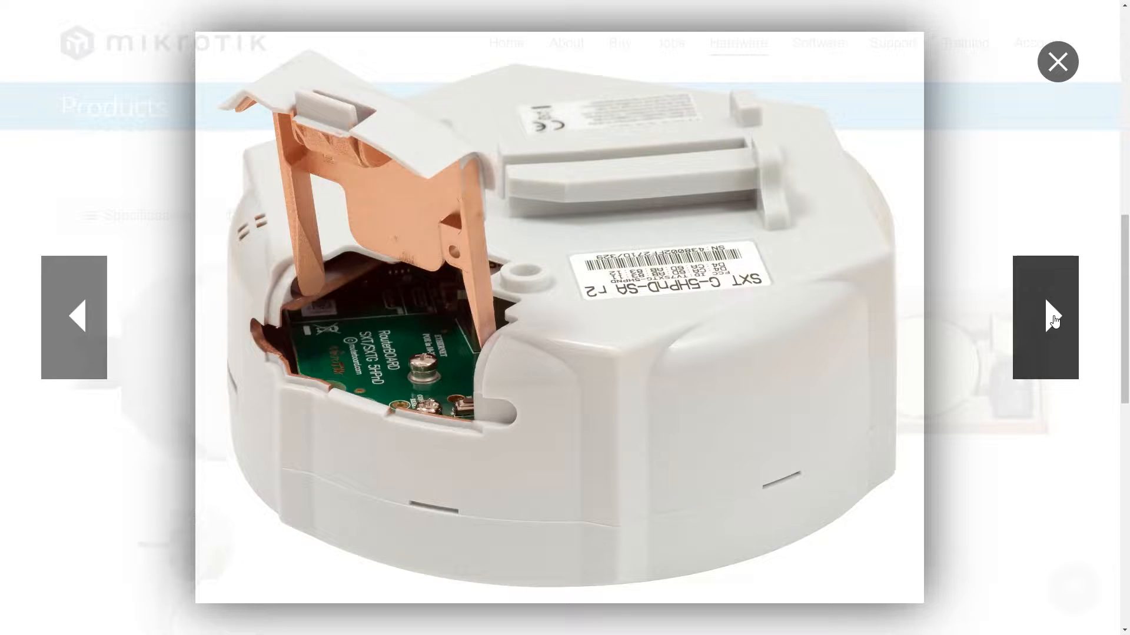
{"action": "left_click", "coordinate": [1046, 321]}
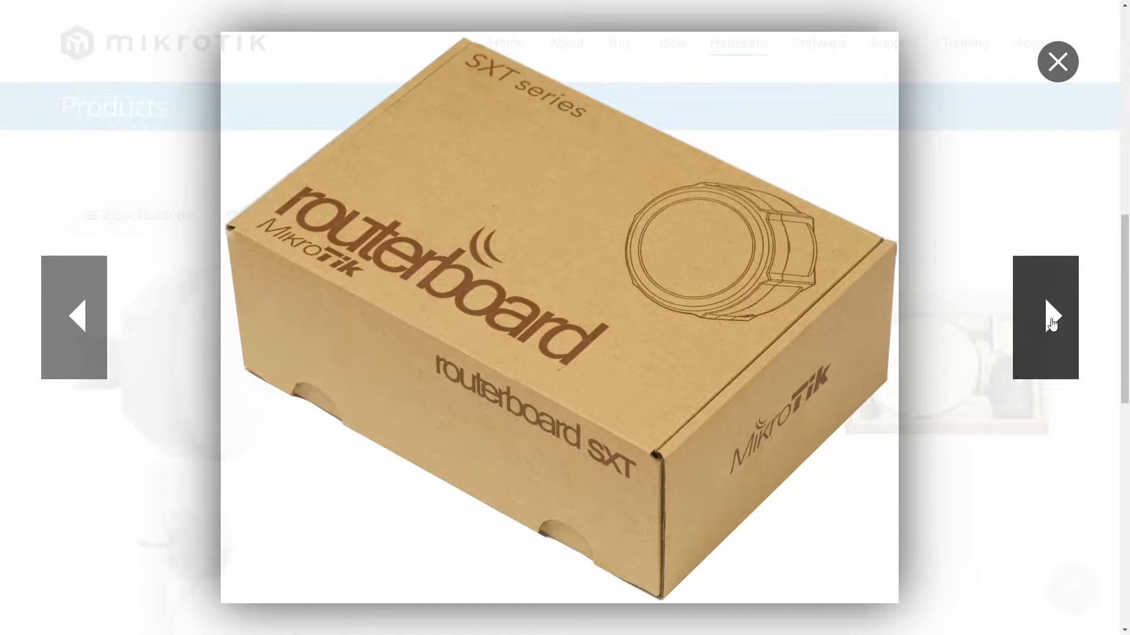
{"action": "left_click", "coordinate": [1052, 323]}
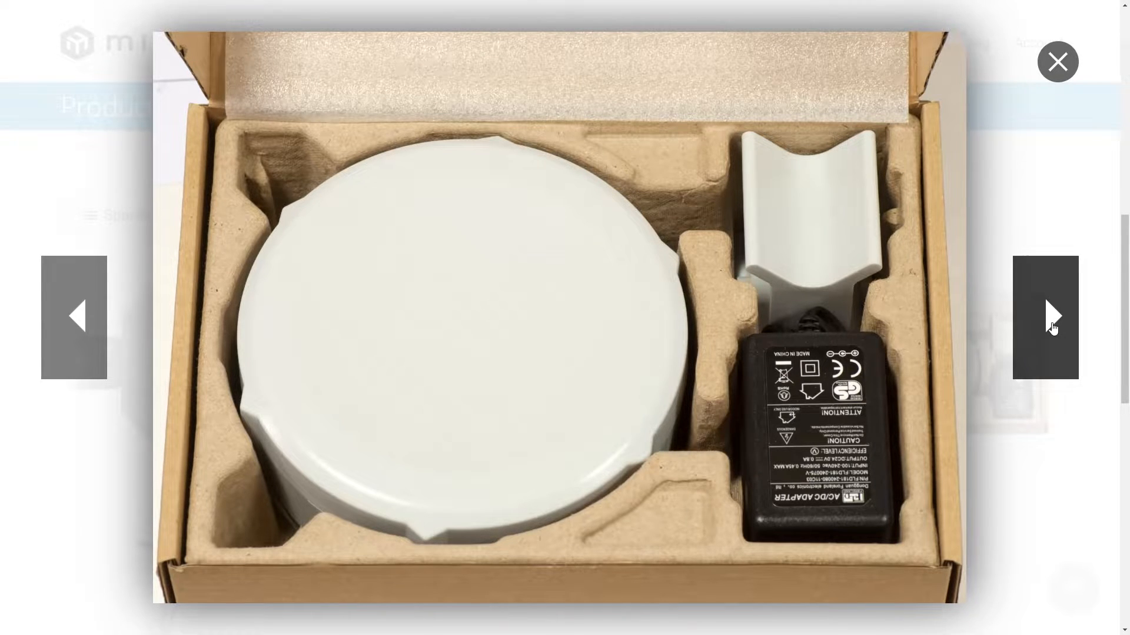
{"action": "left_click", "coordinate": [1052, 318]}
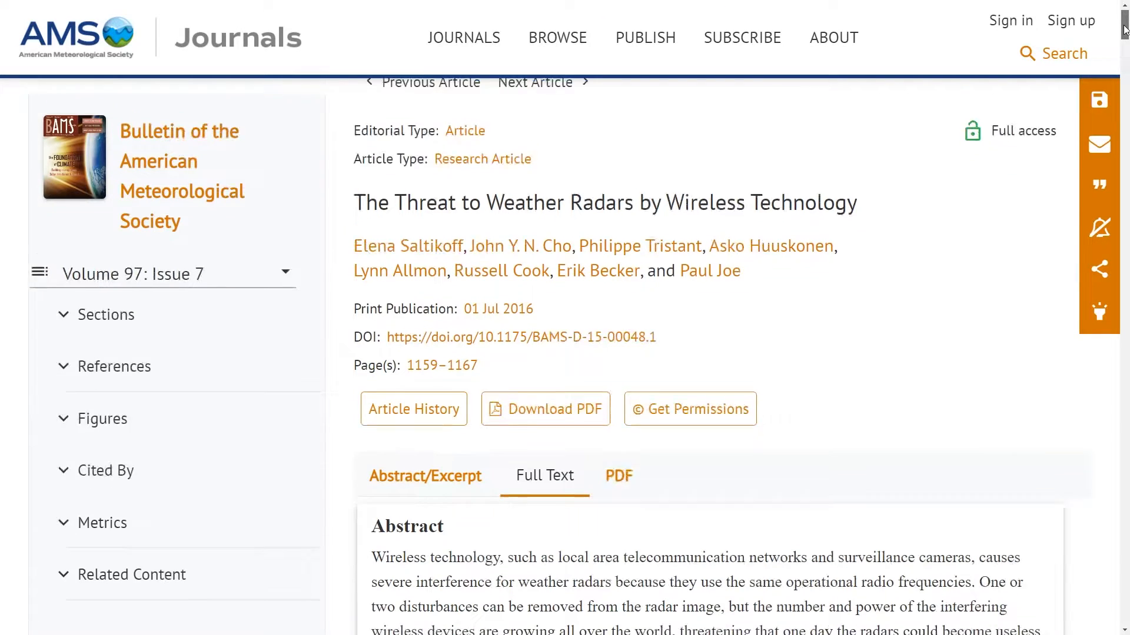
Step: Scroll into the article and select the summary callout sentence about radar disturbances
{"action": "scroll", "scroll_direction": "down", "scroll_amount": 3}
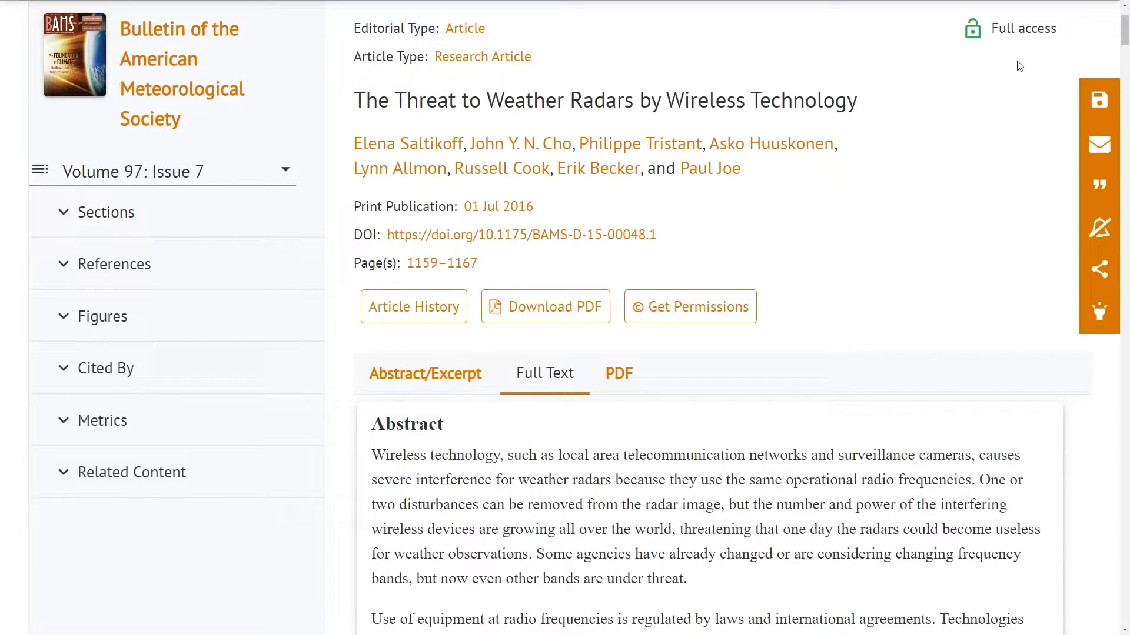
{"action": "scroll", "scroll_direction": "down", "scroll_amount": 3}
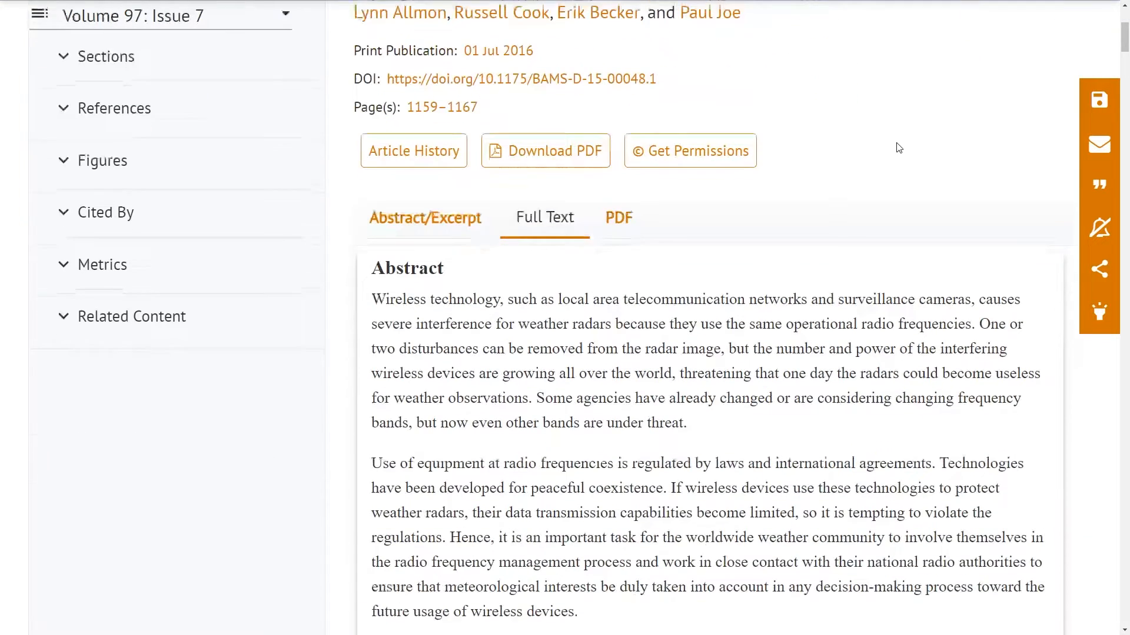
{"action": "scroll", "scroll_direction": "down", "scroll_amount": 3}
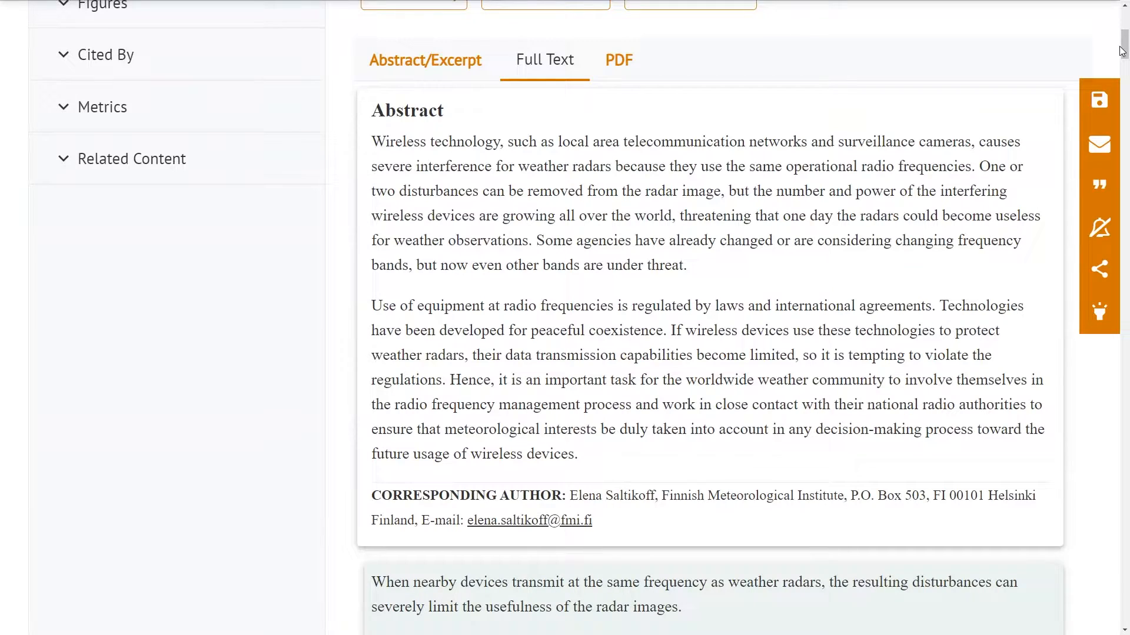
{"action": "scroll", "scroll_direction": "down", "scroll_amount": 3}
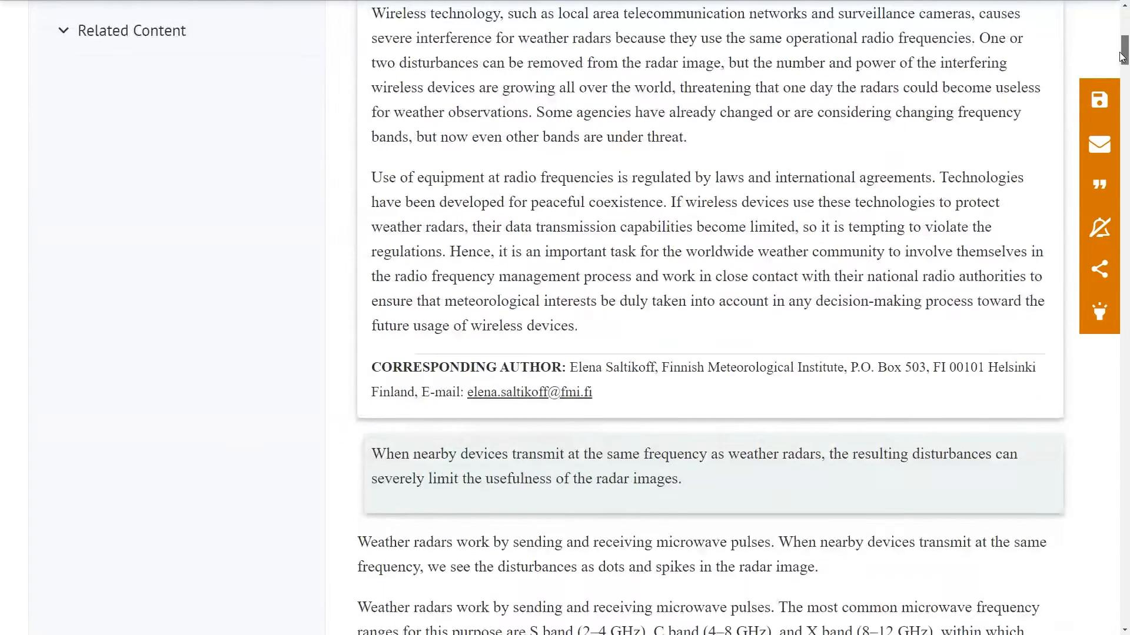
{"action": "scroll", "scroll_direction": "down", "scroll_amount": 3}
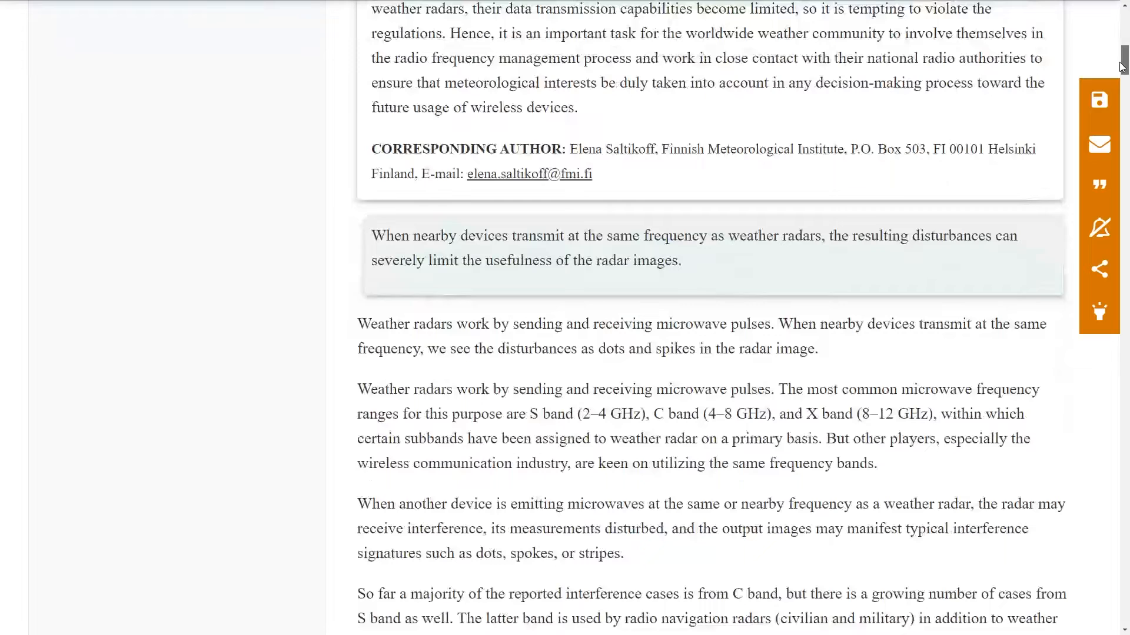
{"action": "double_click", "coordinate": [383, 236]}
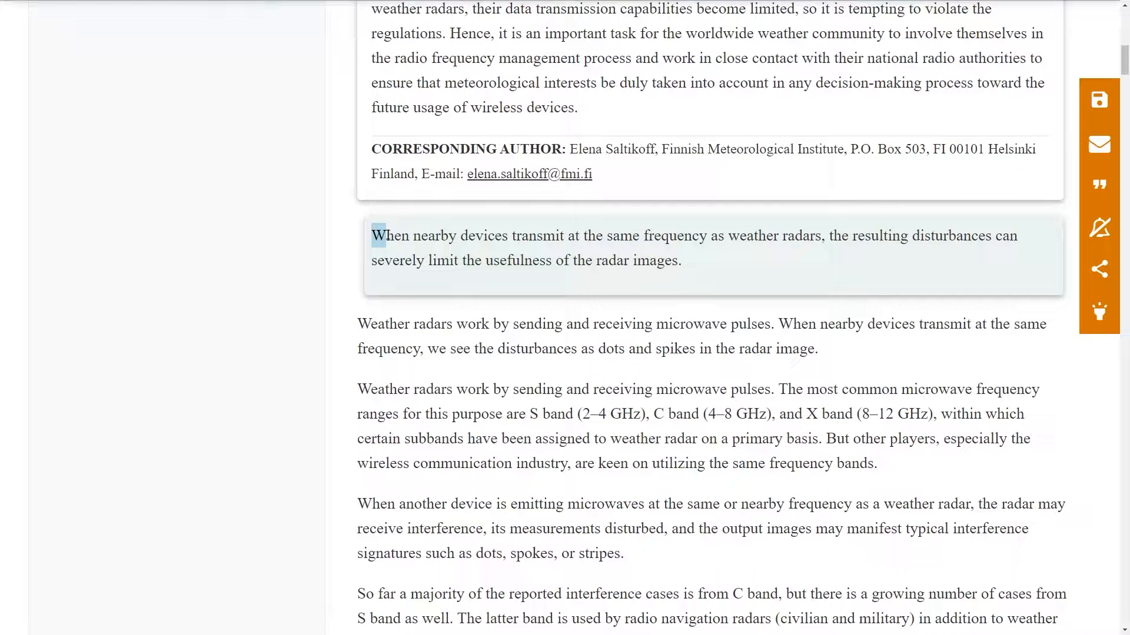
{"action": "left_click_drag", "start_coordinate": [377, 235], "coordinate": [916, 235]}
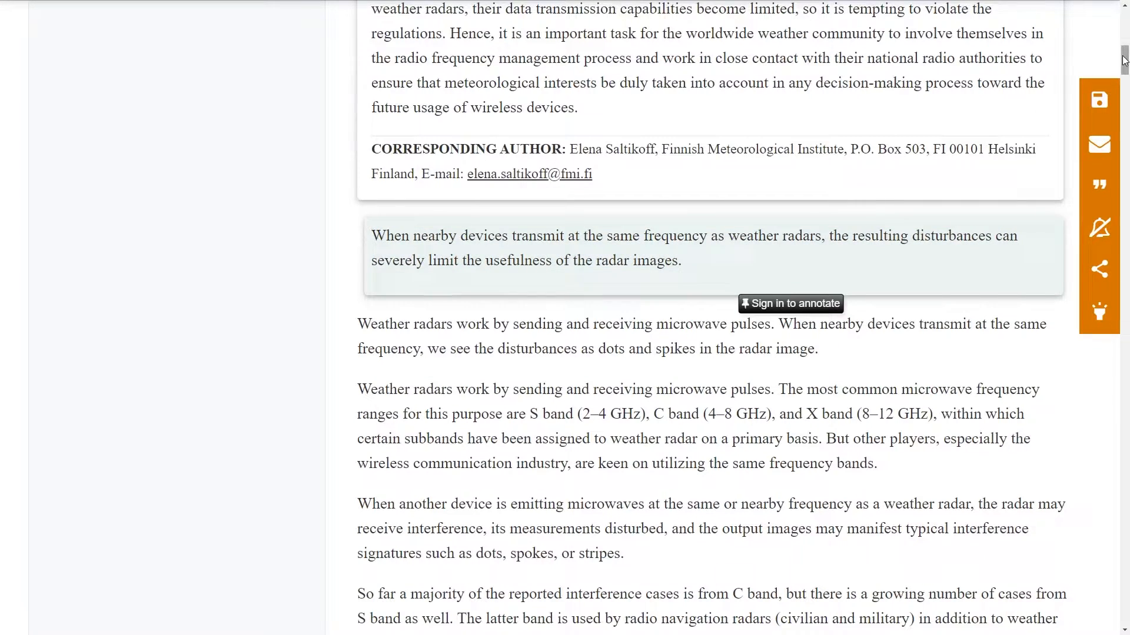
Step: Read the 'Deteriorating quality of radar images' section down to Fig. 1
{"action": "scroll", "scroll_direction": "down", "scroll_amount": 3}
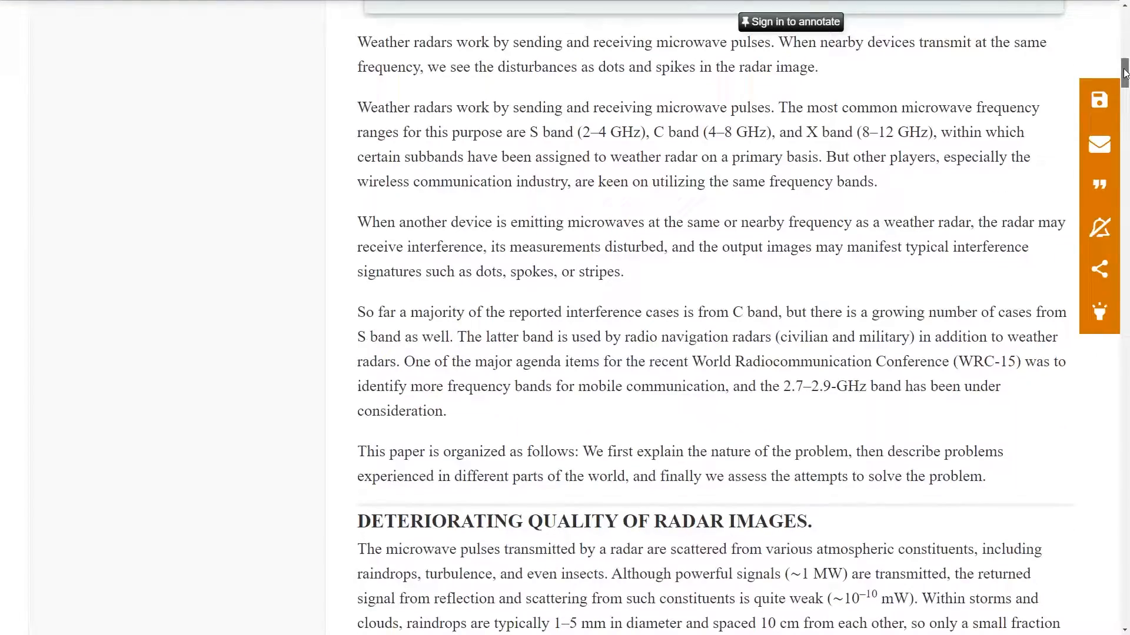
{"action": "scroll", "scroll_direction": "down", "scroll_amount": 3}
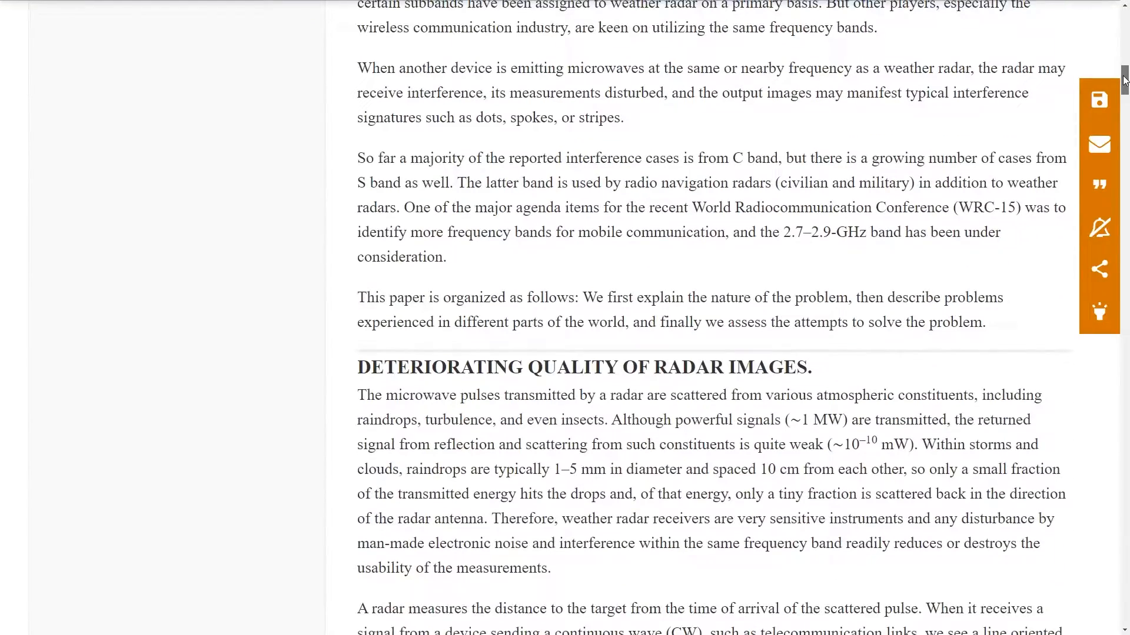
{"action": "scroll", "scroll_direction": "down", "scroll_amount": 3}
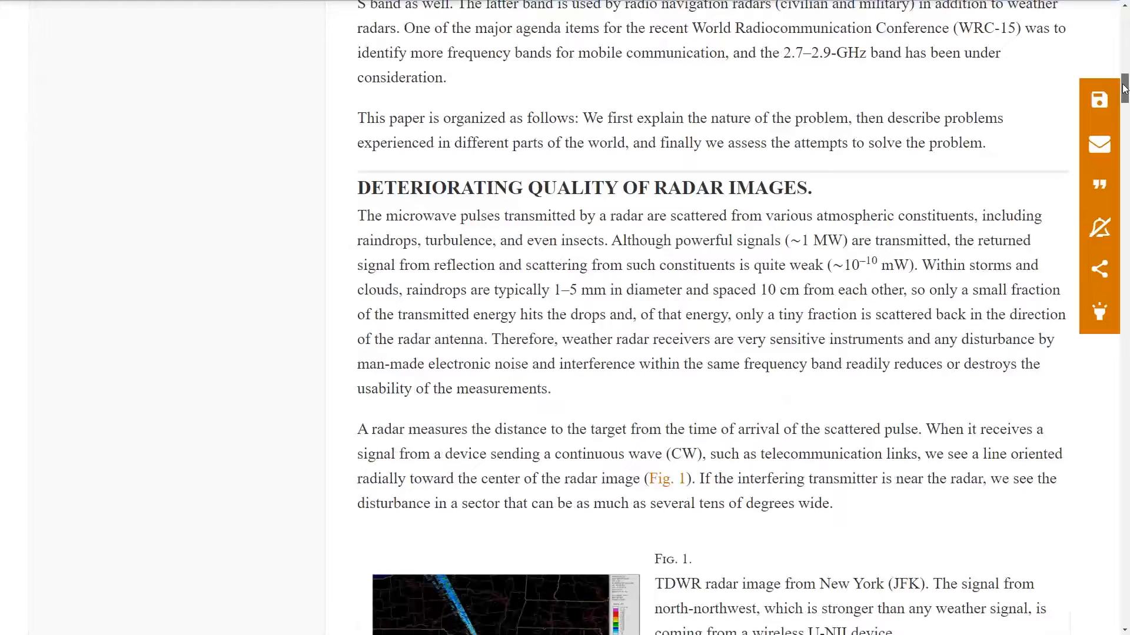
{"action": "scroll", "scroll_direction": "down", "scroll_amount": 3}
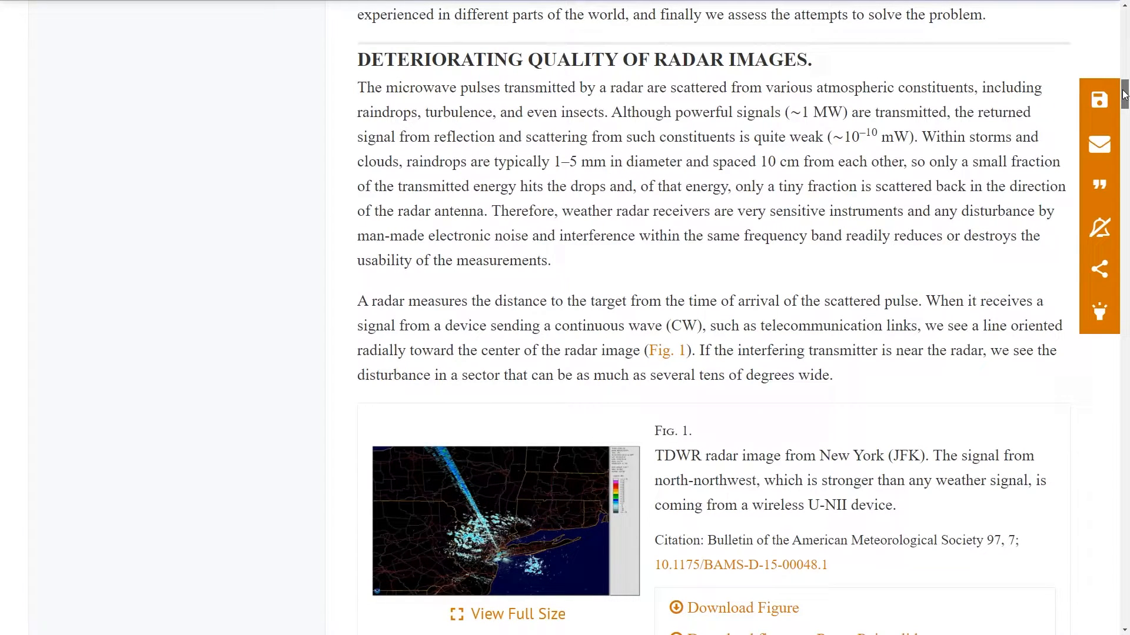
{"action": "scroll", "scroll_direction": "down", "scroll_amount": 3}
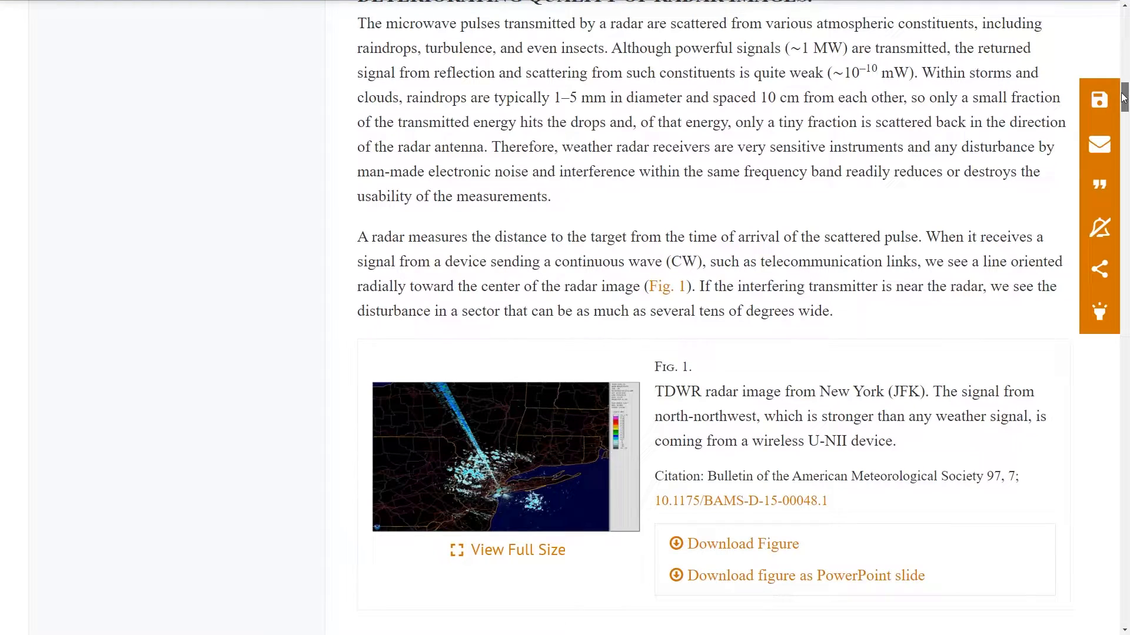
{"action": "scroll", "scroll_direction": "down", "scroll_amount": 3}
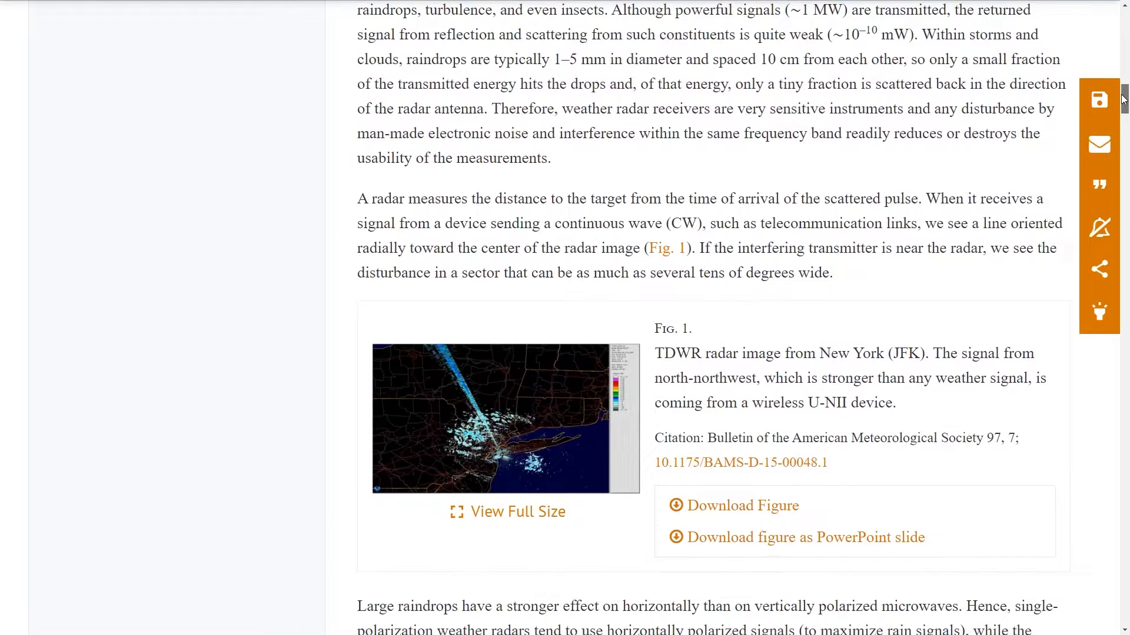
{"action": "scroll", "scroll_direction": "down", "scroll_amount": 3}
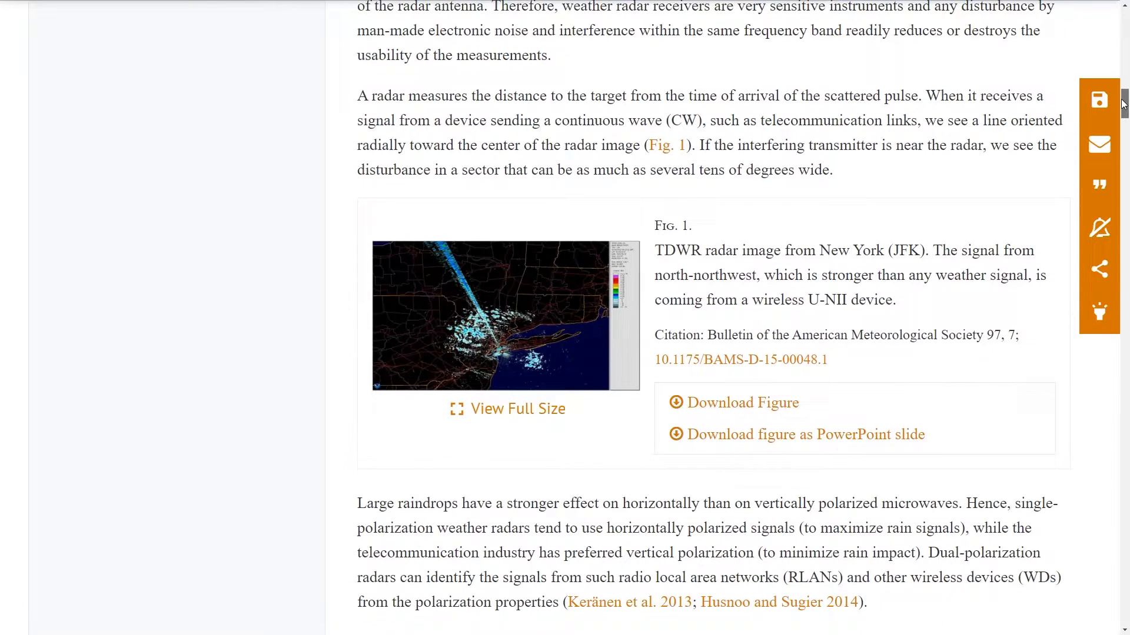
{"action": "scroll", "scroll_direction": "down", "scroll_amount": 3}
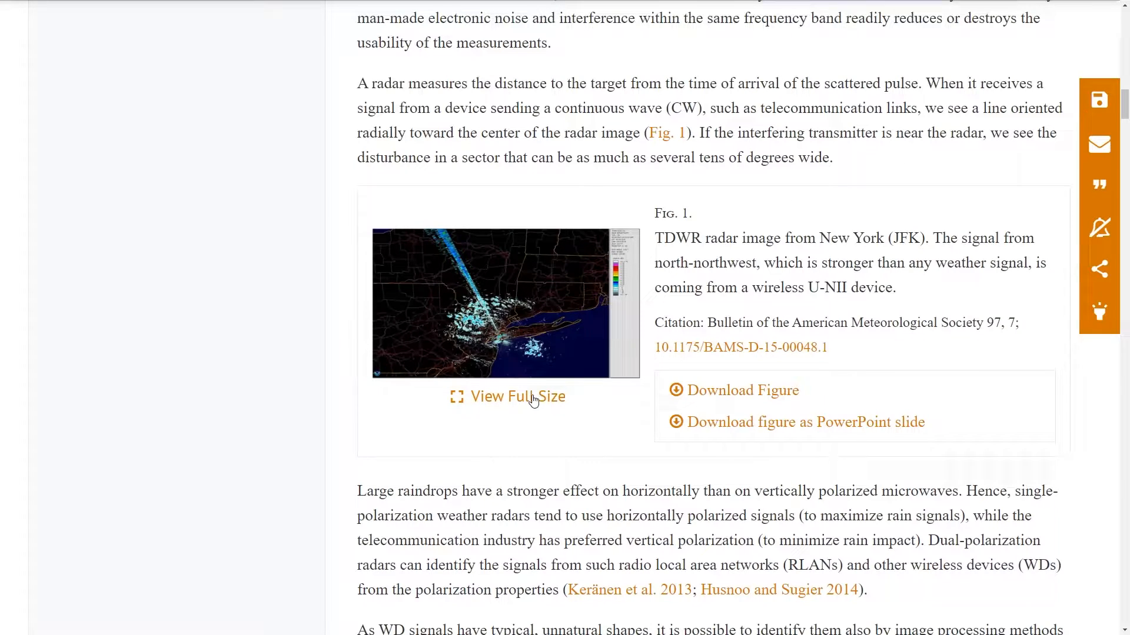
Step: View Fig. 1's radar image at full size and continue reading to Fig. 2
{"action": "left_click", "coordinate": [517, 396]}
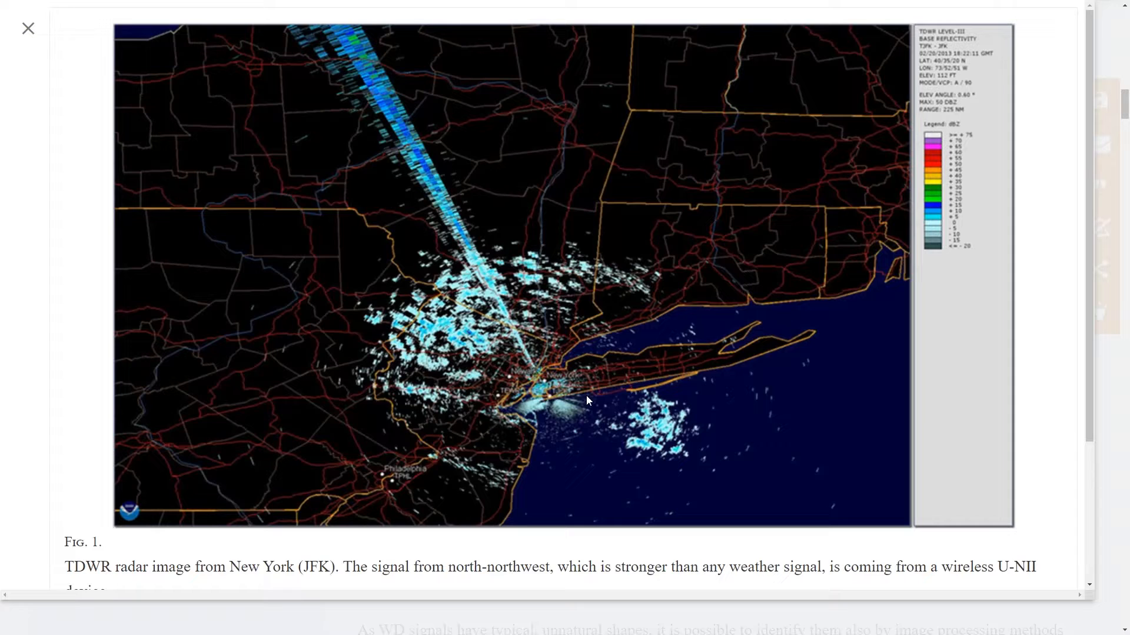
{"action": "mouse_move", "coordinate": [438, 200]}
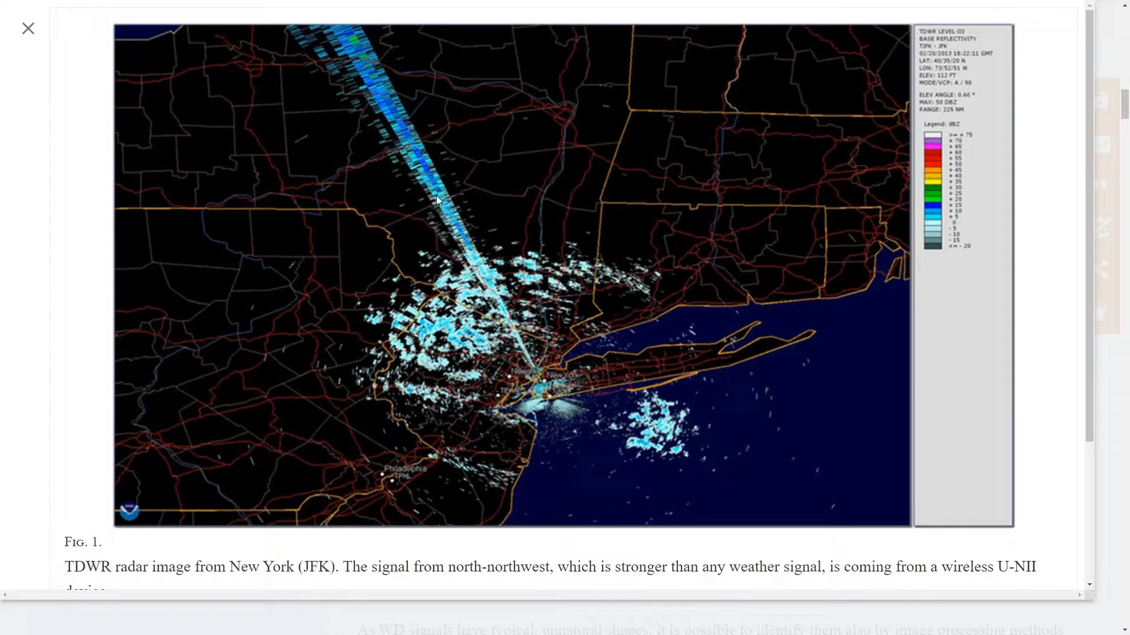
{"action": "mouse_move", "coordinate": [545, 322]}
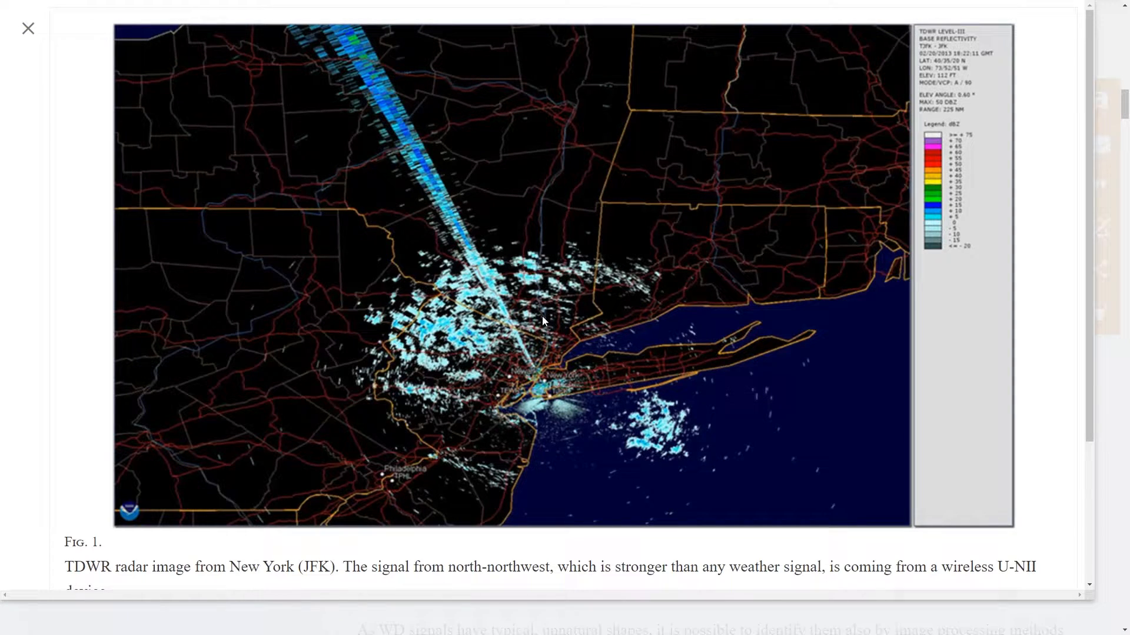
{"action": "scroll", "scroll_direction": "down", "scroll_amount": 3}
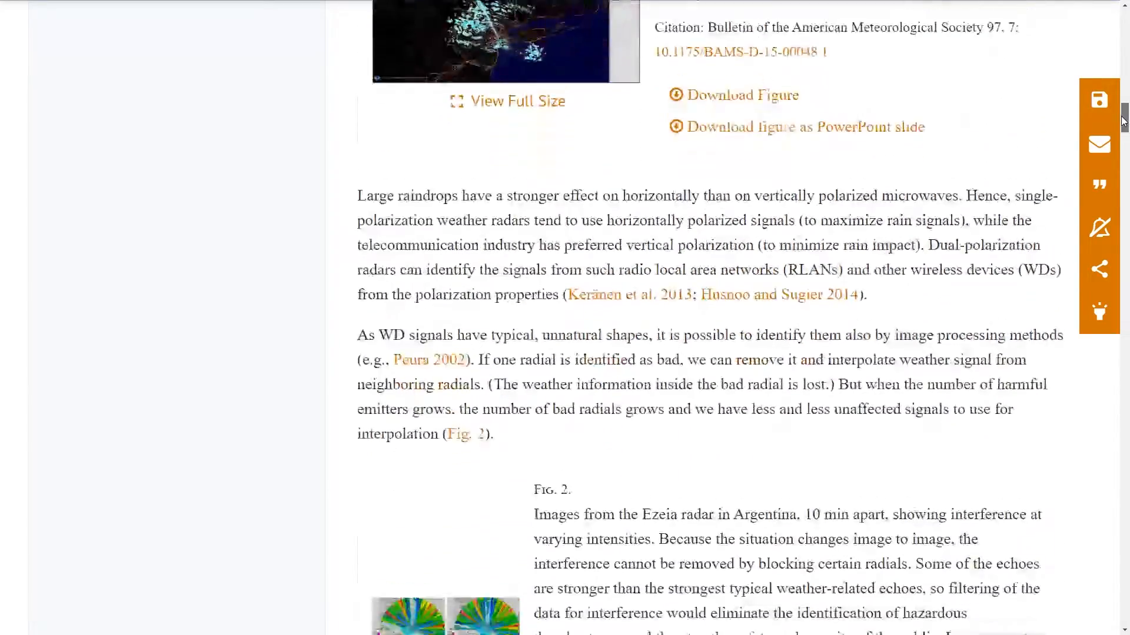
{"action": "scroll", "scroll_direction": "down", "scroll_amount": 3}
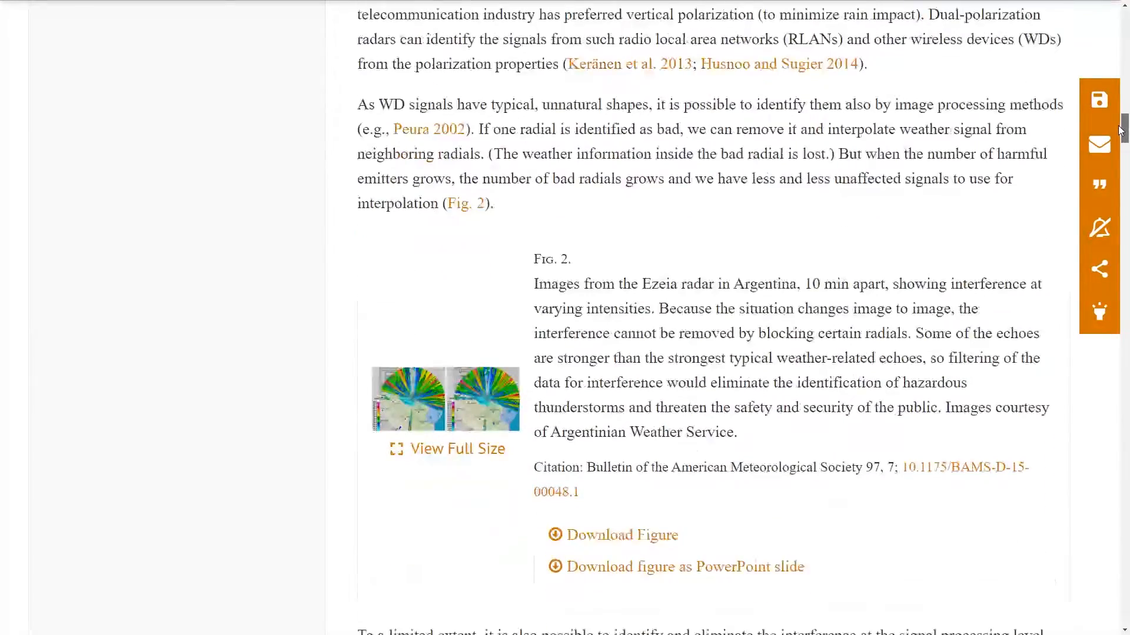
{"action": "scroll", "scroll_direction": "down", "scroll_amount": 3}
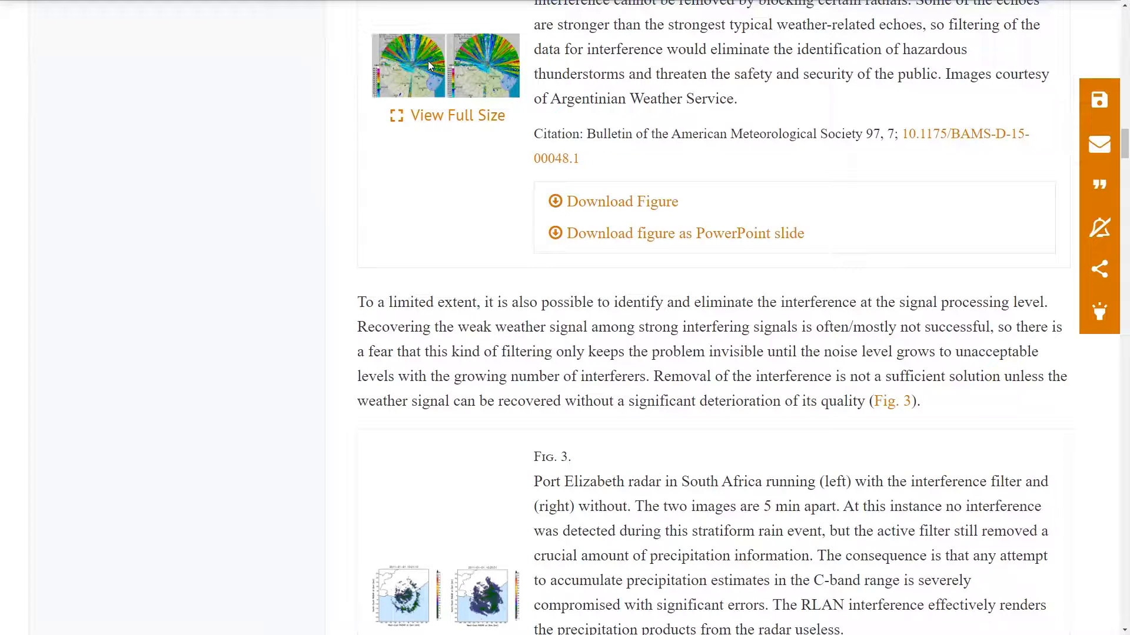
Step: Enlarge and close the Fig. 2 Ezeiza radar images, then read into the worldwide interference section
{"action": "left_click", "coordinate": [447, 116]}
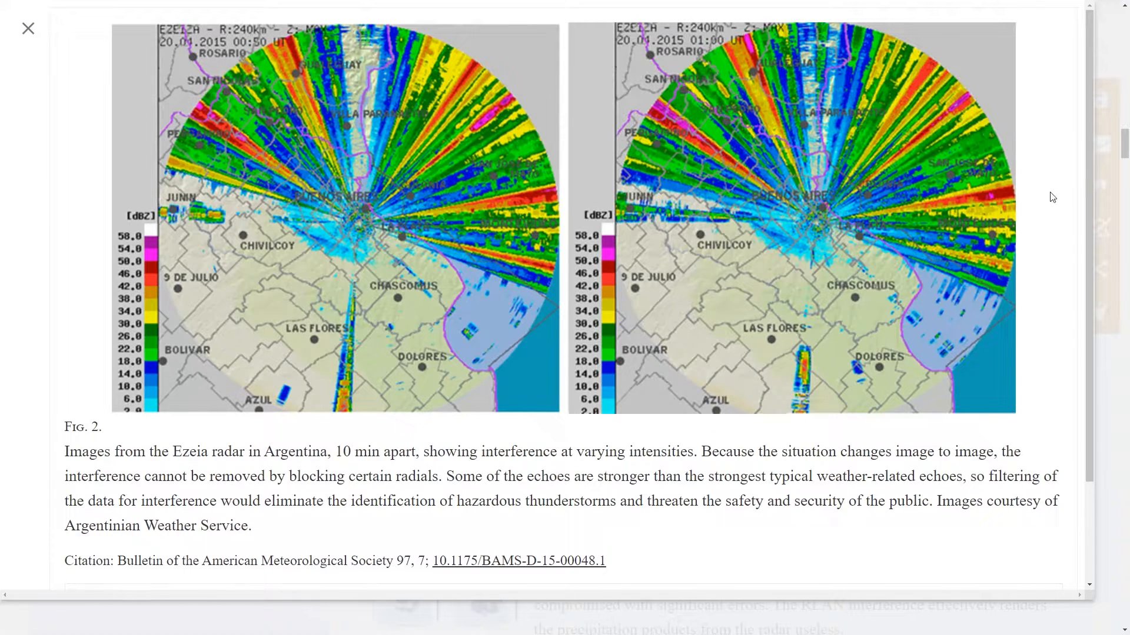
{"action": "mouse_move", "coordinate": [1085, 196]}
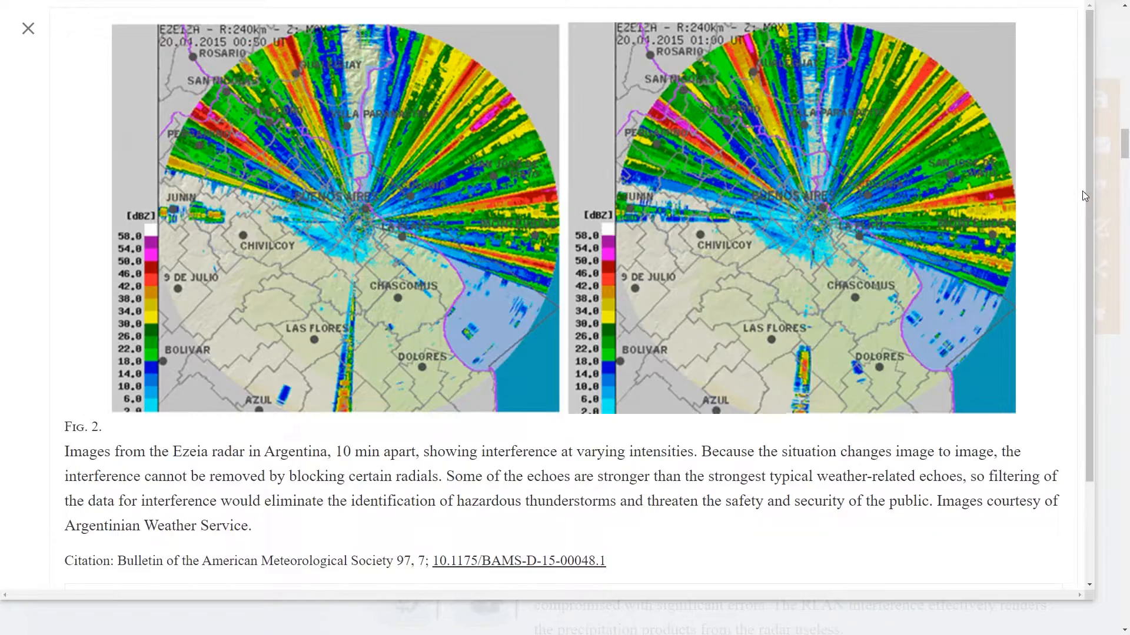
{"action": "left_click", "coordinate": [27, 28]}
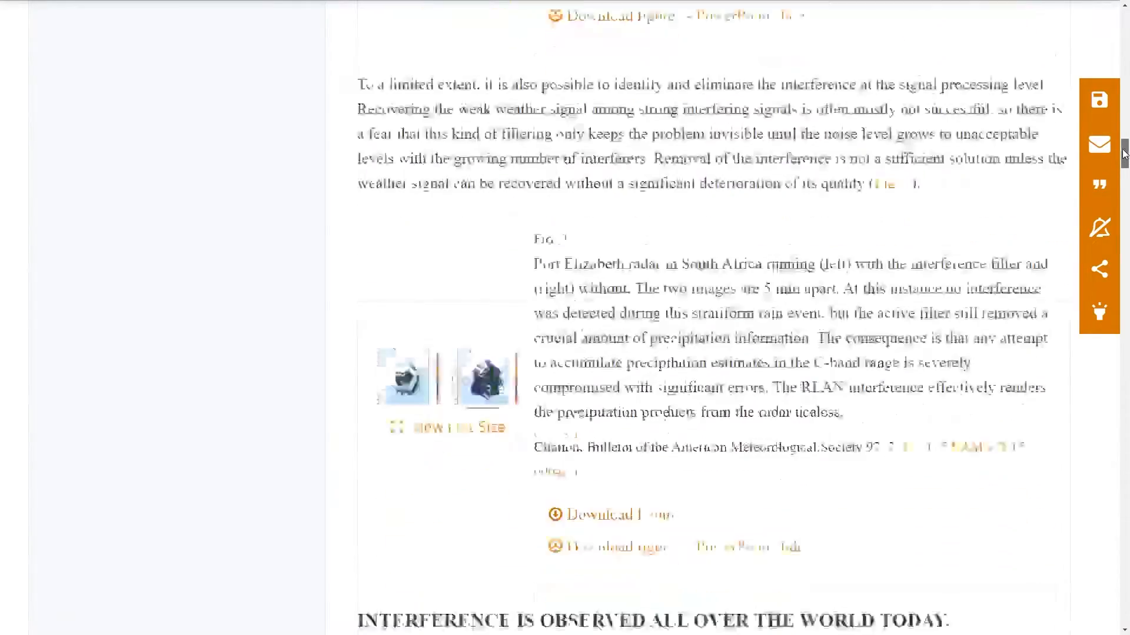
{"action": "scroll", "scroll_direction": "down", "scroll_amount": 3}
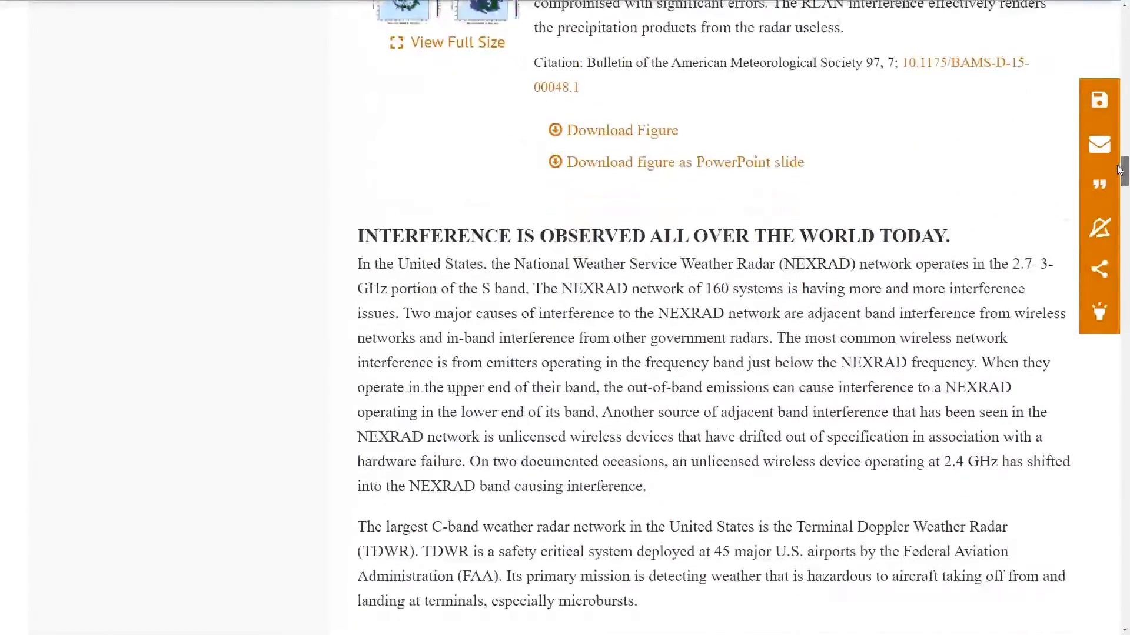
{"action": "scroll", "scroll_direction": "down", "scroll_amount": 3}
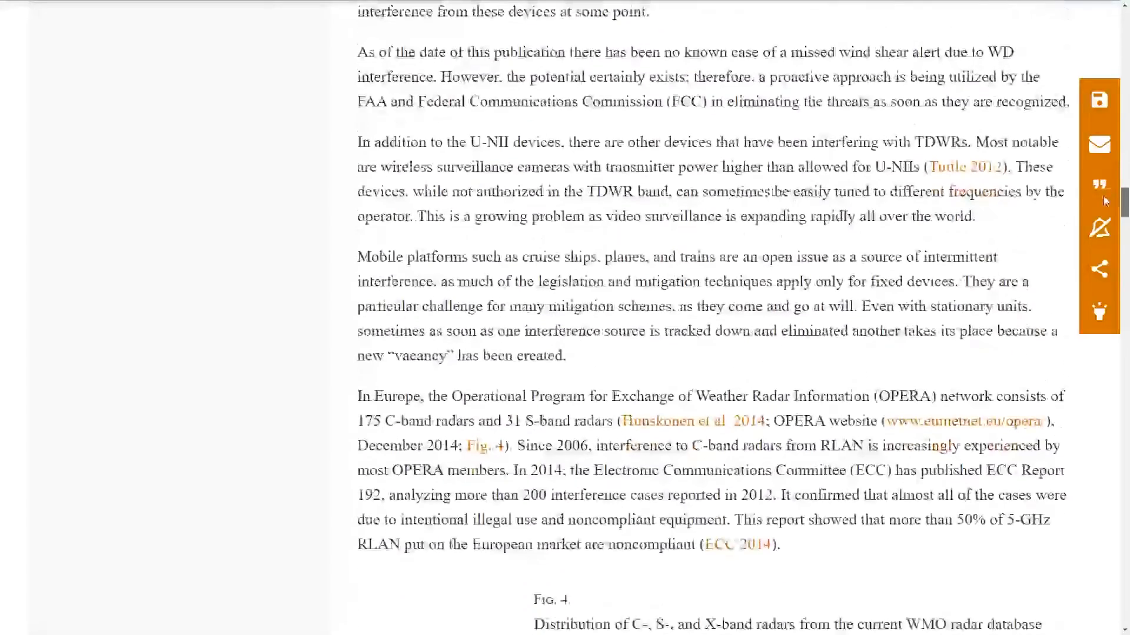
{"action": "scroll", "scroll_direction": "down", "scroll_amount": 3}
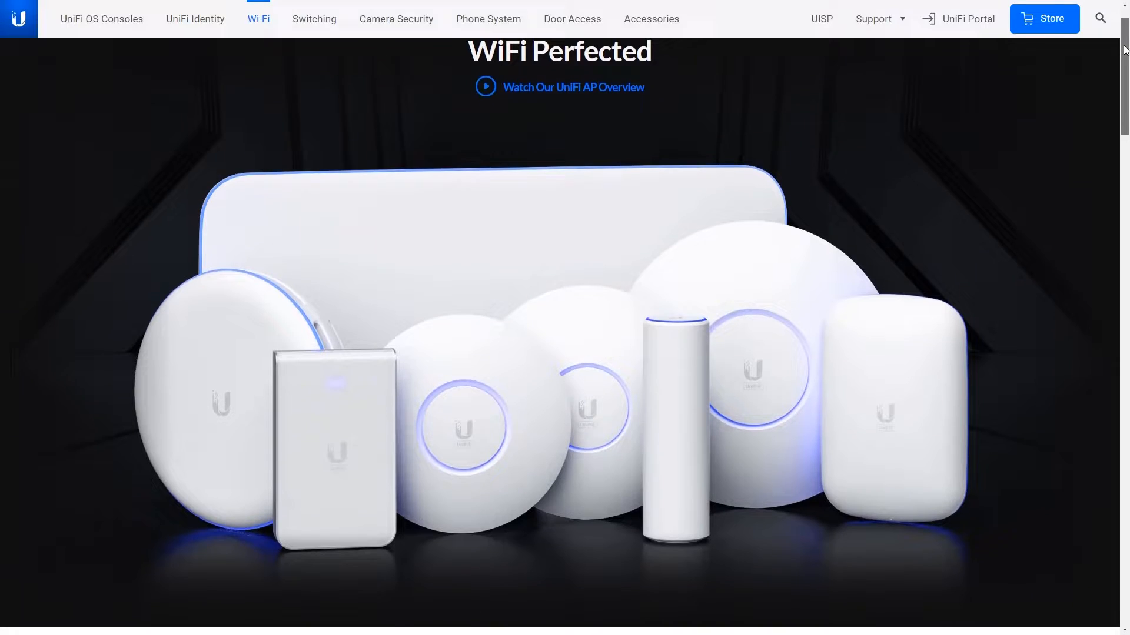
{"action": "scroll", "scroll_direction": "down", "scroll_amount": 3}
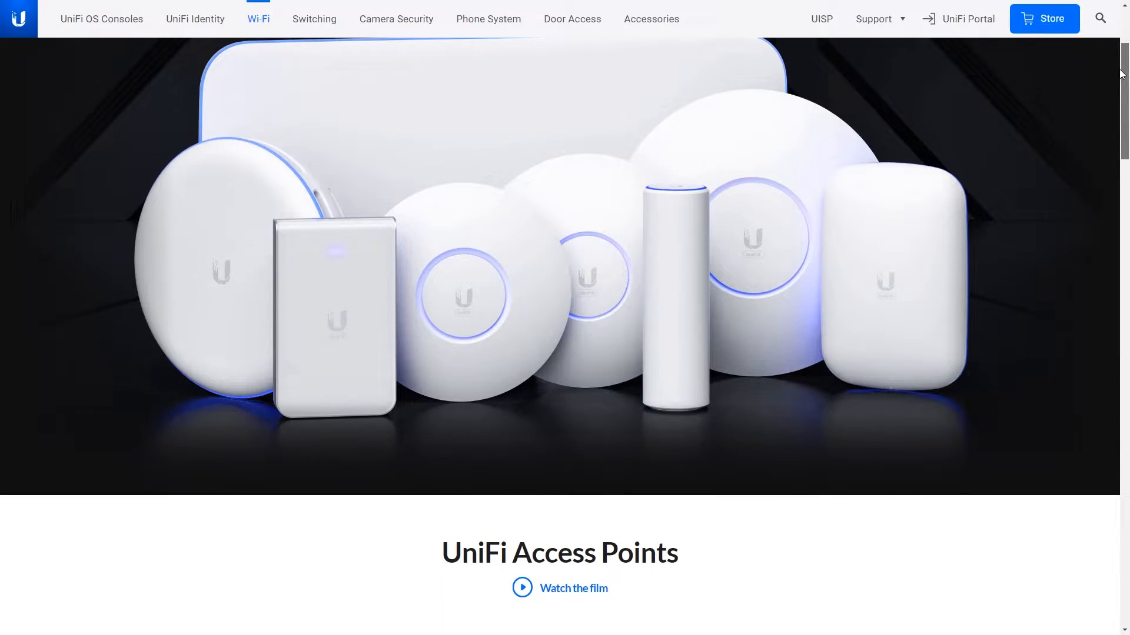
{"action": "scroll", "scroll_direction": "down", "scroll_amount": 3}
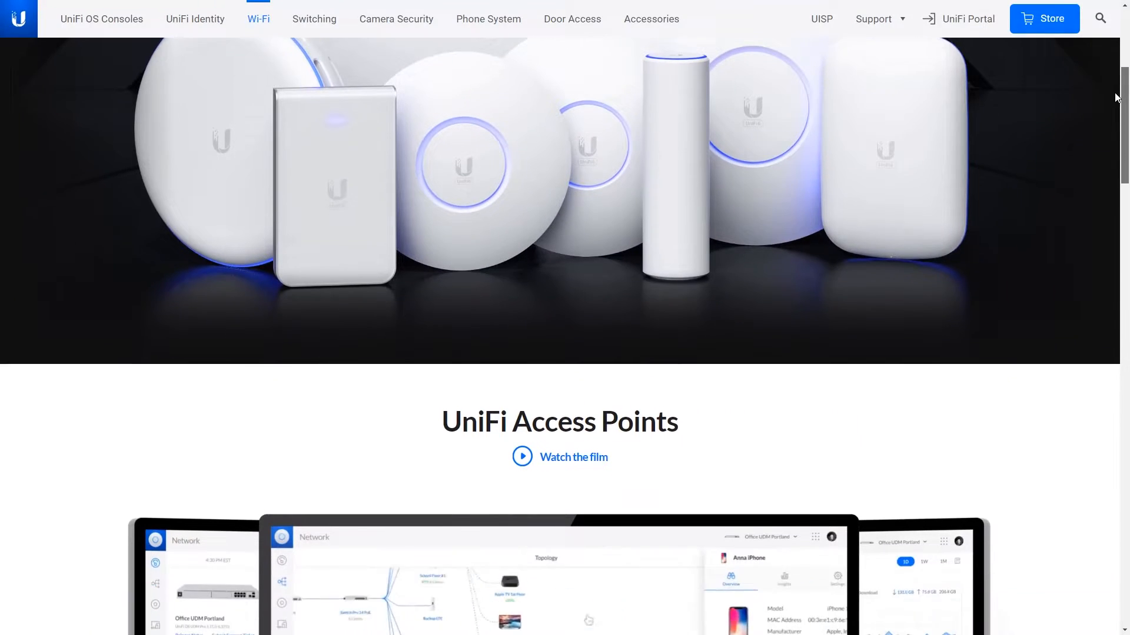
{"action": "scroll", "scroll_direction": "down", "scroll_amount": 3}
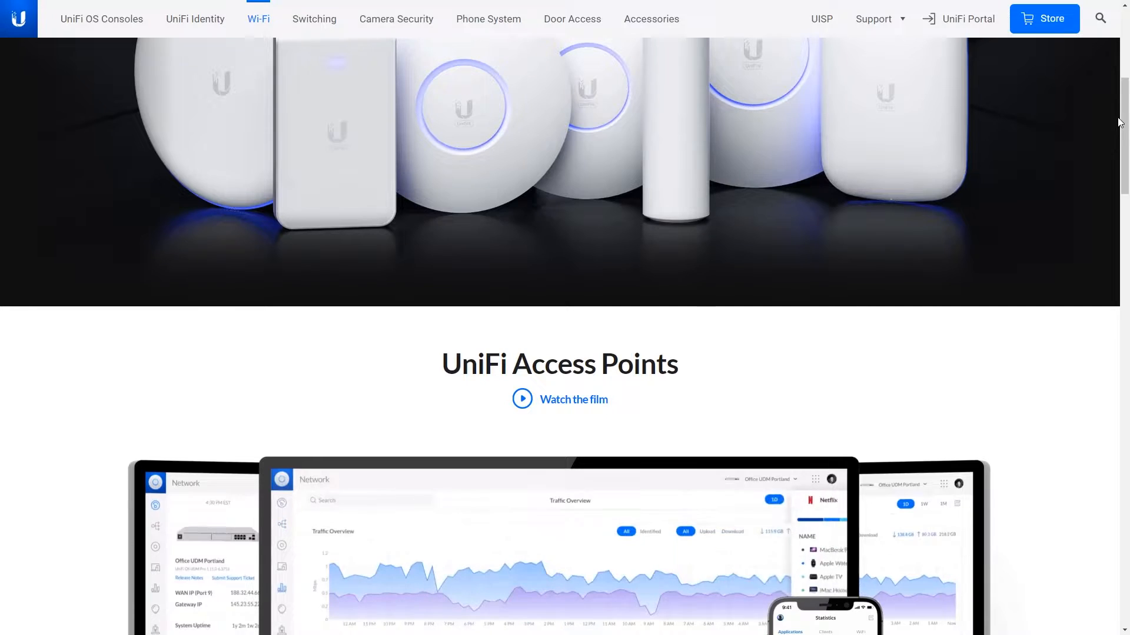
{"action": "scroll", "scroll_direction": "down", "scroll_amount": 3}
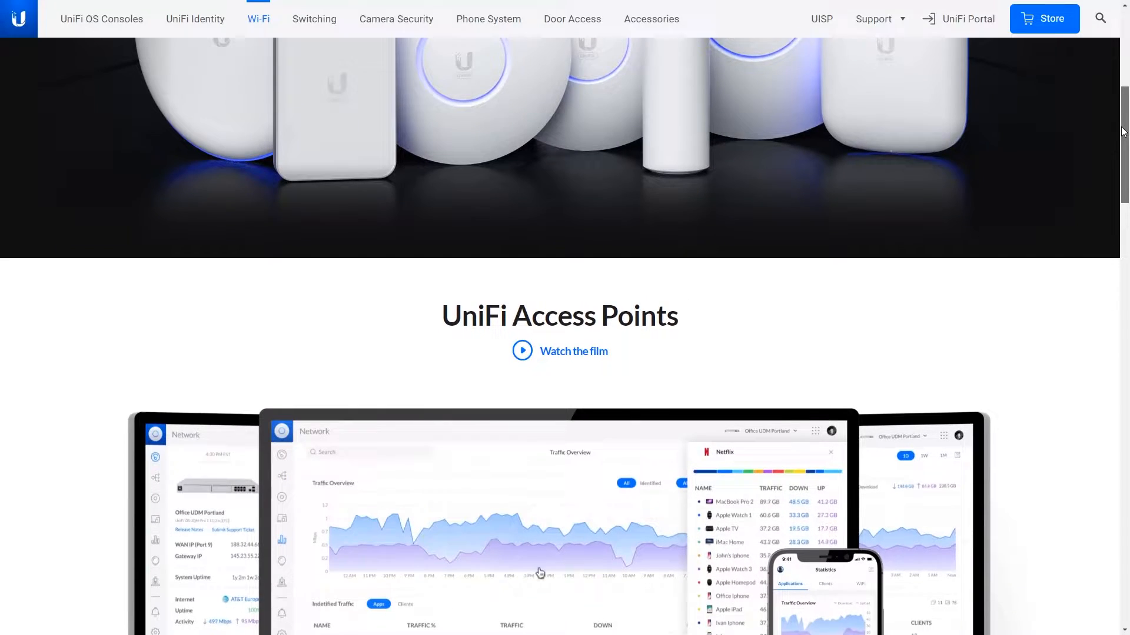
{"action": "scroll", "scroll_direction": "down", "scroll_amount": 3}
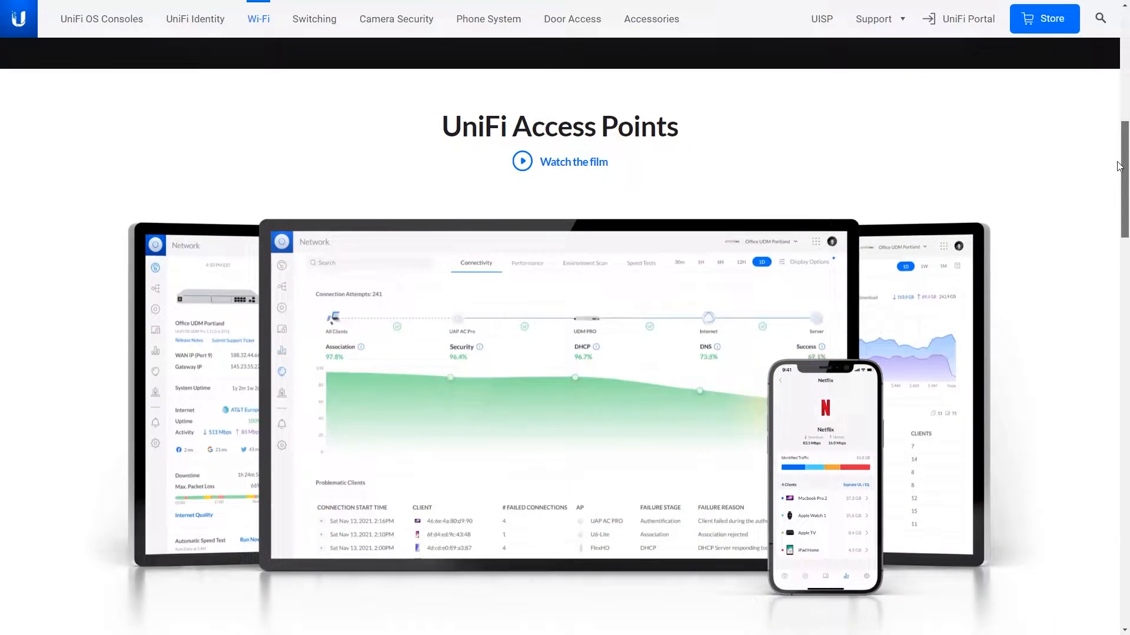
{"action": "scroll", "scroll_direction": "down", "scroll_amount": 3}
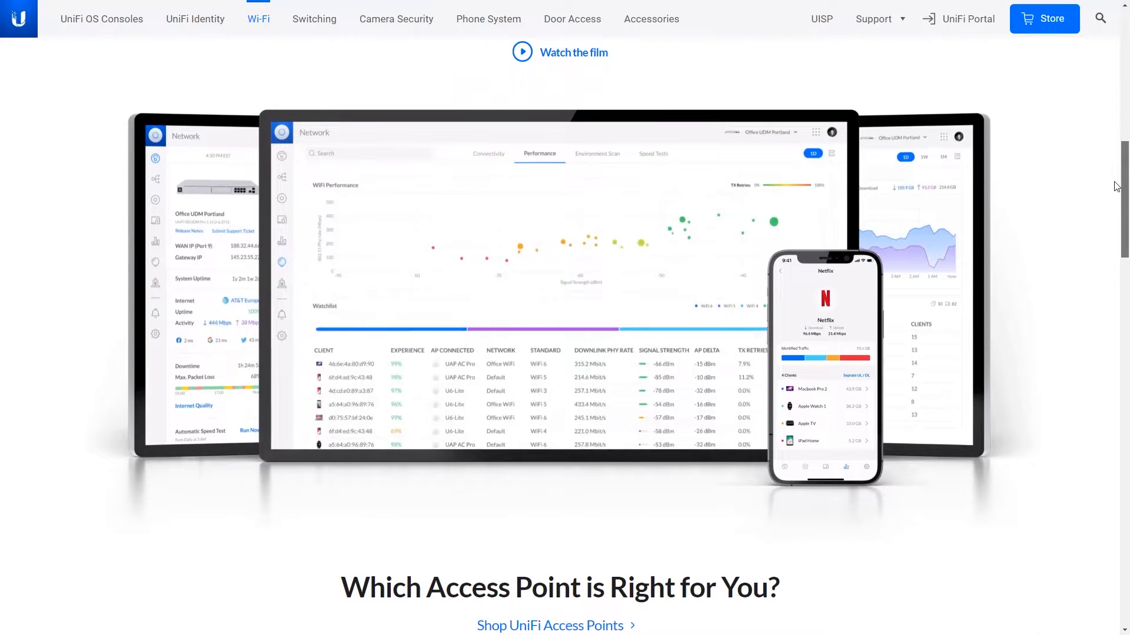
{"action": "scroll", "scroll_direction": "down", "scroll_amount": 3}
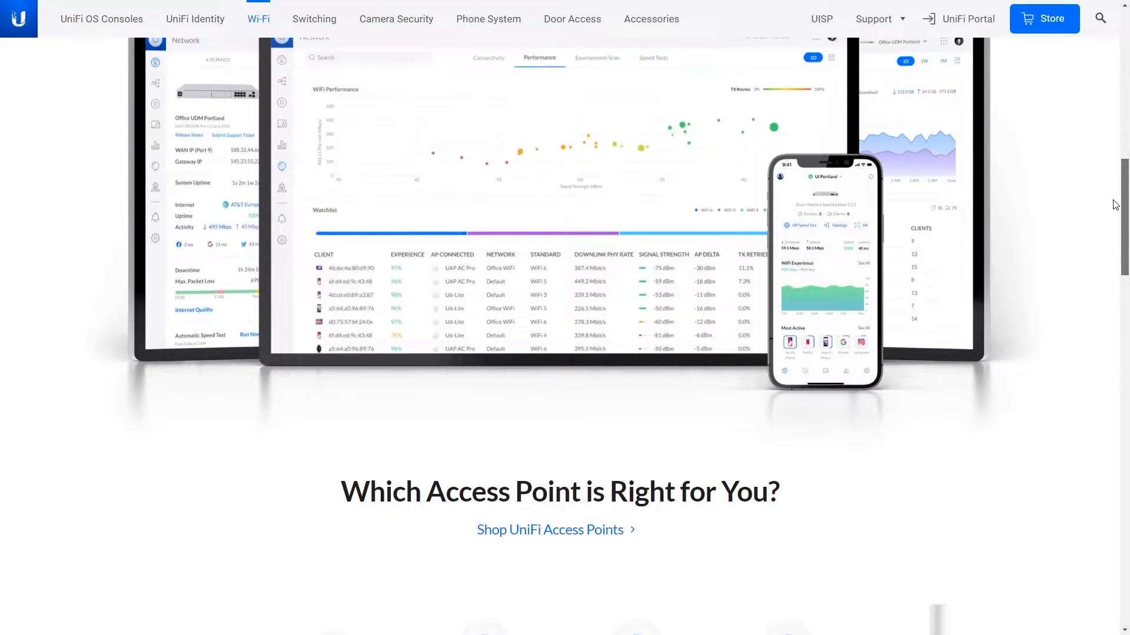
{"action": "scroll", "scroll_direction": "down", "scroll_amount": 3}
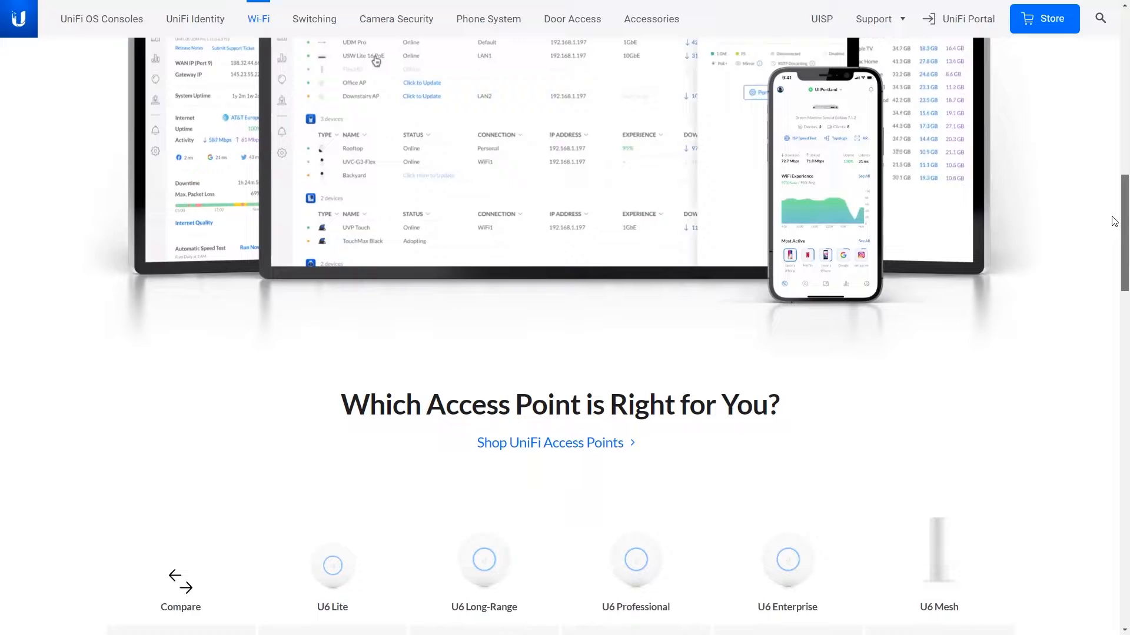
{"action": "scroll", "scroll_direction": "down", "scroll_amount": 3}
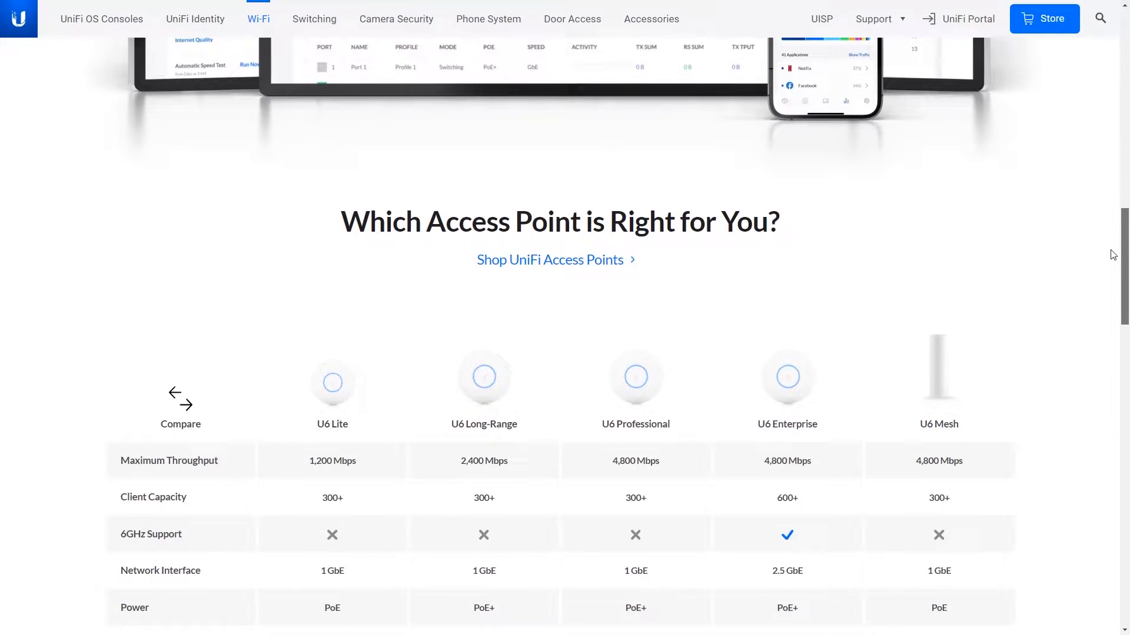
{"action": "scroll", "scroll_direction": "down", "scroll_amount": 3}
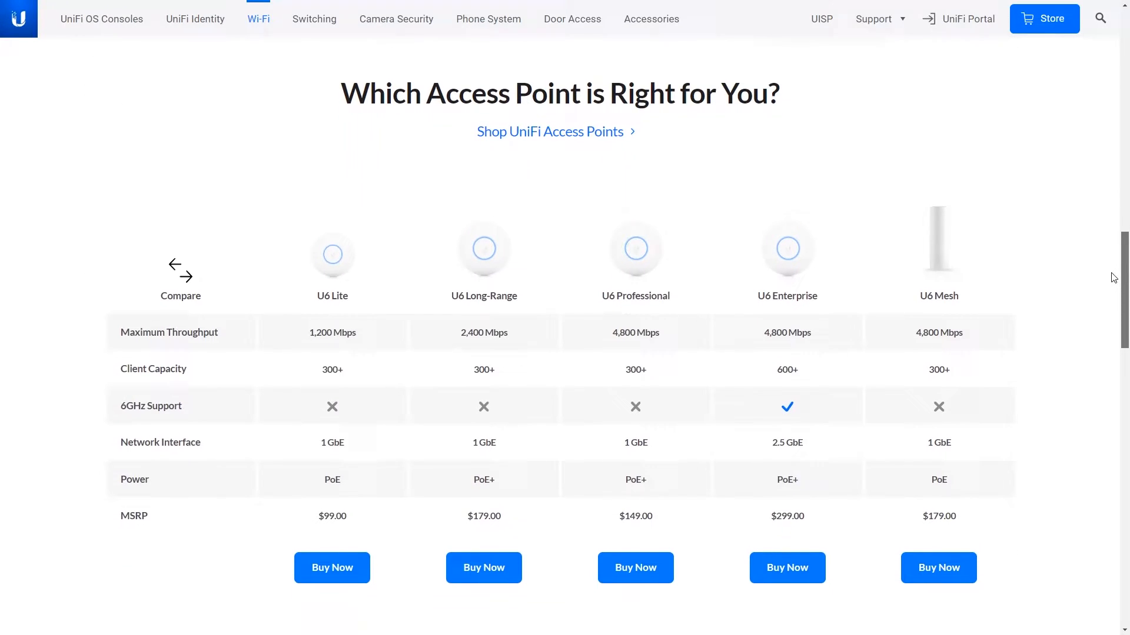
{"action": "scroll", "scroll_direction": "down", "scroll_amount": 3}
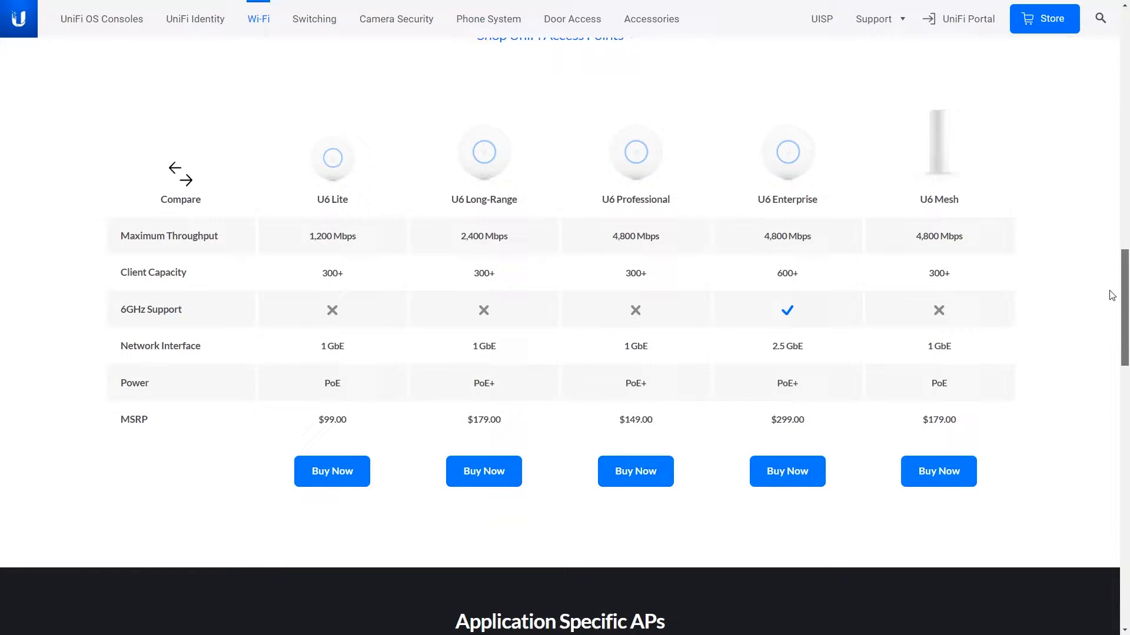
{"action": "scroll", "scroll_direction": "down", "scroll_amount": 3}
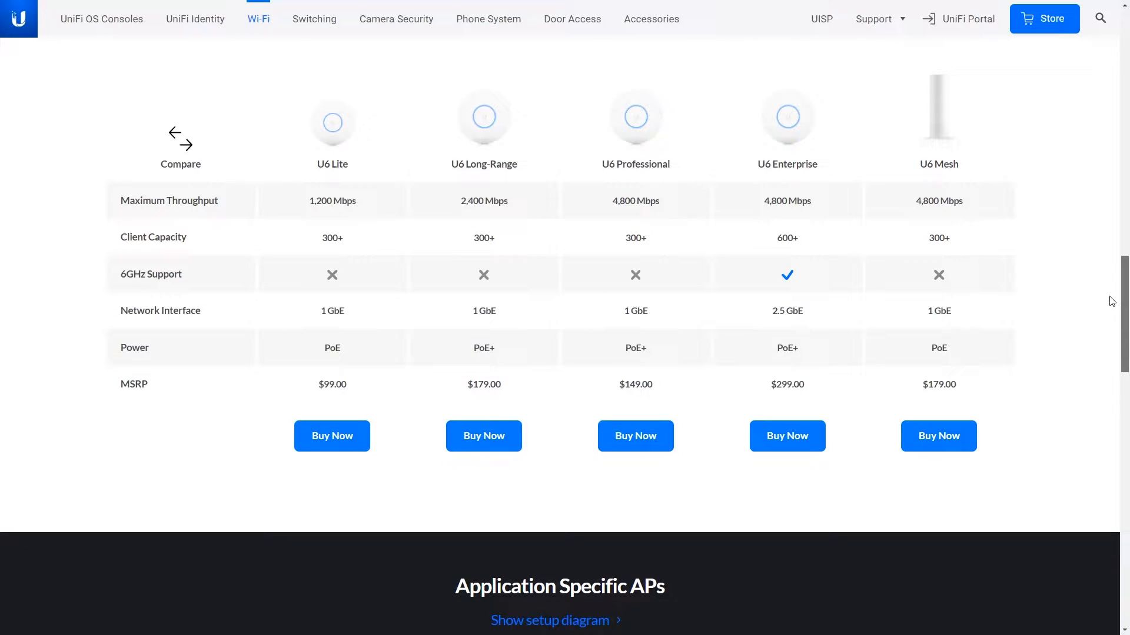
{"action": "scroll", "scroll_direction": "down", "scroll_amount": 3}
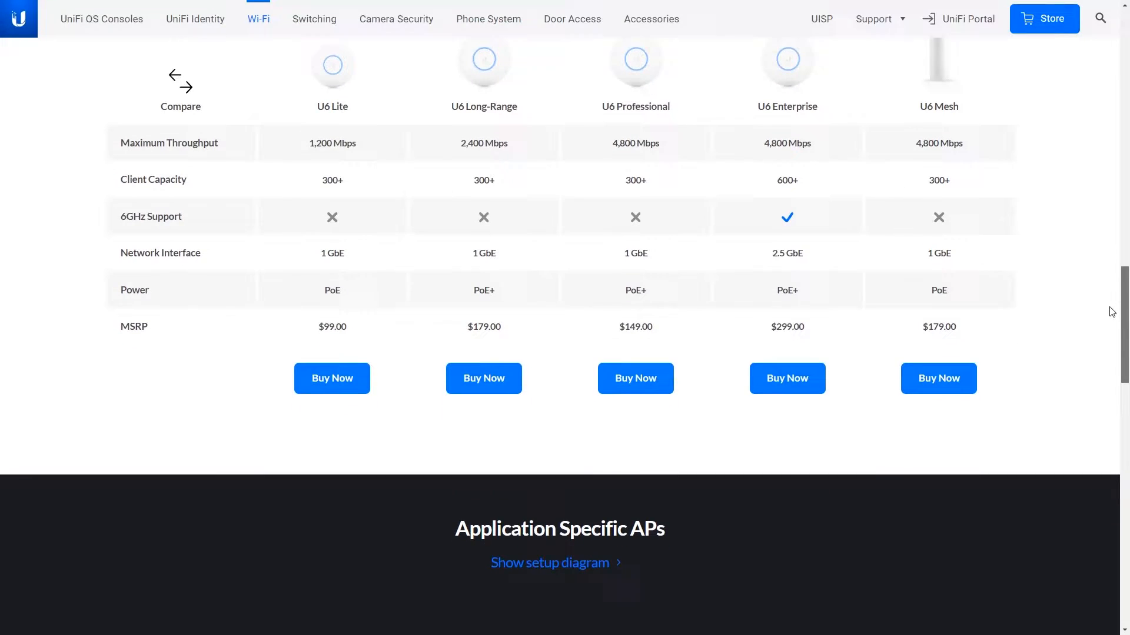
{"action": "scroll", "scroll_direction": "down", "scroll_amount": 3}
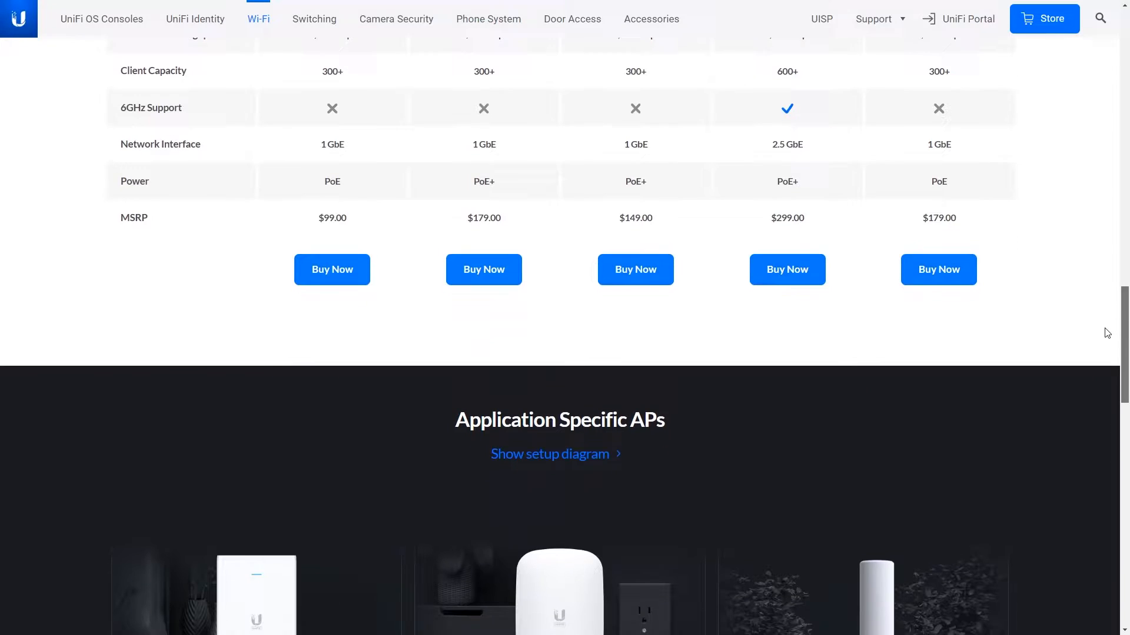
{"action": "scroll", "scroll_direction": "down", "scroll_amount": 3}
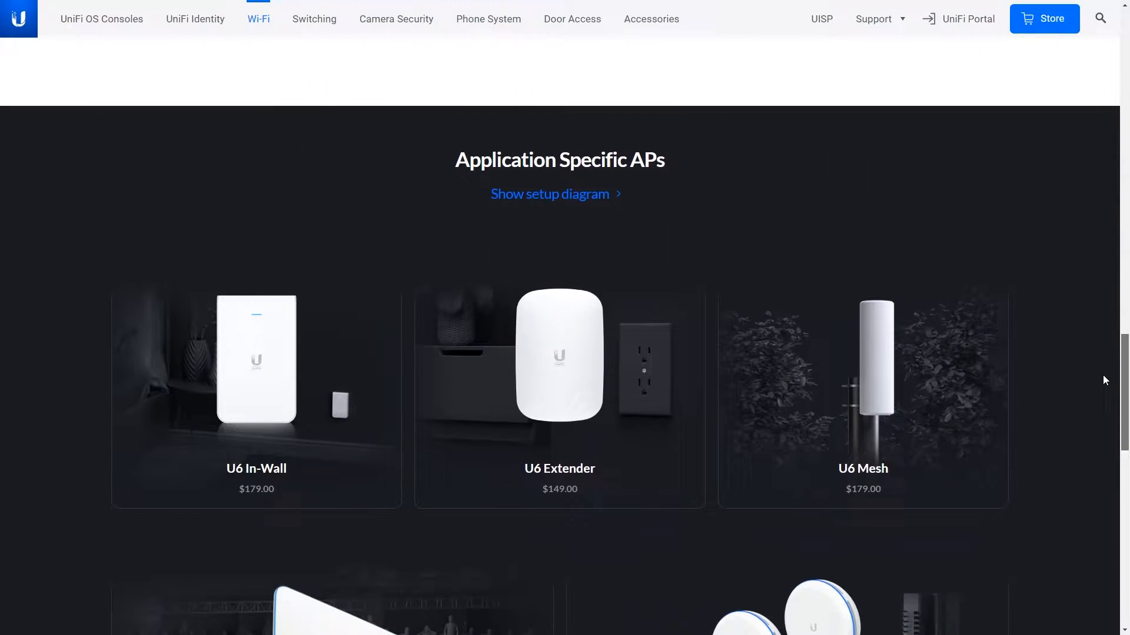
{"action": "scroll", "scroll_direction": "down", "scroll_amount": 3}
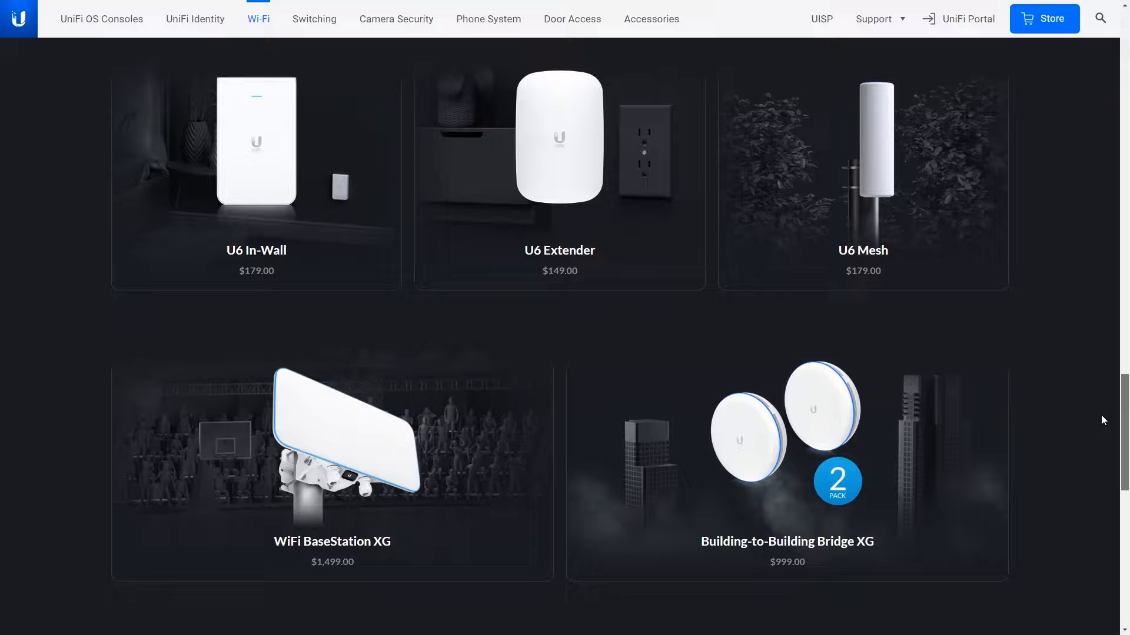
{"action": "scroll", "scroll_direction": "down", "scroll_amount": 3}
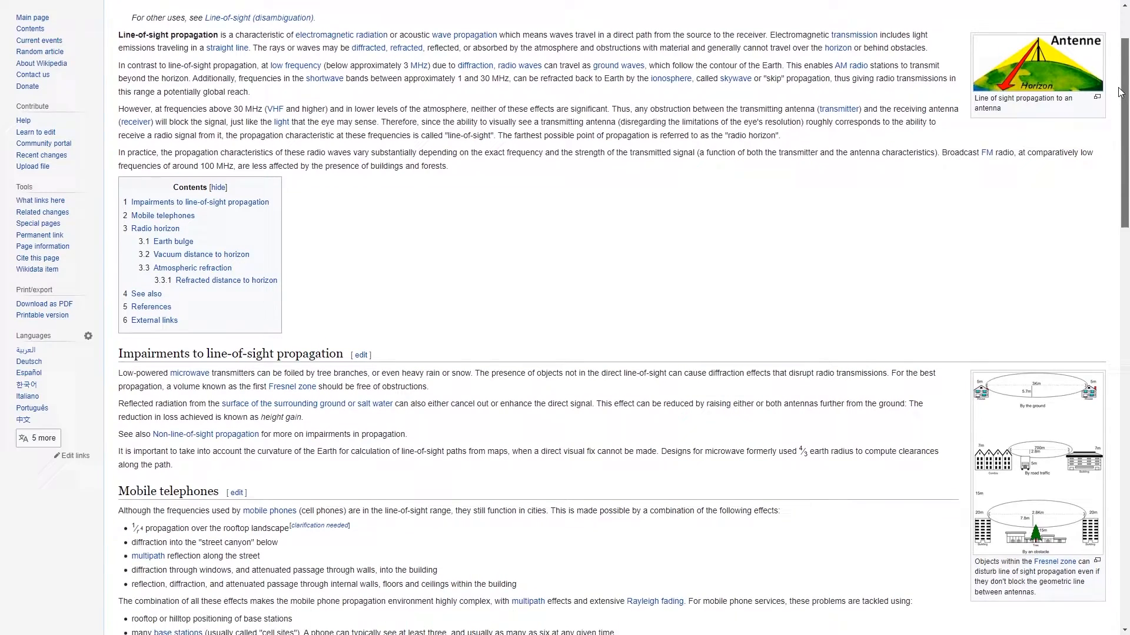
Step: Scroll the Line-of-sight propagation article and enlarge the Fresnel zone obstruction diagram
{"action": "scroll", "scroll_direction": "down", "scroll_amount": 3}
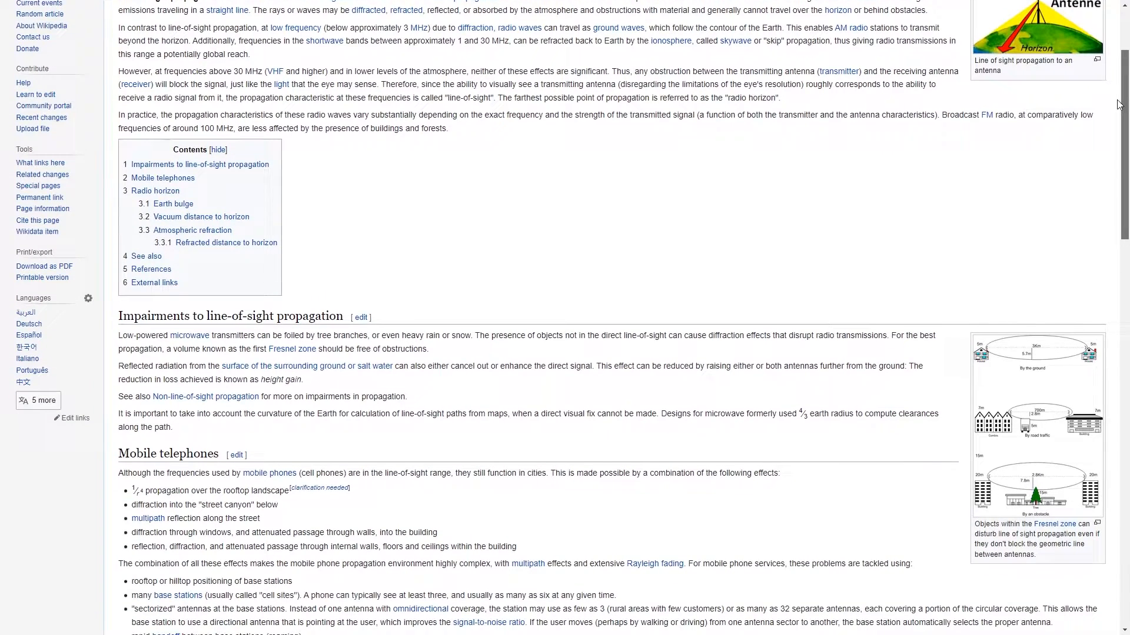
{"action": "scroll", "scroll_direction": "down", "scroll_amount": 3}
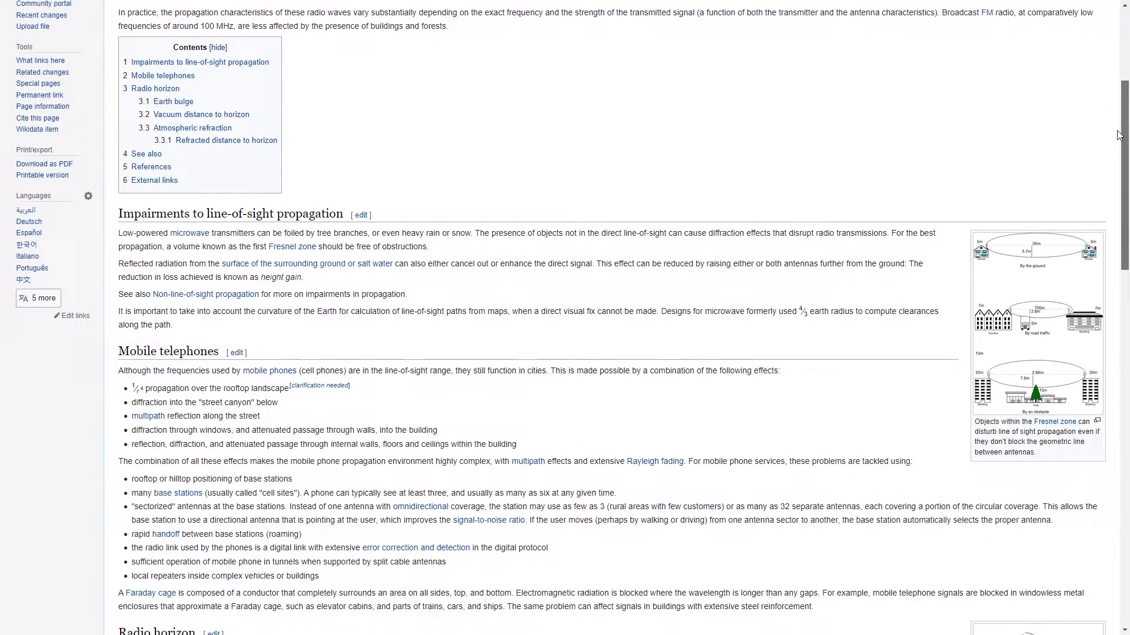
{"action": "scroll", "scroll_direction": "down", "scroll_amount": 3}
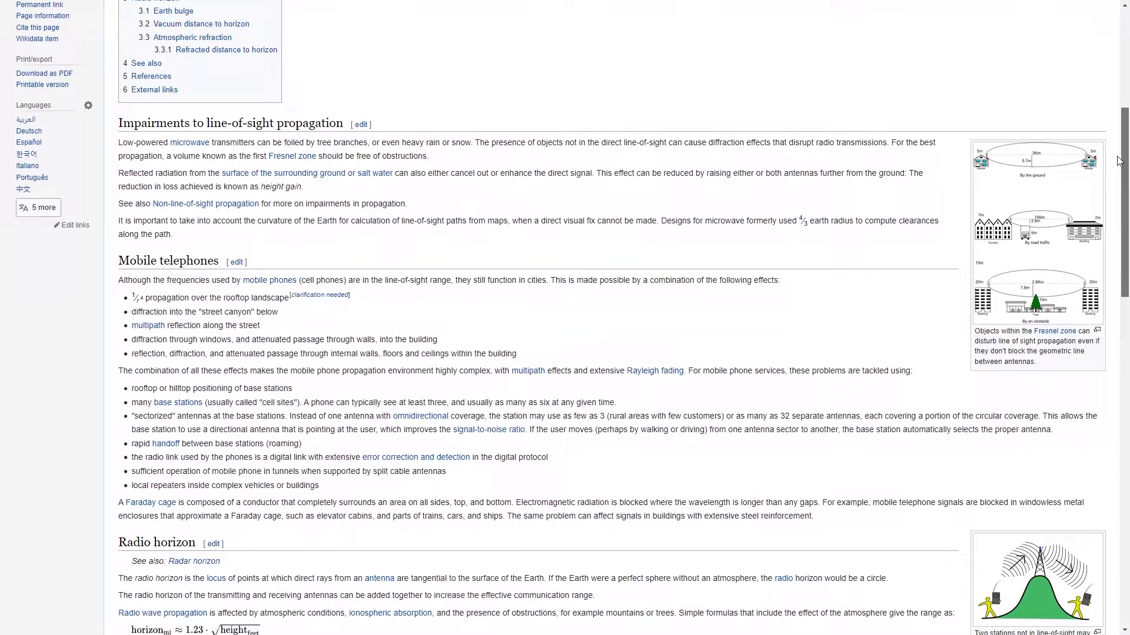
{"action": "scroll", "scroll_direction": "down", "scroll_amount": 3}
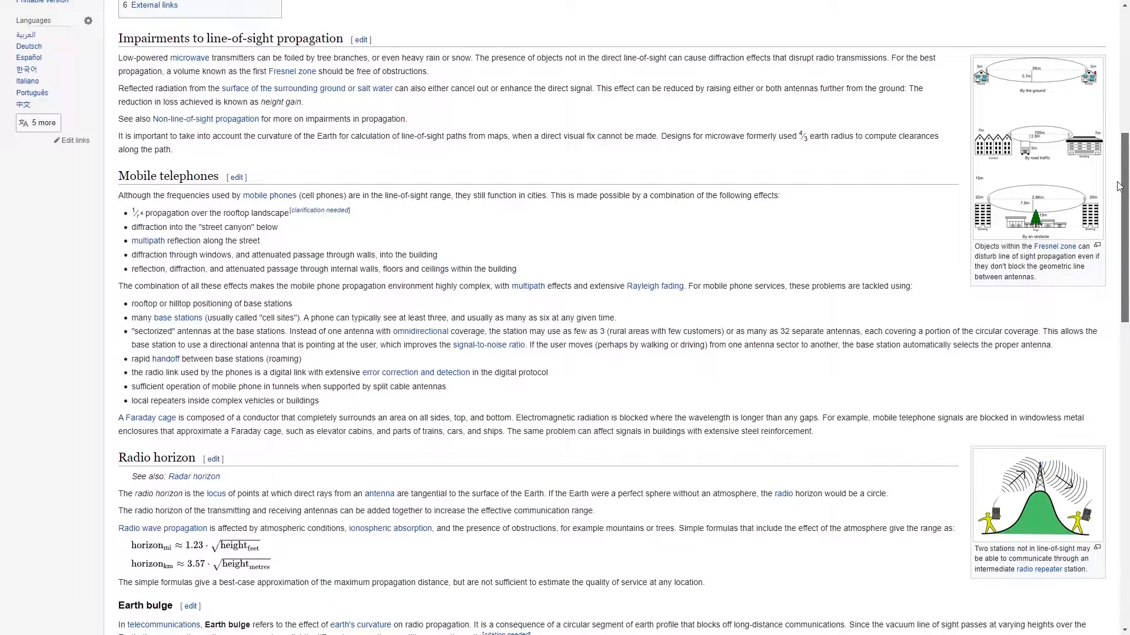
{"action": "left_click", "coordinate": [1035, 147]}
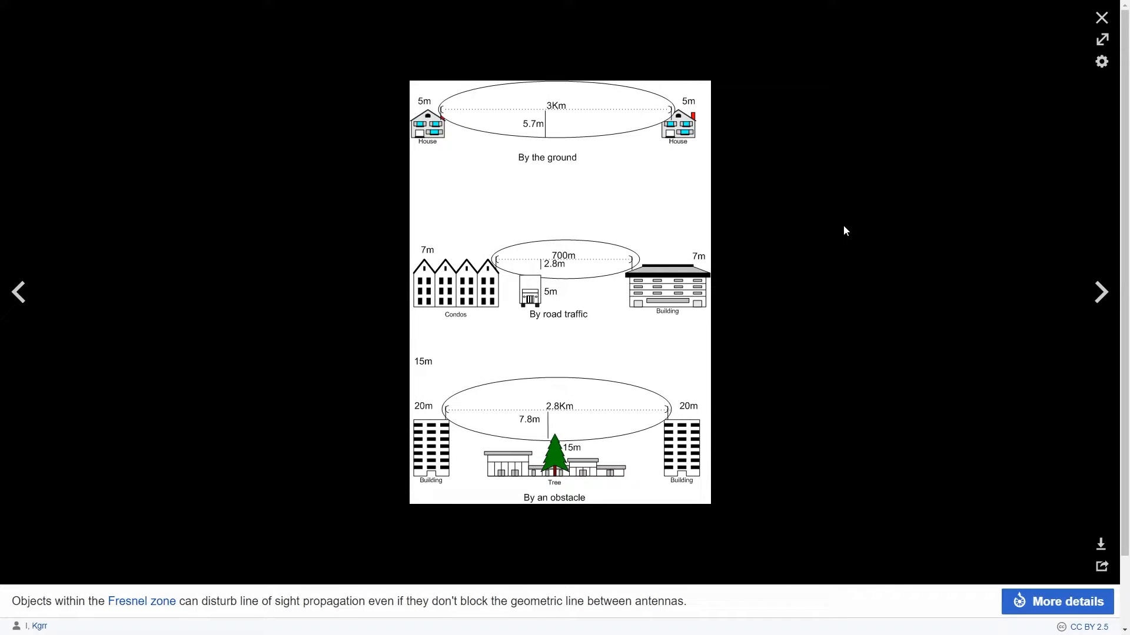
{"action": "mouse_move", "coordinate": [628, 186]}
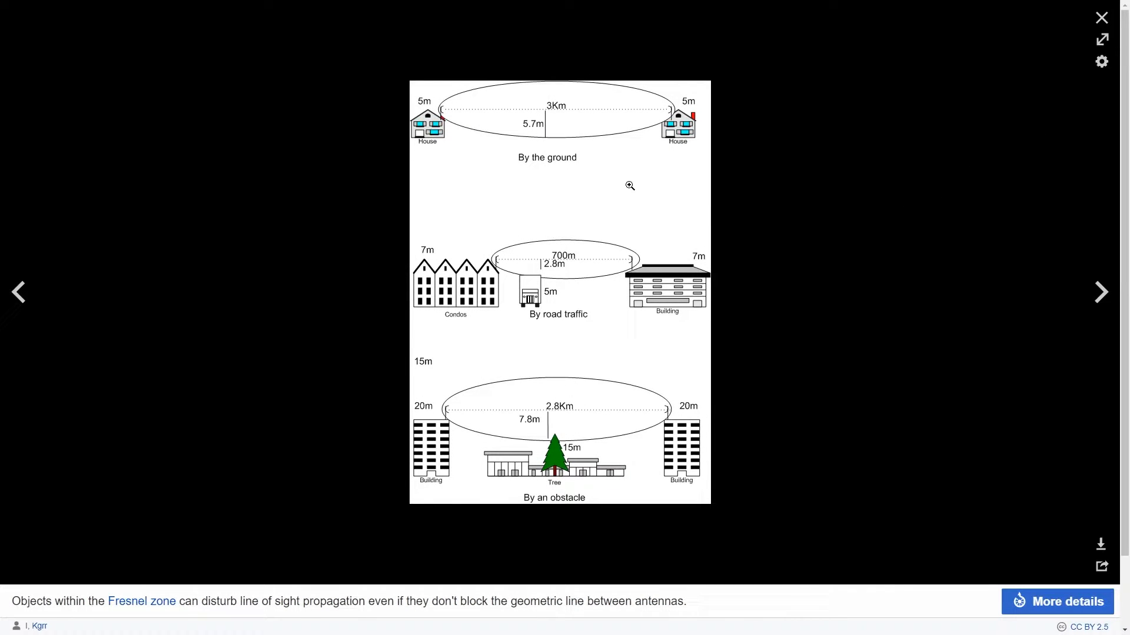
{"action": "mouse_move", "coordinate": [558, 86]}
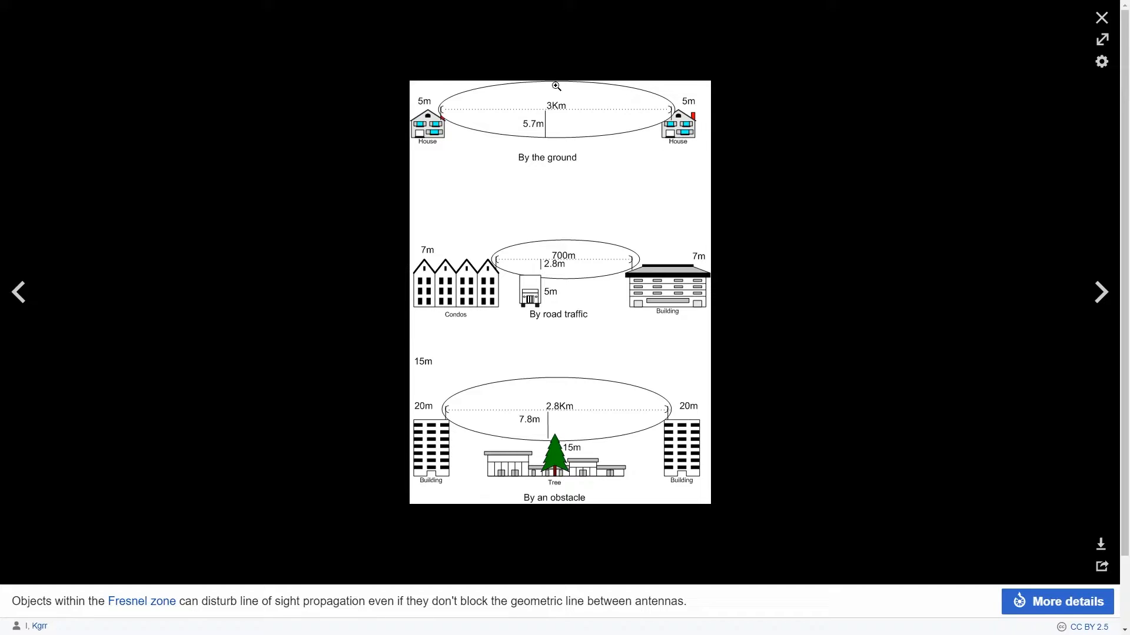
{"action": "mouse_move", "coordinate": [513, 258]}
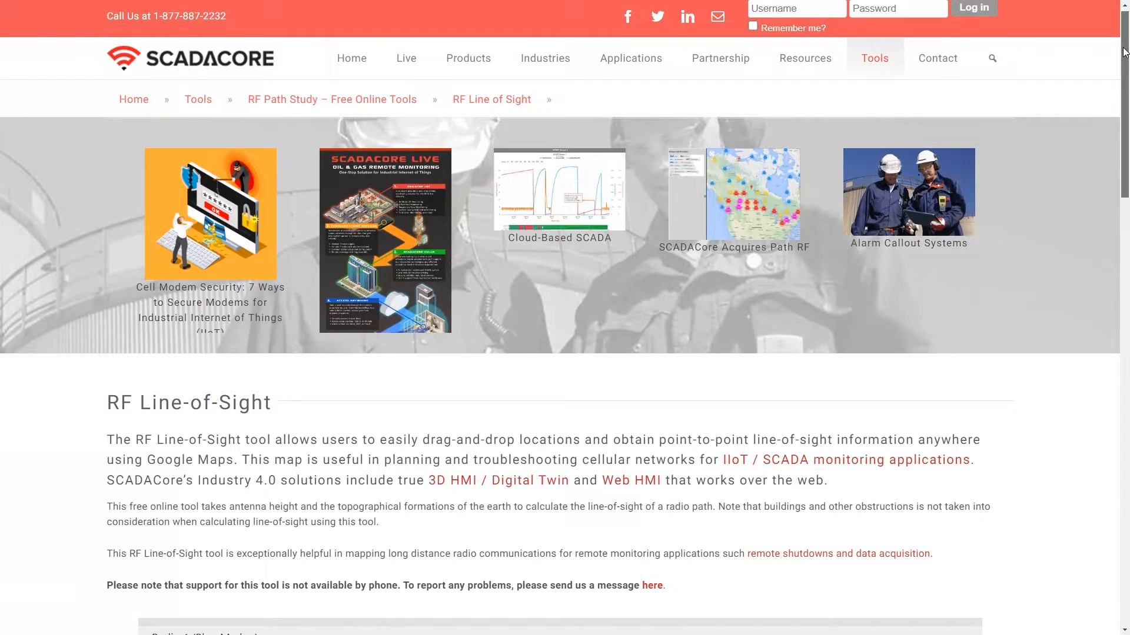
Step: Adjust the Green Antenna (m) height until the radio path clears the terrain at 111 m
{"action": "scroll", "scroll_direction": "down", "scroll_amount": 3}
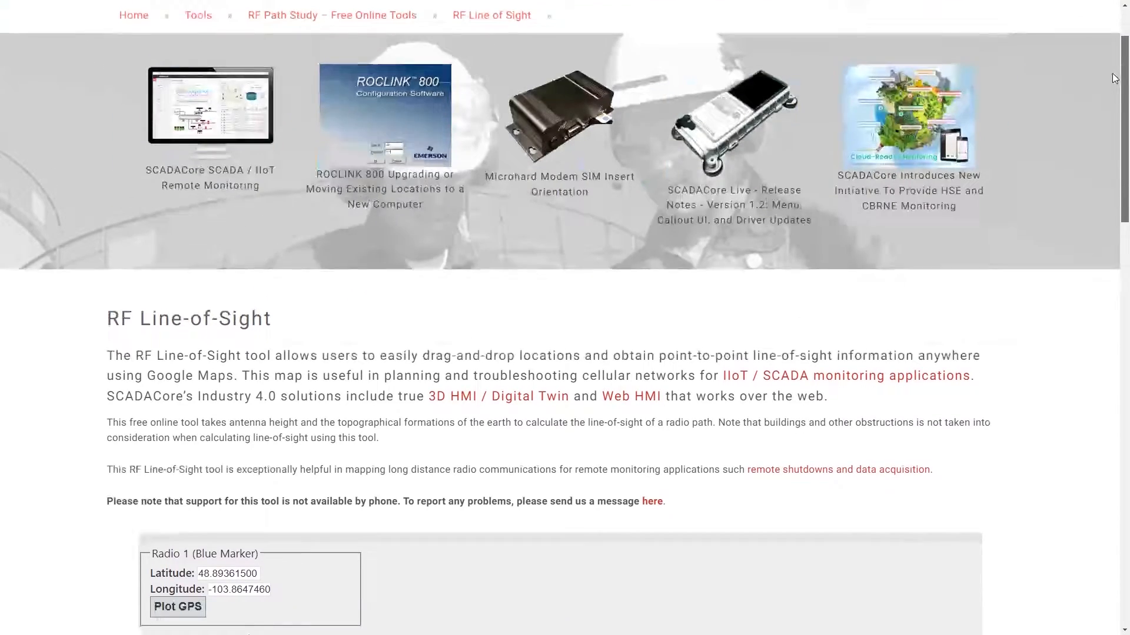
{"action": "scroll", "scroll_direction": "down", "scroll_amount": 3}
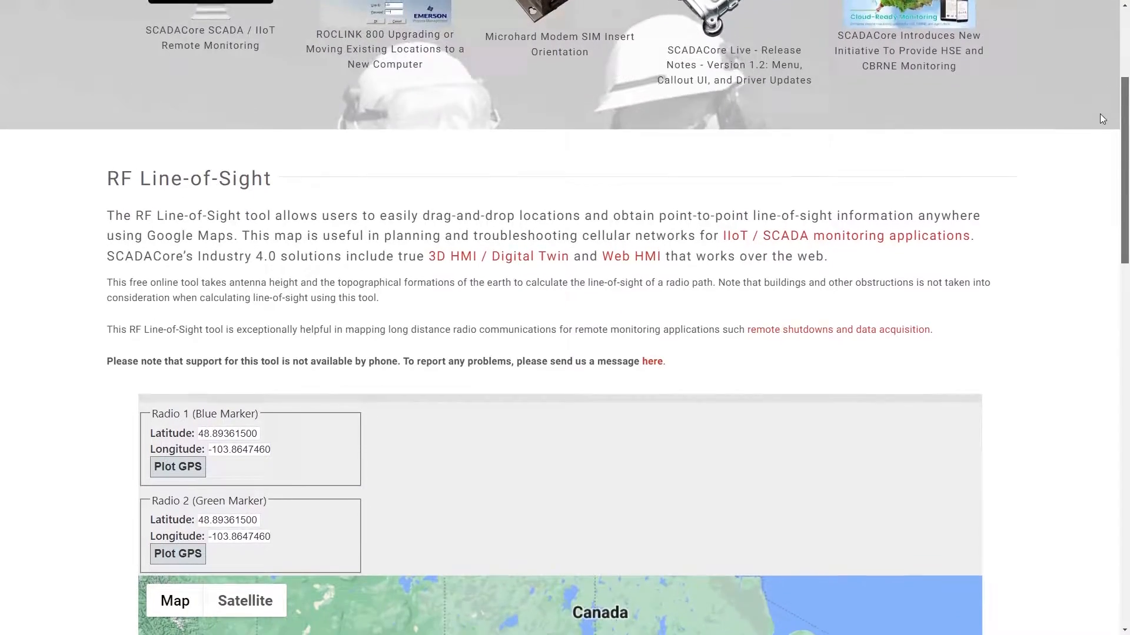
{"action": "scroll", "scroll_direction": "down", "scroll_amount": 3}
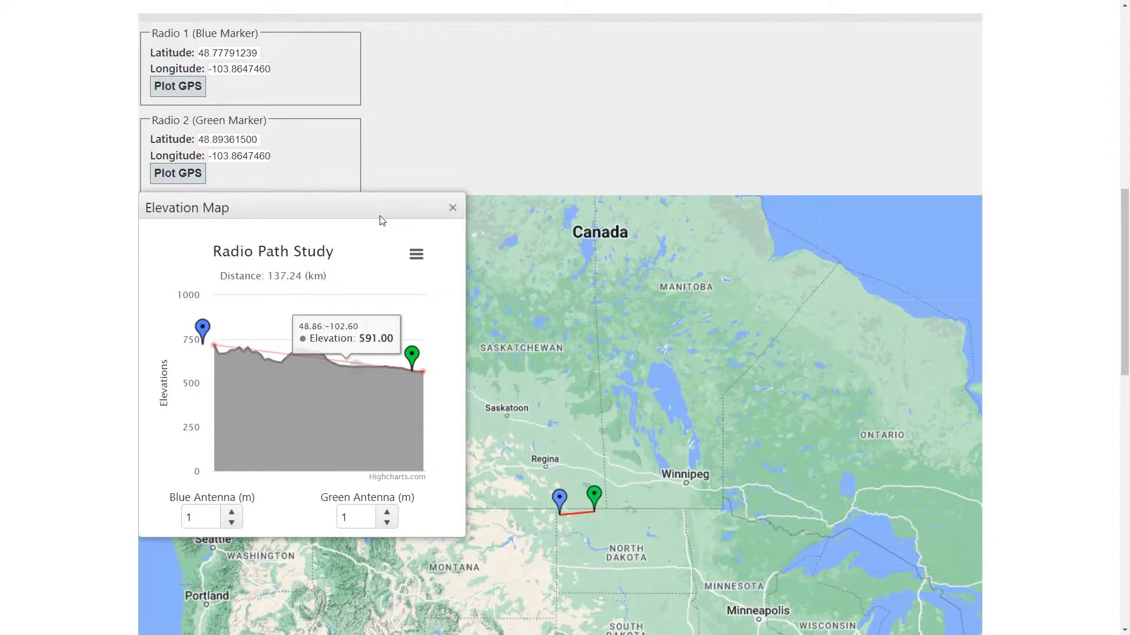
{"action": "mouse_move", "coordinate": [281, 511]}
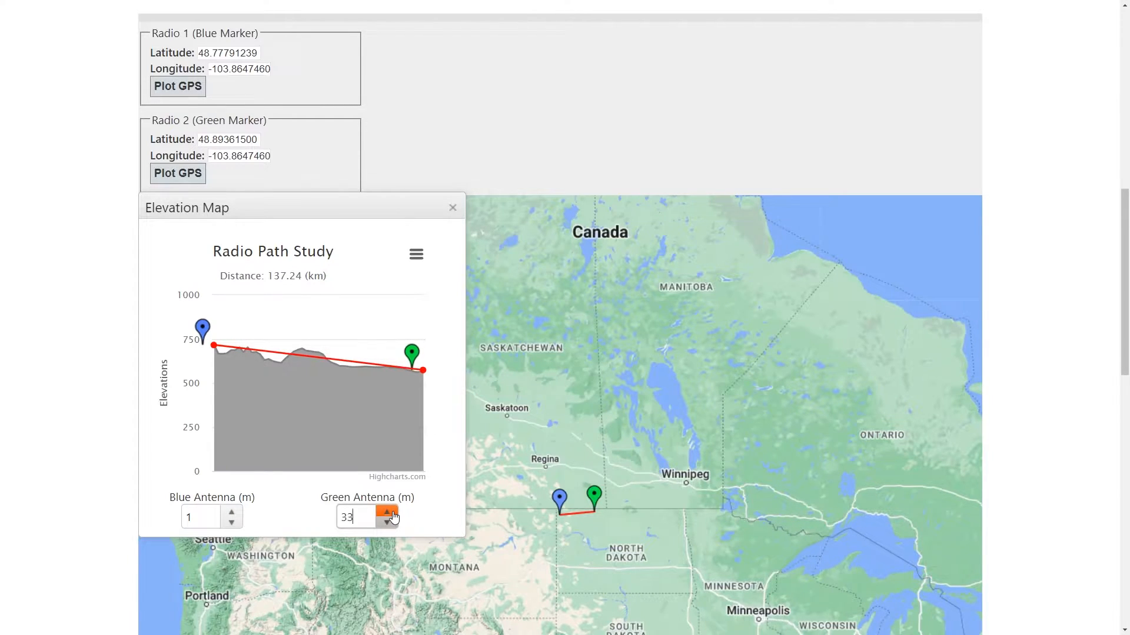
{"action": "left_click", "coordinate": [384, 511]}
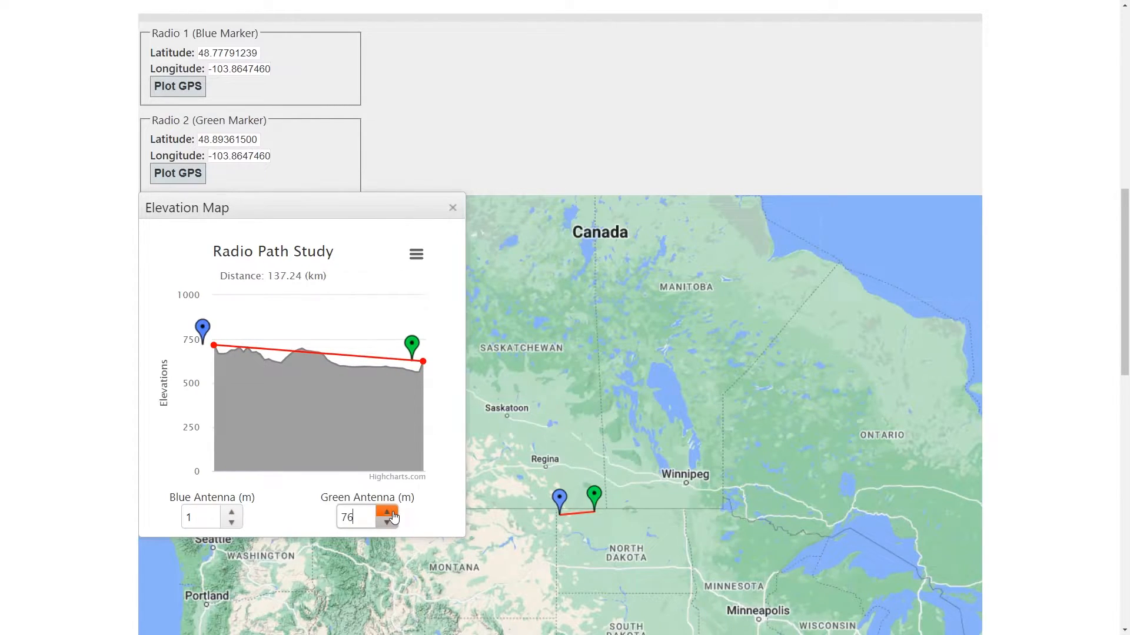
{"action": "left_click", "coordinate": [386, 512]}
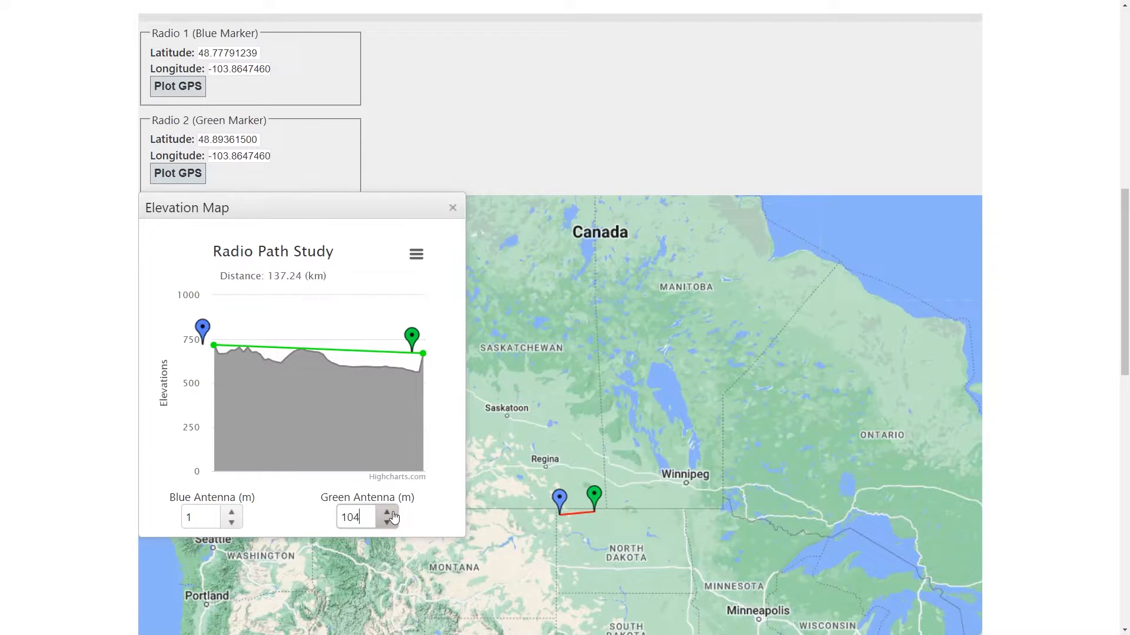
{"action": "left_click", "coordinate": [386, 522]}
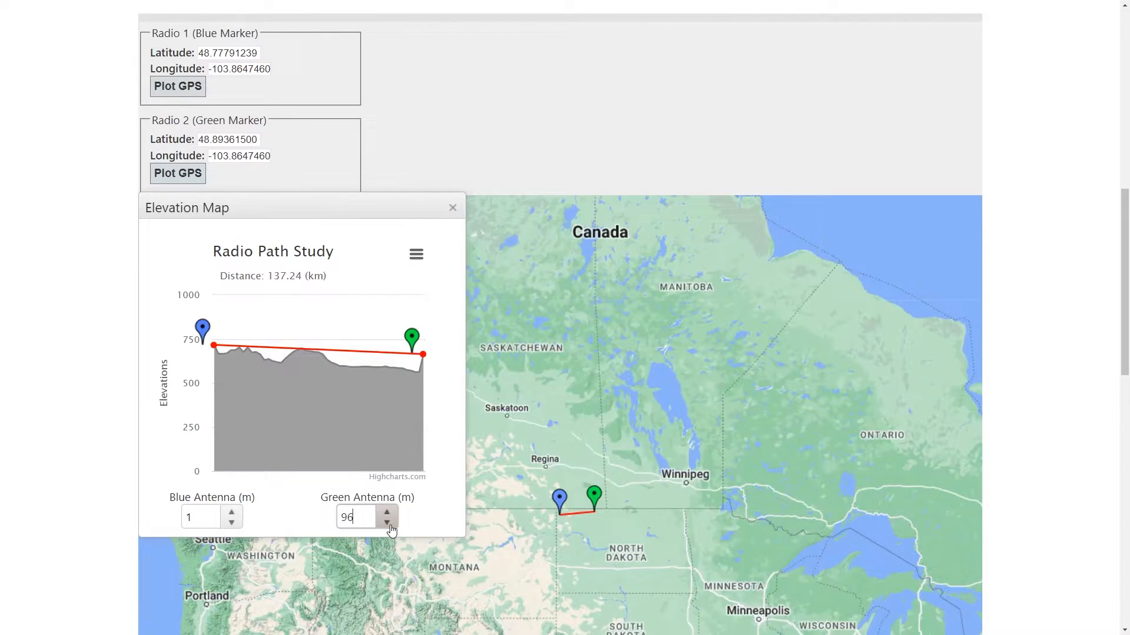
{"action": "left_click", "coordinate": [388, 510]}
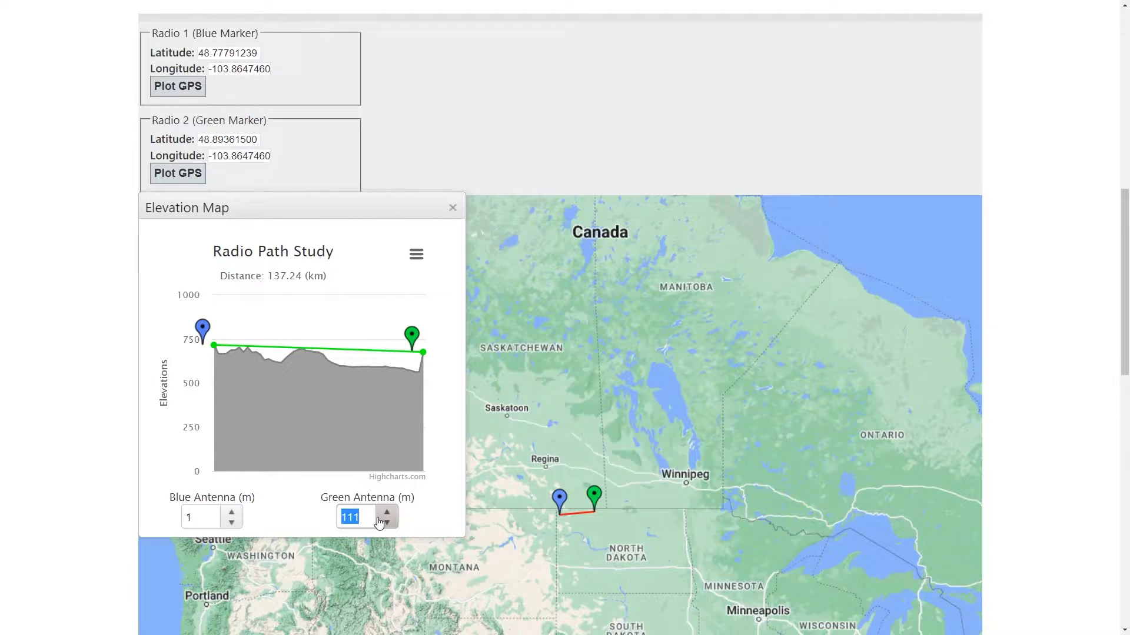
{"action": "type", "text": "5"}
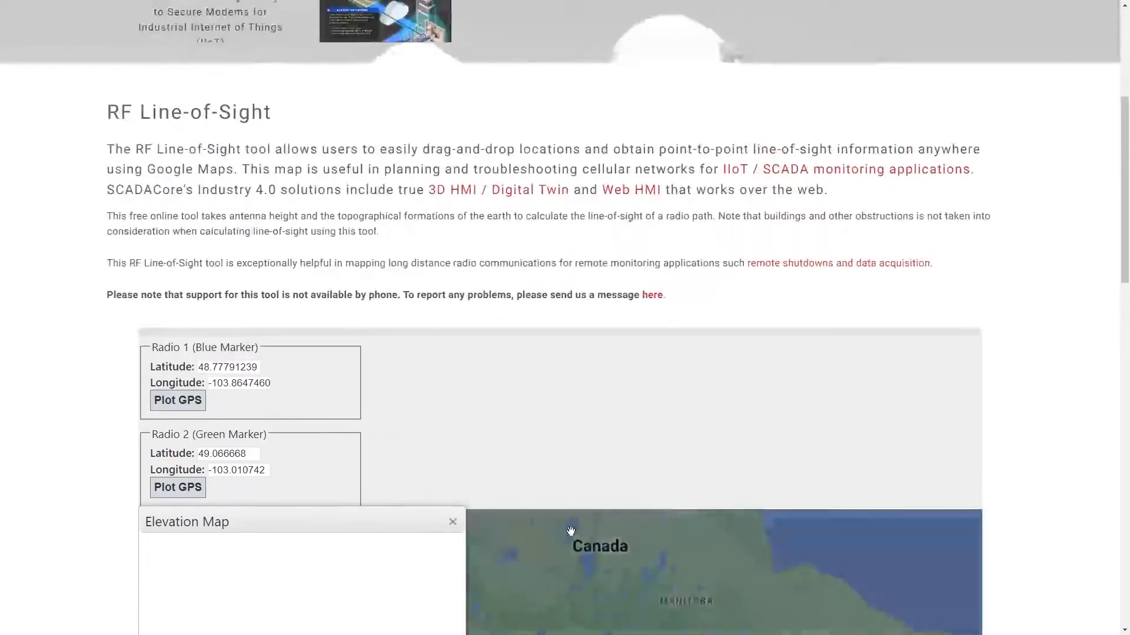
{"action": "scroll", "scroll_direction": "down", "scroll_amount": 3}
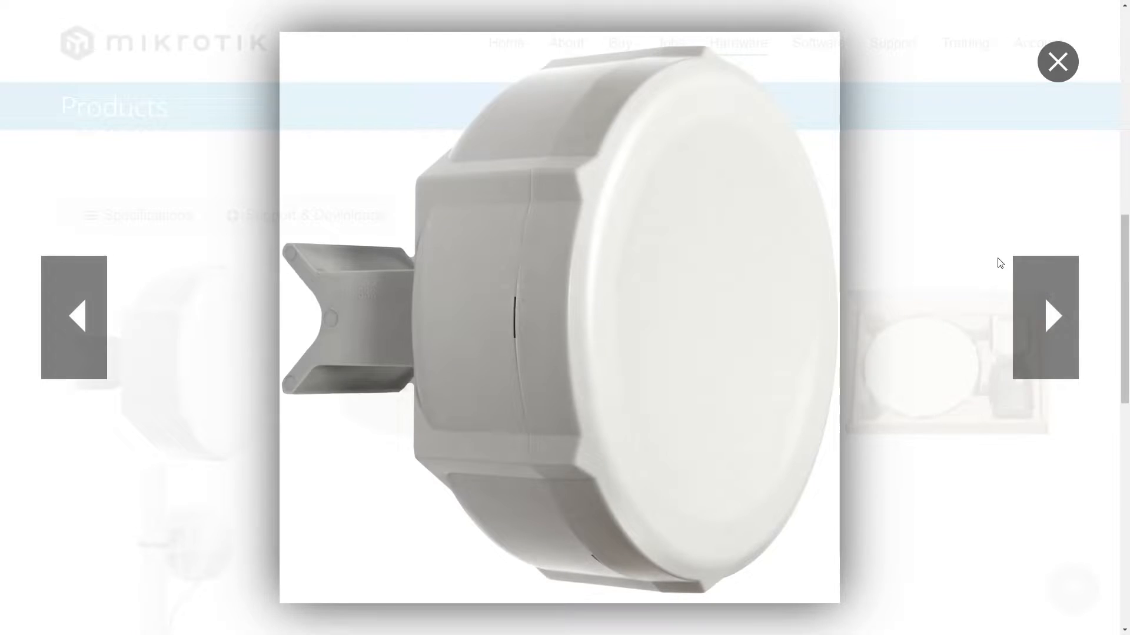
Step: Page through the SXT photos from the device and internals to the box and its contents
{"action": "left_click", "coordinate": [1050, 317]}
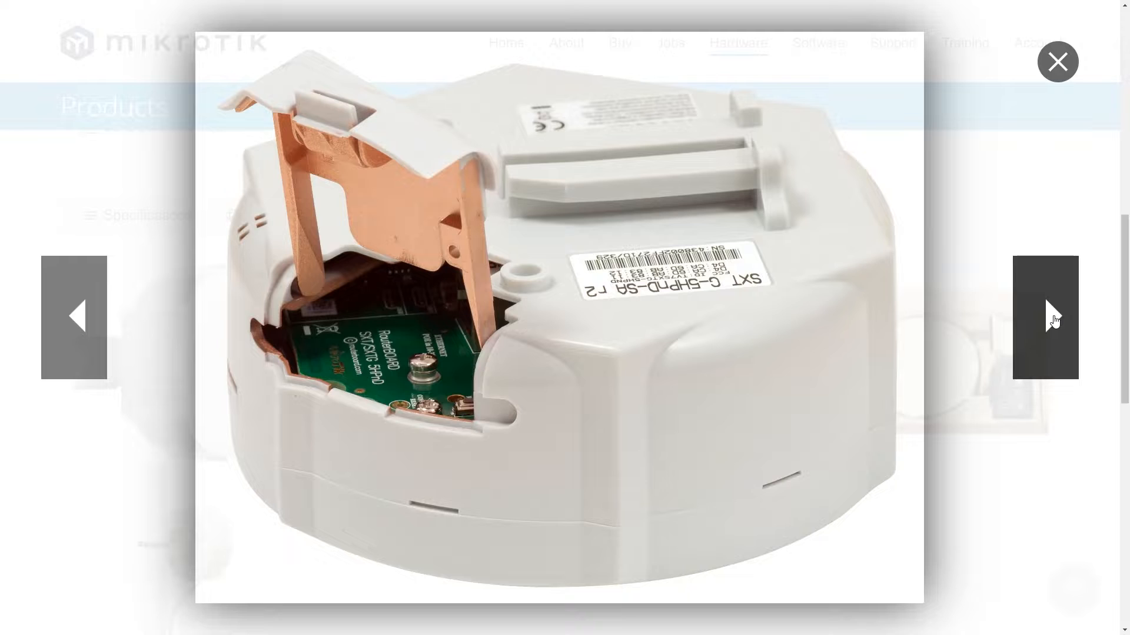
{"action": "left_click", "coordinate": [1050, 323]}
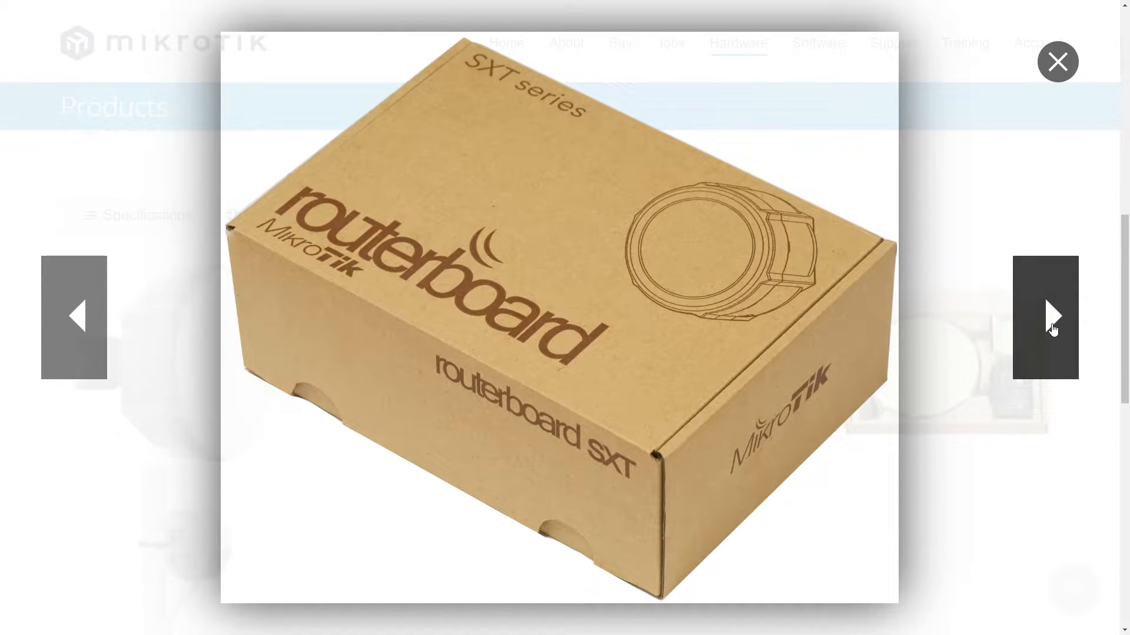
{"action": "left_click", "coordinate": [1052, 315]}
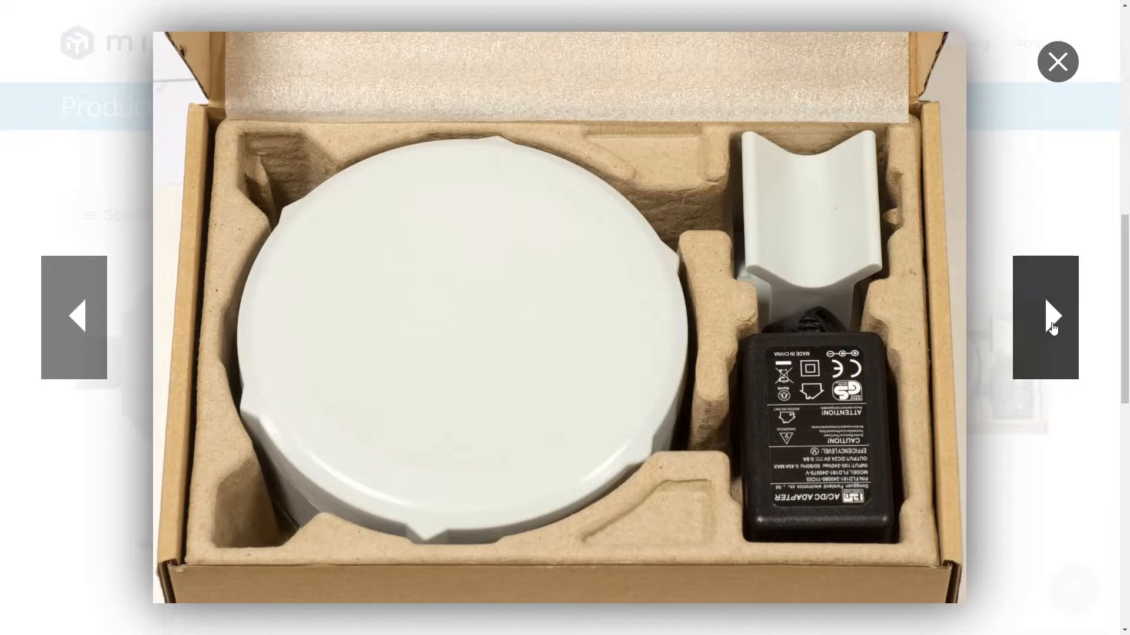
{"action": "left_click", "coordinate": [1052, 317]}
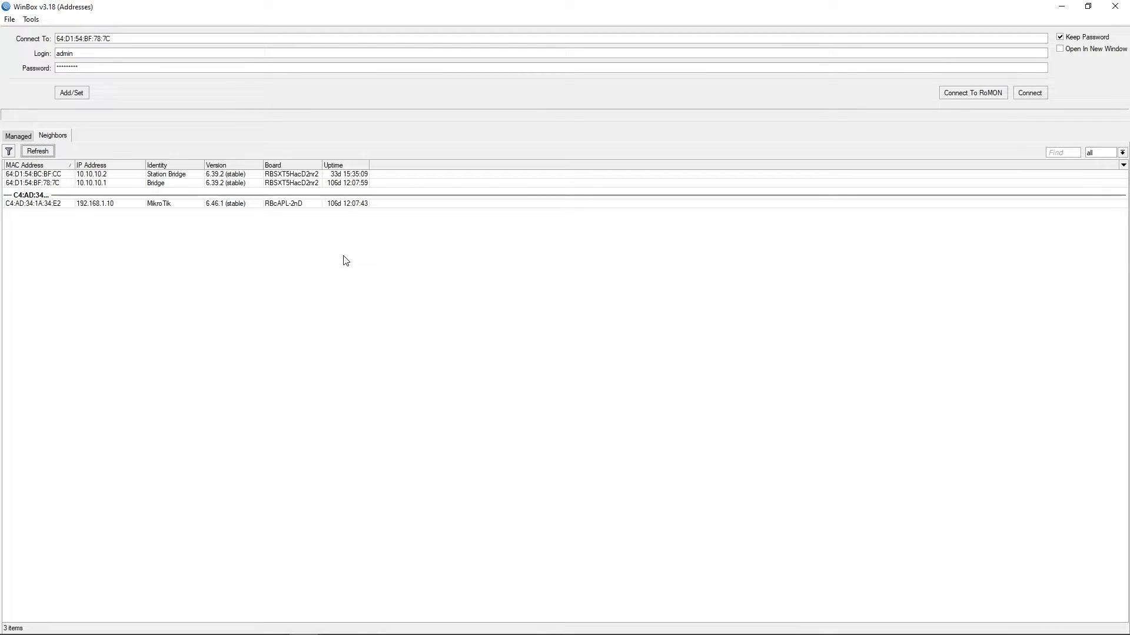
{"action": "mouse_move", "coordinate": [45, 179]}
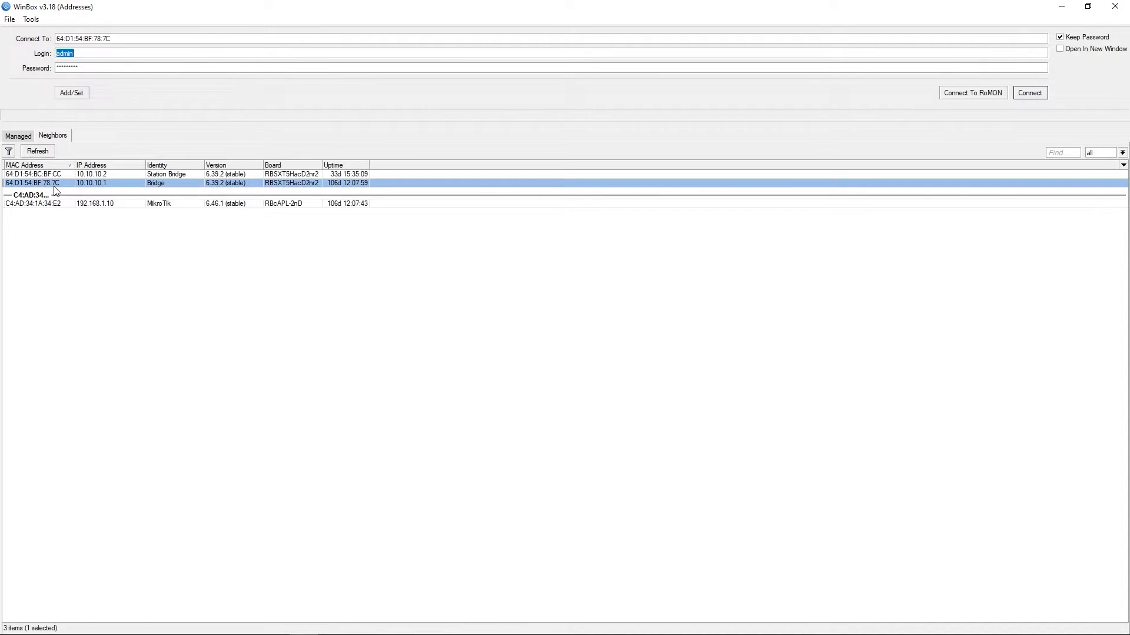
{"action": "mouse_move", "coordinate": [52, 188]}
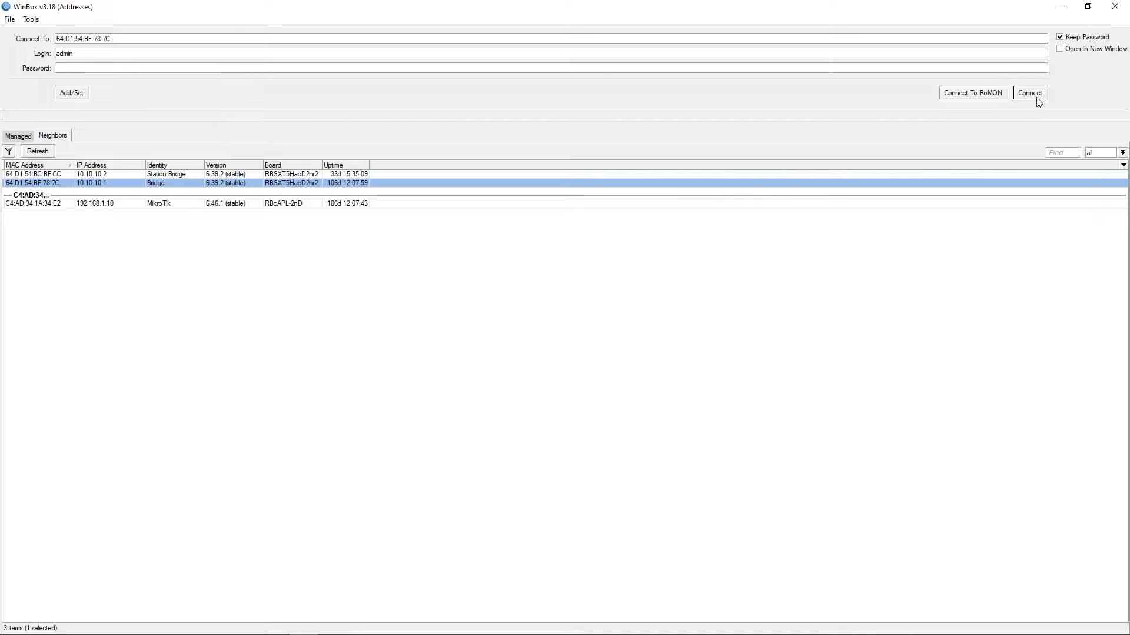
Step: Connect to the Bridge SXT at 10.10.10.1 as admin with an empty password
{"action": "left_click", "coordinate": [1030, 92]}
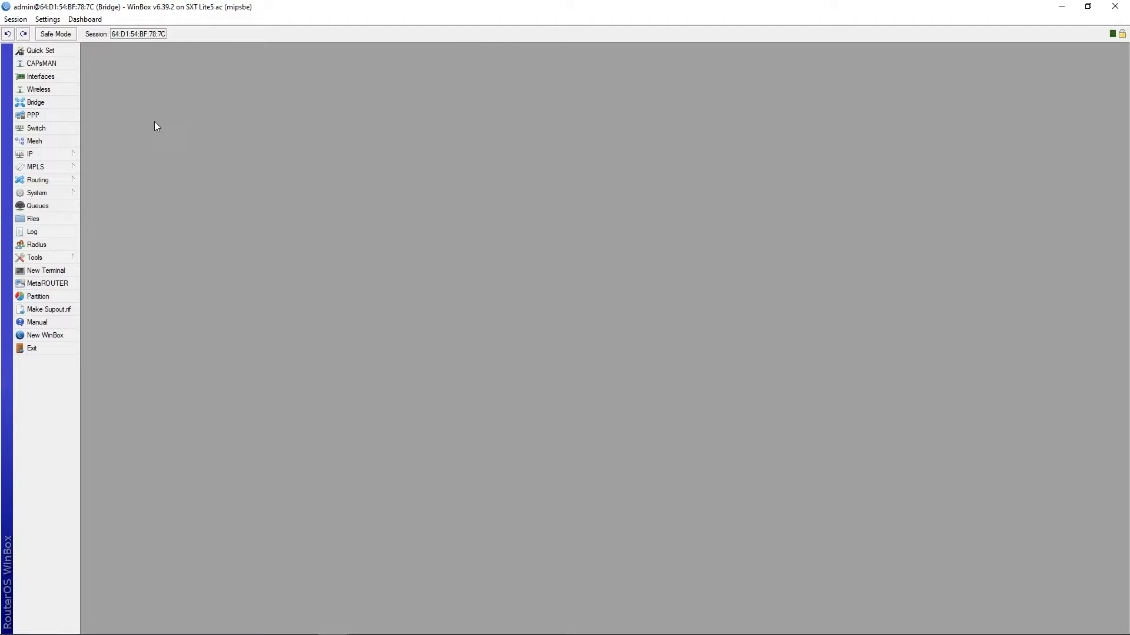
{"action": "mouse_move", "coordinate": [140, 167]}
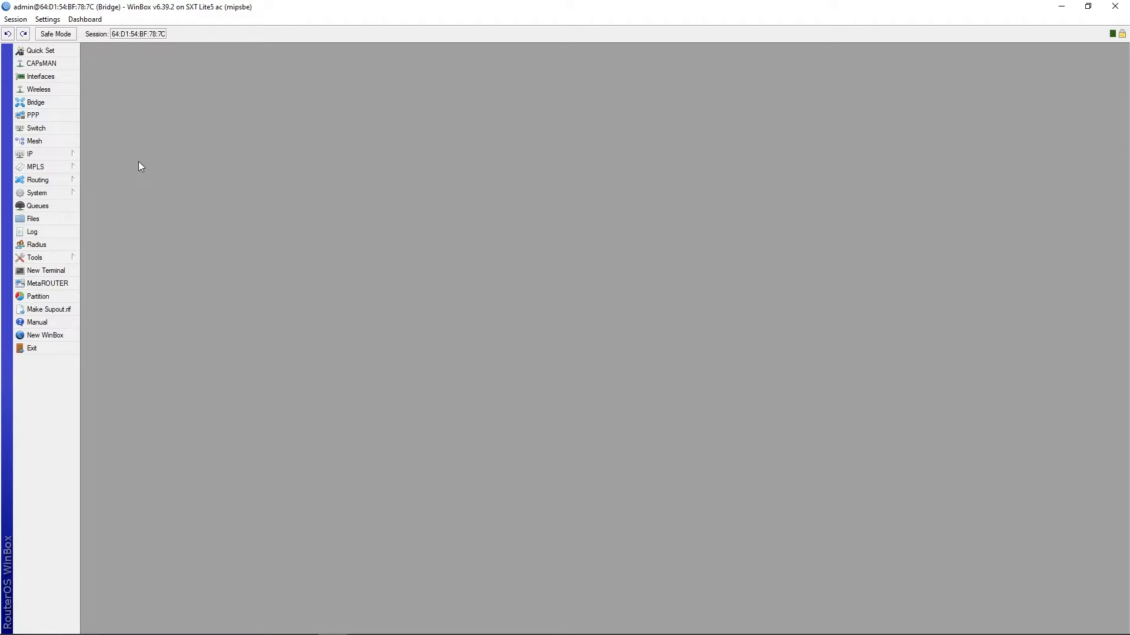
{"action": "mouse_move", "coordinate": [103, 203]}
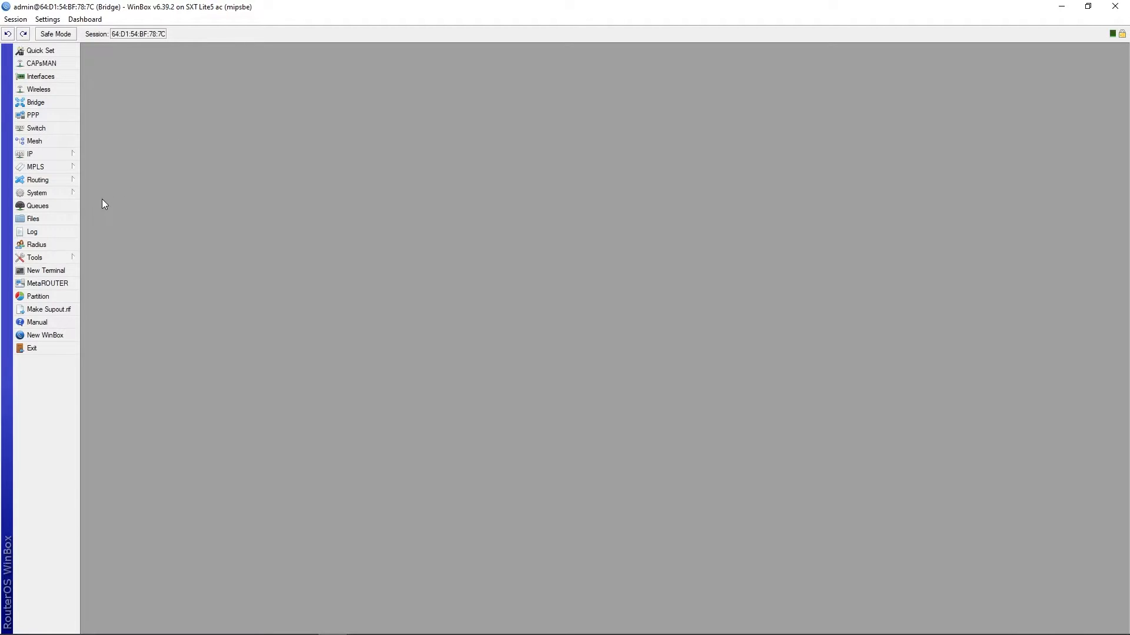
Step: Expand the System submenu on the Bridge device
{"action": "left_click", "coordinate": [37, 193]}
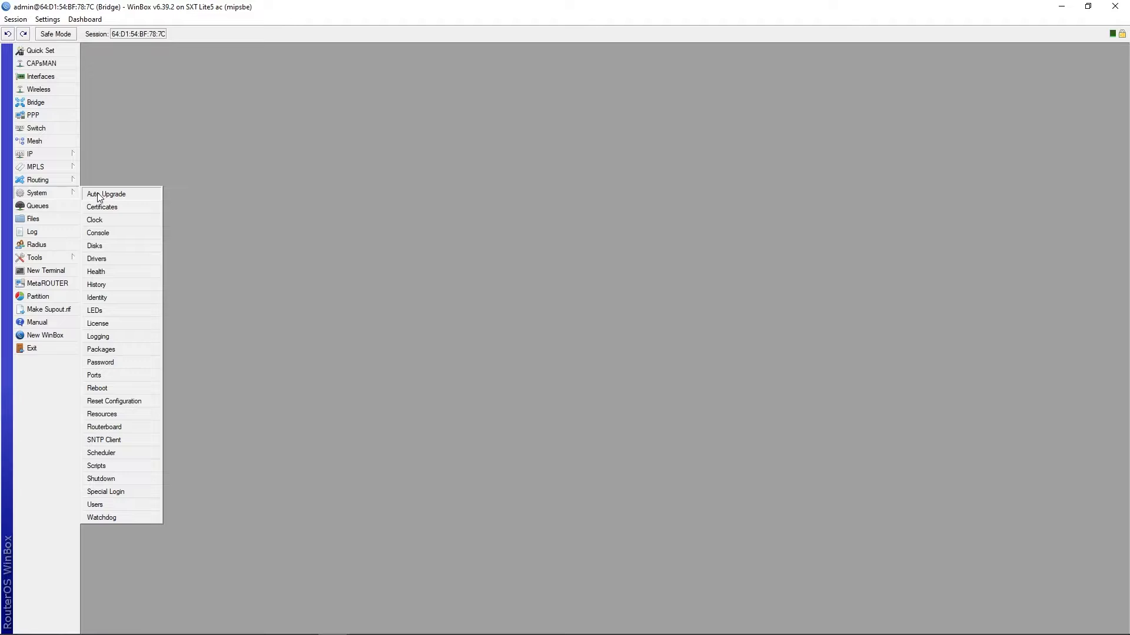
{"action": "mouse_move", "coordinate": [110, 395]}
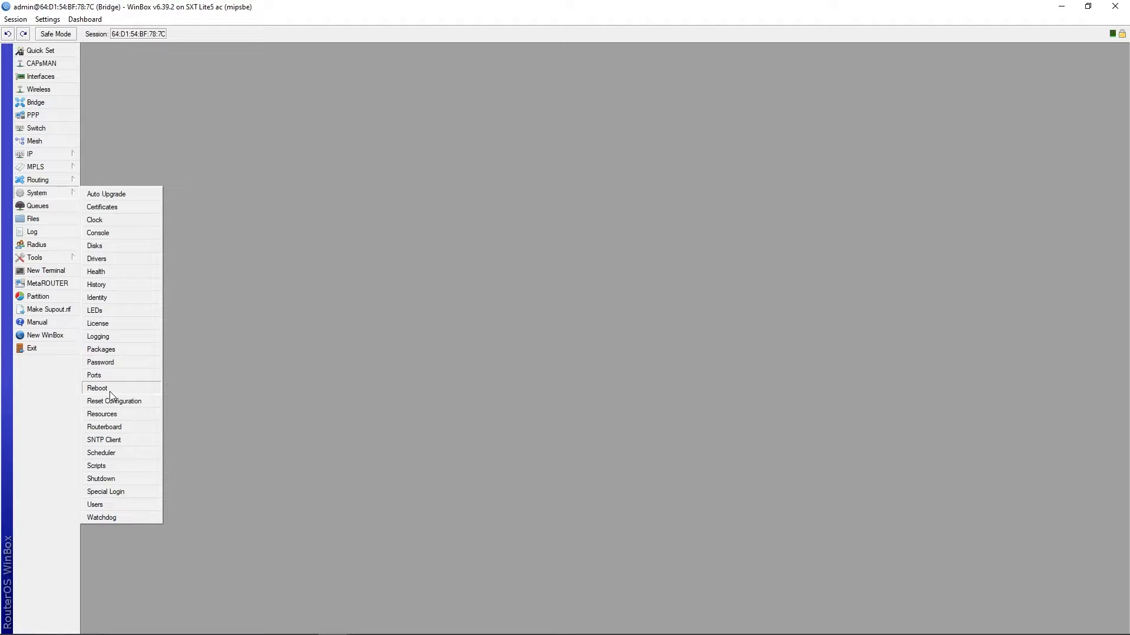
Step: Check the device identity is Bridge, cancel it, and expand the IP submenu
{"action": "left_click", "coordinate": [97, 298]}
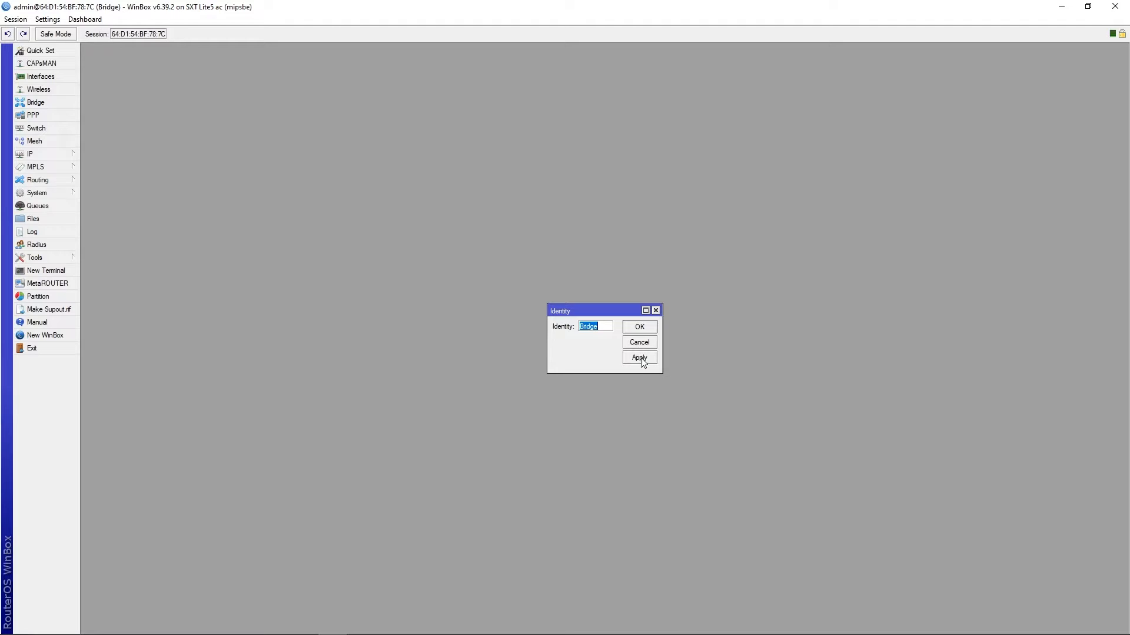
{"action": "mouse_move", "coordinate": [645, 350]}
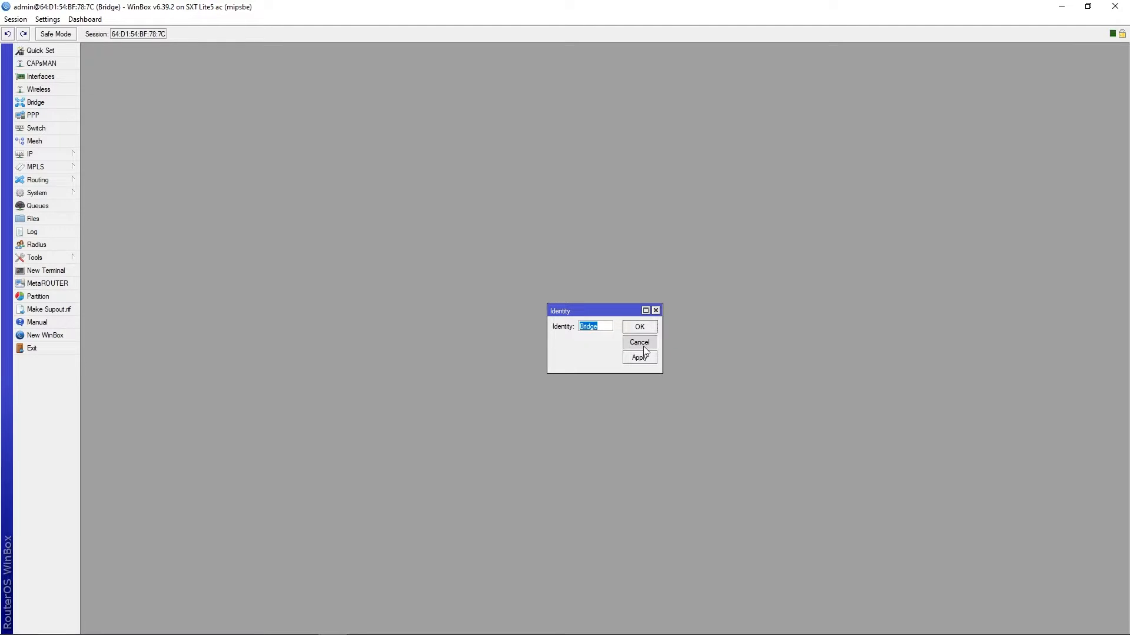
{"action": "left_click", "coordinate": [26, 154]}
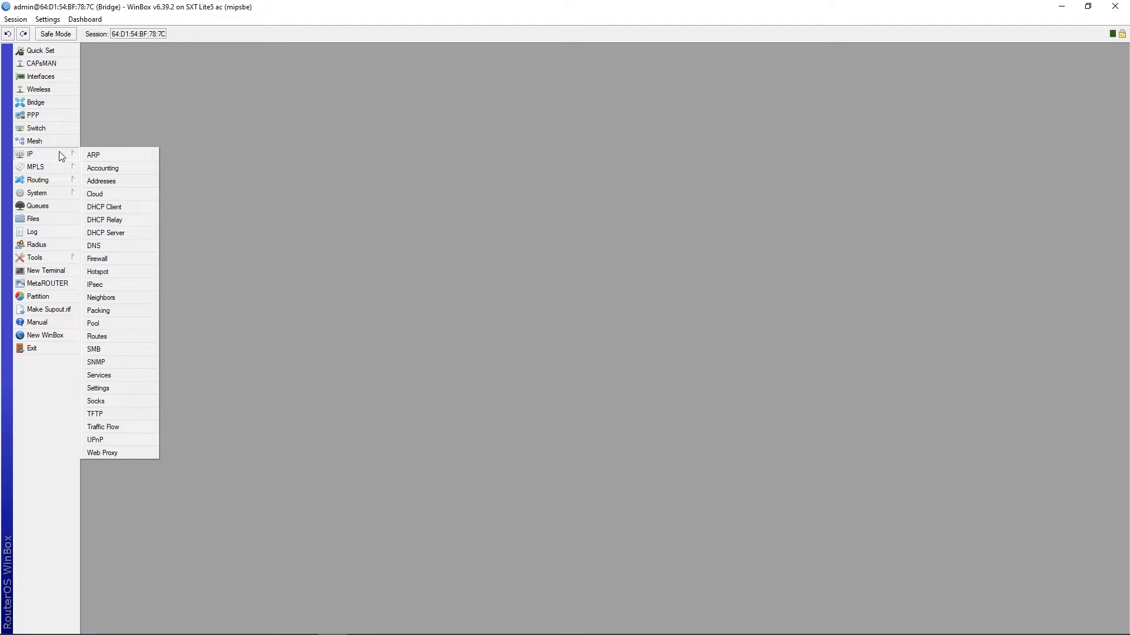
Step: Verify the ether1 DHCP client holds a bound lease of 192.168.1.6/24, leaving it unchanged
{"action": "left_click", "coordinate": [104, 206]}
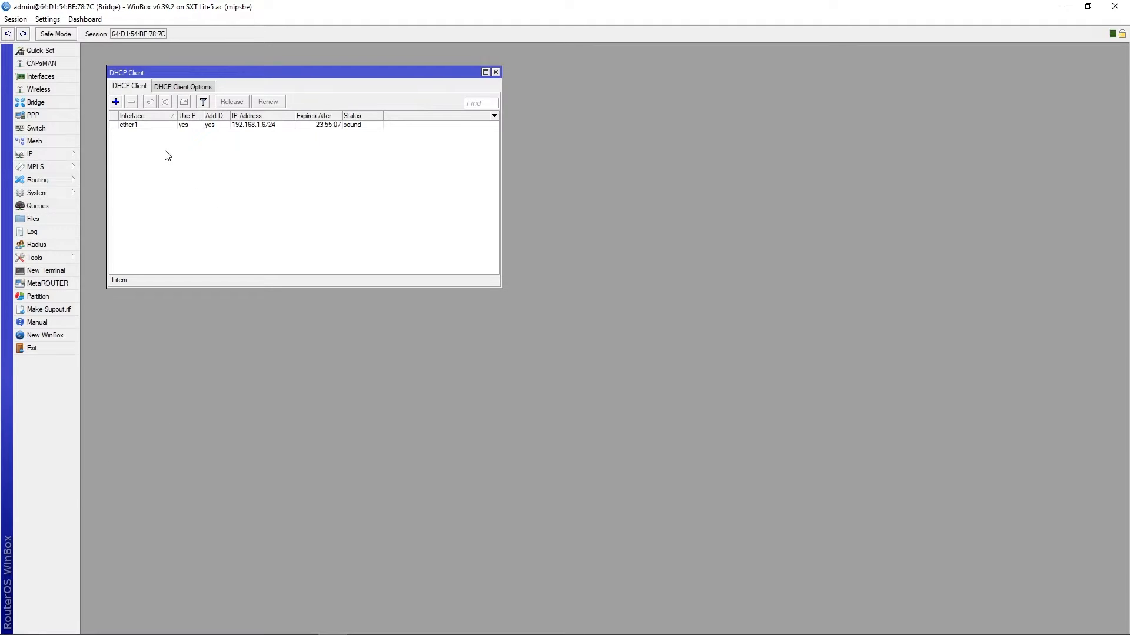
{"action": "left_click", "coordinate": [136, 126]}
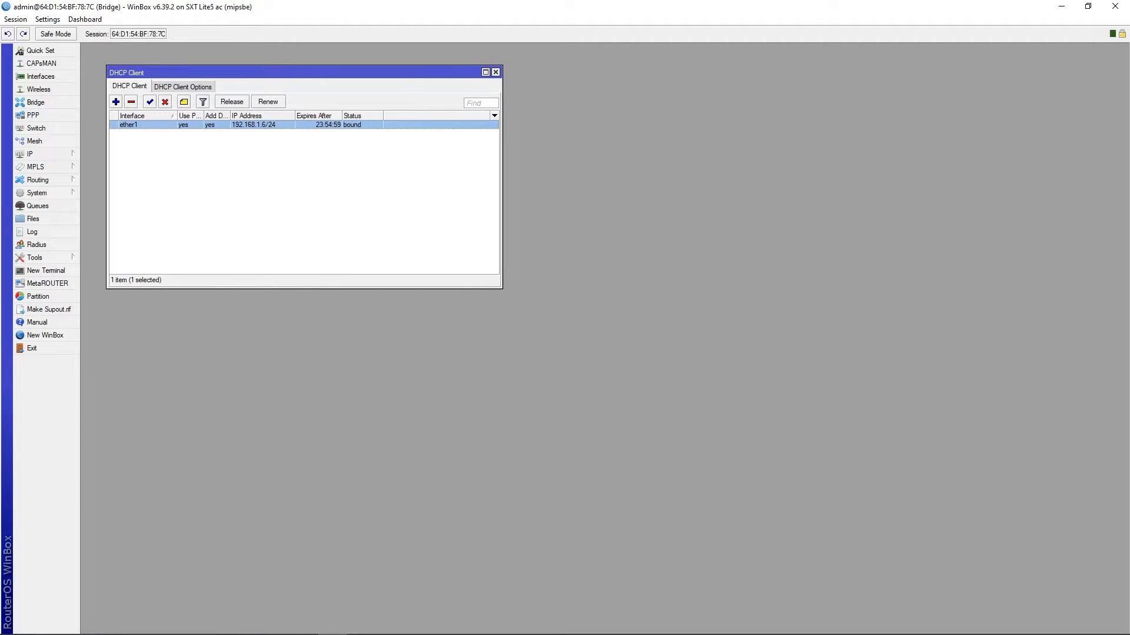
{"action": "left_click", "coordinate": [115, 101]}
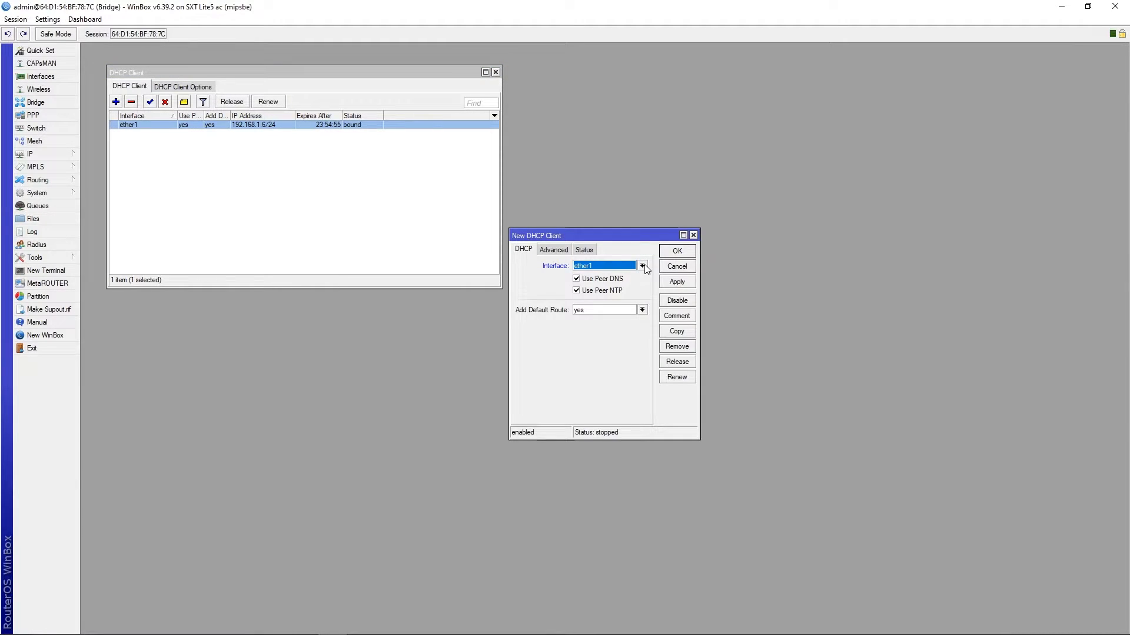
{"action": "left_click", "coordinate": [642, 266]}
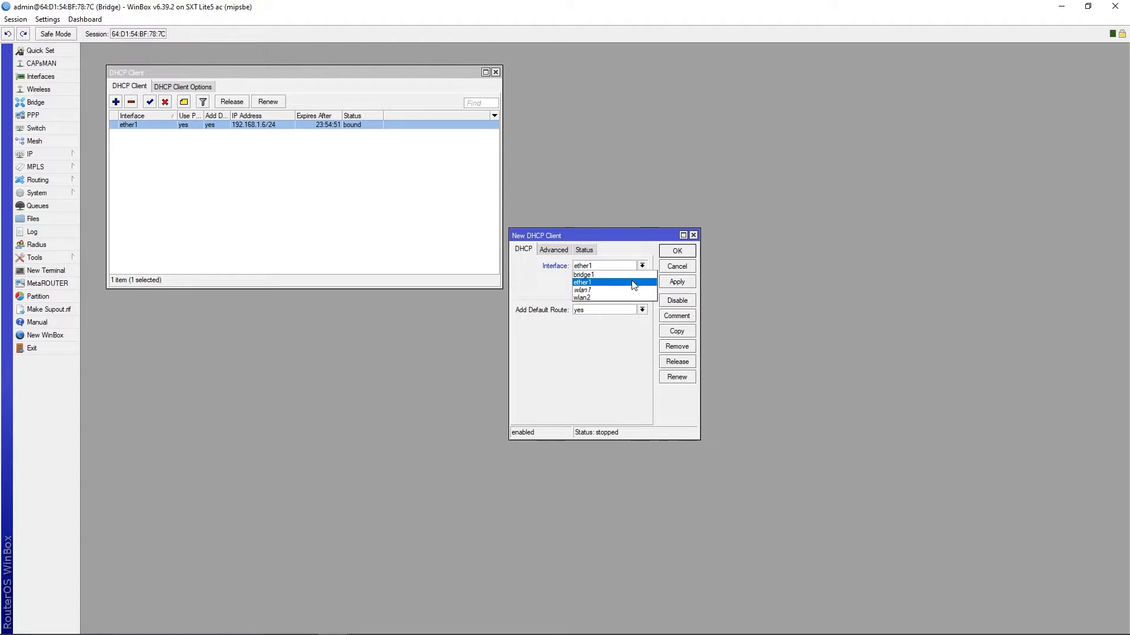
{"action": "left_click", "coordinate": [584, 250]}
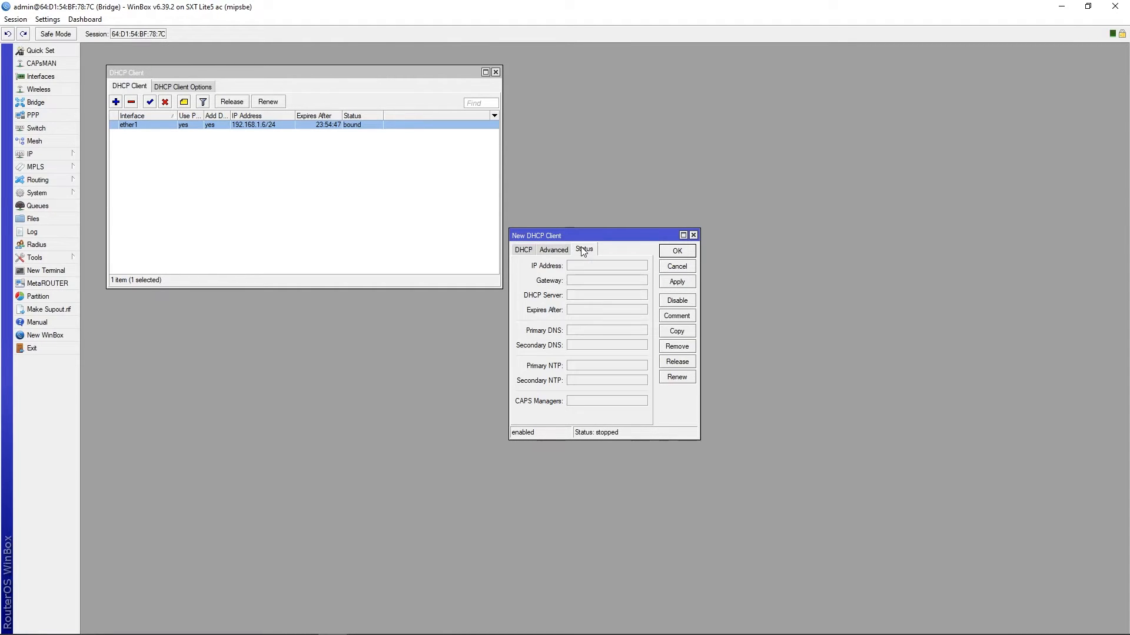
{"action": "left_click", "coordinate": [523, 249]}
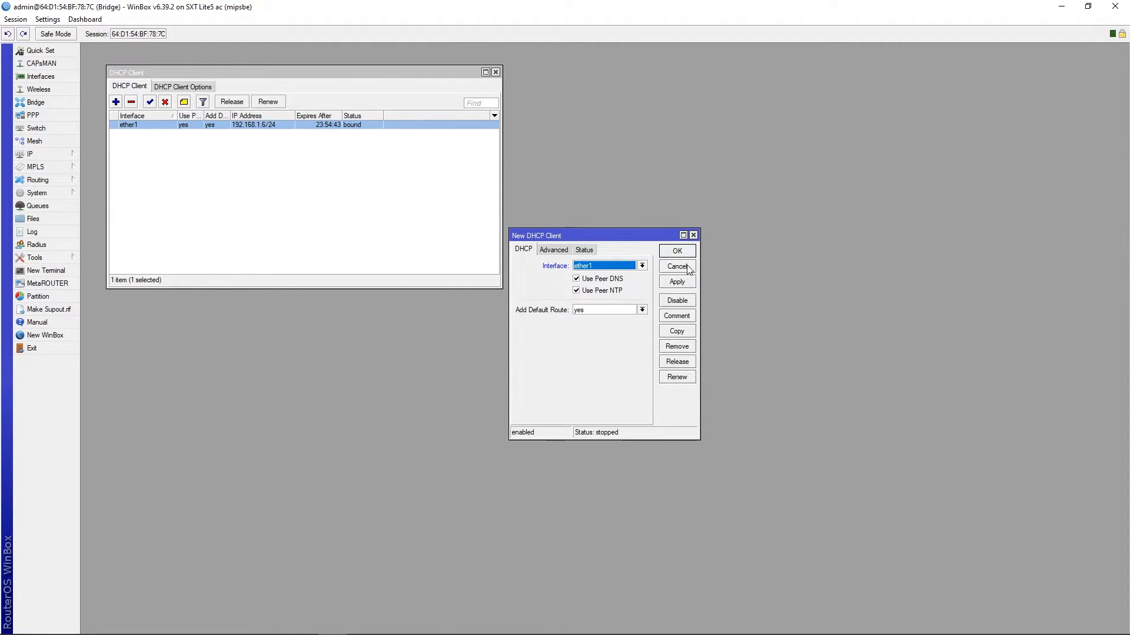
{"action": "left_click", "coordinate": [677, 266]}
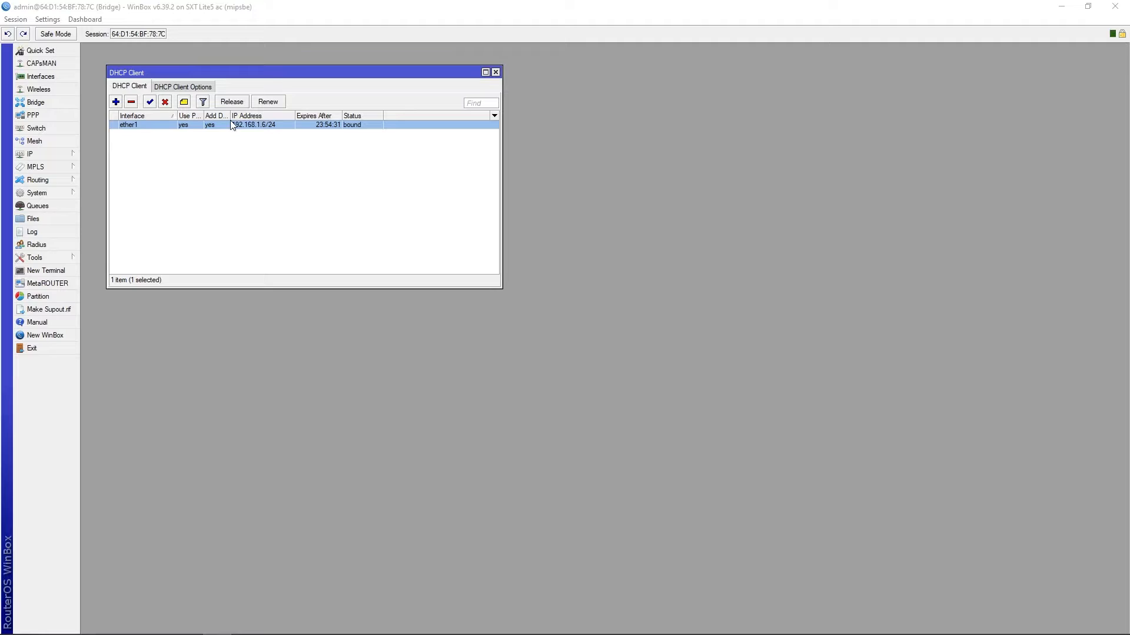
{"action": "mouse_move", "coordinate": [45, 271]}
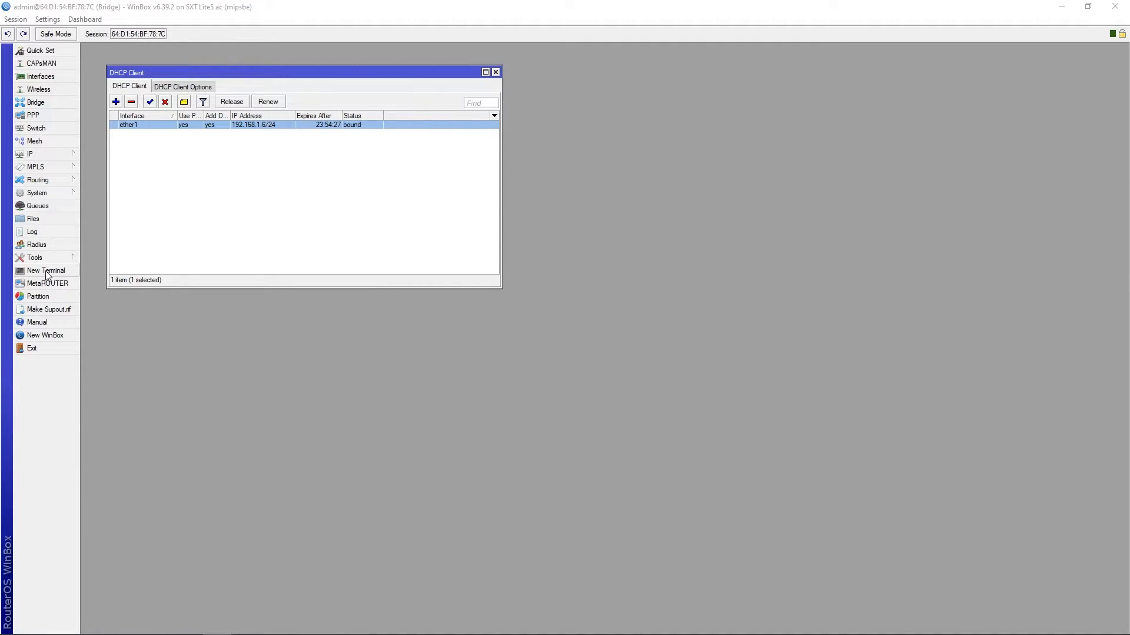
Step: Run 'ping google.com' in a terminal to confirm replies, then close the terminal and DHCP list
{"action": "left_click", "coordinate": [45, 271]}
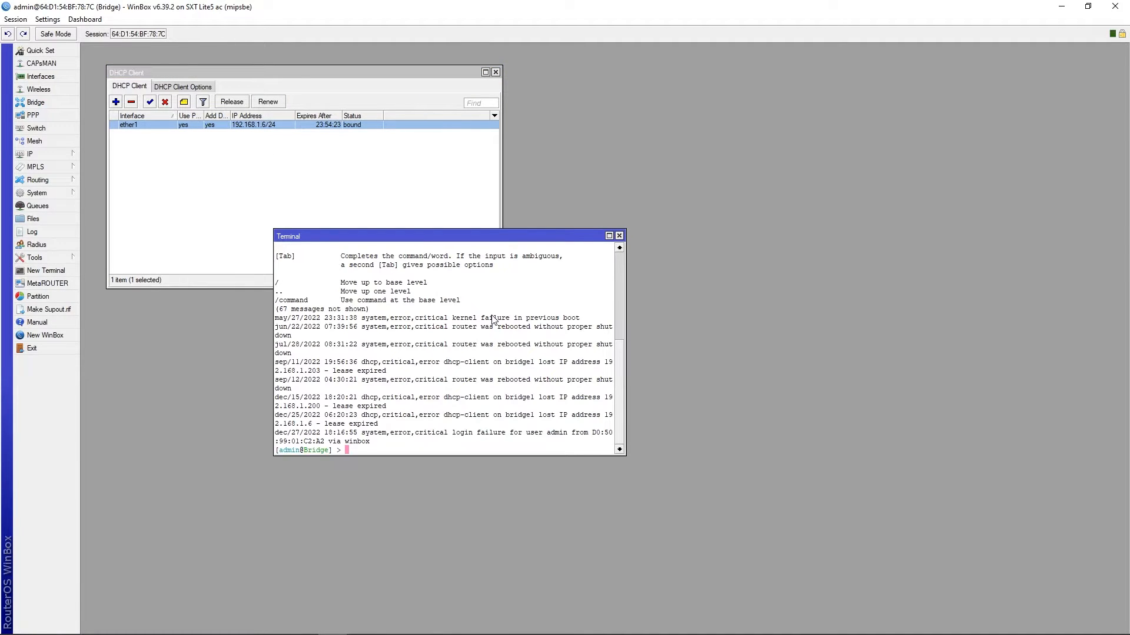
{"action": "type", "text": "ping google.com"}
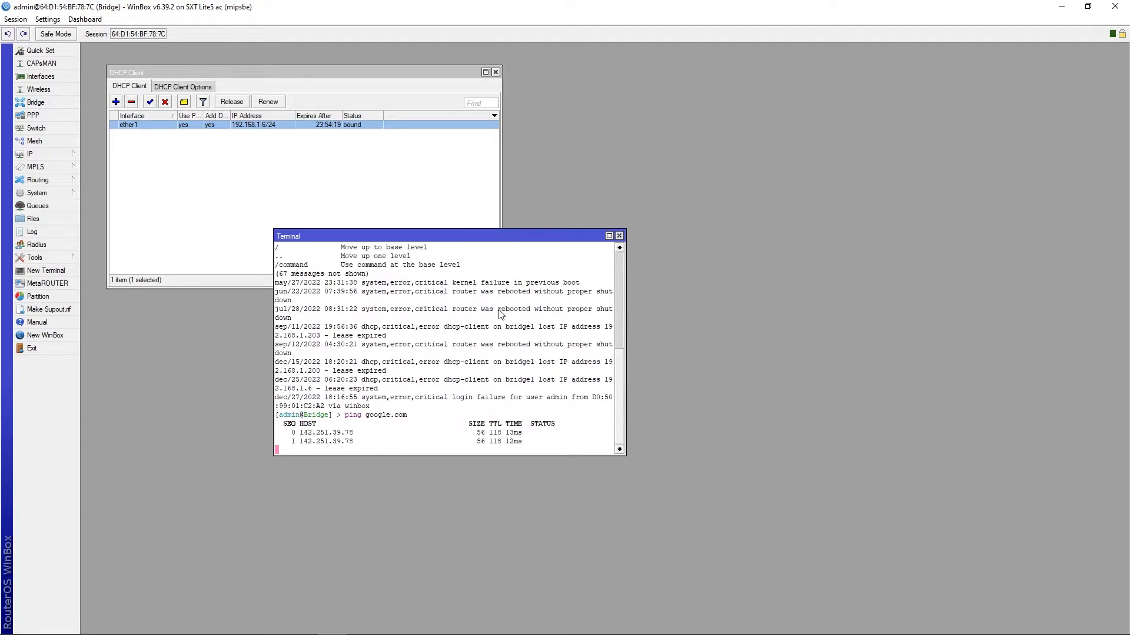
{"action": "left_click", "coordinate": [619, 235]}
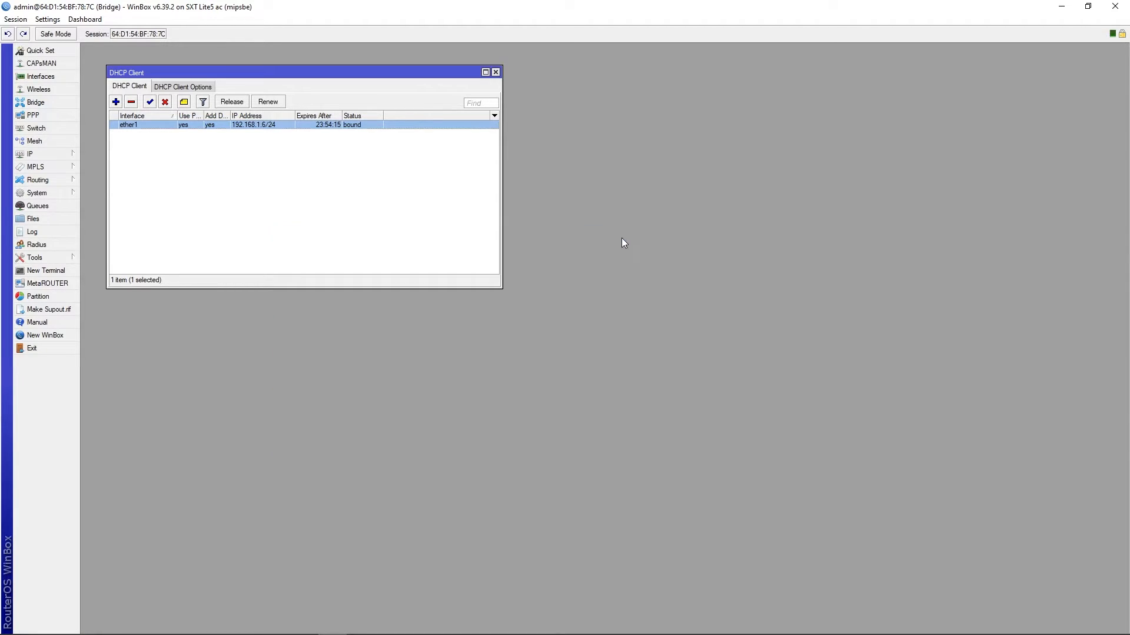
{"action": "left_click", "coordinate": [495, 72]}
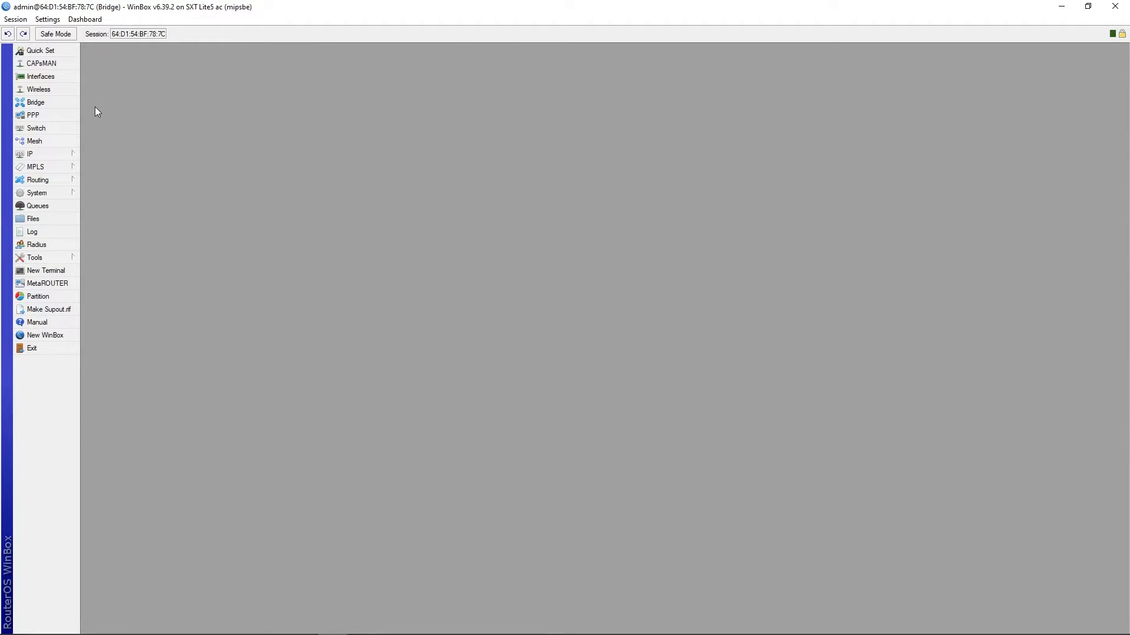
{"action": "mouse_move", "coordinate": [92, 109]}
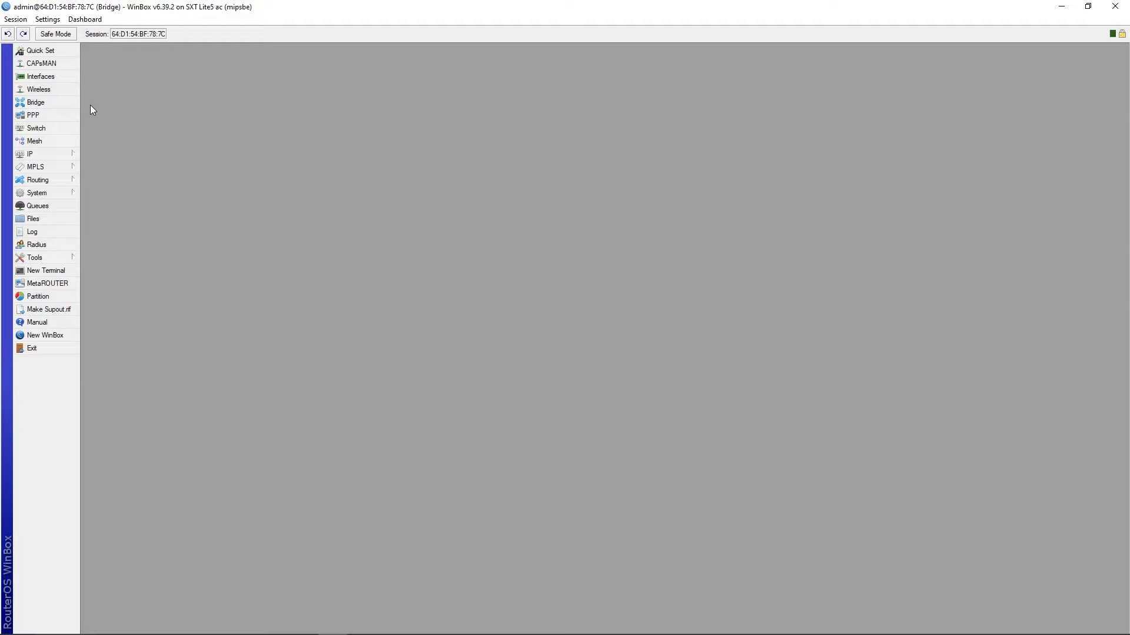
{"action": "mouse_move", "coordinate": [103, 106]}
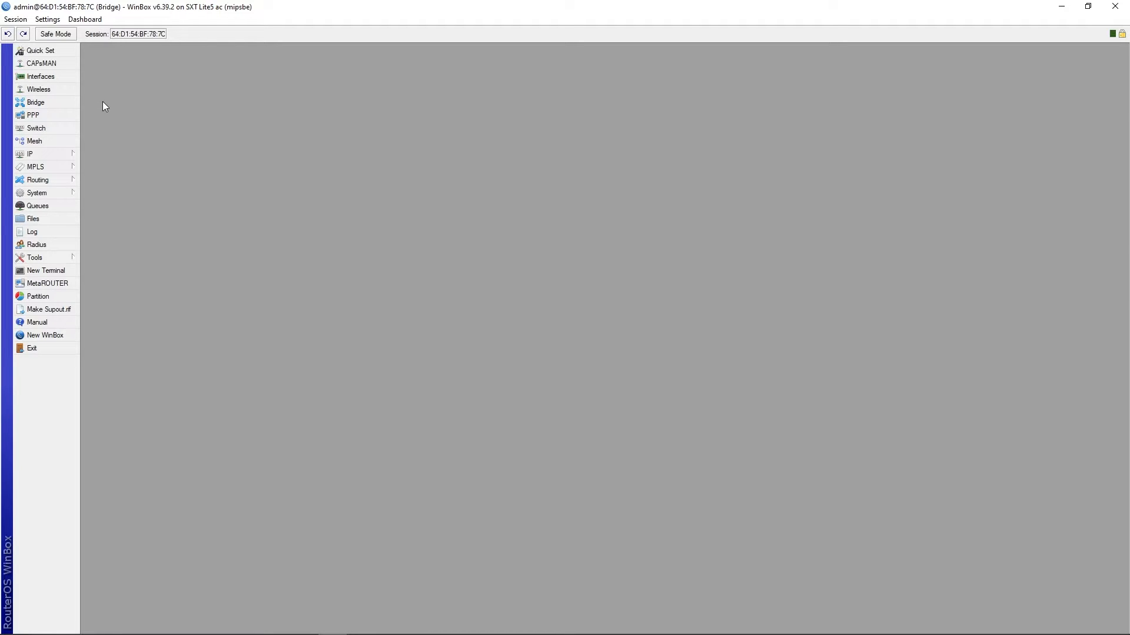
Step: View the bridge list with the existing bridge1, cancelling a new bridge dialog
{"action": "left_click", "coordinate": [35, 102]}
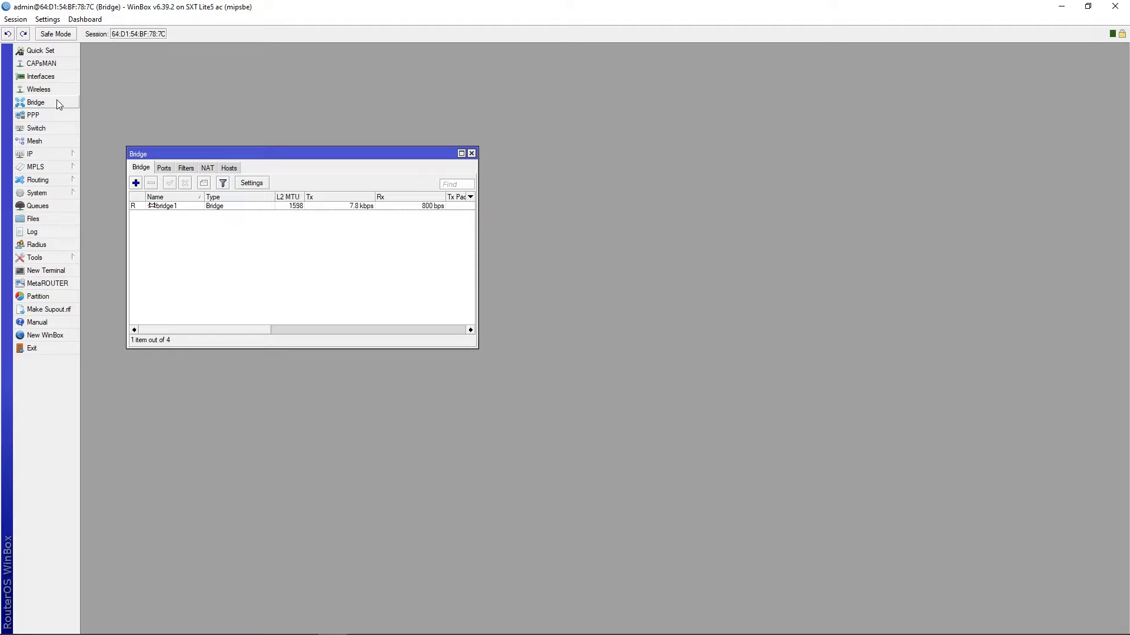
{"action": "left_click", "coordinate": [134, 182]}
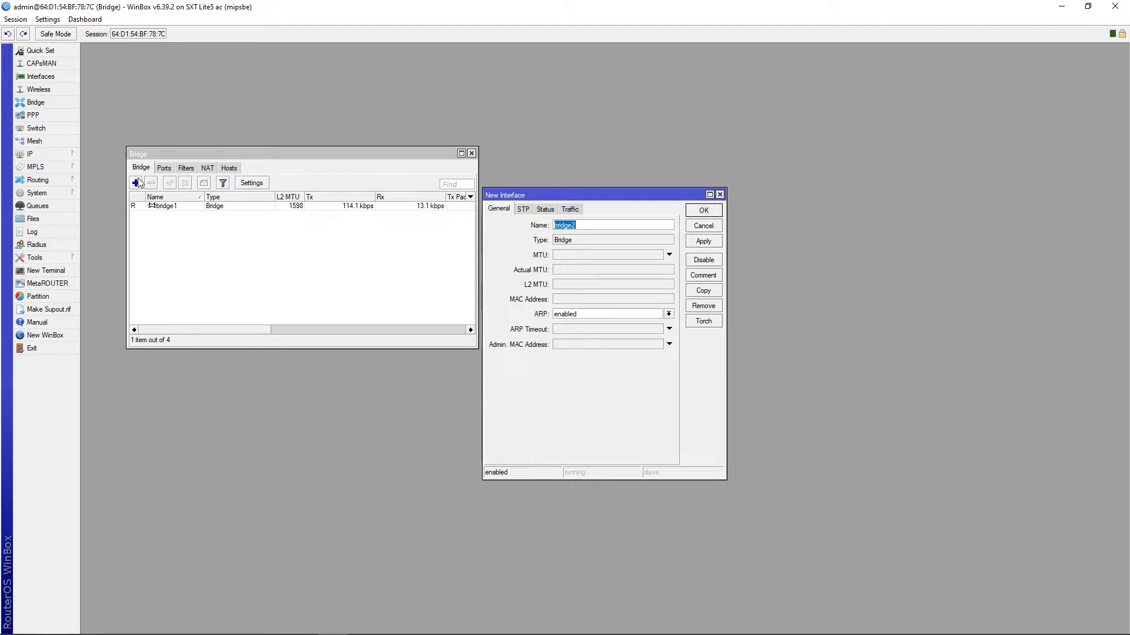
{"action": "left_click", "coordinate": [581, 224]}
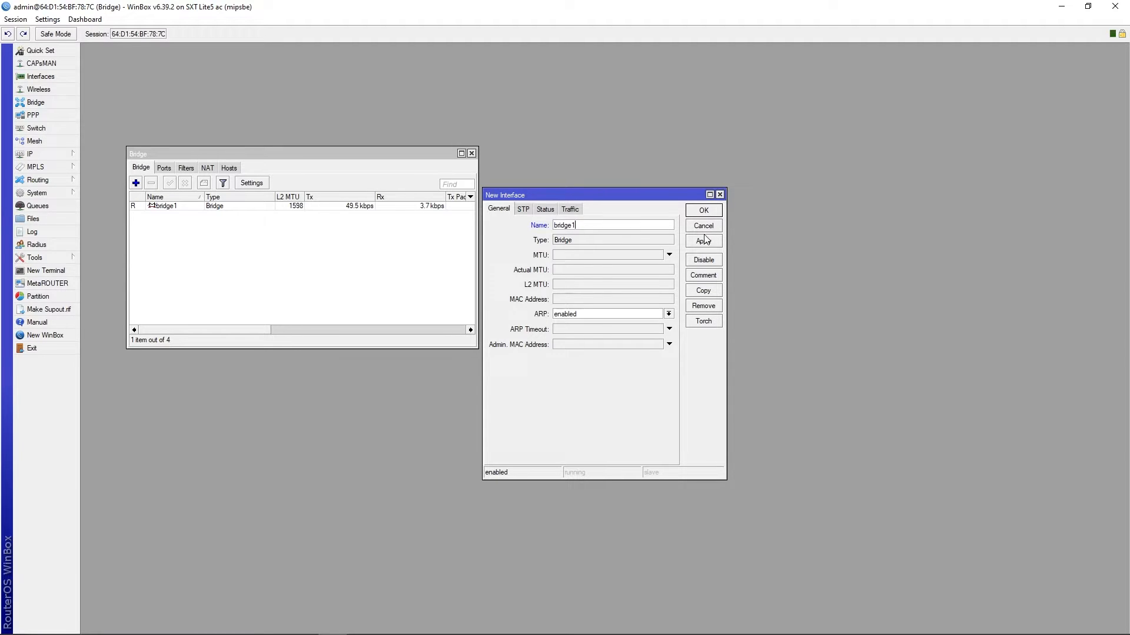
{"action": "left_click", "coordinate": [702, 225]}
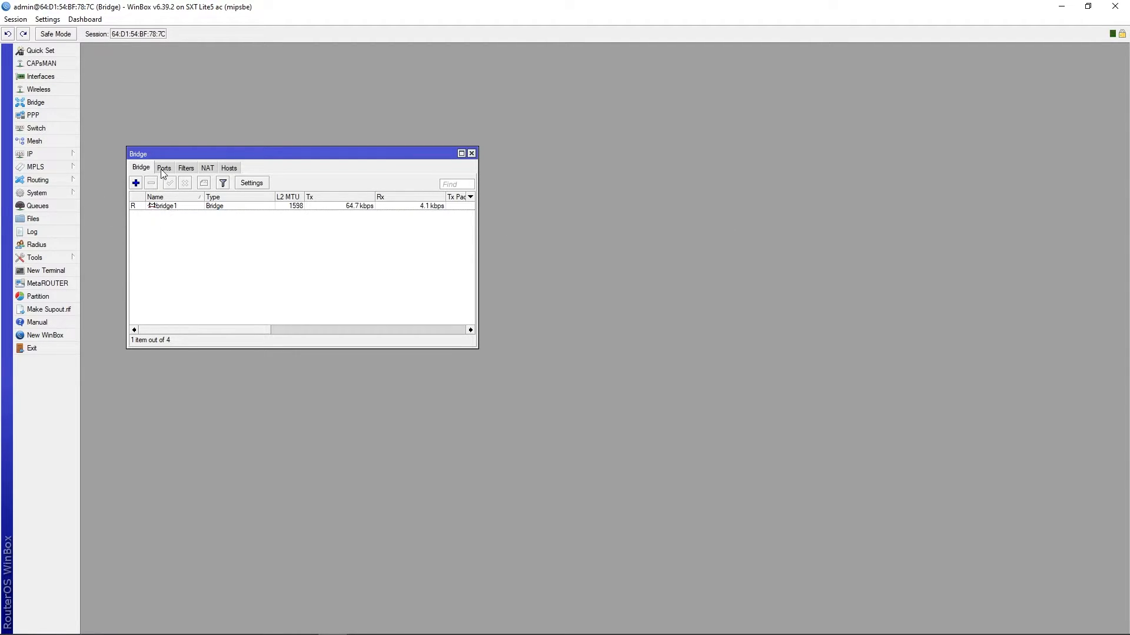
Step: Confirm ether1 and wlan2 are ports of bridge1, dismissing the New Bridge Port dialog twice
{"action": "left_click", "coordinate": [163, 167]}
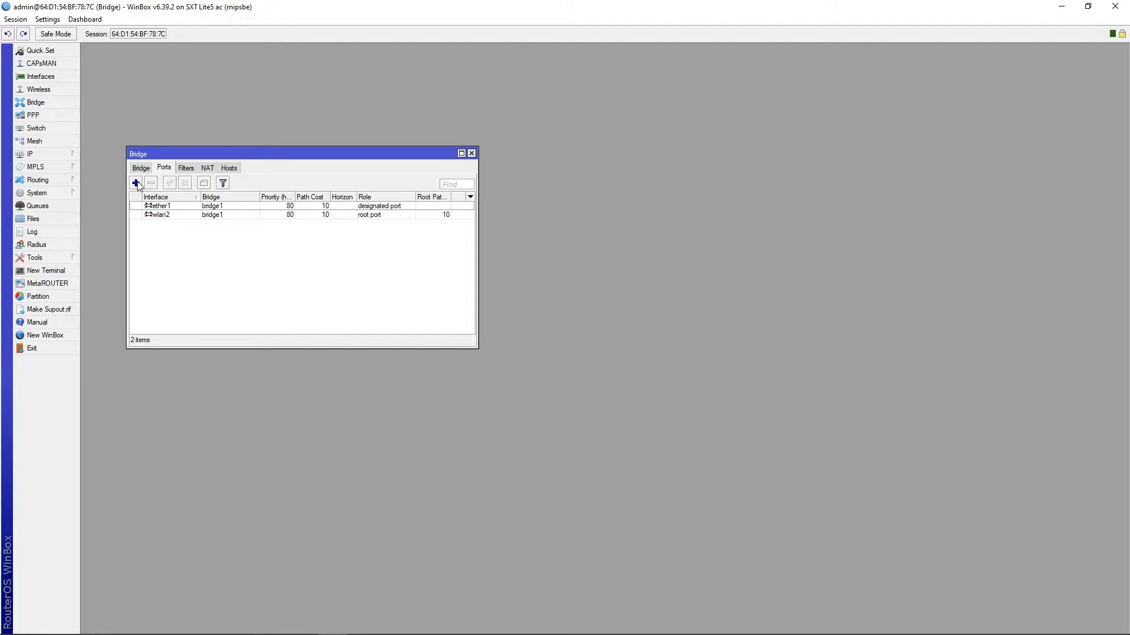
{"action": "left_click", "coordinate": [134, 183]}
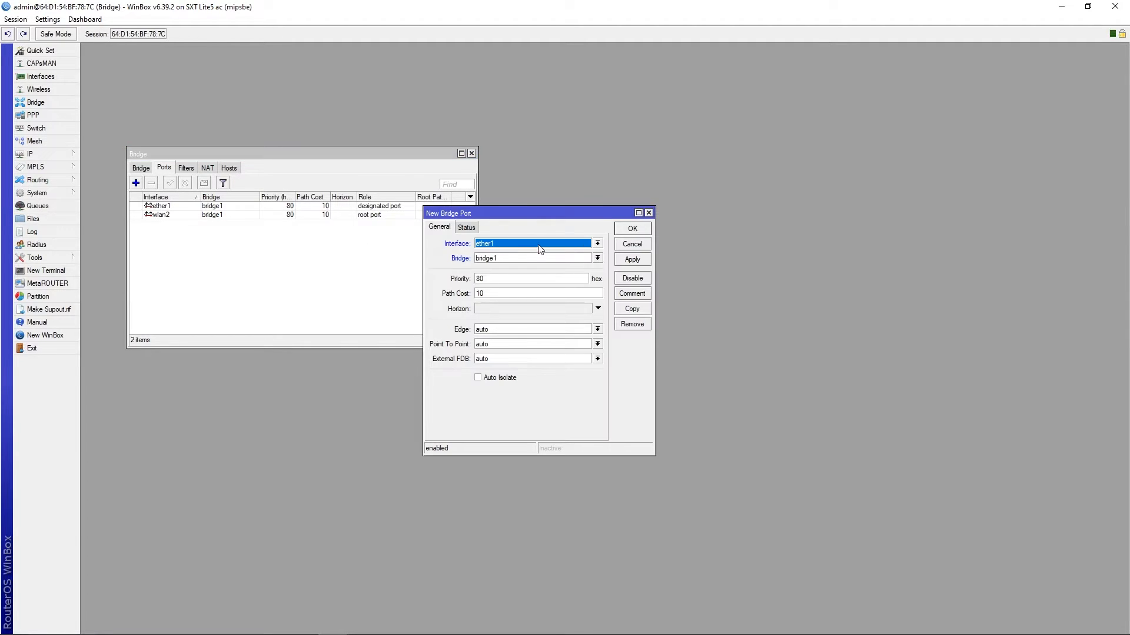
{"action": "left_click", "coordinate": [632, 245]}
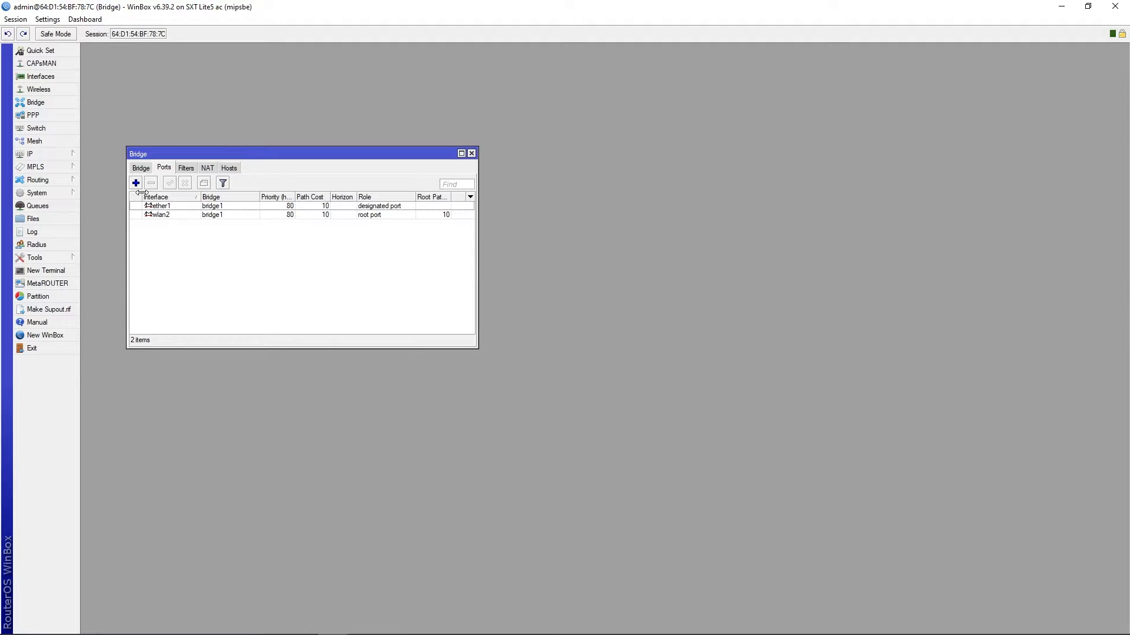
{"action": "left_click", "coordinate": [134, 183]}
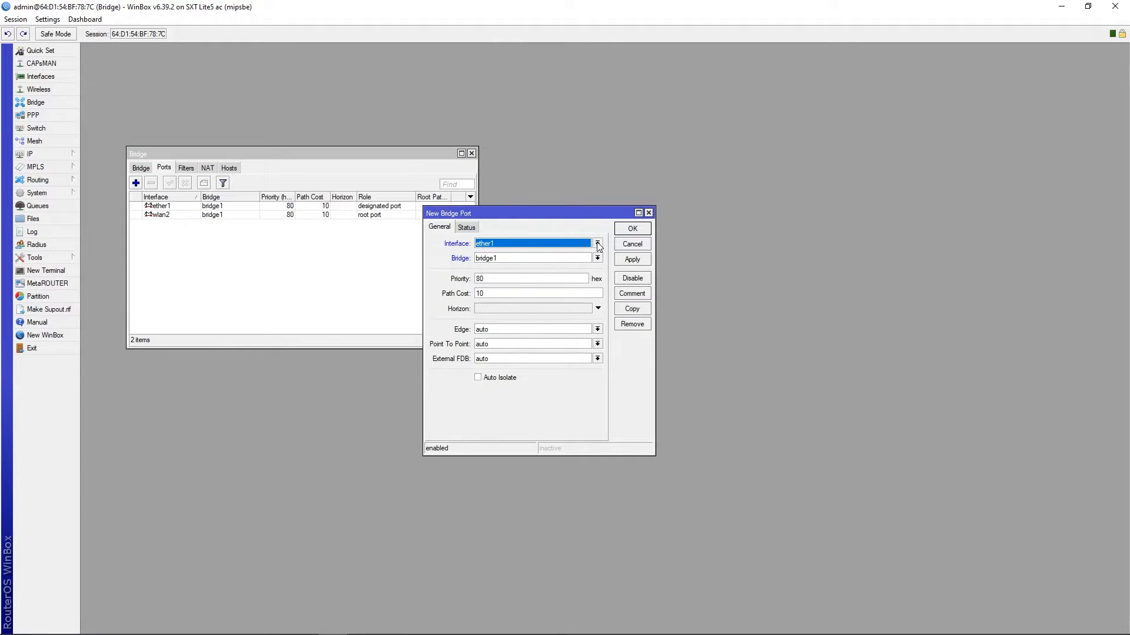
{"action": "left_click", "coordinate": [597, 242]}
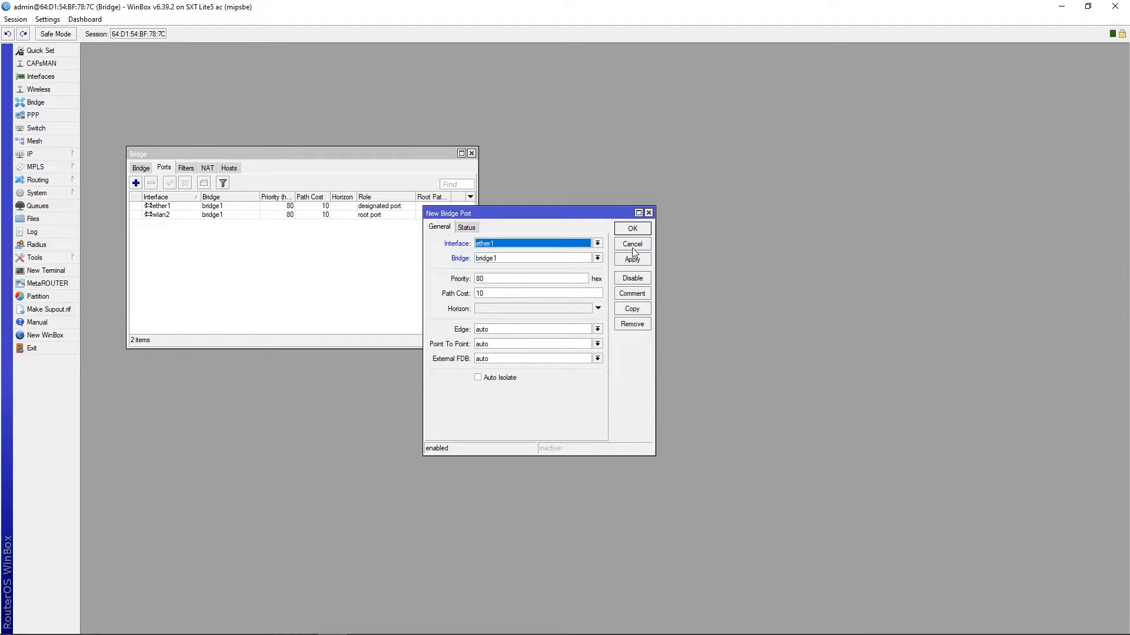
{"action": "left_click", "coordinate": [632, 243]}
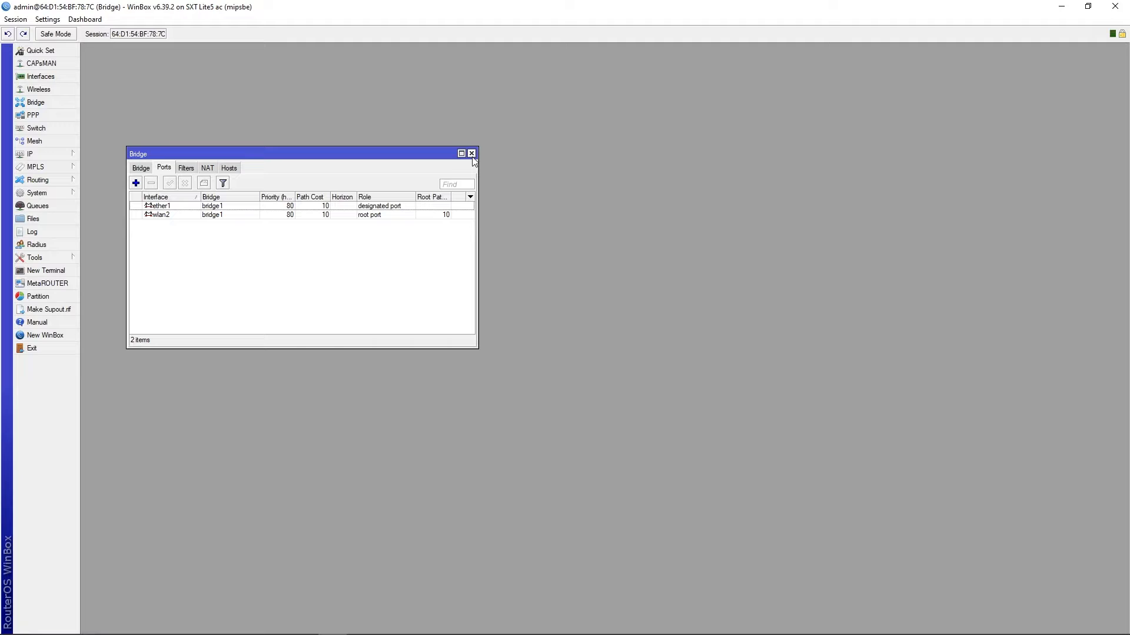
{"action": "mouse_move", "coordinate": [191, 193]}
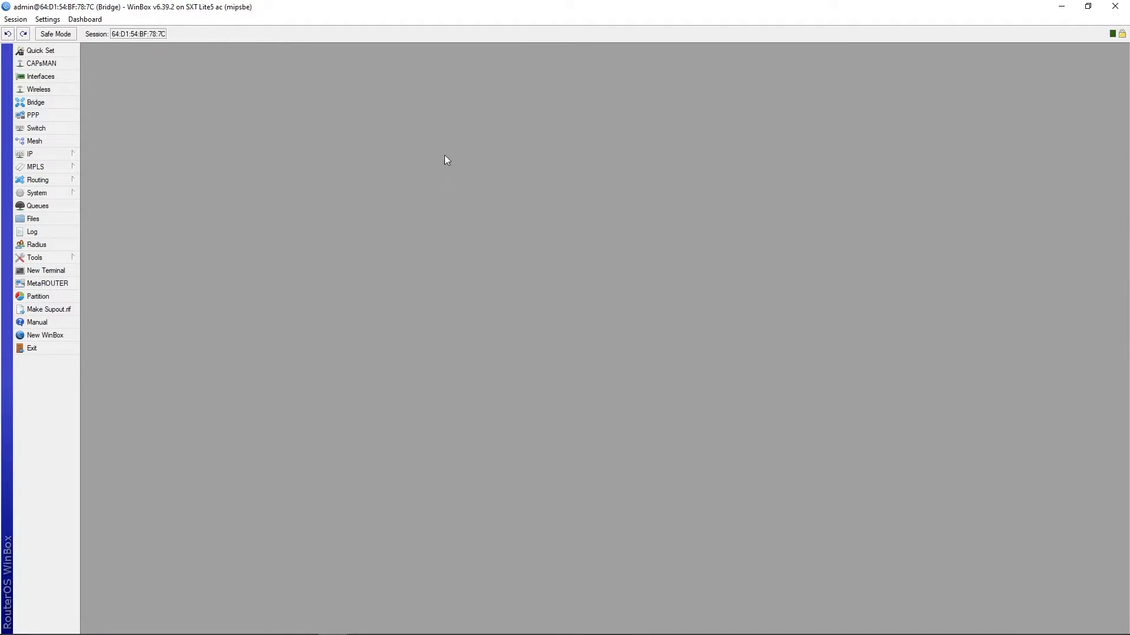
{"action": "mouse_move", "coordinate": [37, 76]}
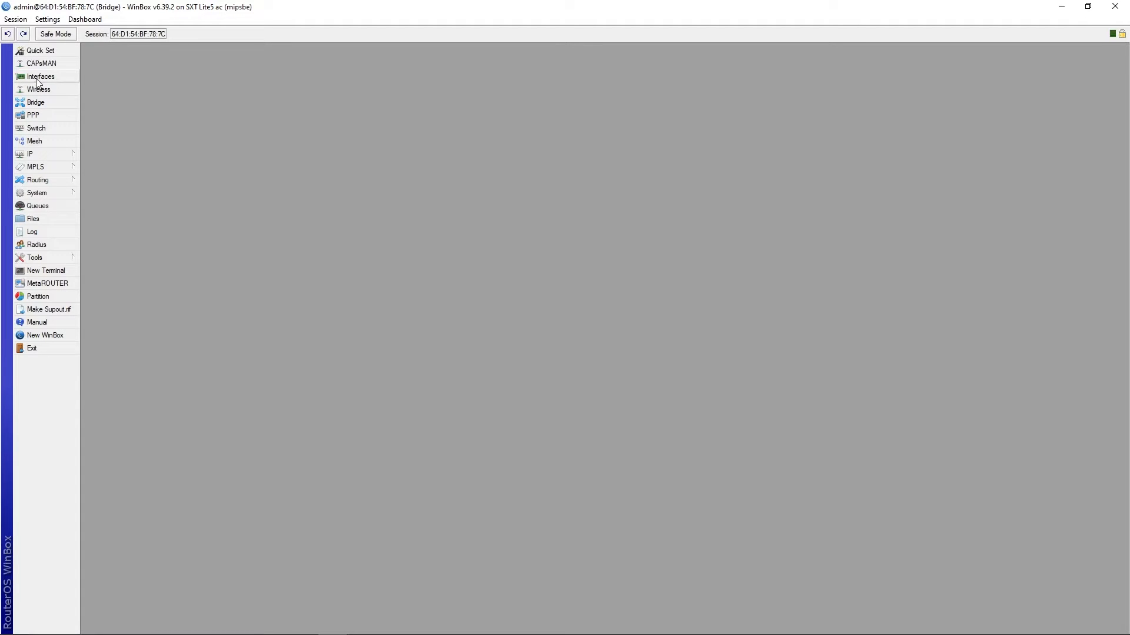
Step: Bring up the IP Firewall window holding the masquerade rule out bridge1
{"action": "left_click", "coordinate": [29, 153]}
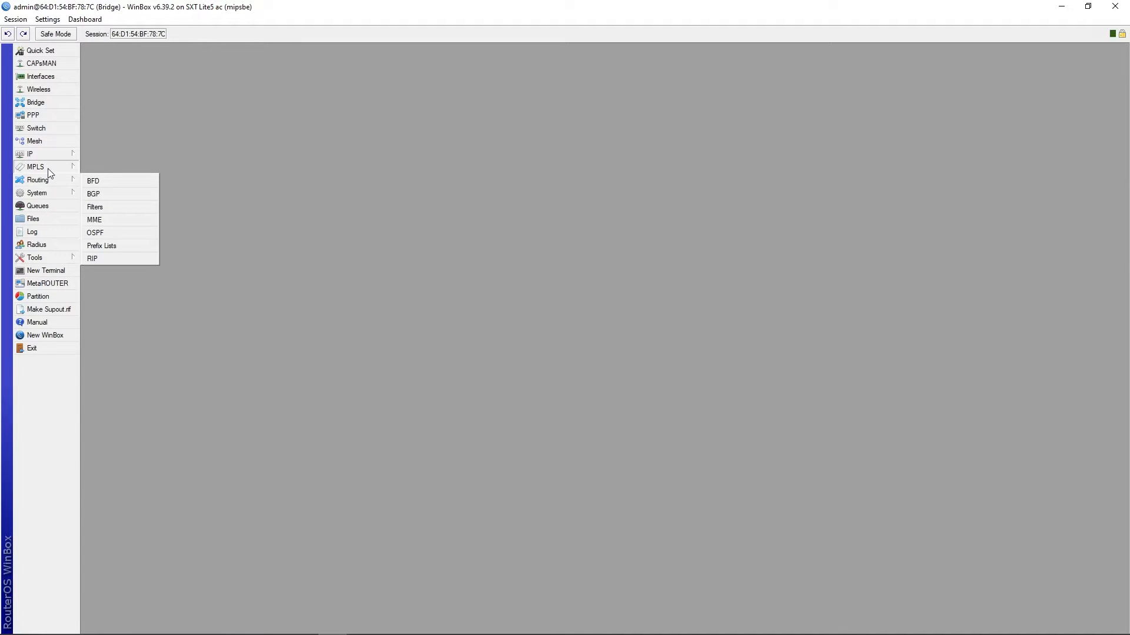
{"action": "left_click", "coordinate": [28, 154]}
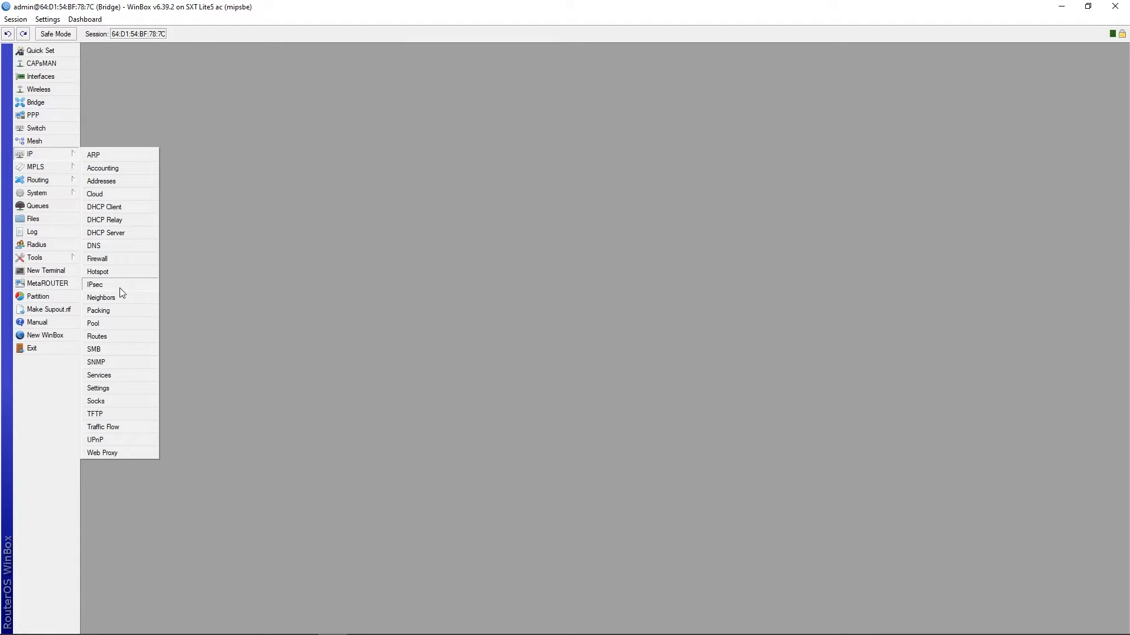
{"action": "left_click", "coordinate": [97, 258]}
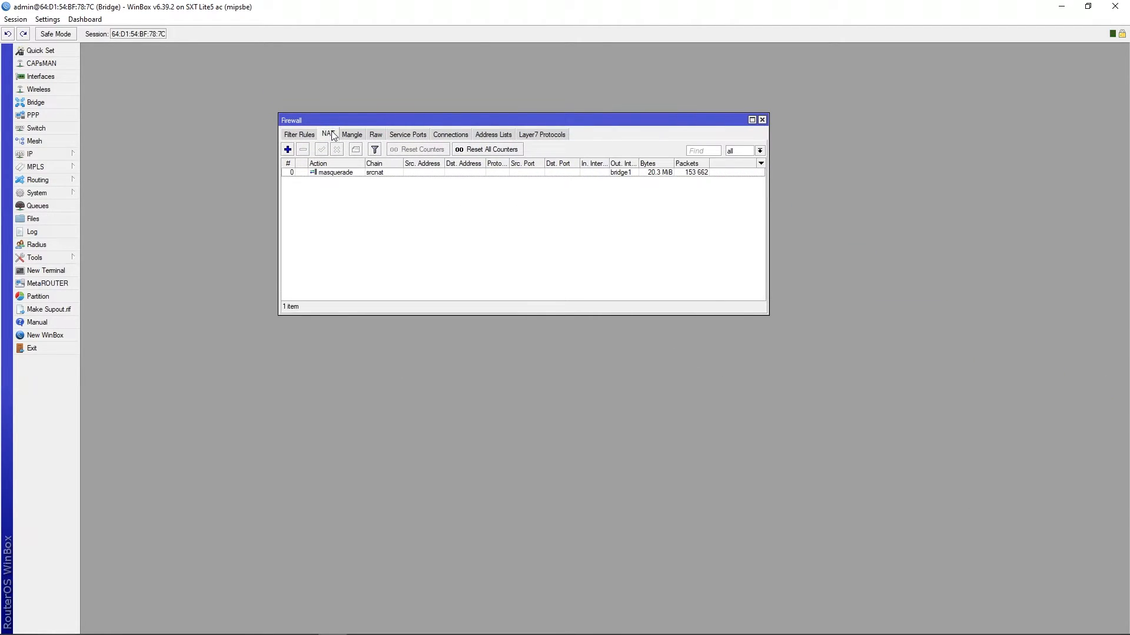
Step: Look through a new NAT rule's Advanced, Extra and Action tabs, cancel it, and close the Firewall window
{"action": "left_click", "coordinate": [327, 134]}
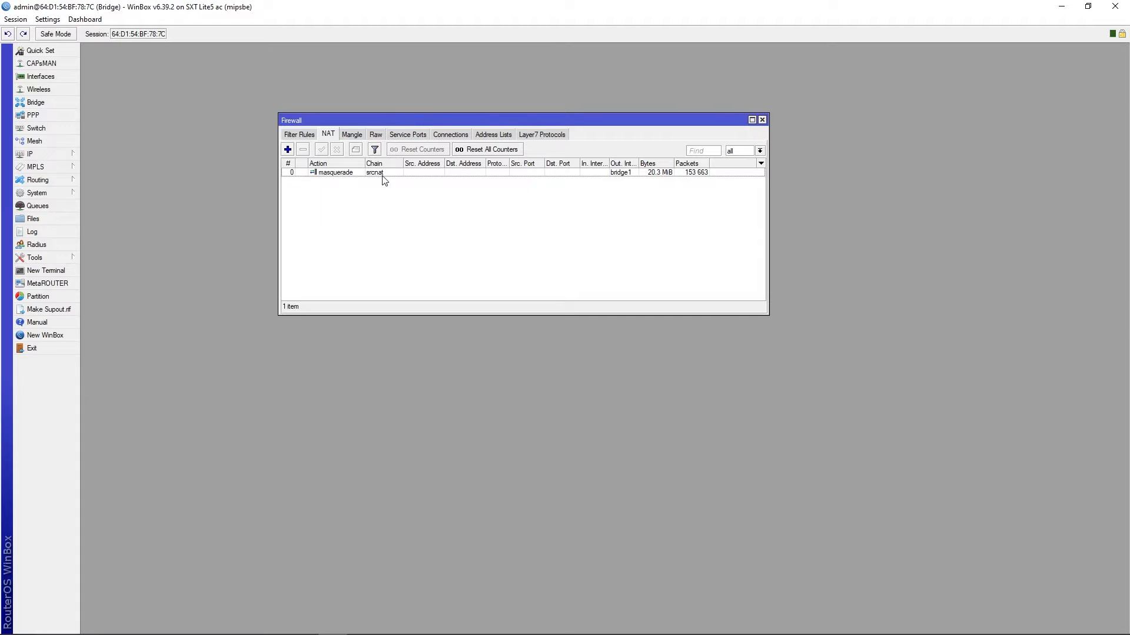
{"action": "left_click", "coordinate": [287, 150]}
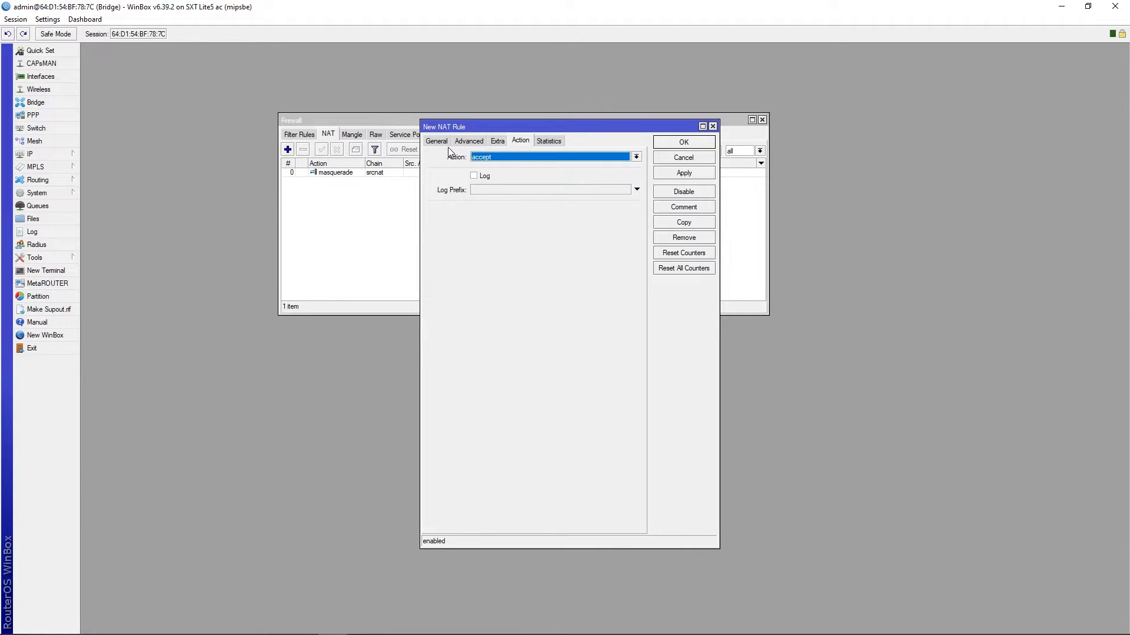
{"action": "left_click", "coordinate": [468, 141]}
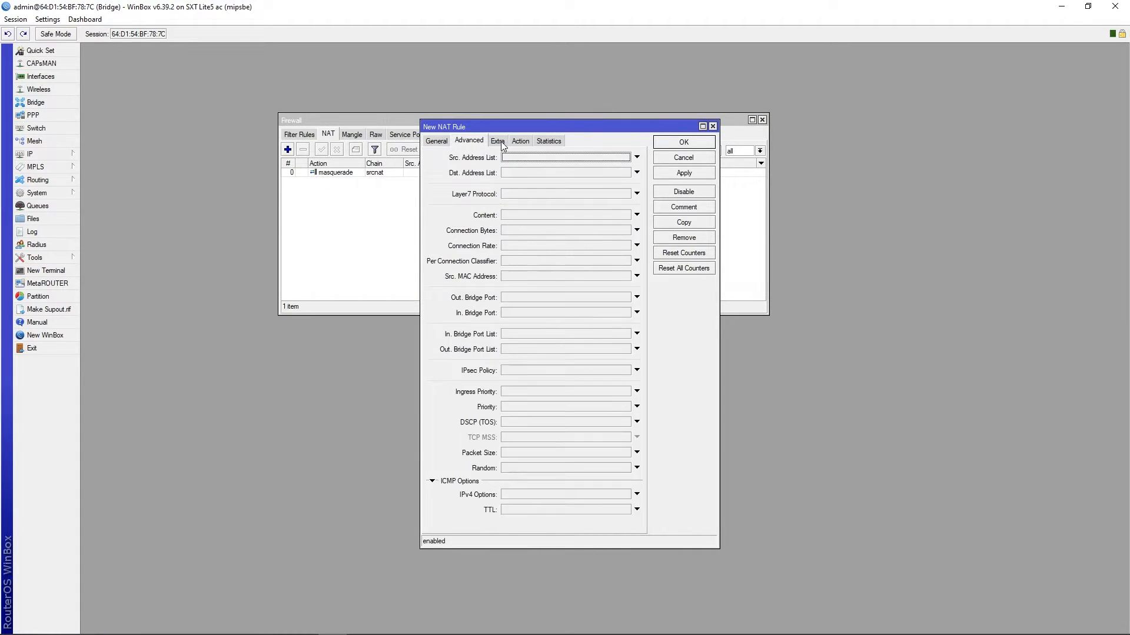
{"action": "left_click", "coordinate": [520, 141]}
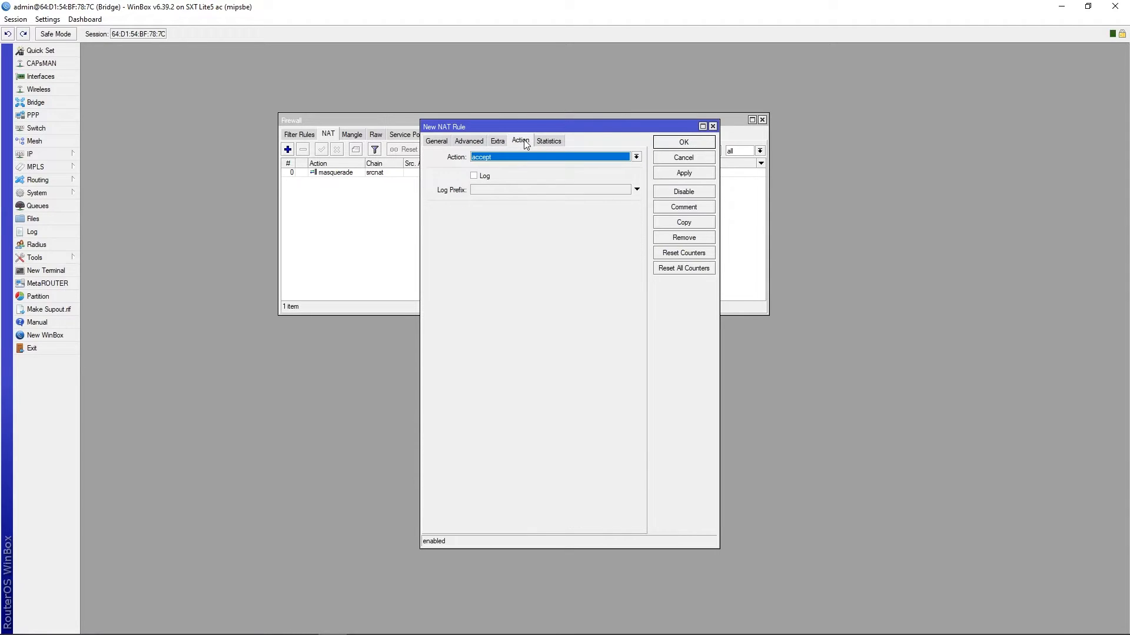
{"action": "left_click", "coordinate": [683, 157]}
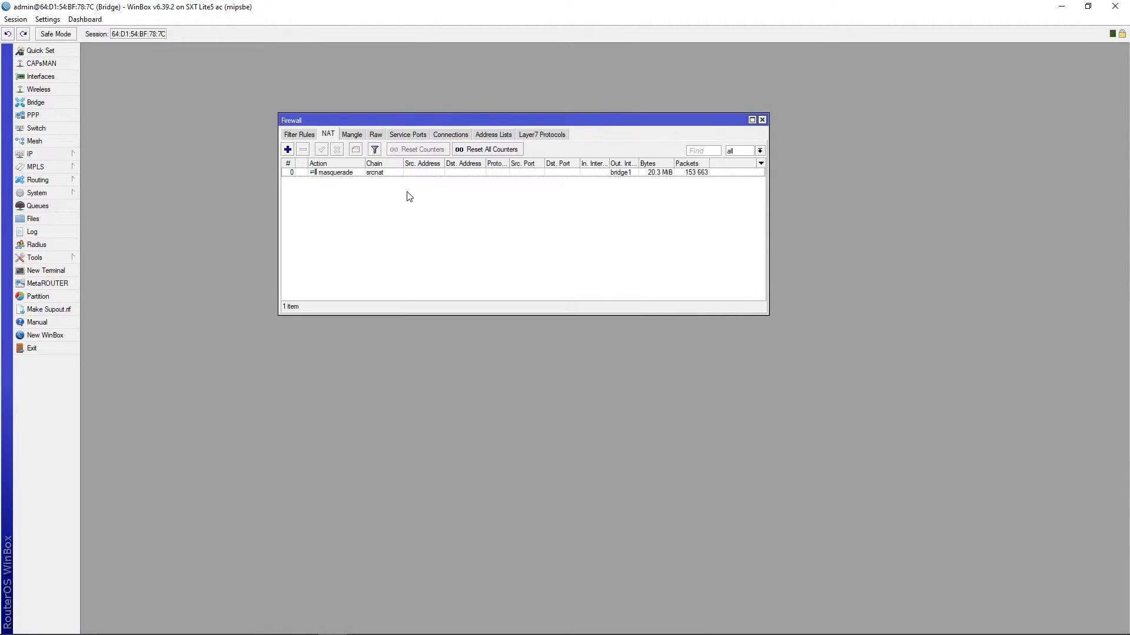
{"action": "left_click", "coordinate": [761, 120]}
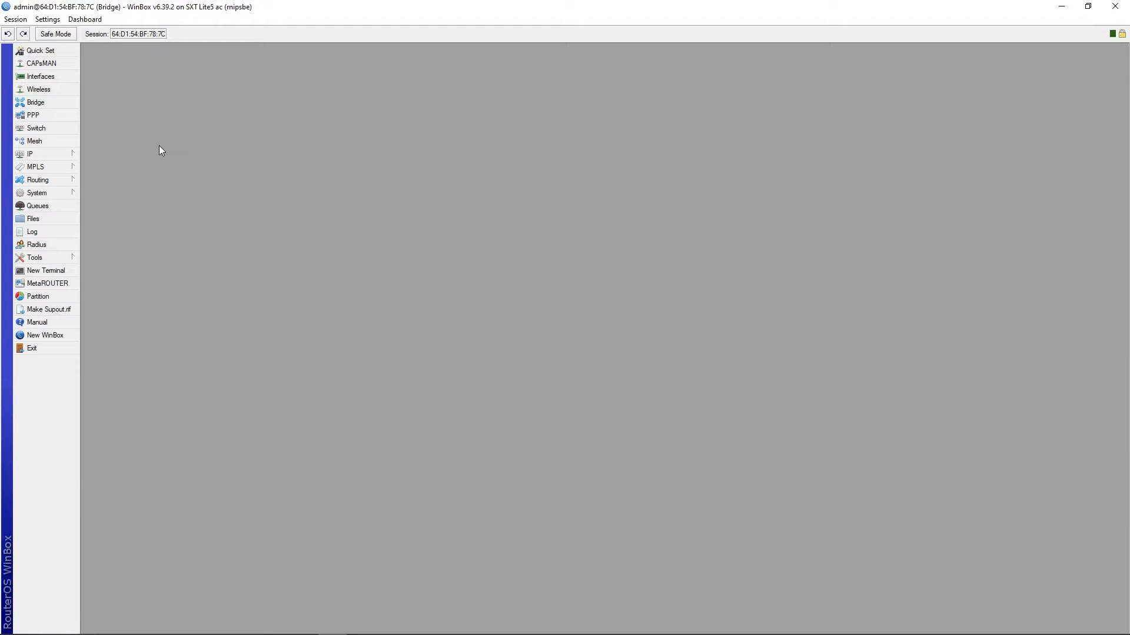
{"action": "mouse_move", "coordinate": [85, 142]}
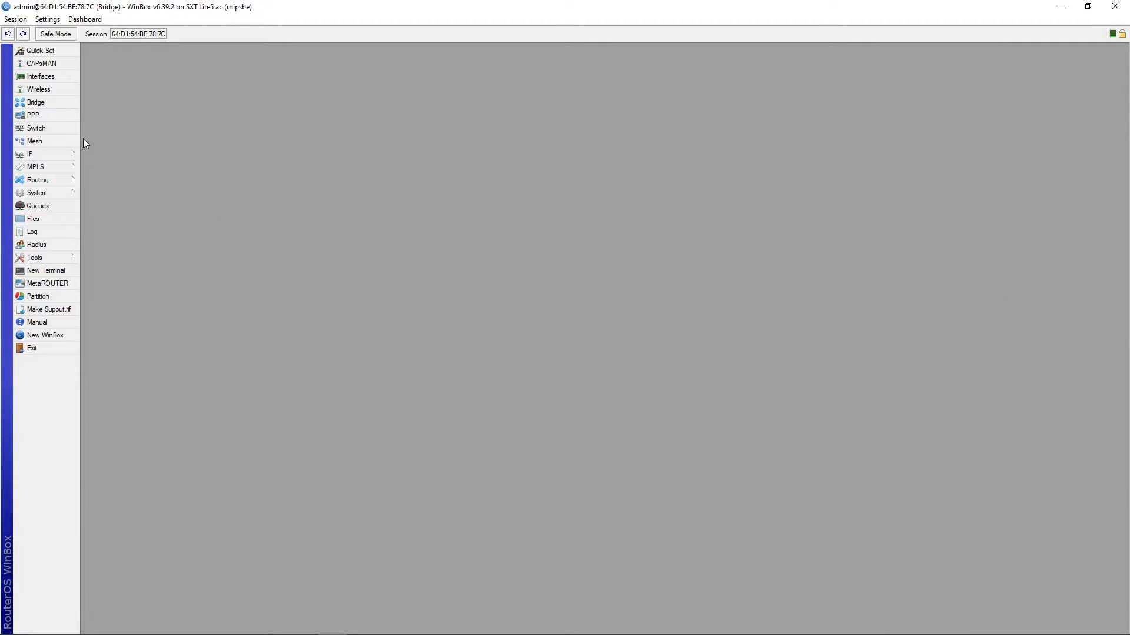
Step: View wlan2 in Wireless Tables, cancel a new security profile, and return to the Interfaces list
{"action": "left_click", "coordinate": [33, 89]}
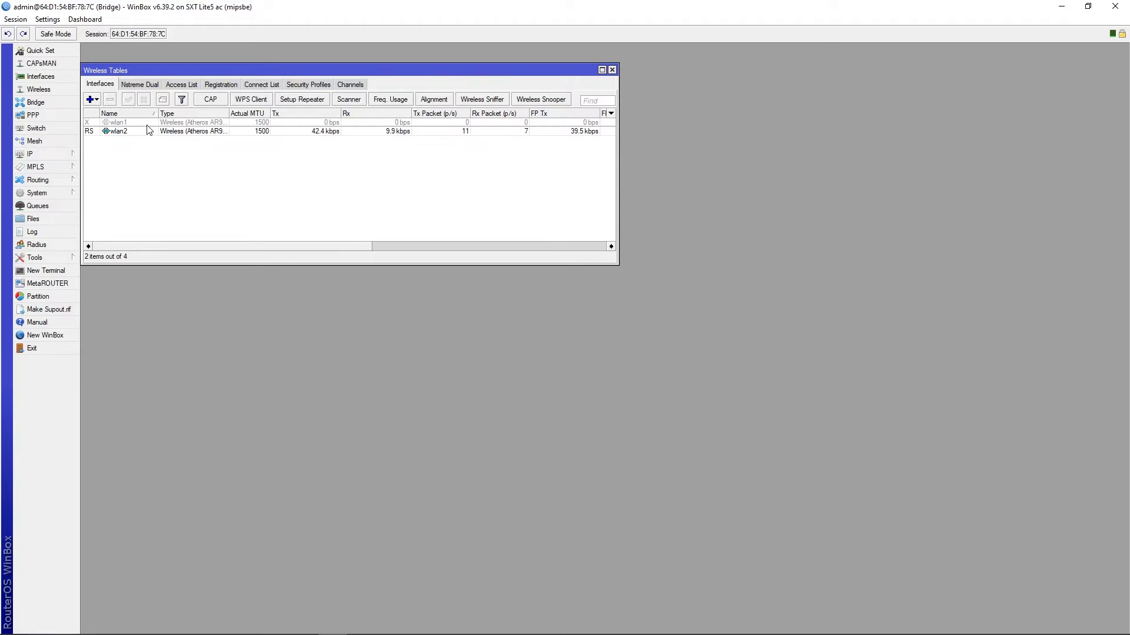
{"action": "left_click", "coordinate": [115, 132]}
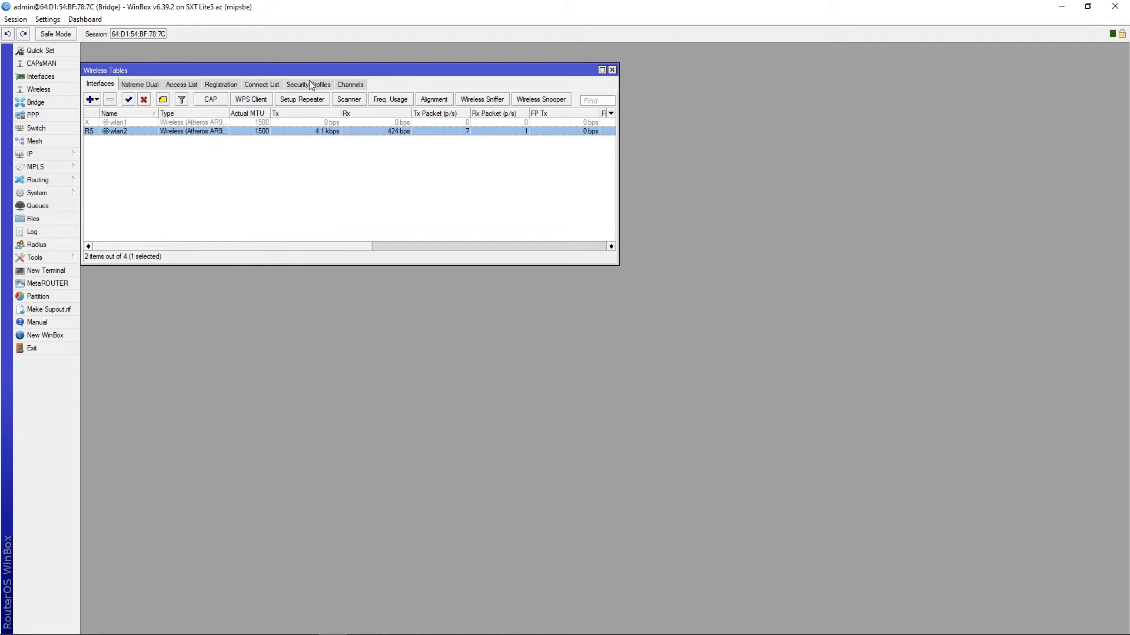
{"action": "left_click", "coordinate": [91, 99]}
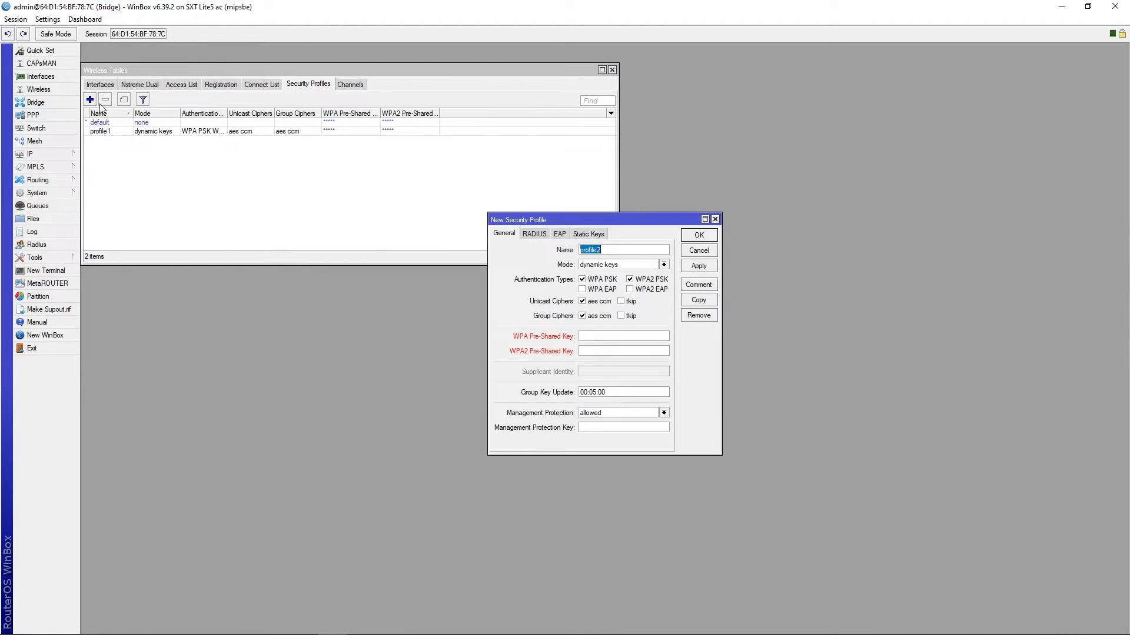
{"action": "left_click_drag", "start_coordinate": [603, 220], "coordinate": [451, 178]}
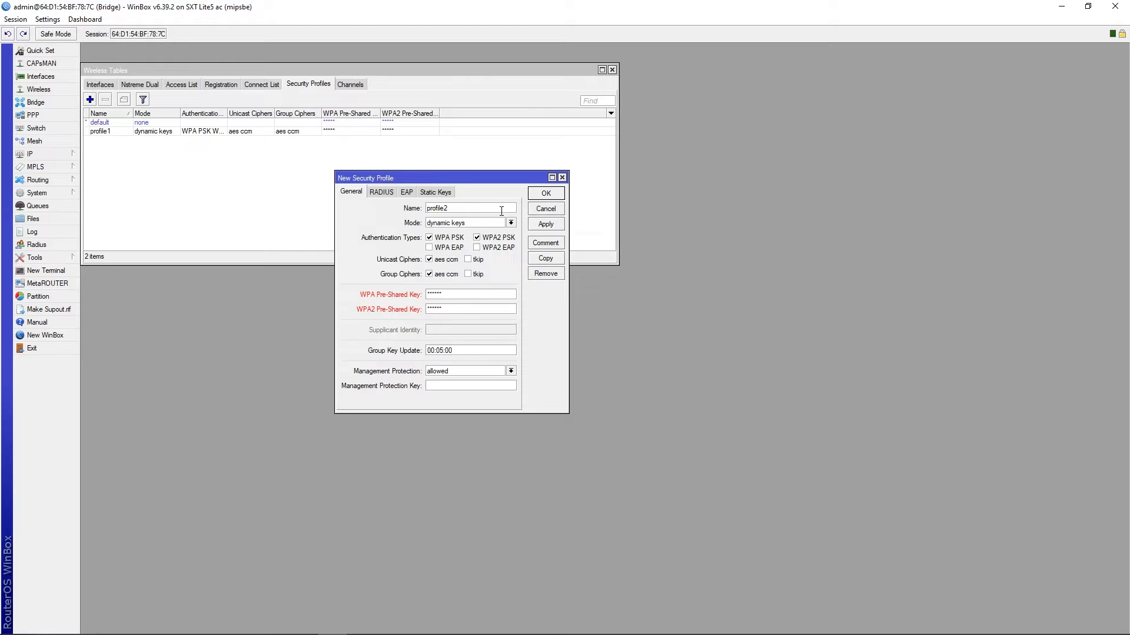
{"action": "left_click", "coordinate": [546, 208]}
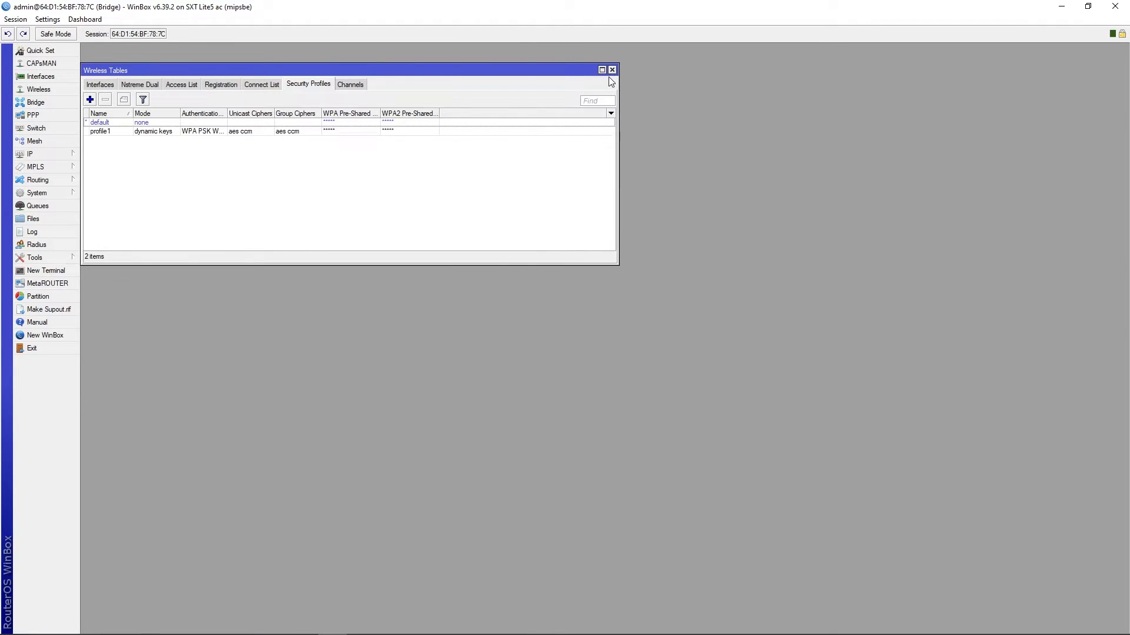
{"action": "mouse_move", "coordinate": [143, 99]}
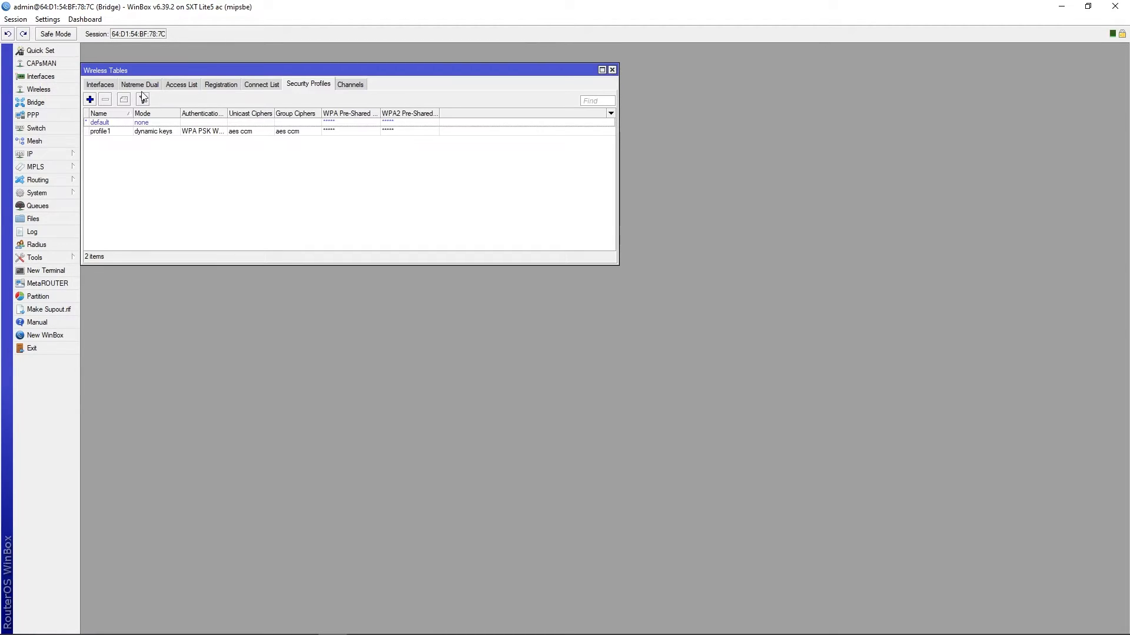
{"action": "left_click", "coordinate": [99, 85]}
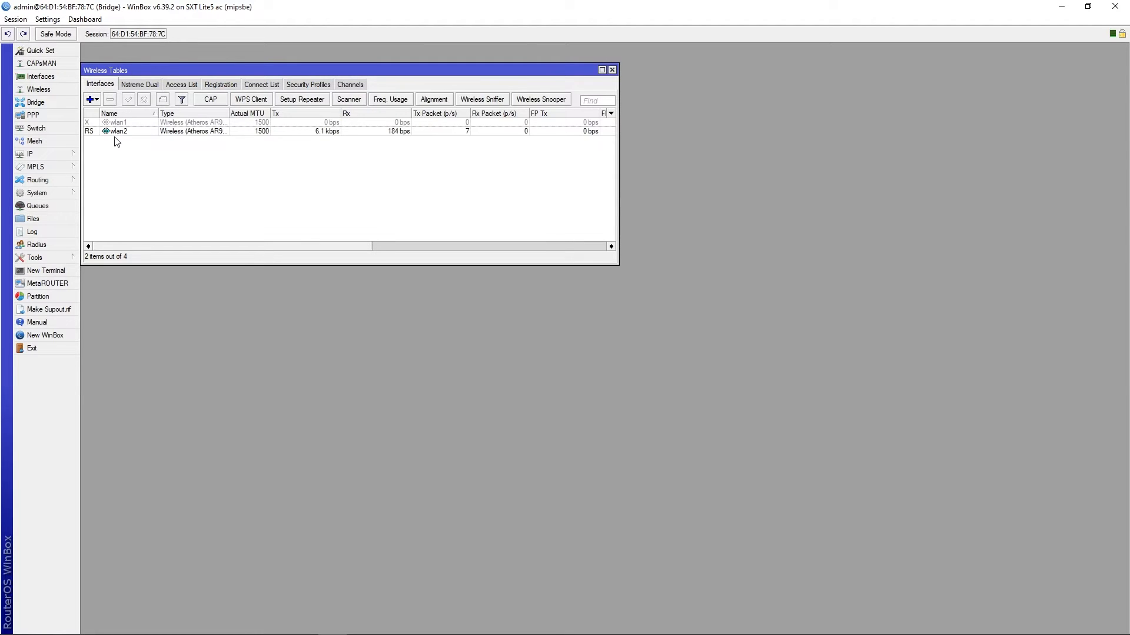
Step: Review wlan2's wireless settings and keep bridge as its mode
{"action": "left_click", "coordinate": [118, 130]}
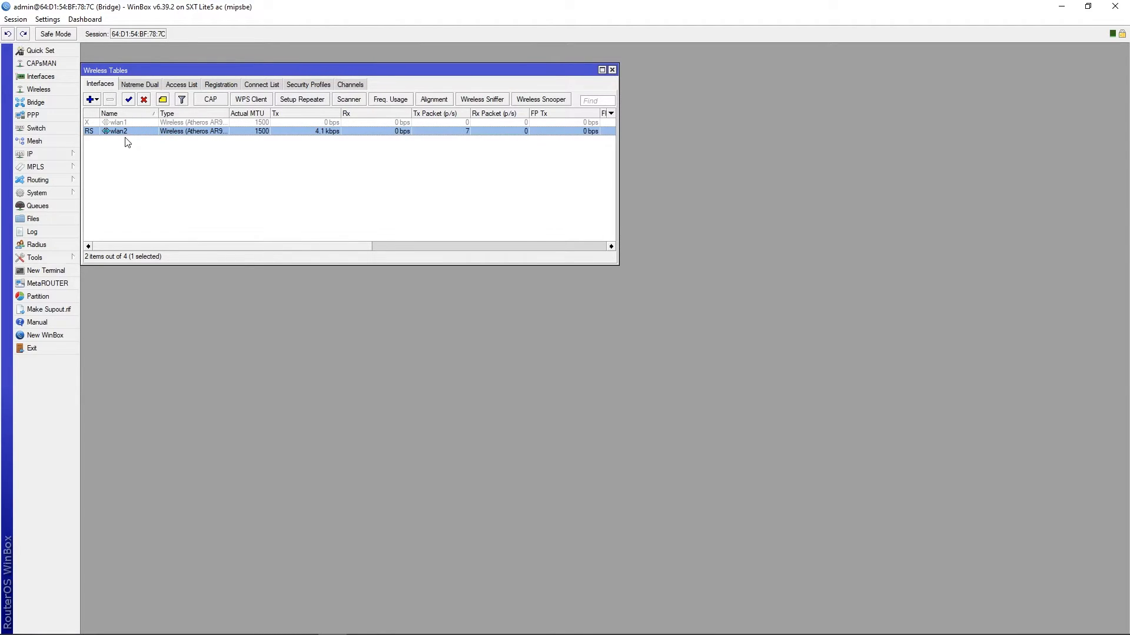
{"action": "double_click", "coordinate": [111, 131]}
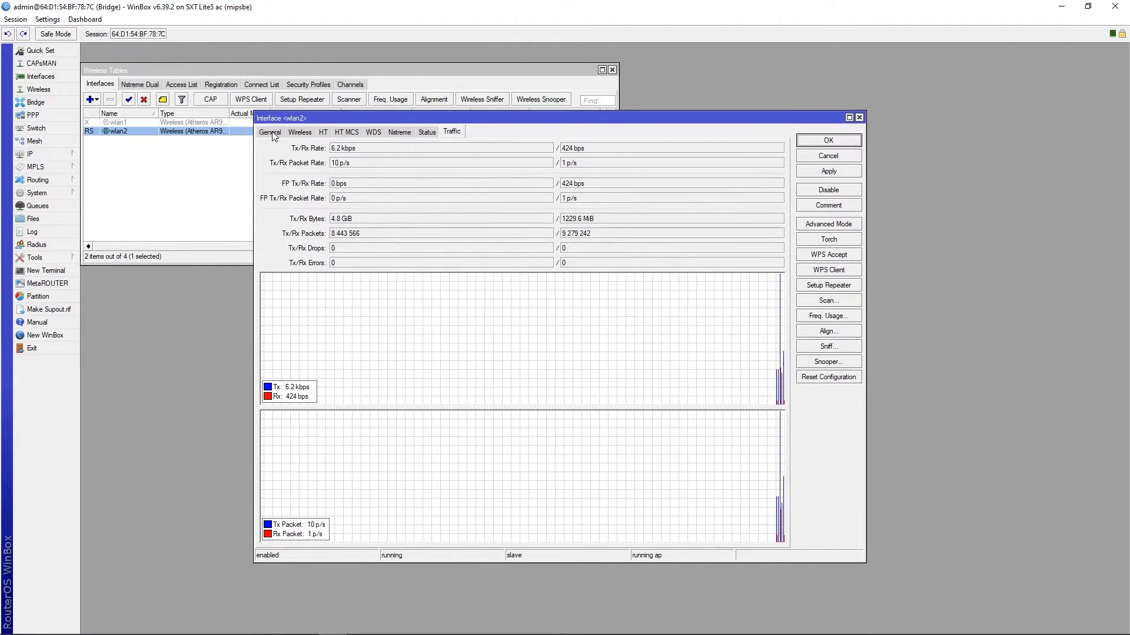
{"action": "left_click", "coordinate": [300, 131]}
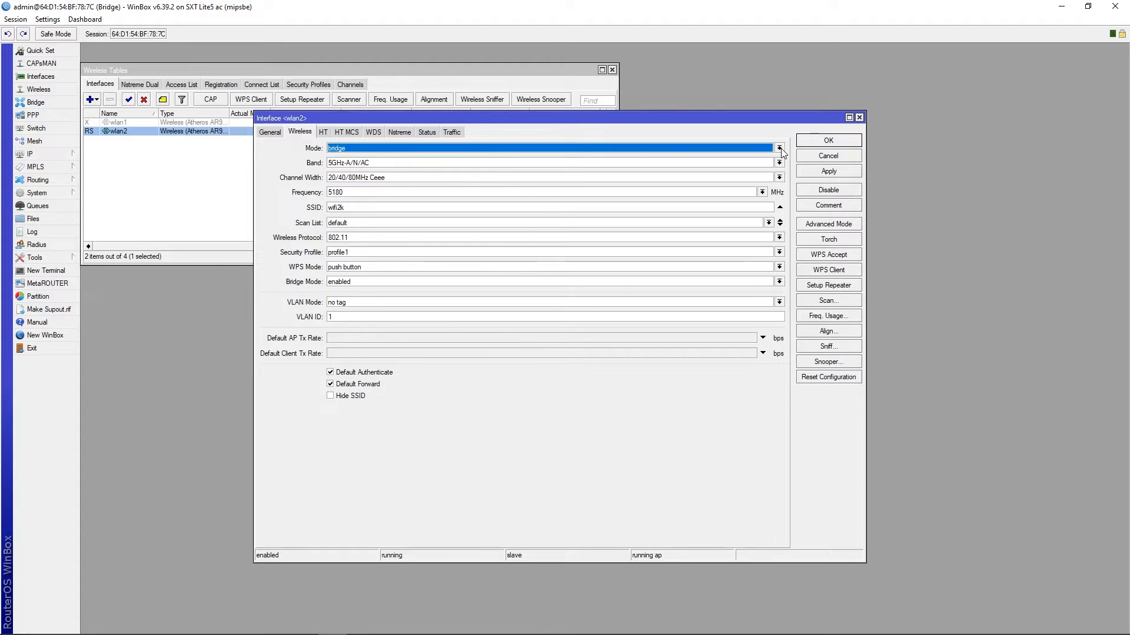
{"action": "left_click", "coordinate": [779, 149]}
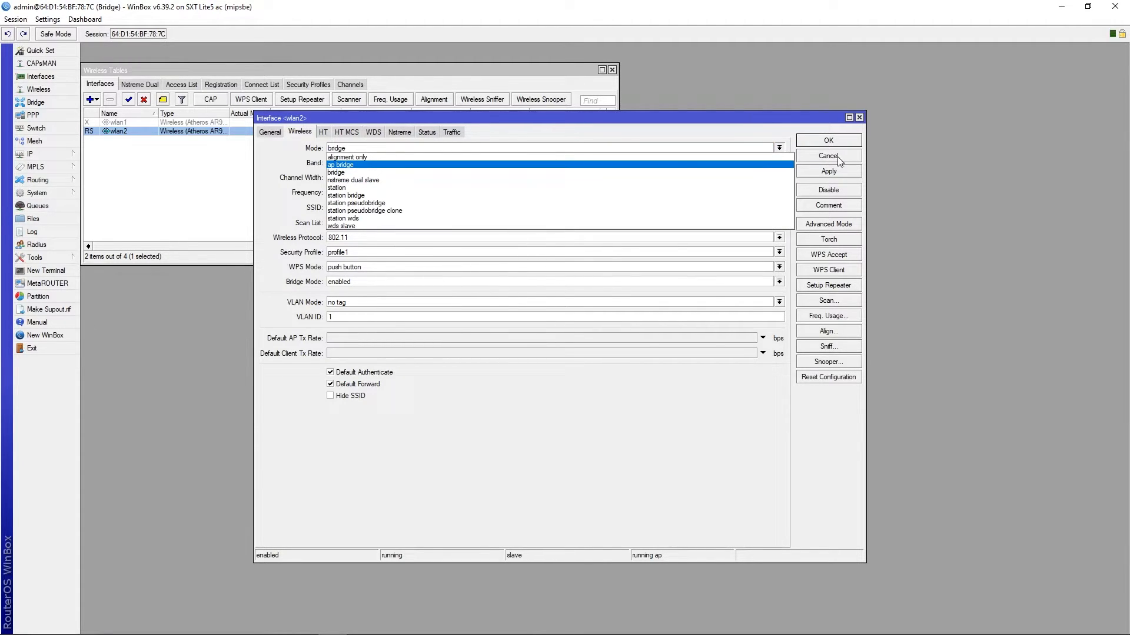
{"action": "left_click", "coordinate": [346, 165]}
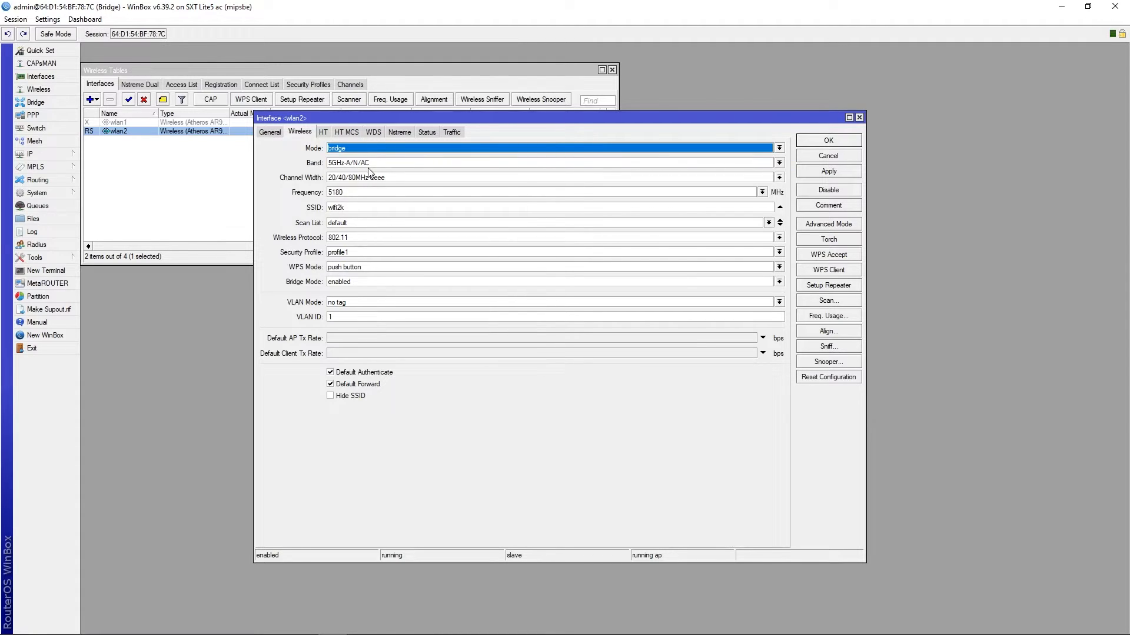
Step: Check wlan2's SSID wifi2k, security profile1 and 5GHz band, then close its settings
{"action": "left_click", "coordinate": [348, 207]}
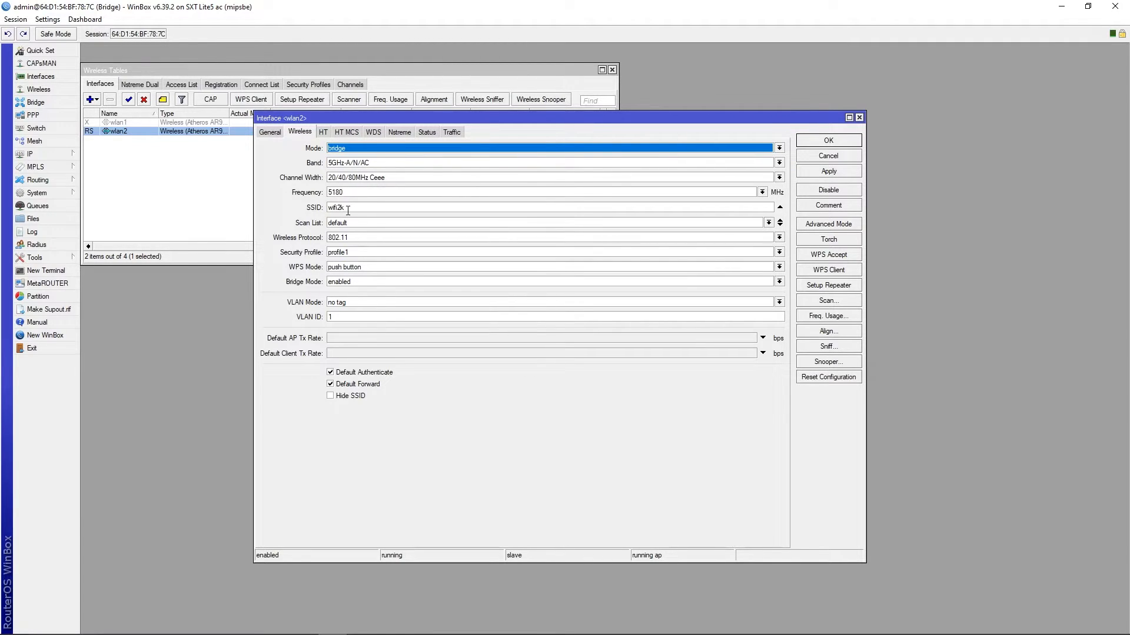
{"action": "left_click", "coordinate": [779, 251]}
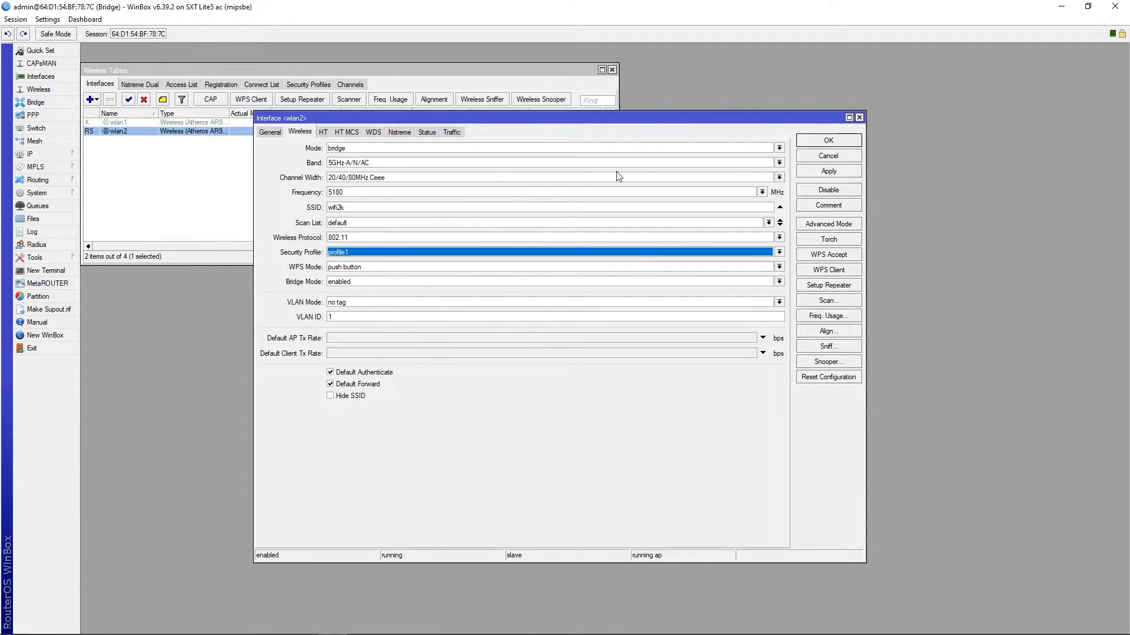
{"action": "left_click", "coordinate": [779, 161]}
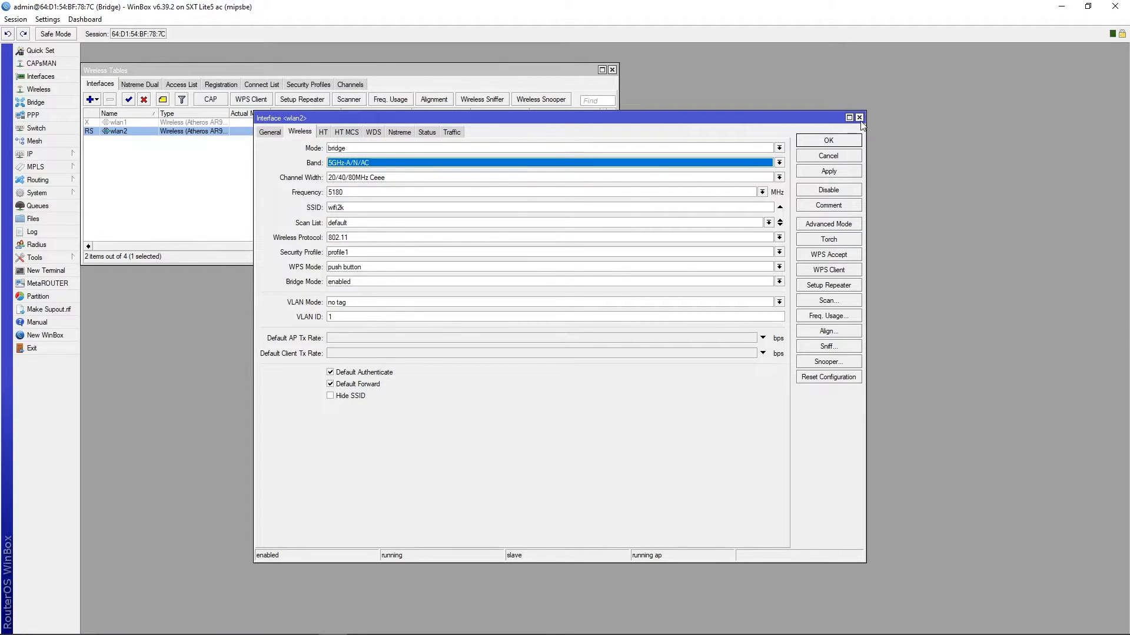
{"action": "left_click", "coordinate": [859, 118]}
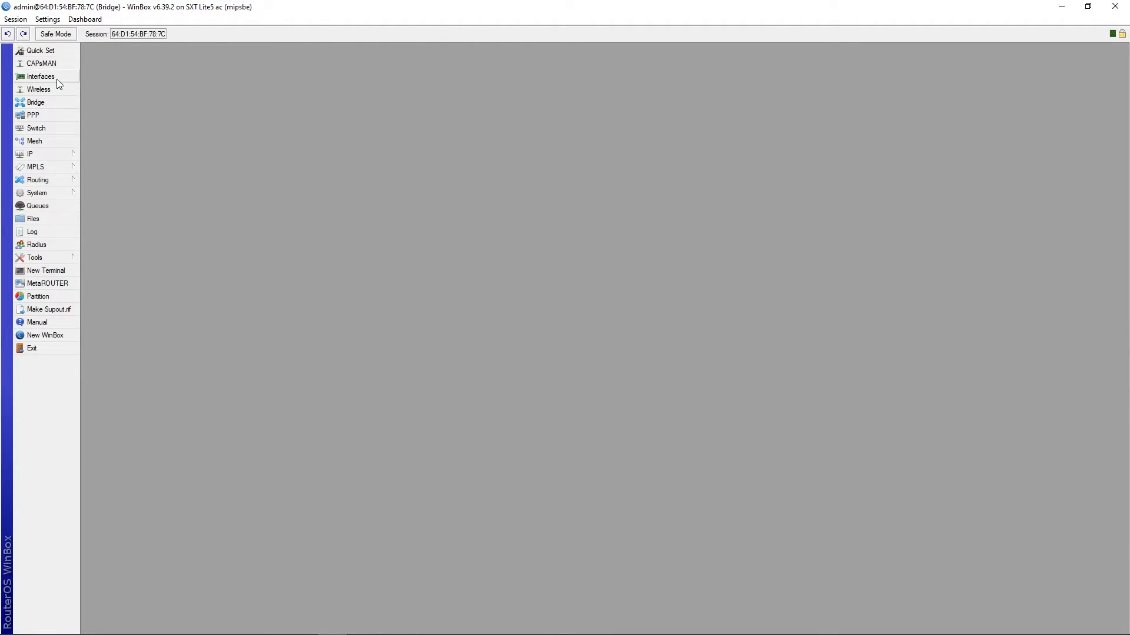
Step: Review the IP address list and discard a new 10.10.10.1/24 address without adding it
{"action": "left_click", "coordinate": [28, 153]}
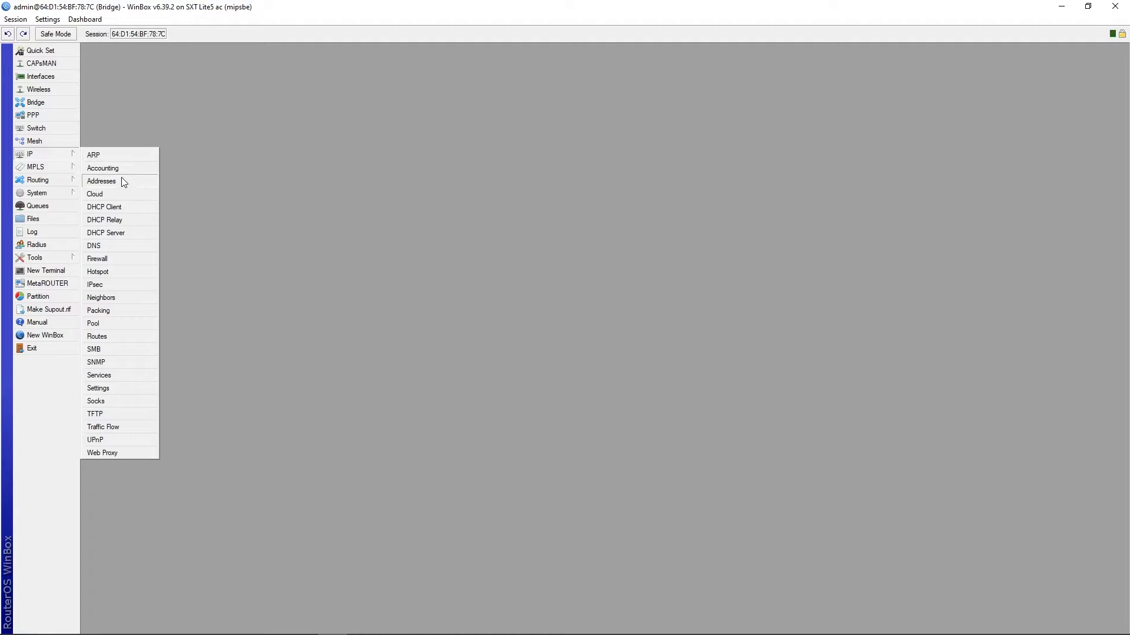
{"action": "left_click", "coordinate": [102, 181]}
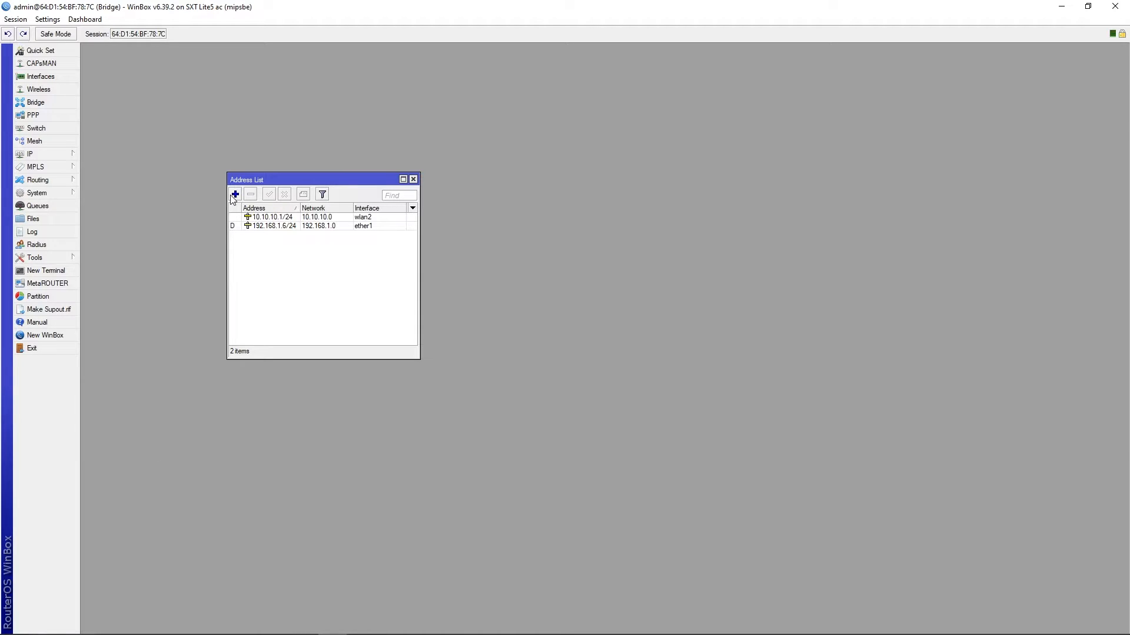
{"action": "left_click", "coordinate": [235, 194]}
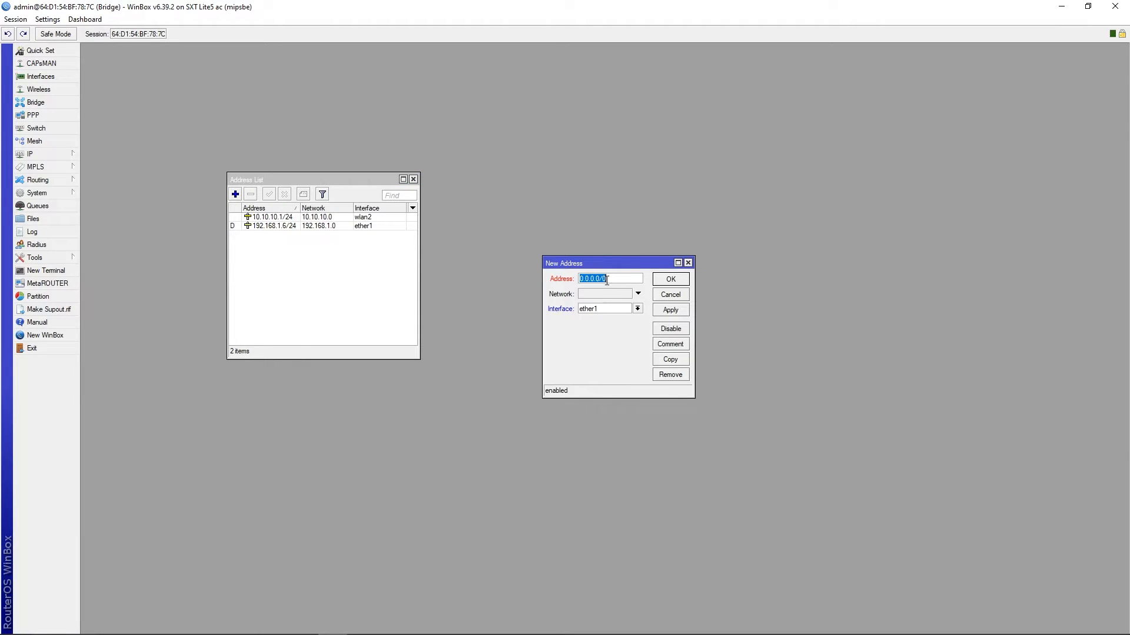
{"action": "type", "text": "10.1"}
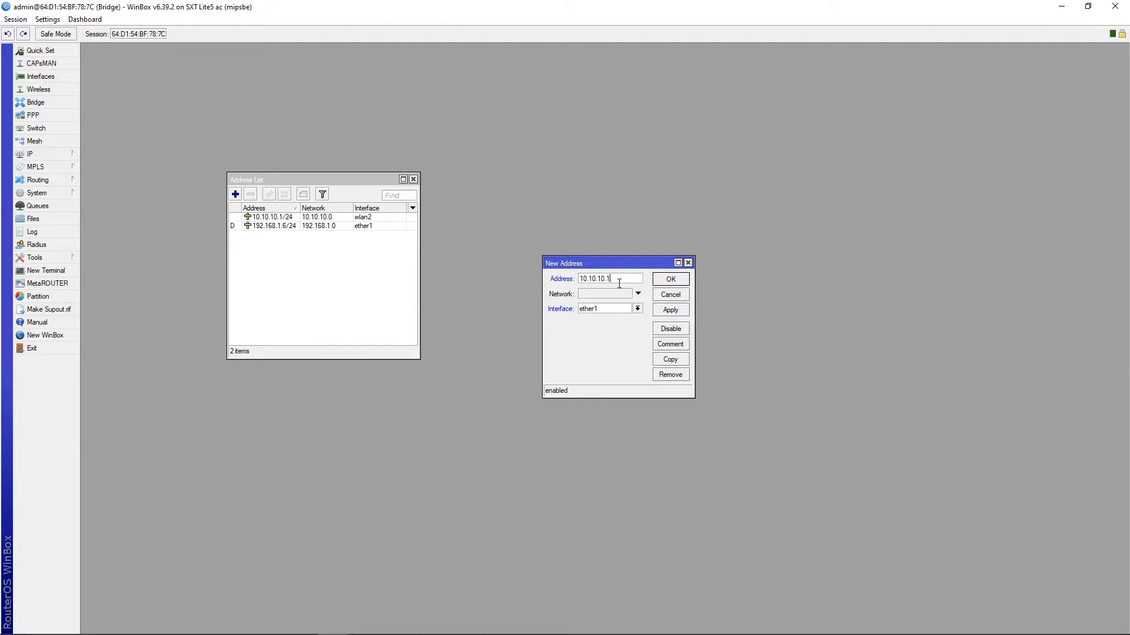
{"action": "type", "text": "/24"}
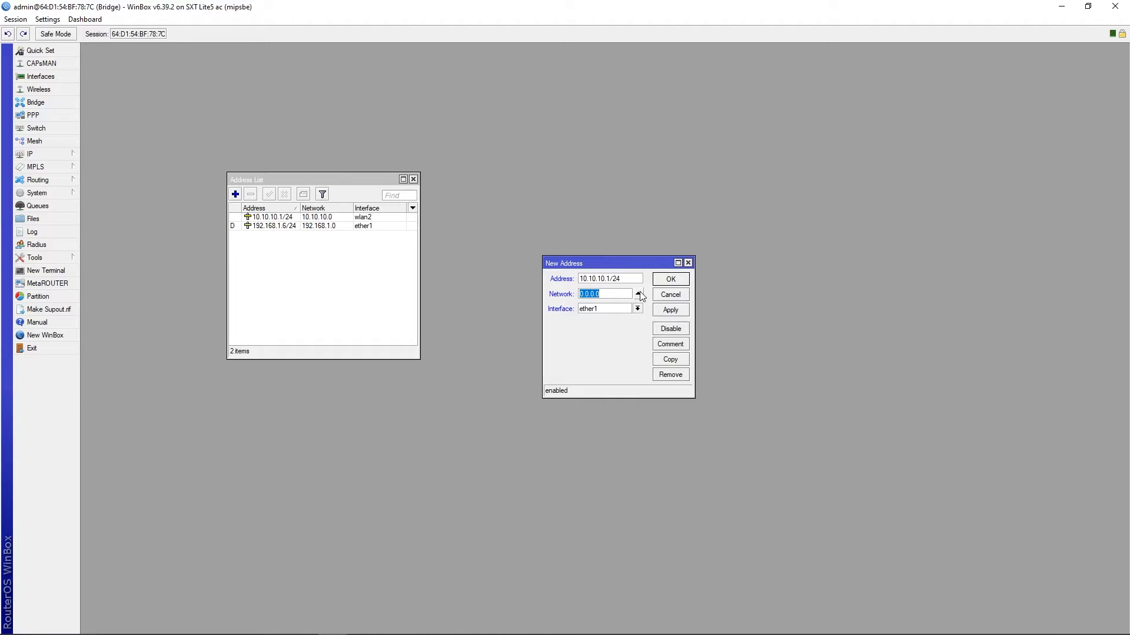
{"action": "left_click", "coordinate": [636, 308]}
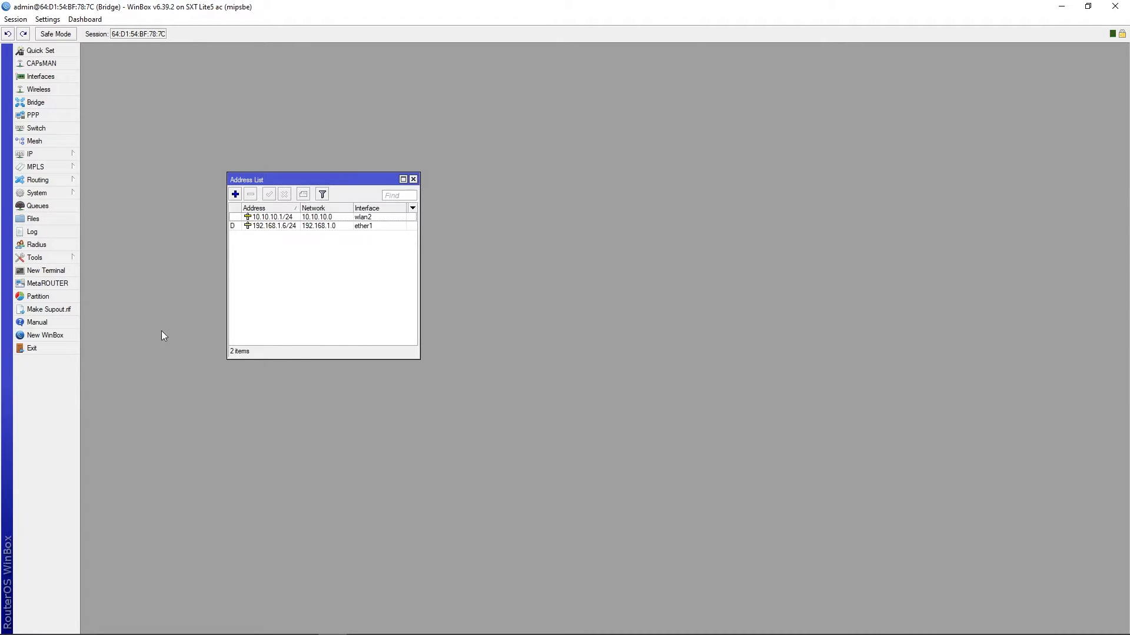
Step: Ping google.com from a Bridge terminal, then leave the Bridge session
{"action": "left_click", "coordinate": [45, 271]}
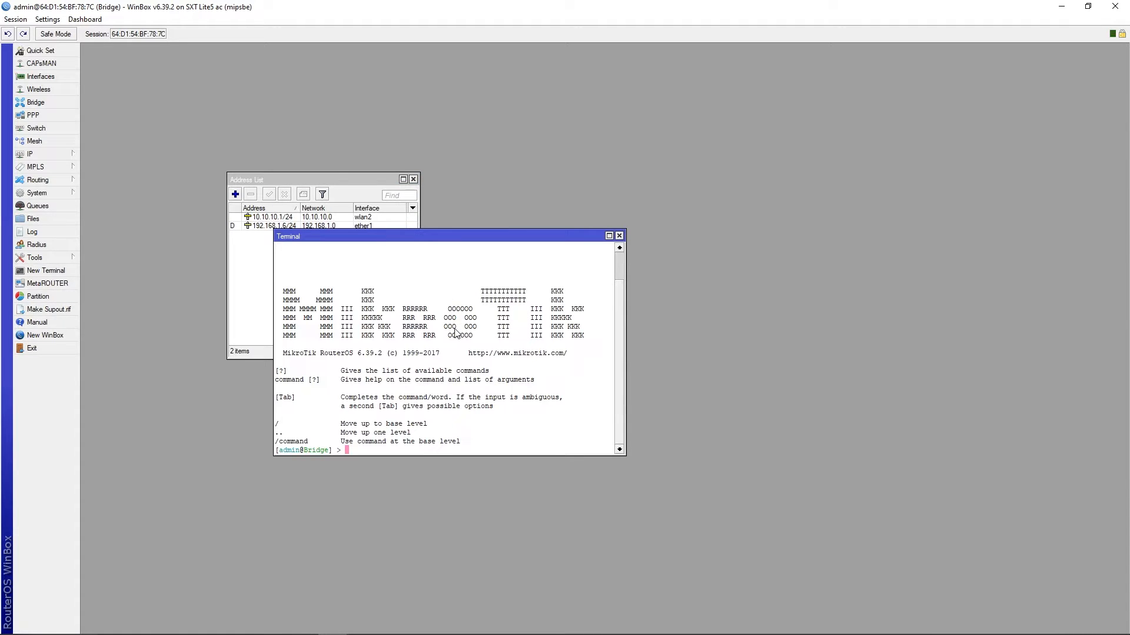
{"action": "type", "text": "ping google.com"}
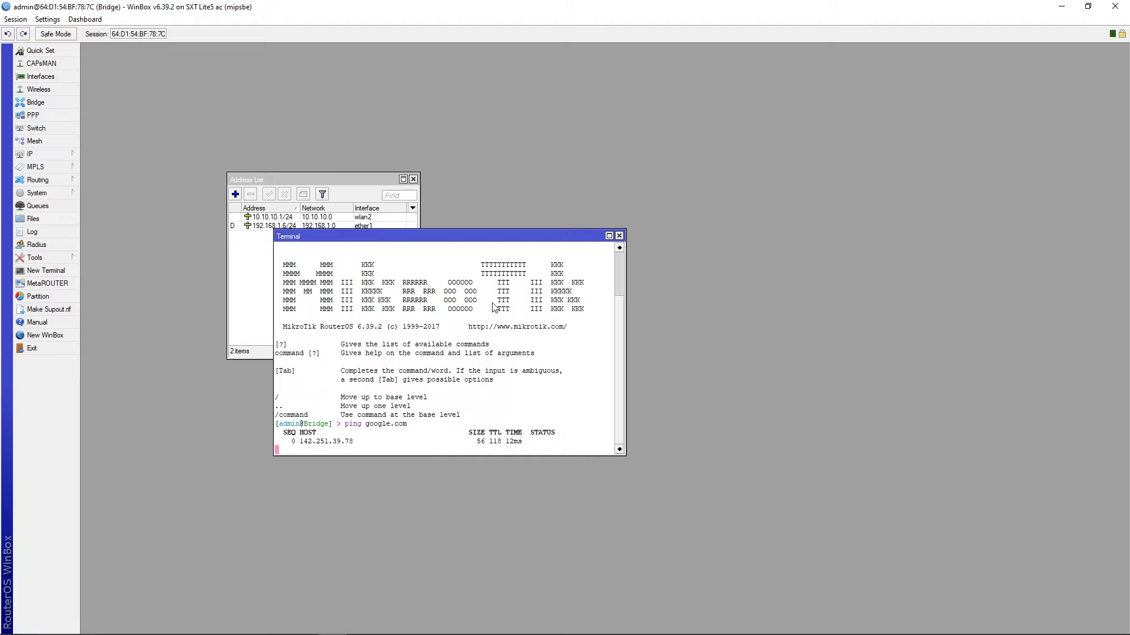
{"action": "left_click", "coordinate": [619, 235]}
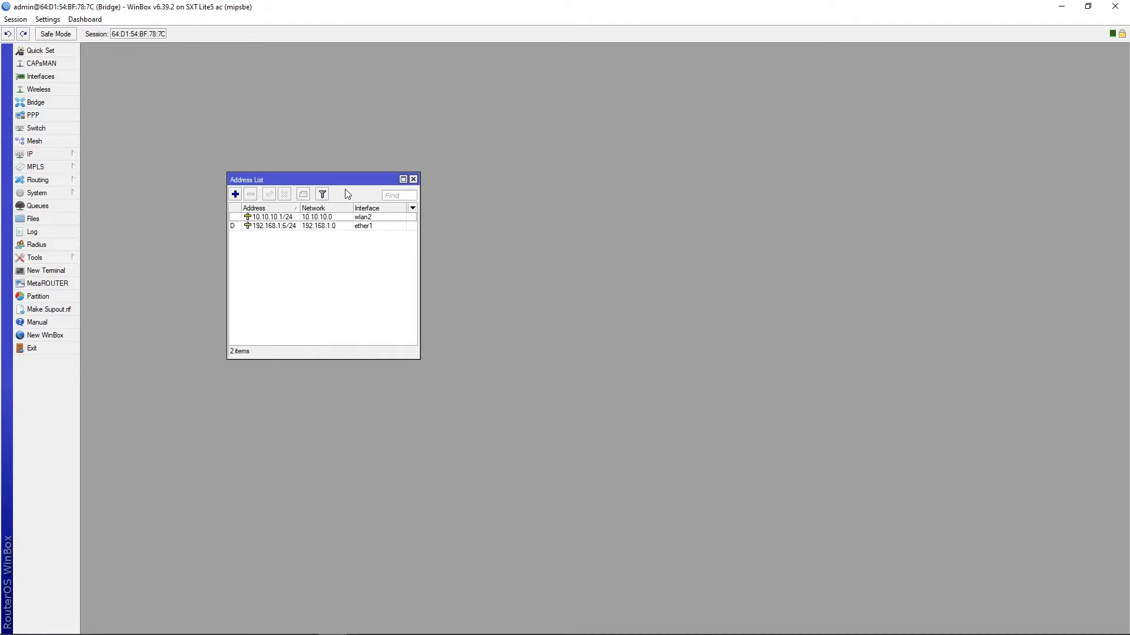
{"action": "left_click", "coordinate": [412, 179]}
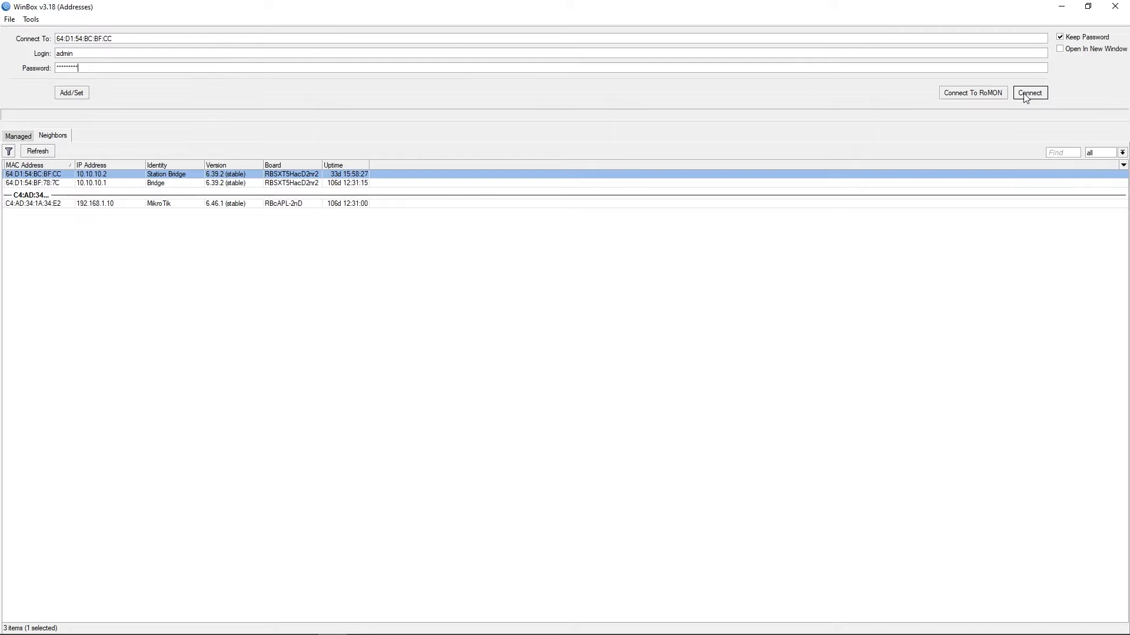
{"action": "left_click", "coordinate": [1029, 92]}
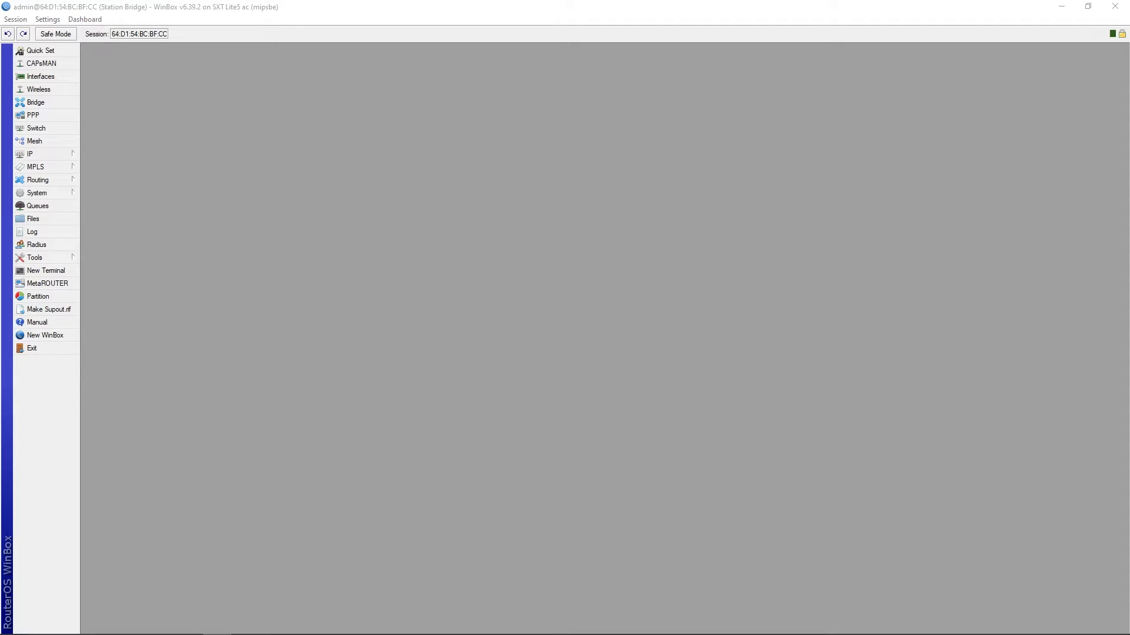
{"action": "mouse_move", "coordinate": [158, 207]}
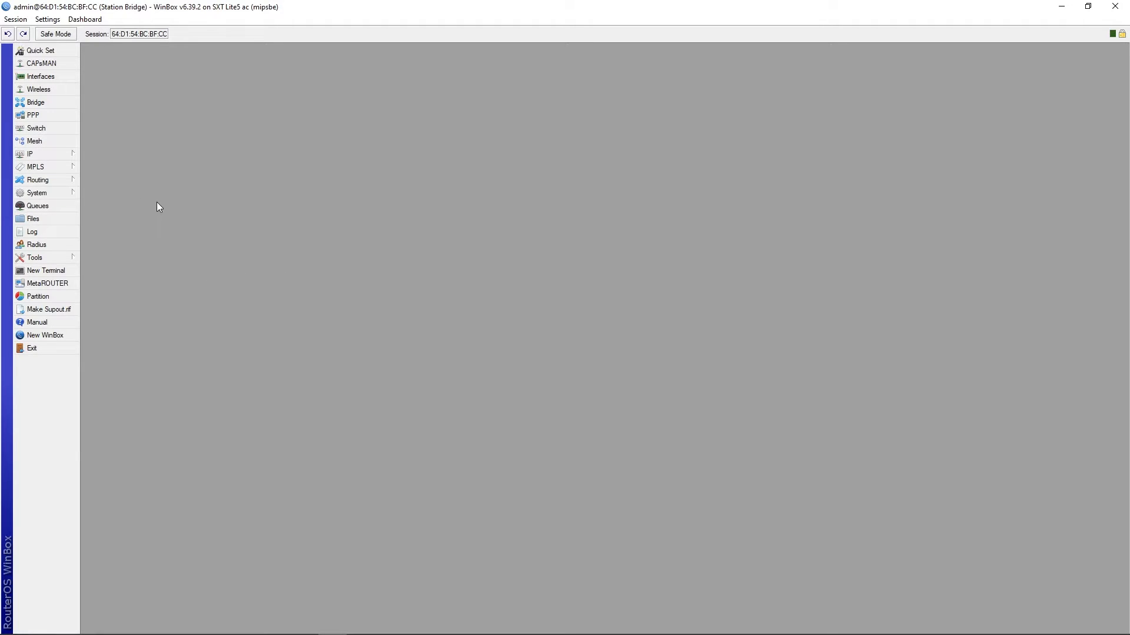
{"action": "left_click", "coordinate": [39, 193]}
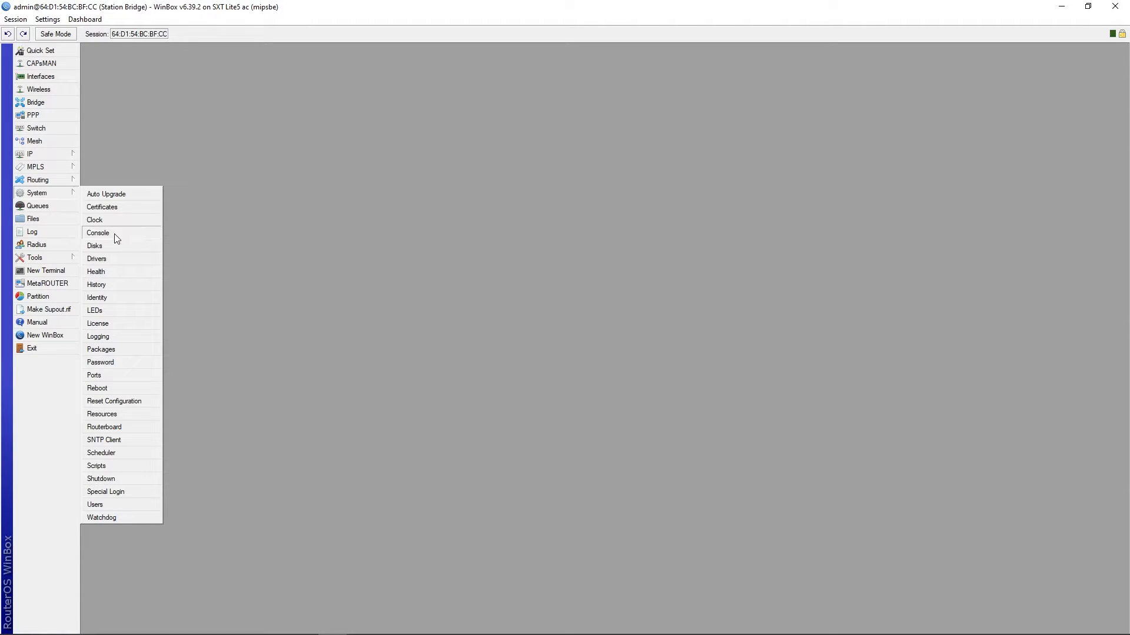
{"action": "left_click", "coordinate": [96, 297]}
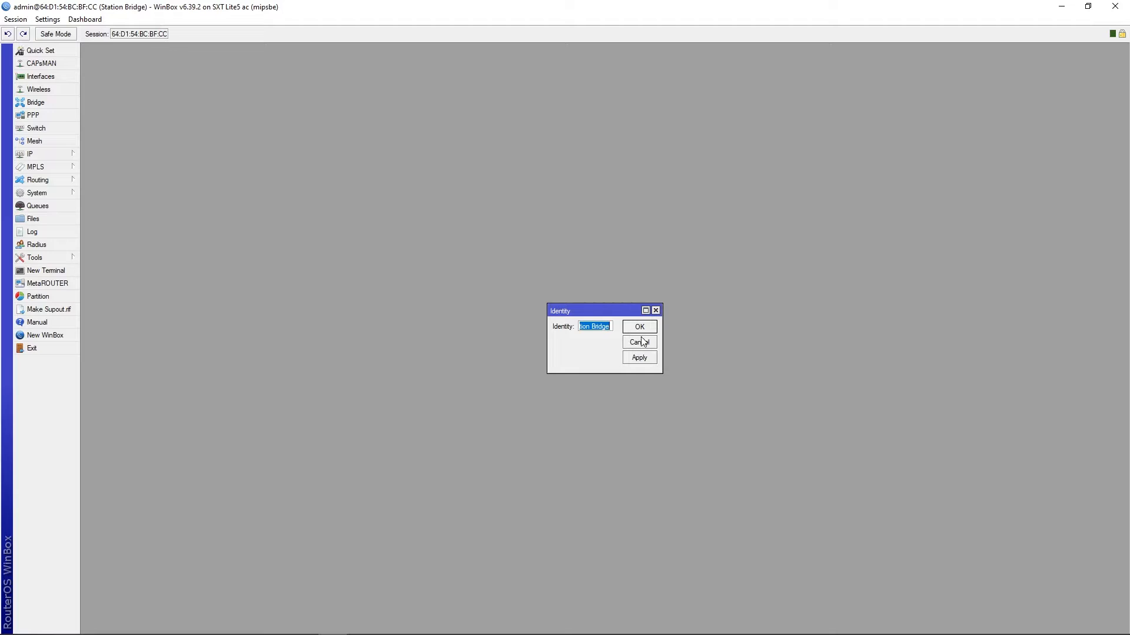
{"action": "left_click", "coordinate": [639, 341]}
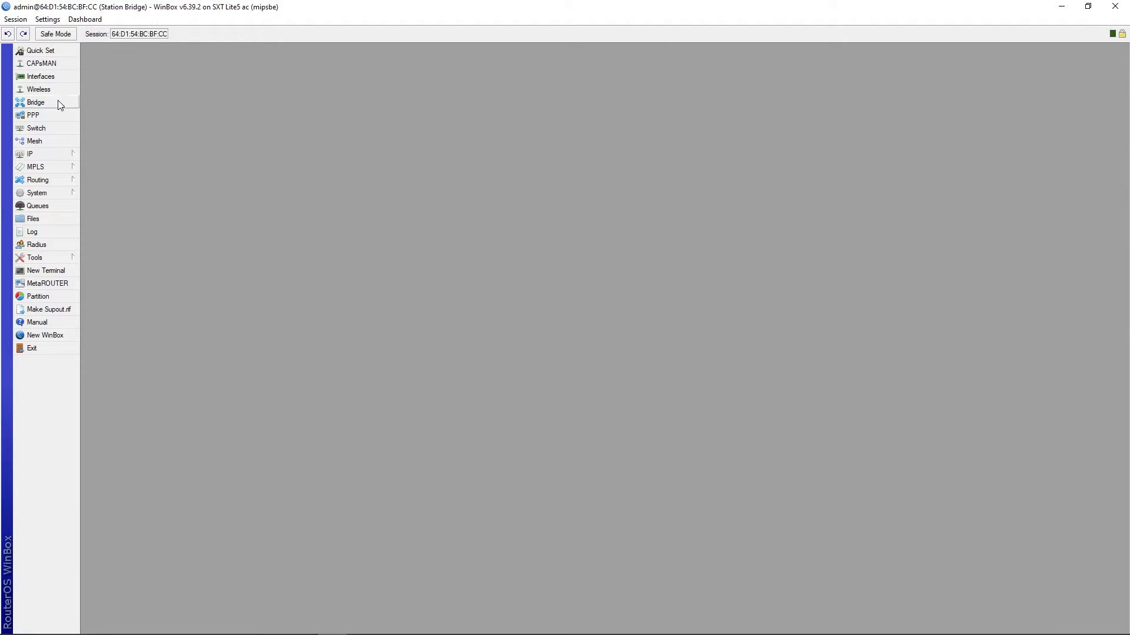
Step: Select wlan2 in the wireless overview and inspect profile1's security key fields
{"action": "left_click", "coordinate": [35, 89]}
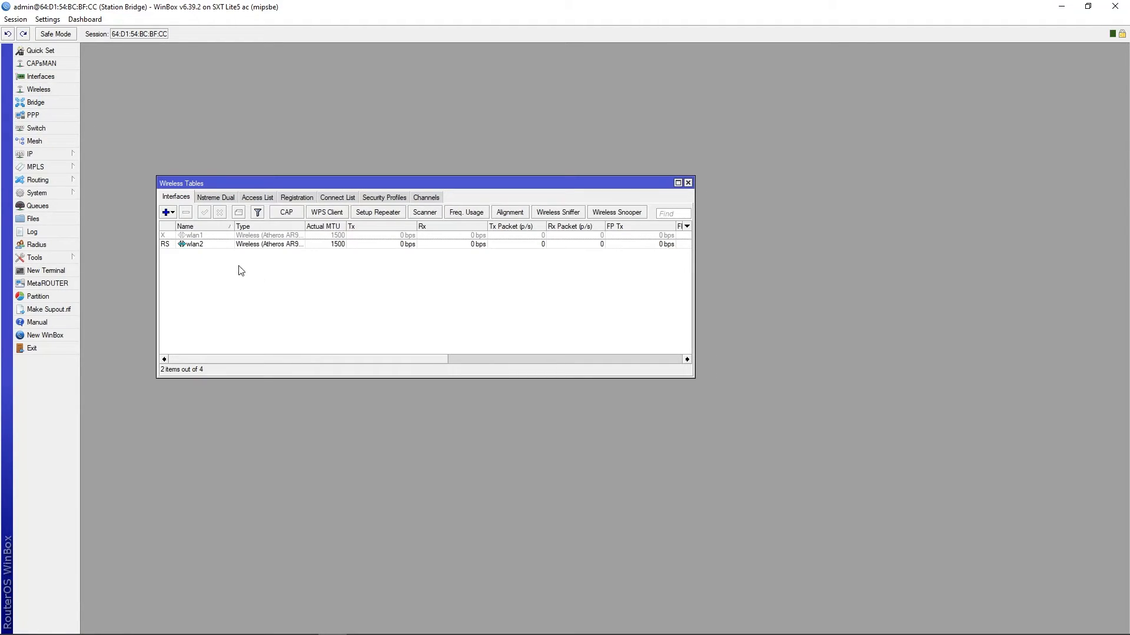
{"action": "left_click", "coordinate": [193, 243]}
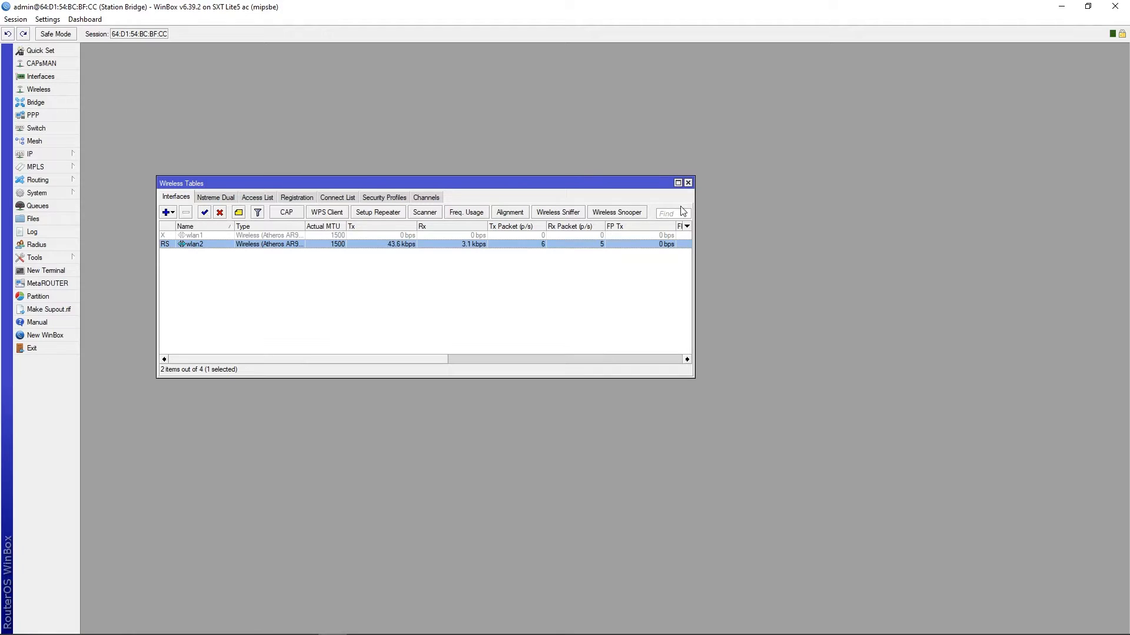
{"action": "left_click", "coordinate": [383, 198]}
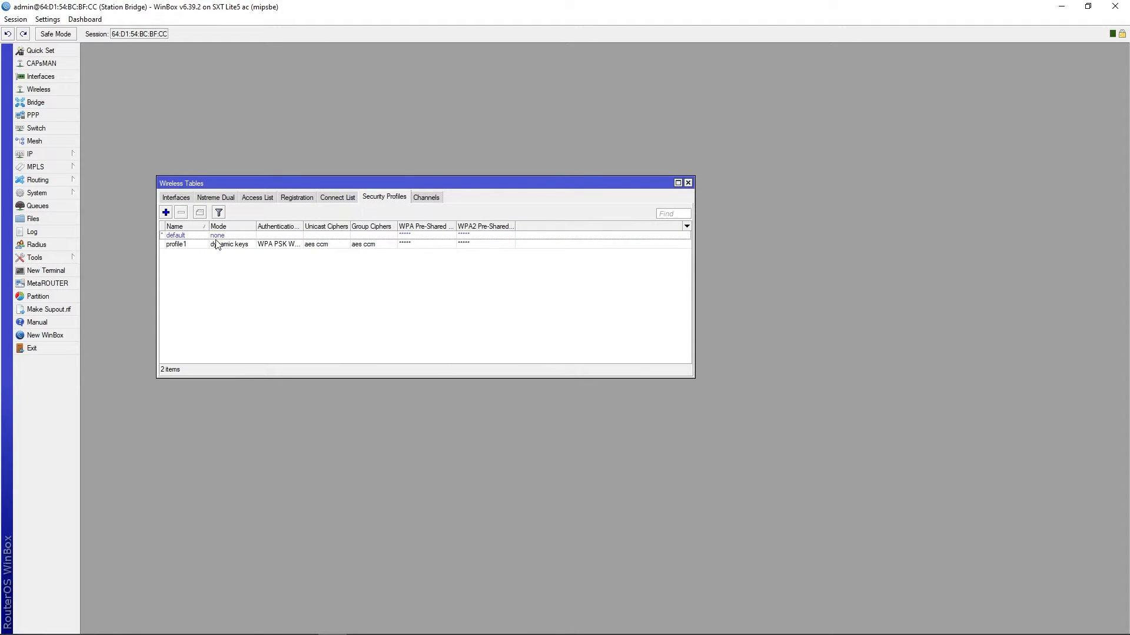
{"action": "left_click", "coordinate": [165, 212]}
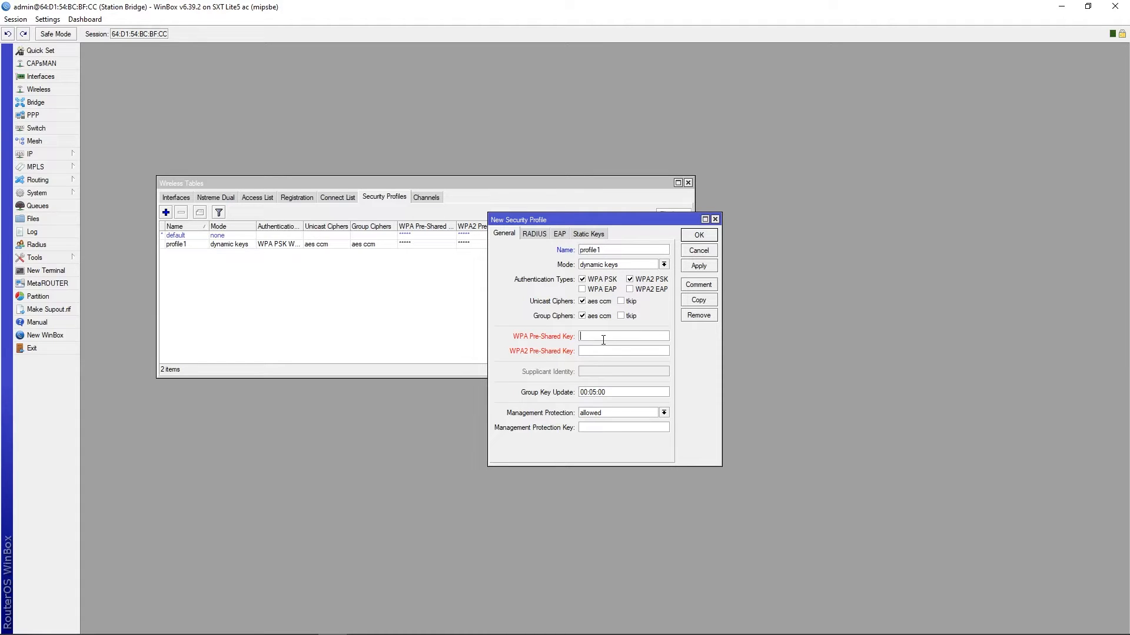
{"action": "type", "text": "******"}
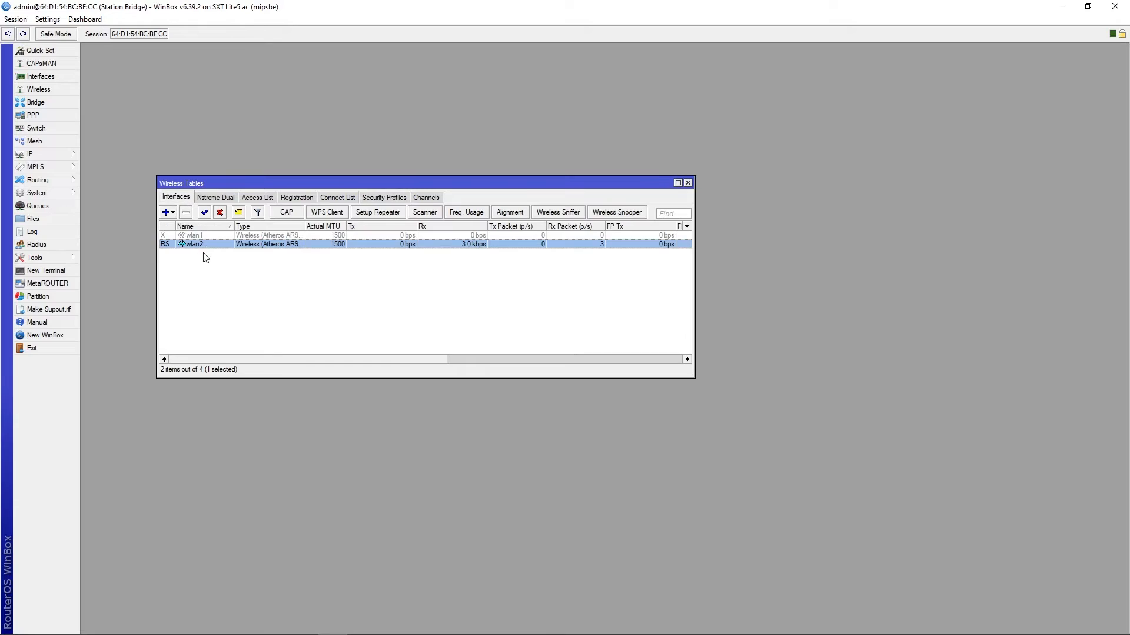
Step: Verify wlan2 runs as station bridge with SSID wifi2k on profile1, then cancel
{"action": "double_click", "coordinate": [193, 243]}
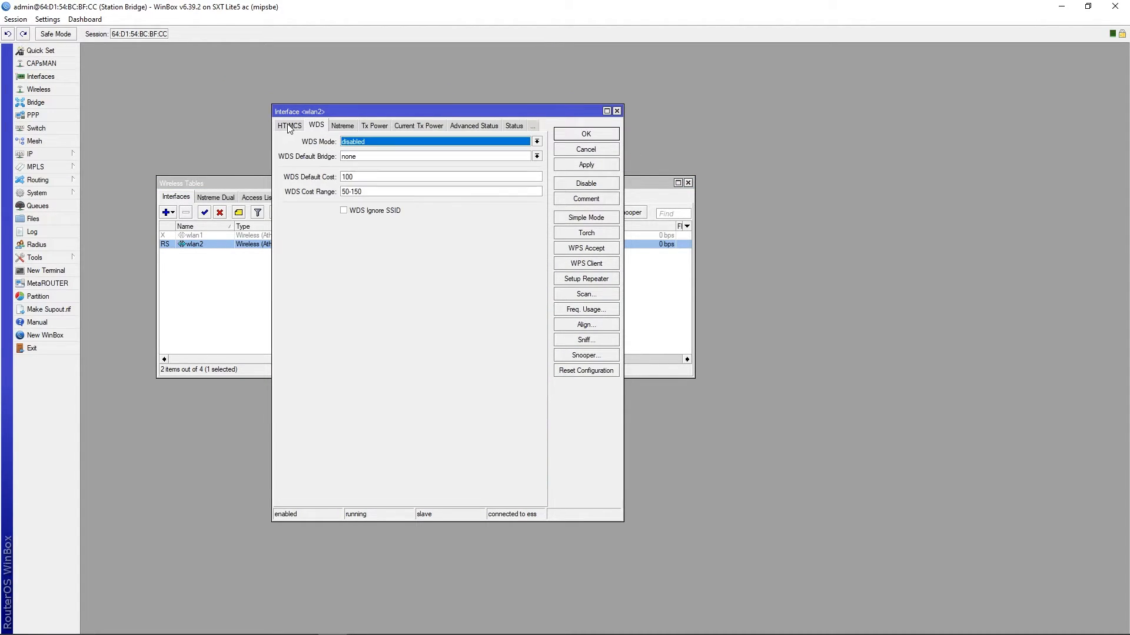
{"action": "left_click", "coordinate": [532, 125]}
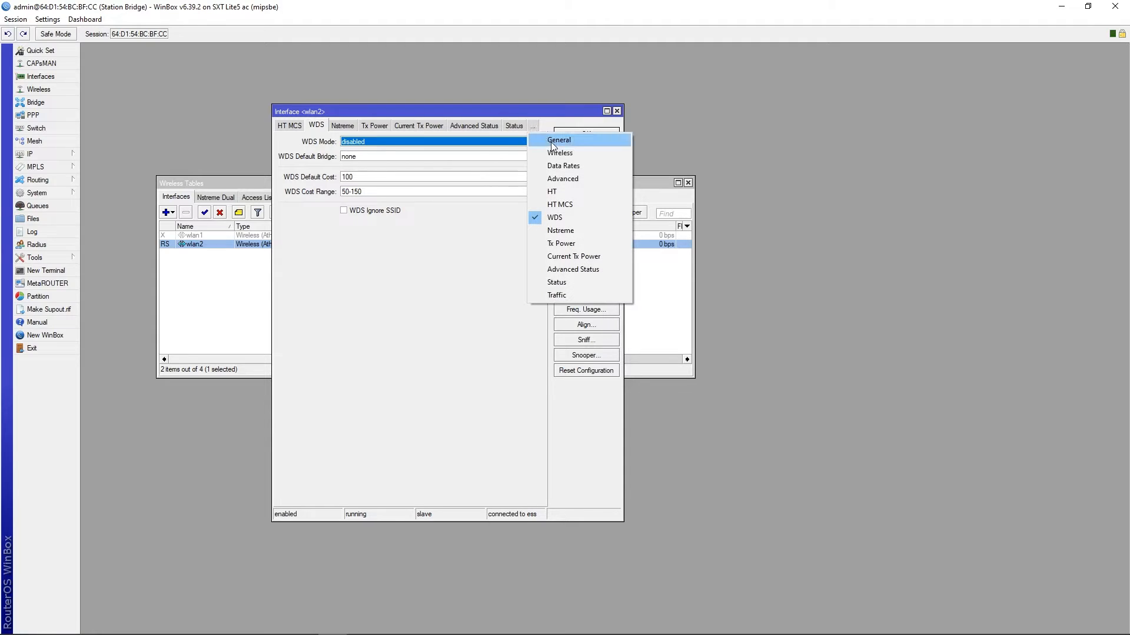
{"action": "left_click", "coordinate": [560, 152]}
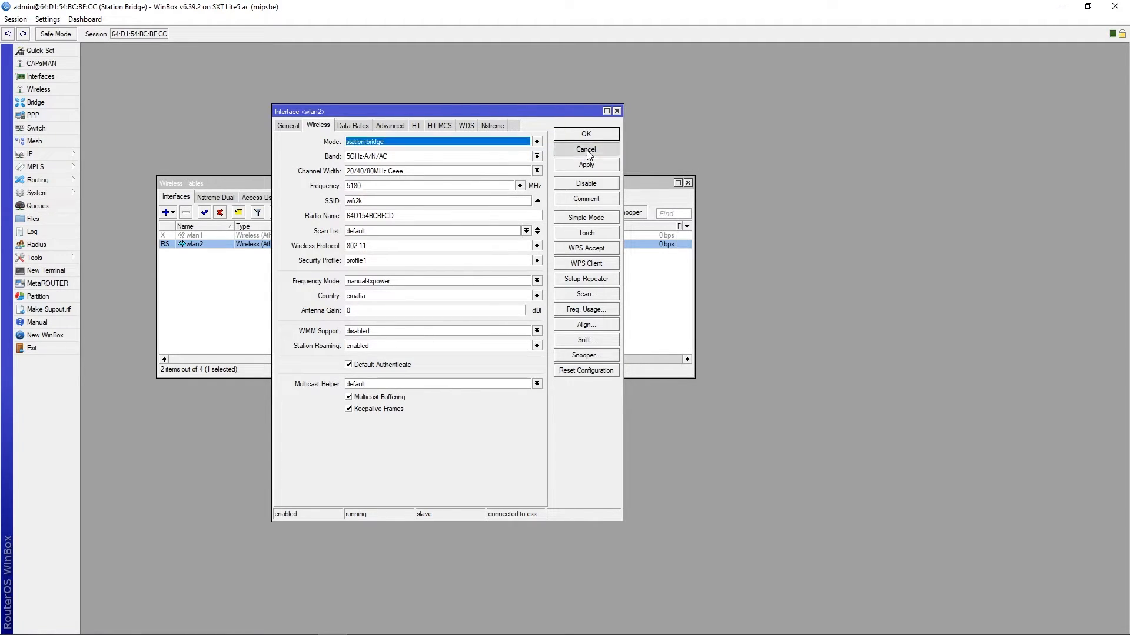
{"action": "left_click", "coordinate": [24, 153]}
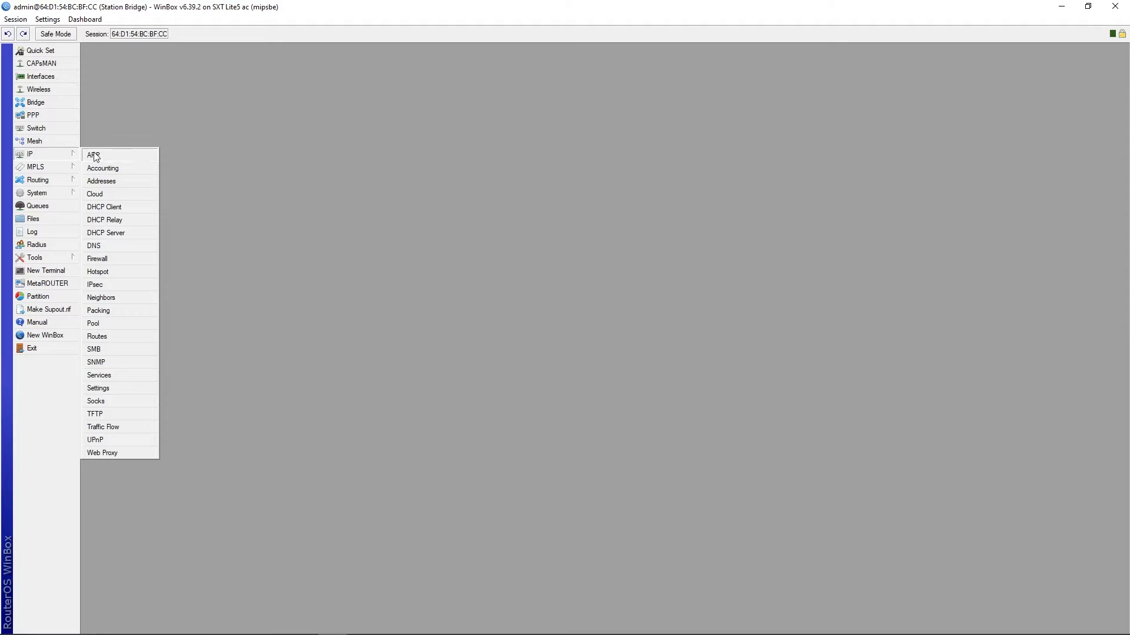
{"action": "left_click", "coordinate": [101, 181]}
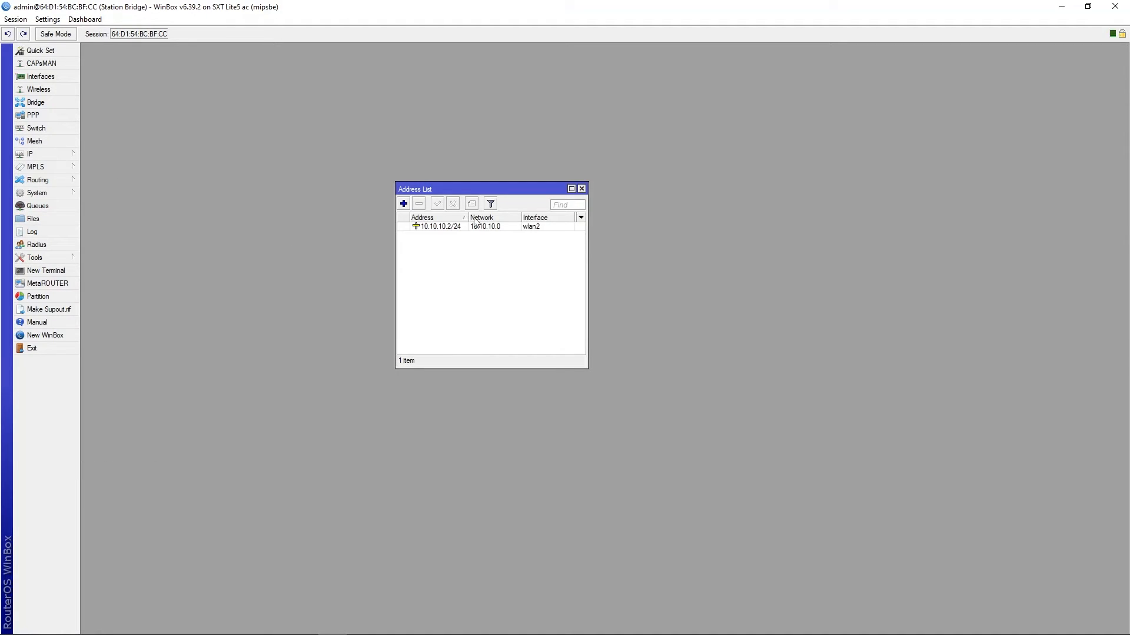
{"action": "left_click", "coordinate": [402, 203]}
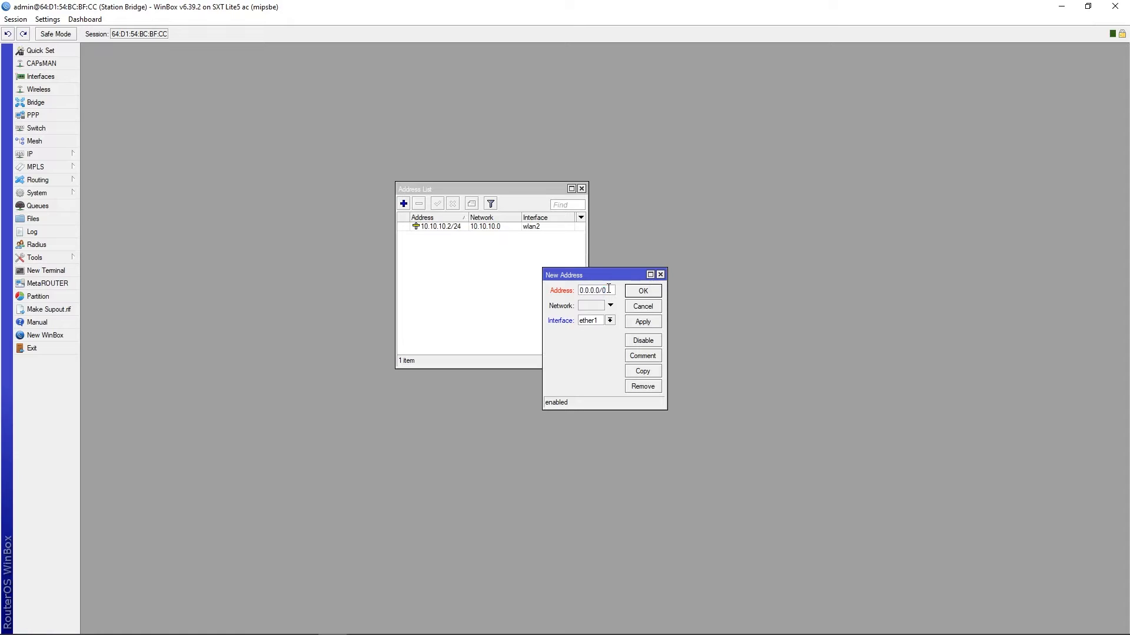
{"action": "type", "text": "10.10"}
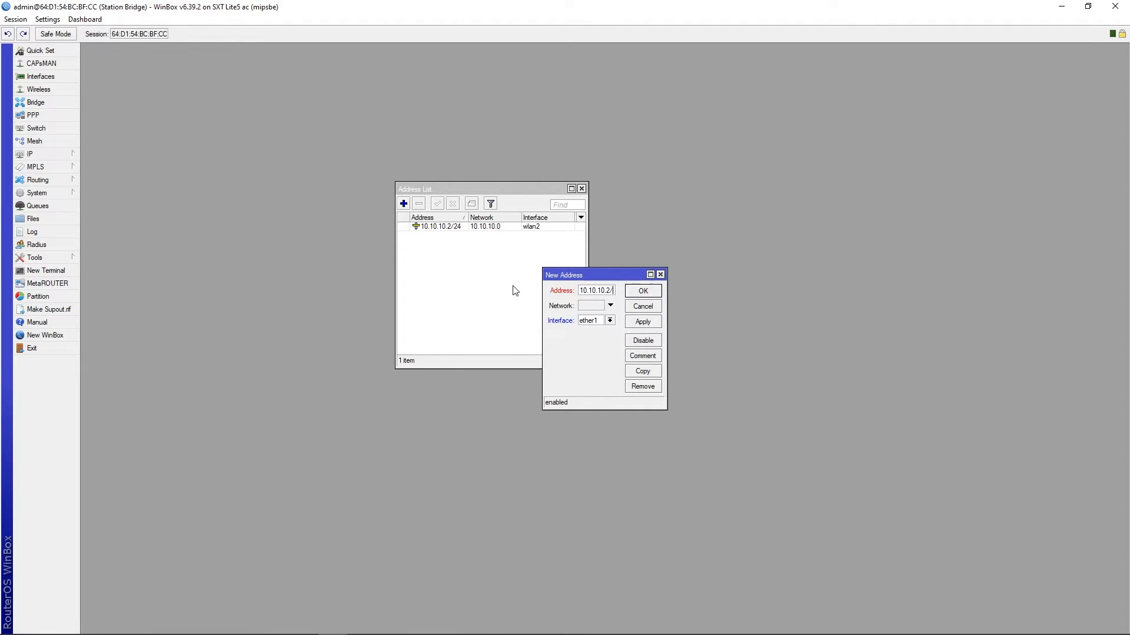
{"action": "left_click", "coordinate": [610, 320]}
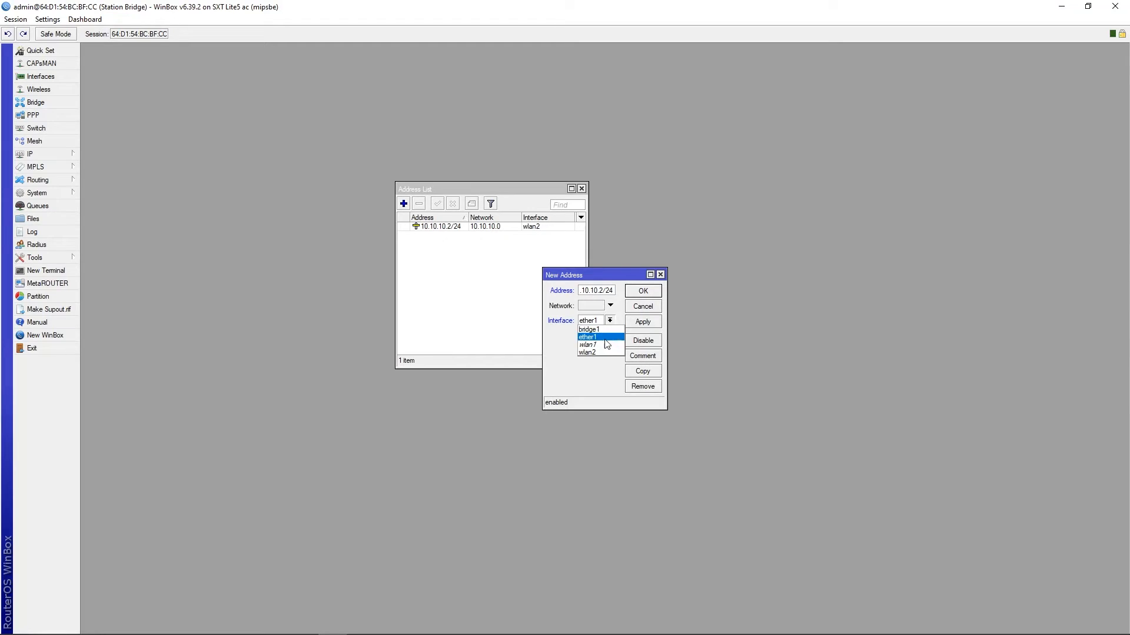
{"action": "left_click", "coordinate": [586, 337]}
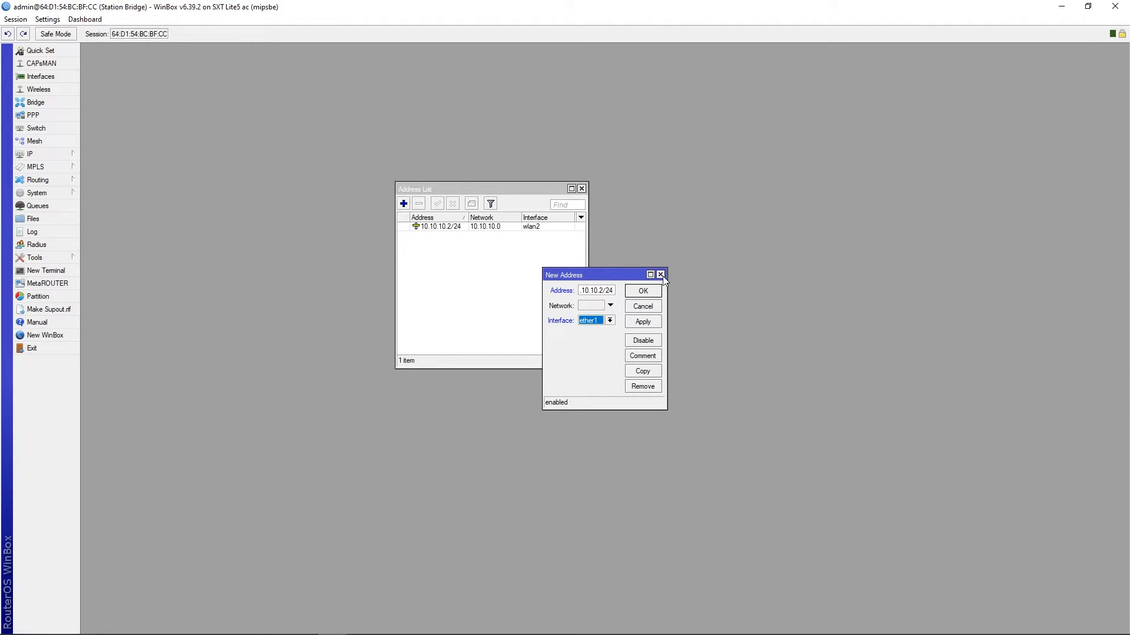
{"action": "left_click", "coordinate": [661, 275]}
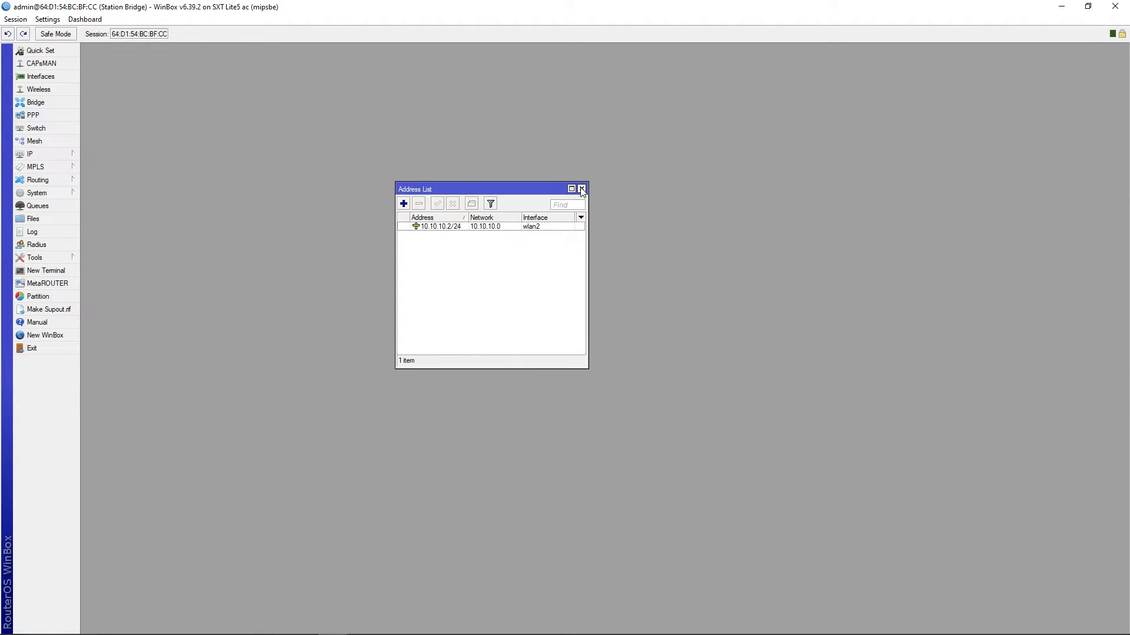
{"action": "left_click", "coordinate": [581, 188]}
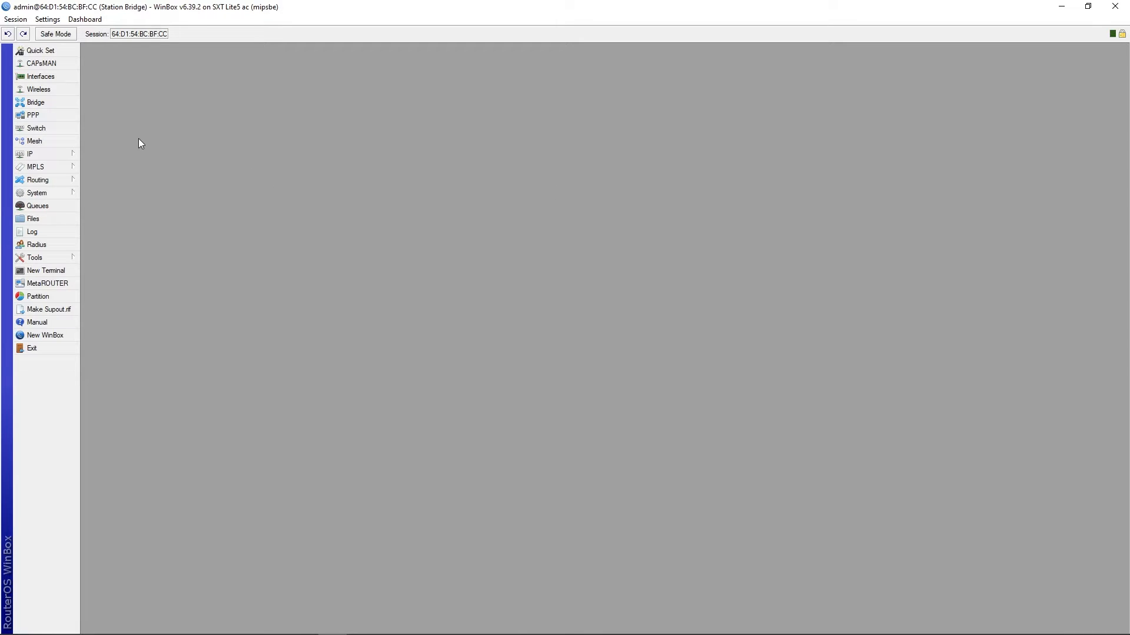
{"action": "mouse_move", "coordinate": [155, 136]}
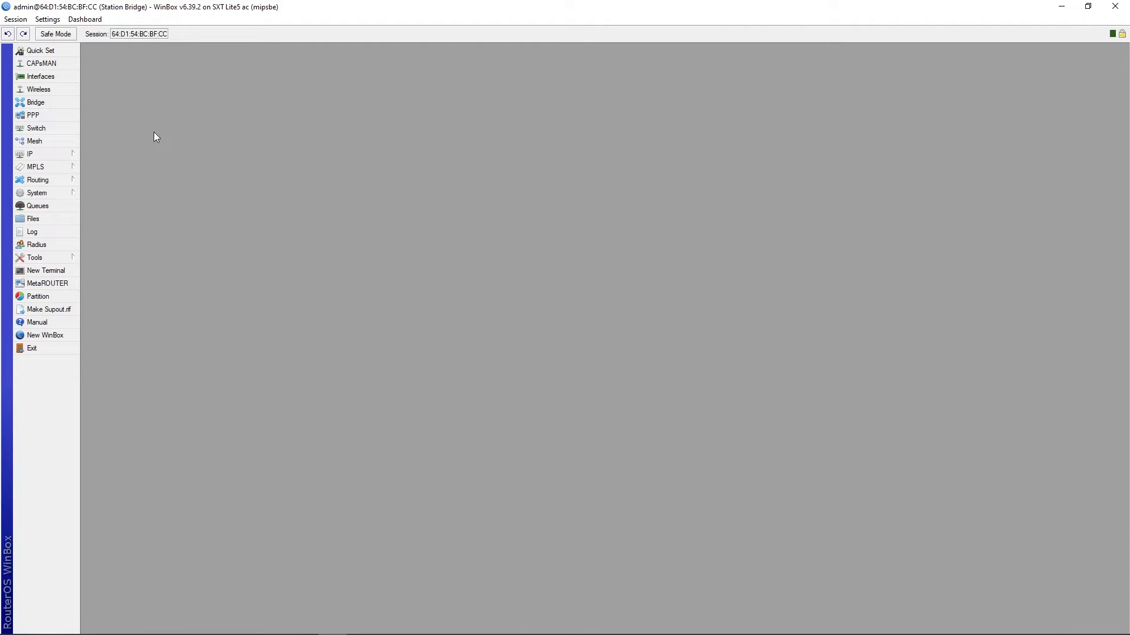
{"action": "mouse_move", "coordinate": [100, 170]}
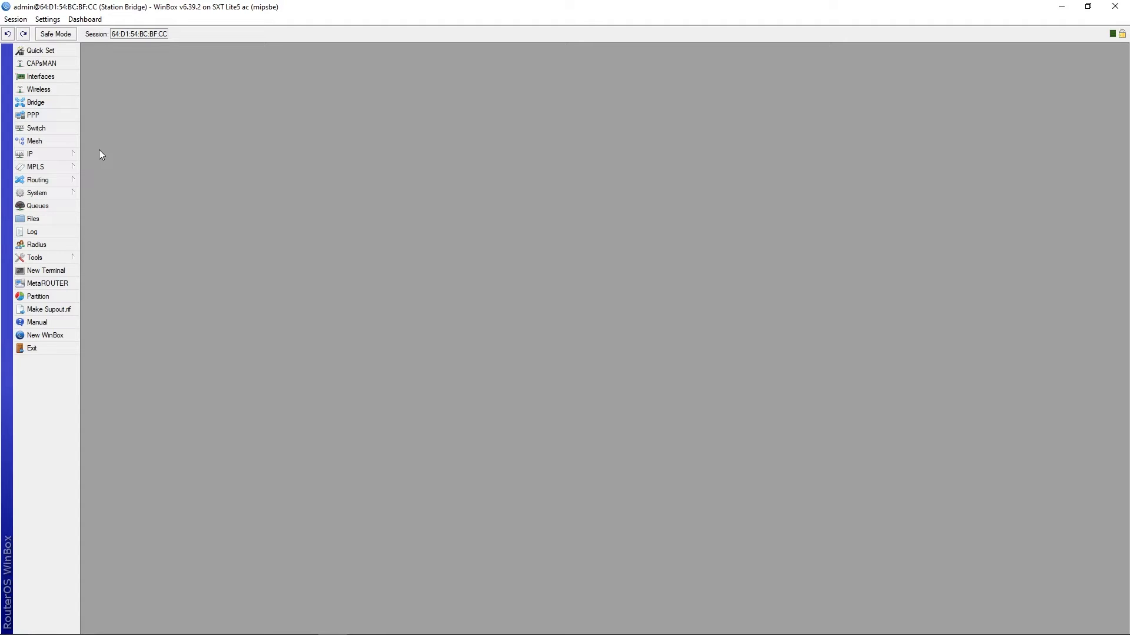
Step: Add 8.8.8.8 as a second DNS server beside 192.168.1.1 and save
{"action": "left_click", "coordinate": [28, 153]}
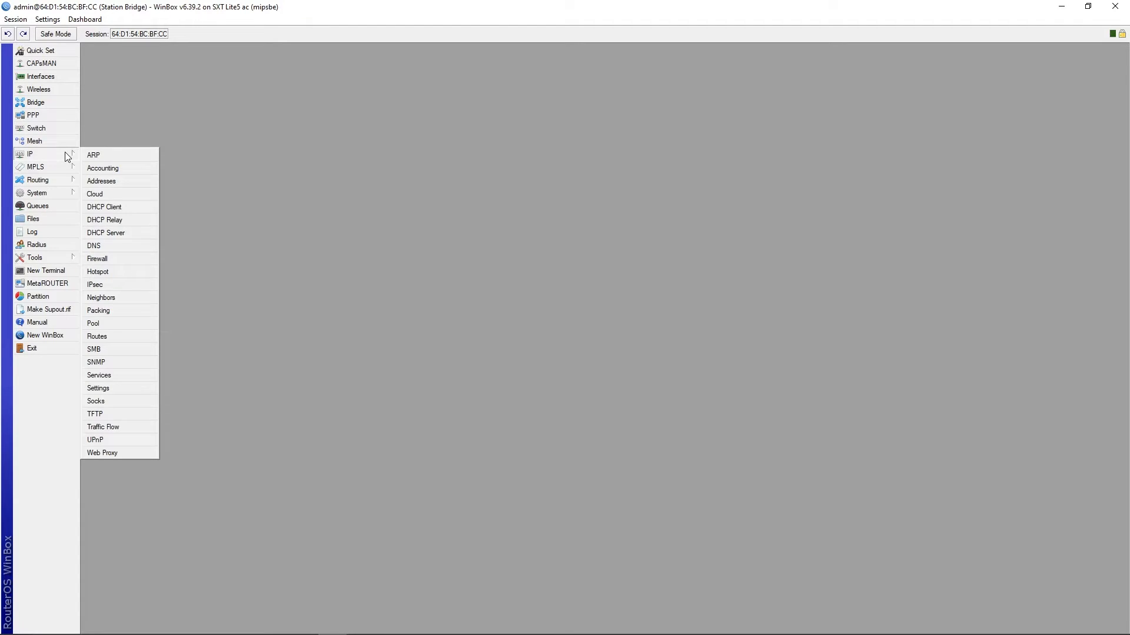
{"action": "left_click", "coordinate": [94, 244]}
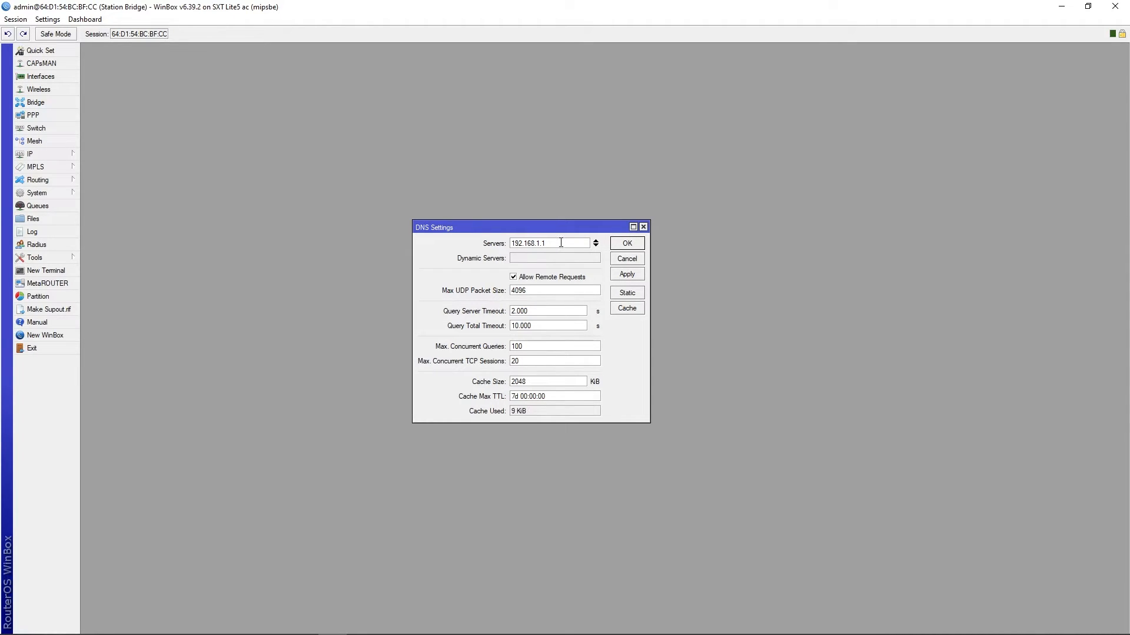
{"action": "triple_click", "coordinate": [551, 242]}
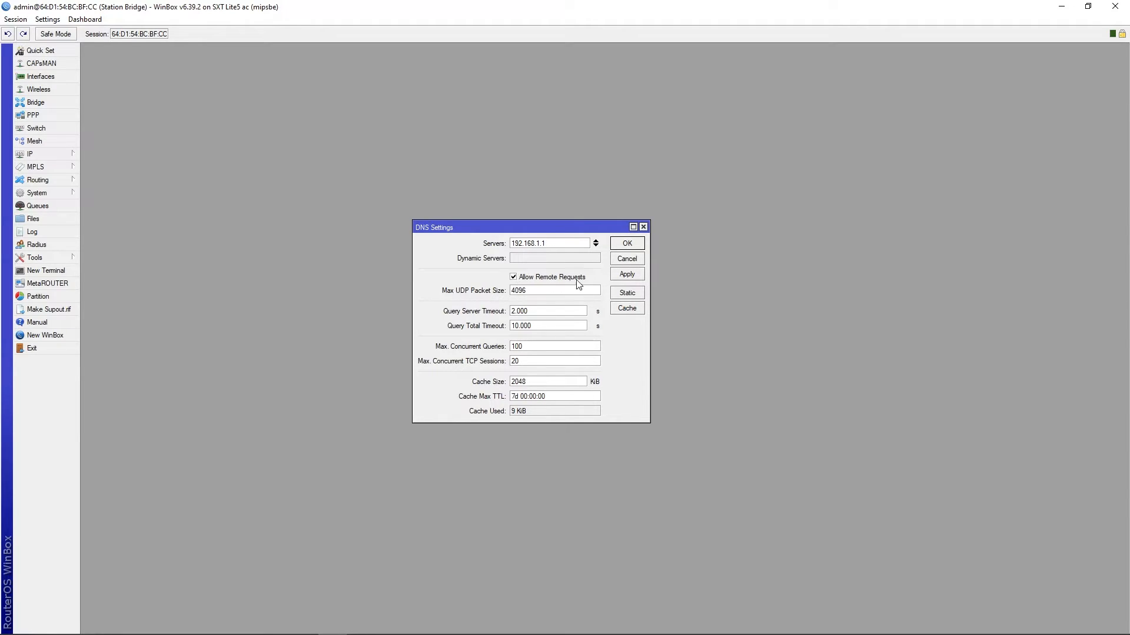
{"action": "left_click", "coordinate": [548, 243]}
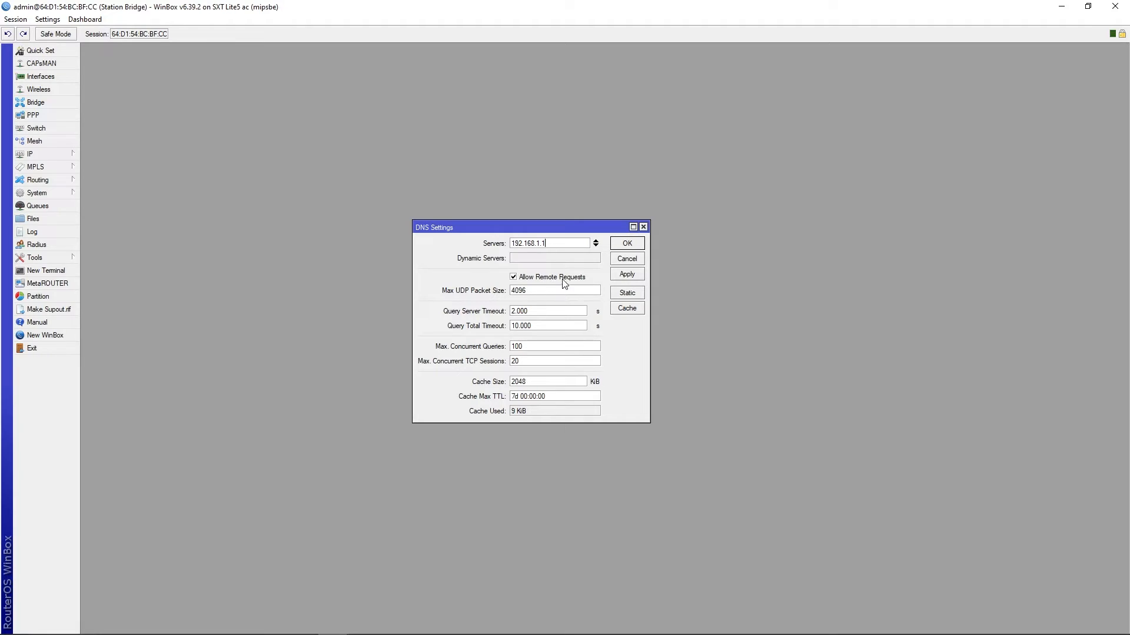
{"action": "mouse_move", "coordinate": [576, 280]}
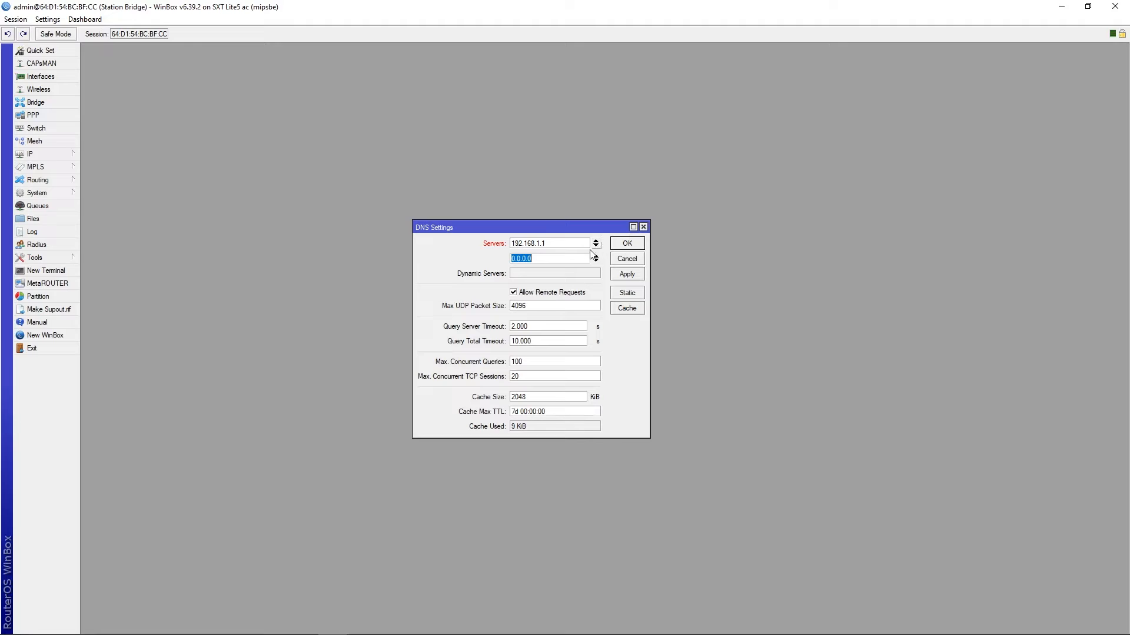
{"action": "type", "text": "8"}
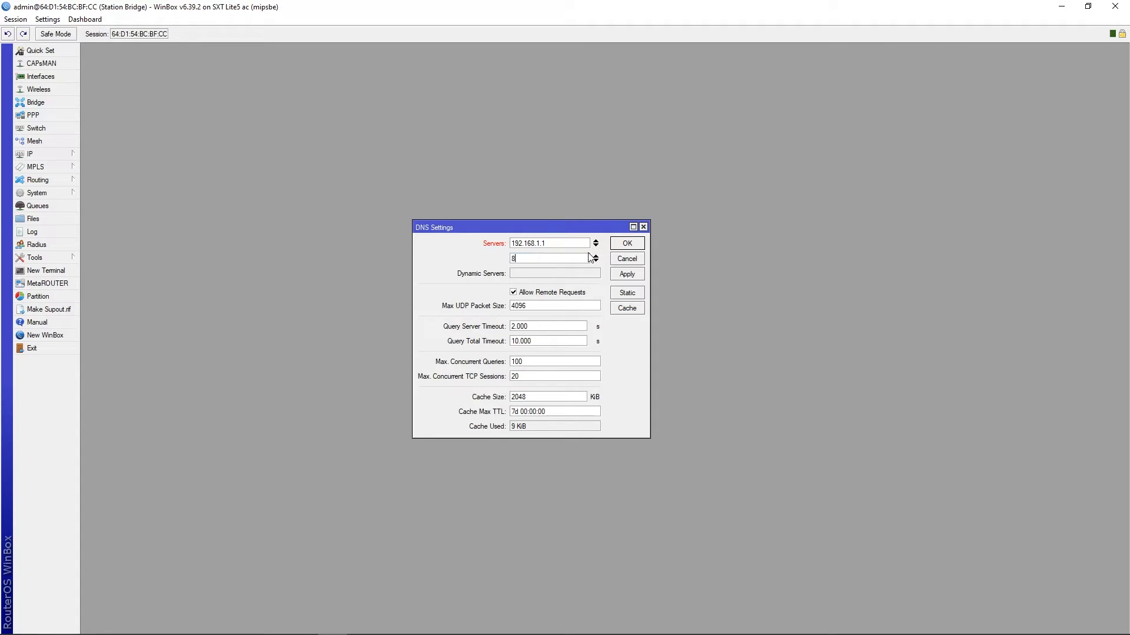
{"action": "type", "text": ".8.8.8"}
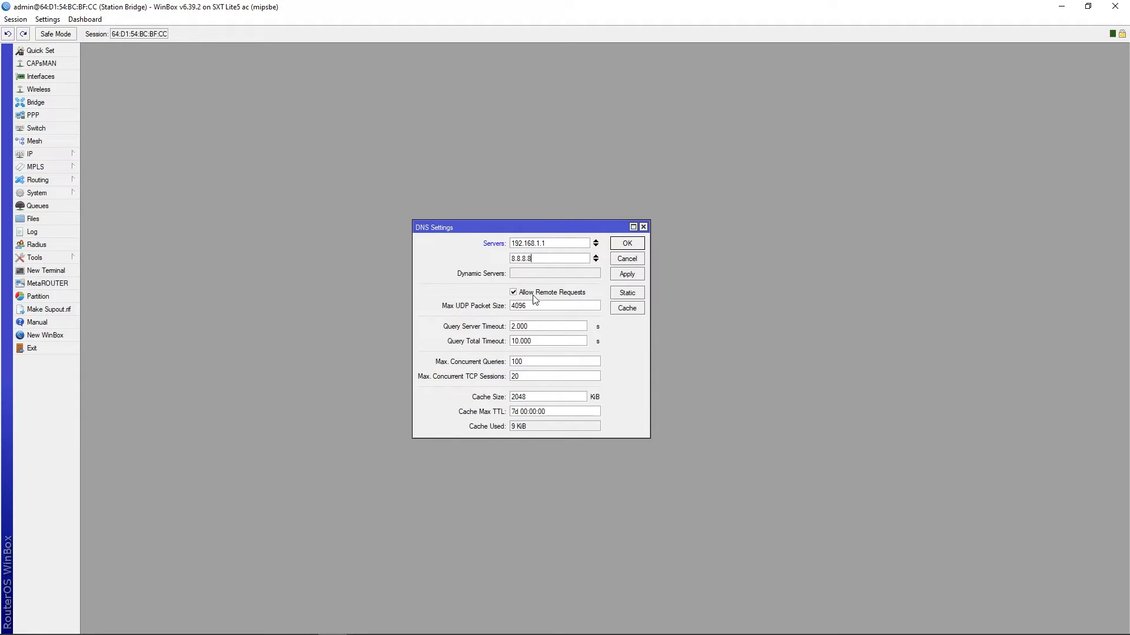
{"action": "left_click", "coordinate": [626, 242]}
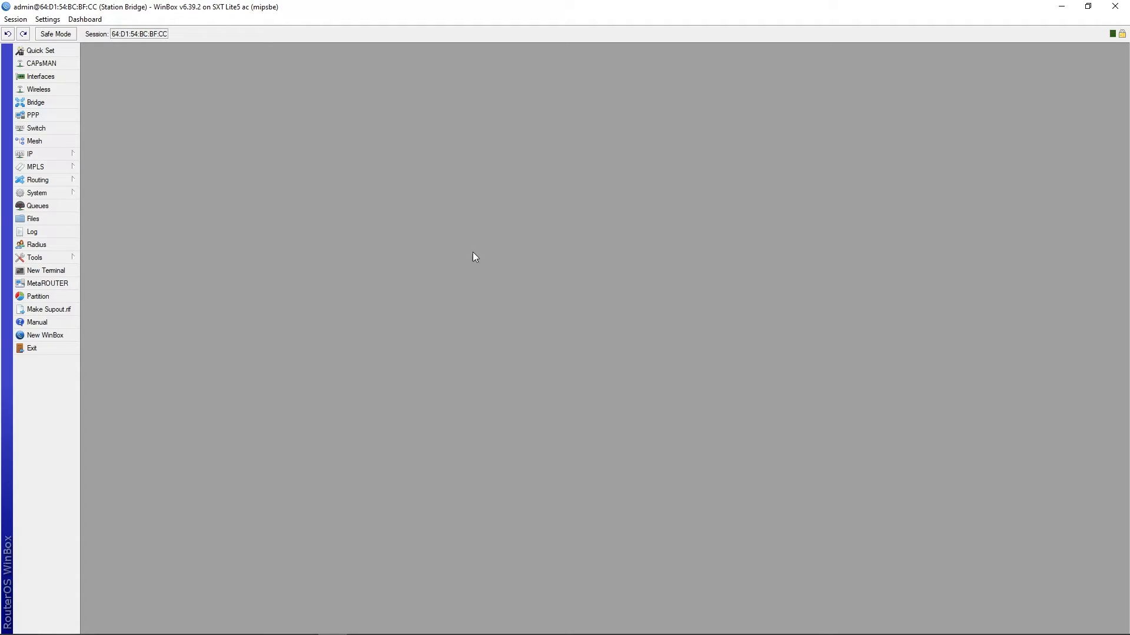
Step: Review the route list and cancel a new route with Dst. Address 10.10.10.1
{"action": "left_click", "coordinate": [28, 153]}
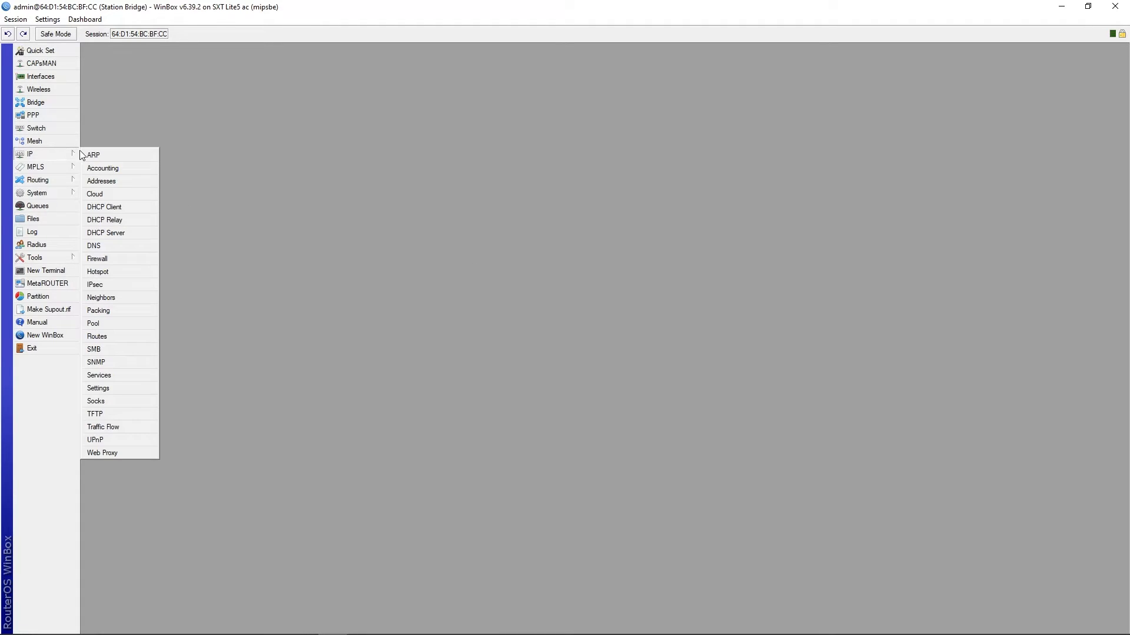
{"action": "mouse_move", "coordinate": [113, 336]}
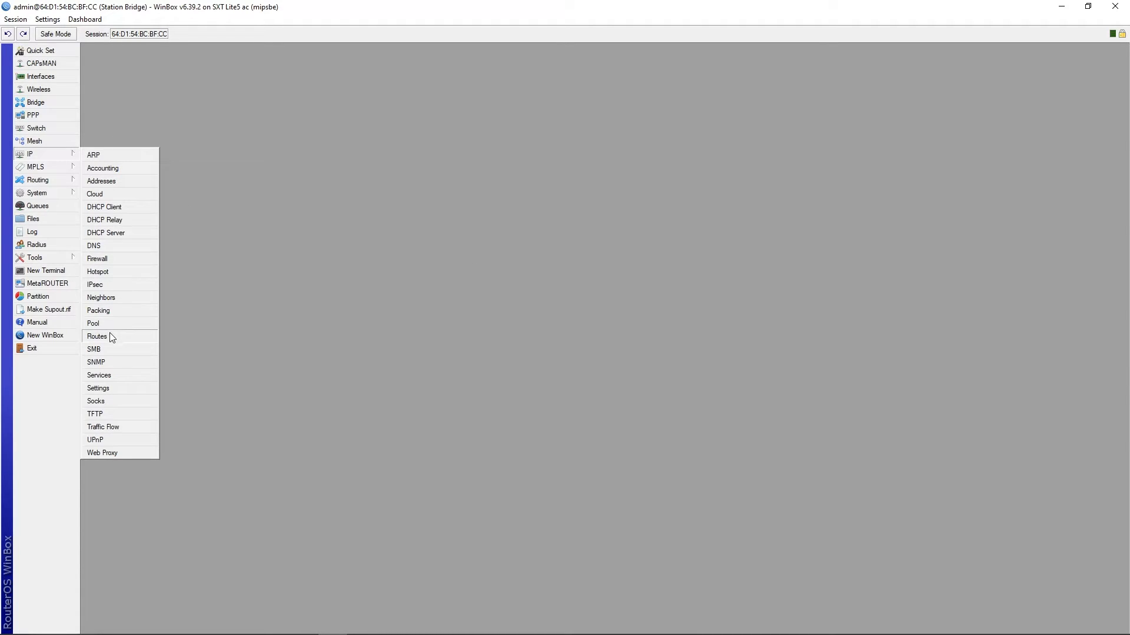
{"action": "left_click", "coordinate": [97, 337]}
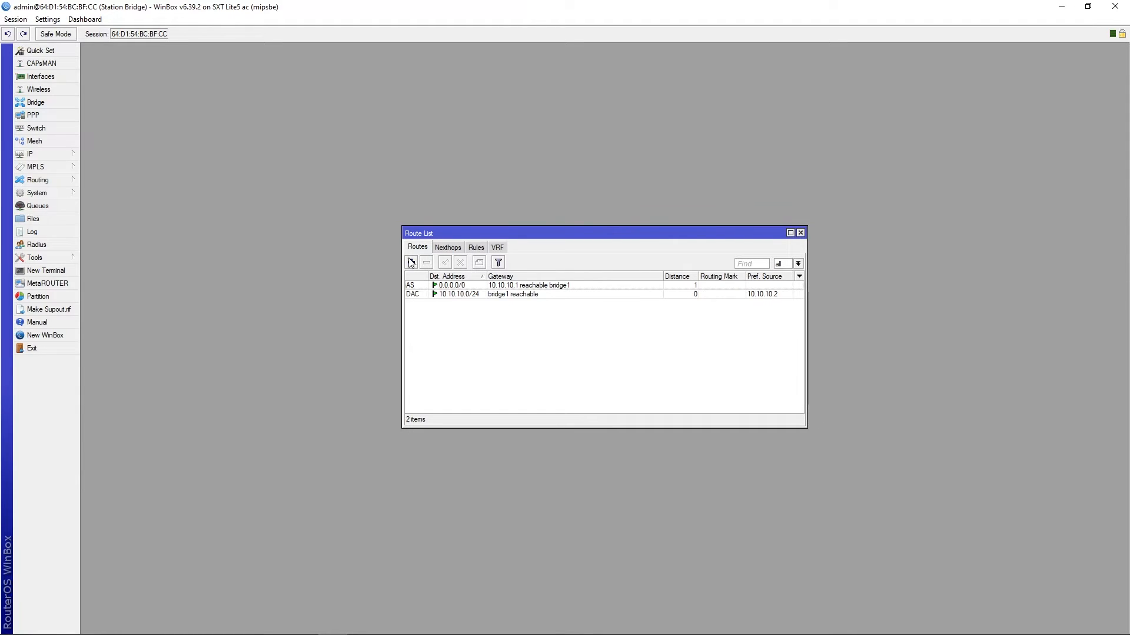
{"action": "left_click", "coordinate": [410, 261]}
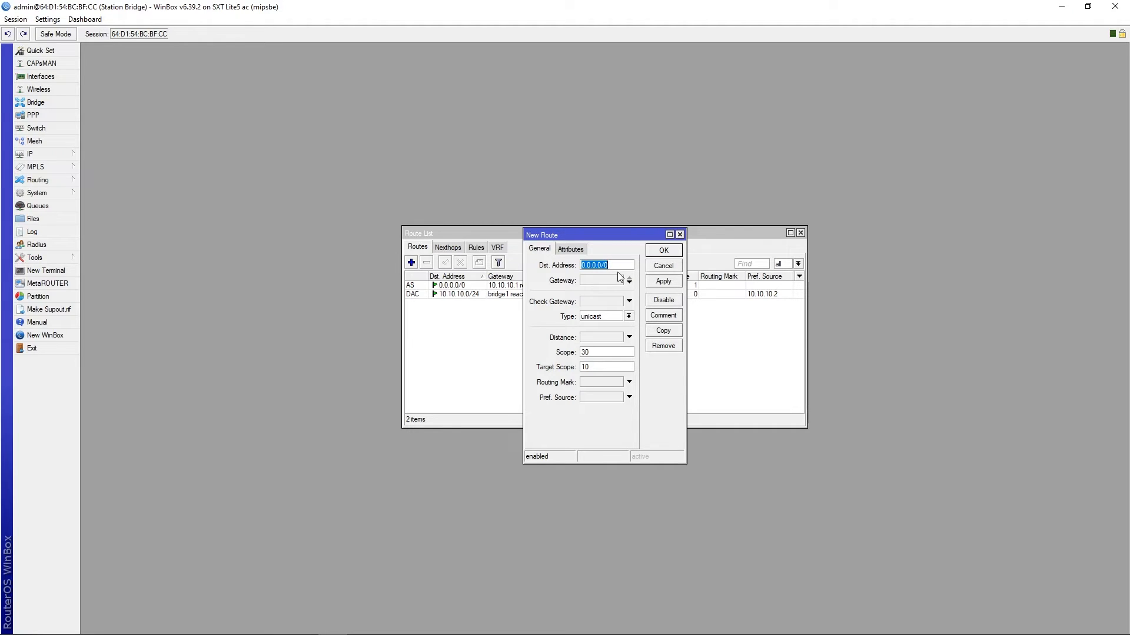
{"action": "left_click_drag", "start_coordinate": [583, 234], "coordinate": [677, 322]}
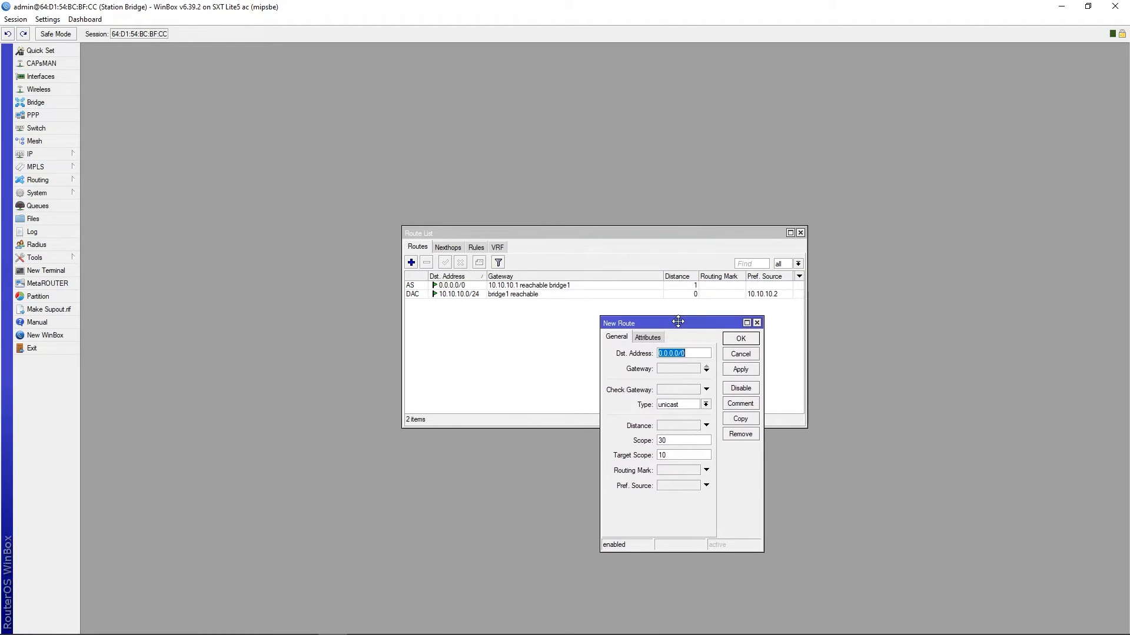
{"action": "type", "text": "10.10.10.1"}
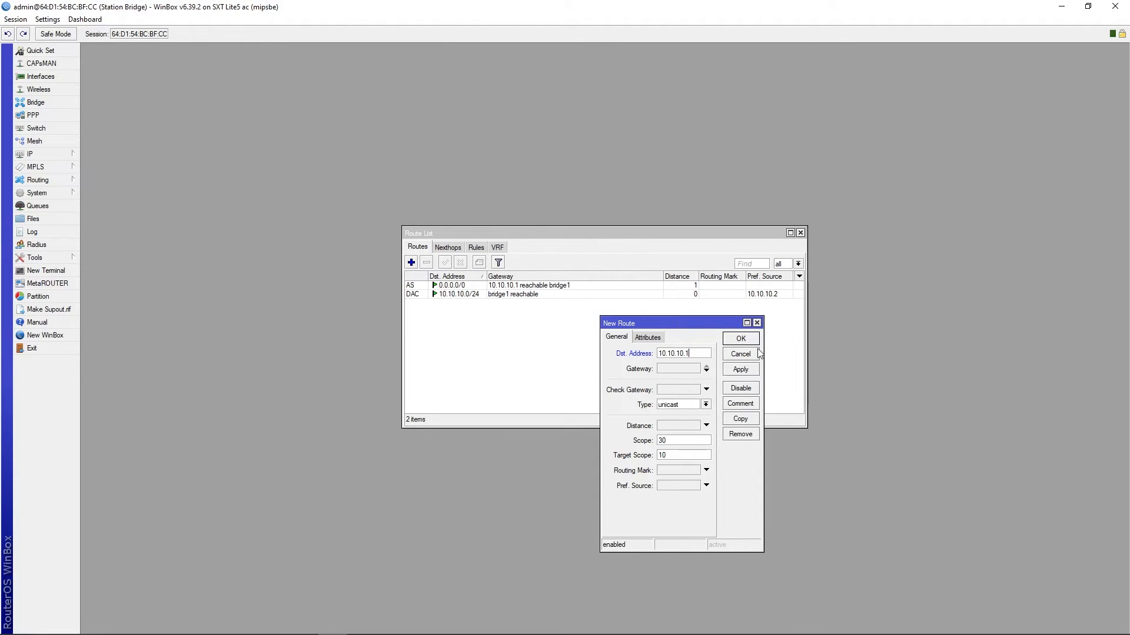
{"action": "mouse_move", "coordinate": [745, 358]}
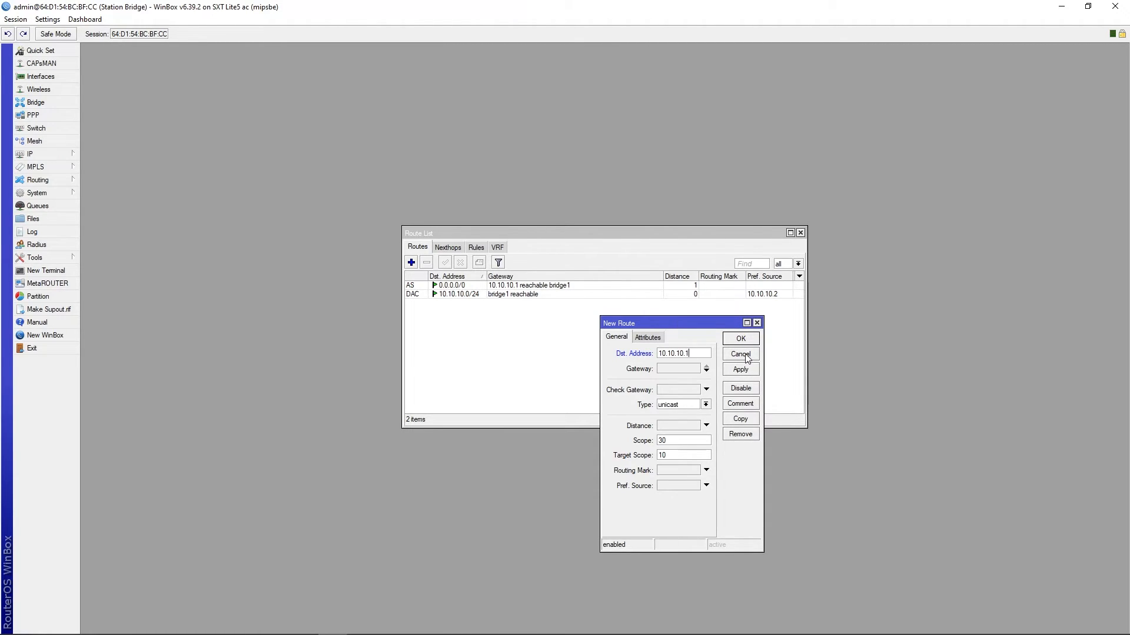
{"action": "left_click", "coordinate": [740, 354]}
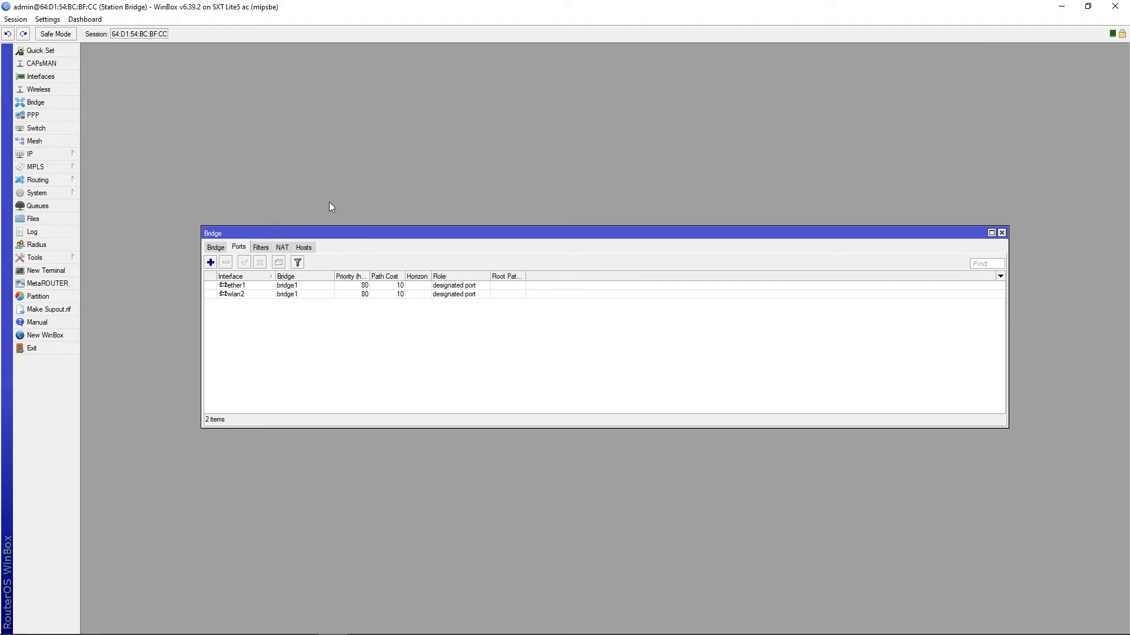
{"action": "left_click", "coordinate": [210, 261]}
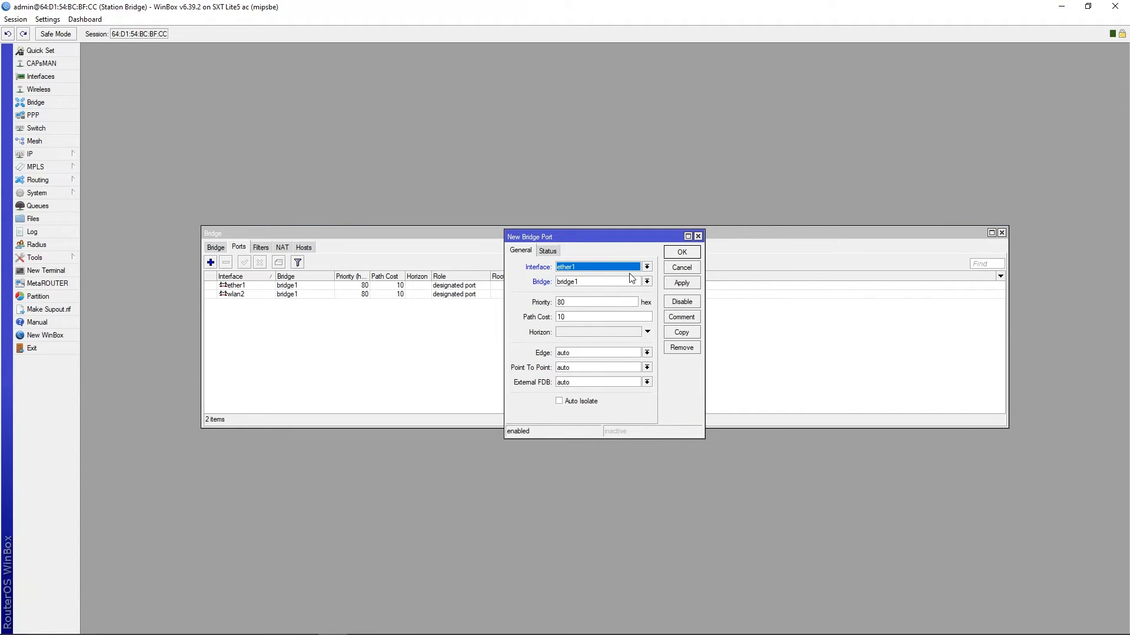
{"action": "left_click", "coordinate": [598, 281]}
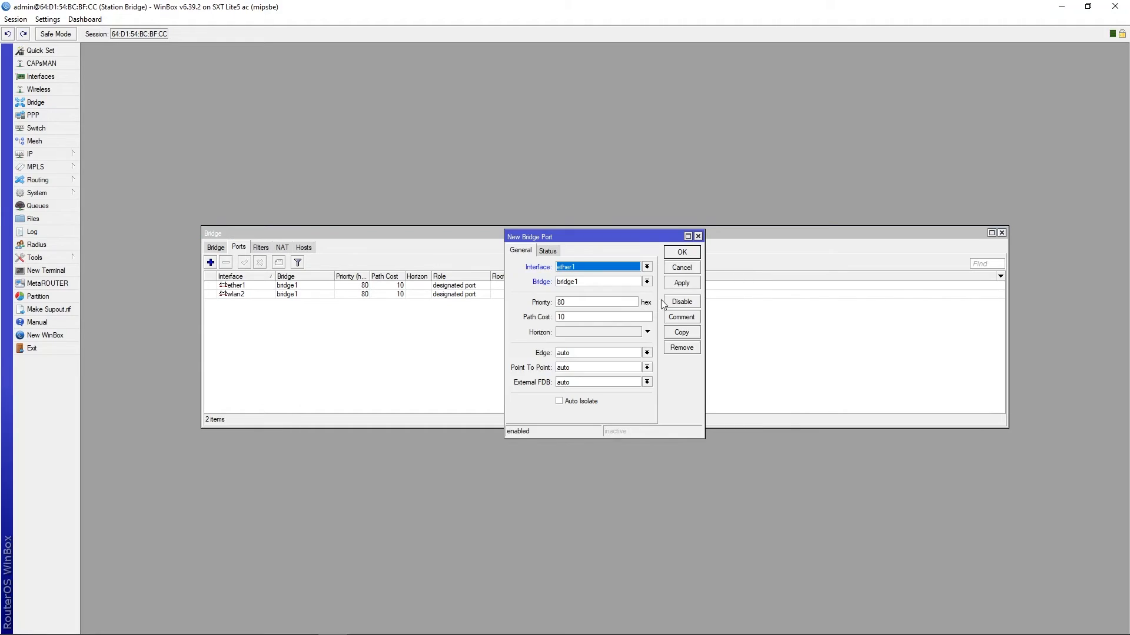
{"action": "left_click", "coordinate": [681, 251]}
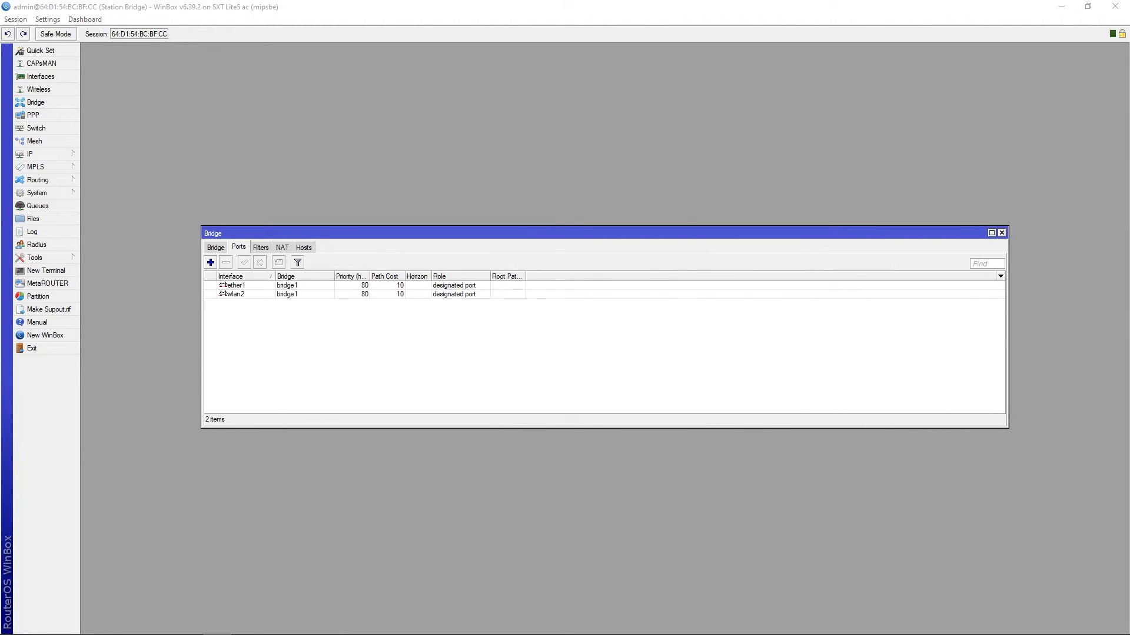
Step: Ping google.com from a station terminal, then close the terminal and bridge windows
{"action": "left_click", "coordinate": [45, 270]}
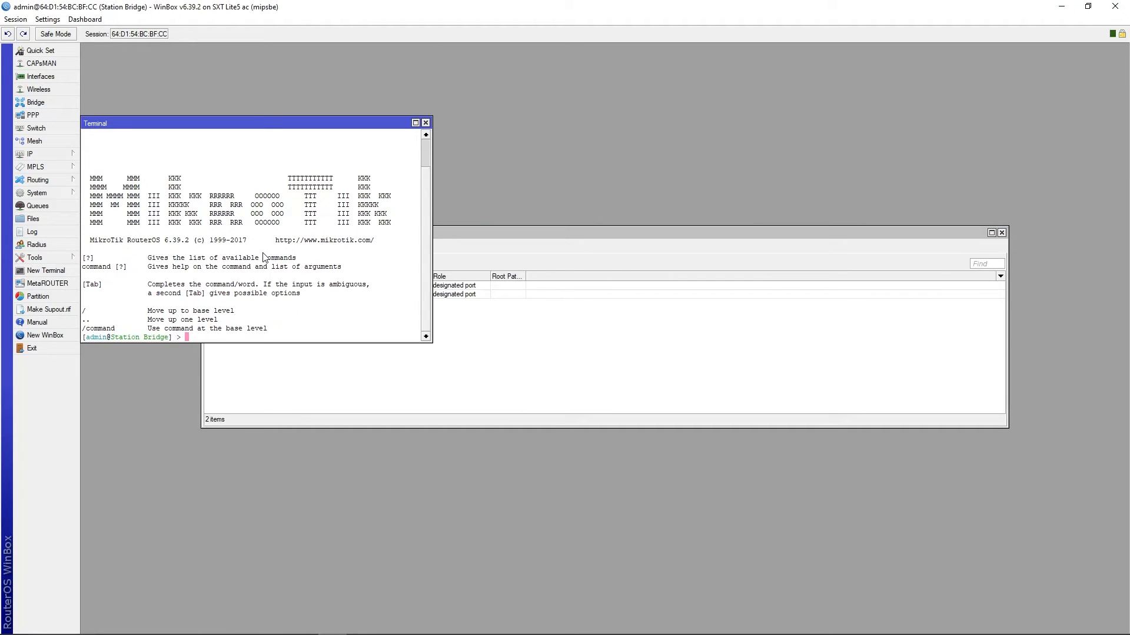
{"action": "type", "text": "ping google.com"}
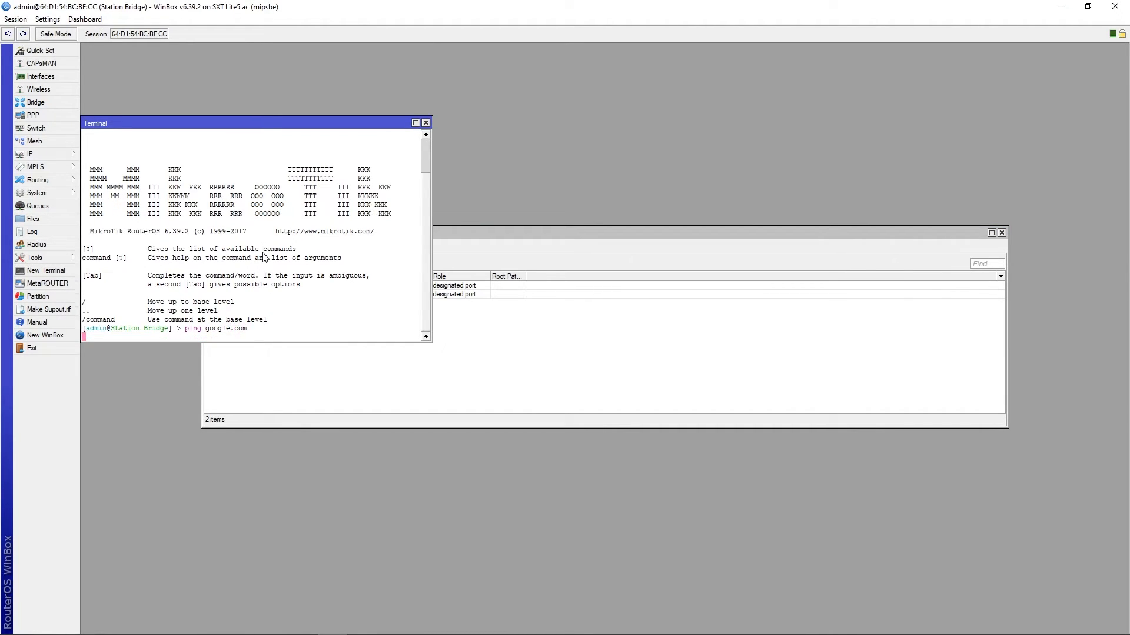
{"action": "left_click", "coordinate": [425, 123]}
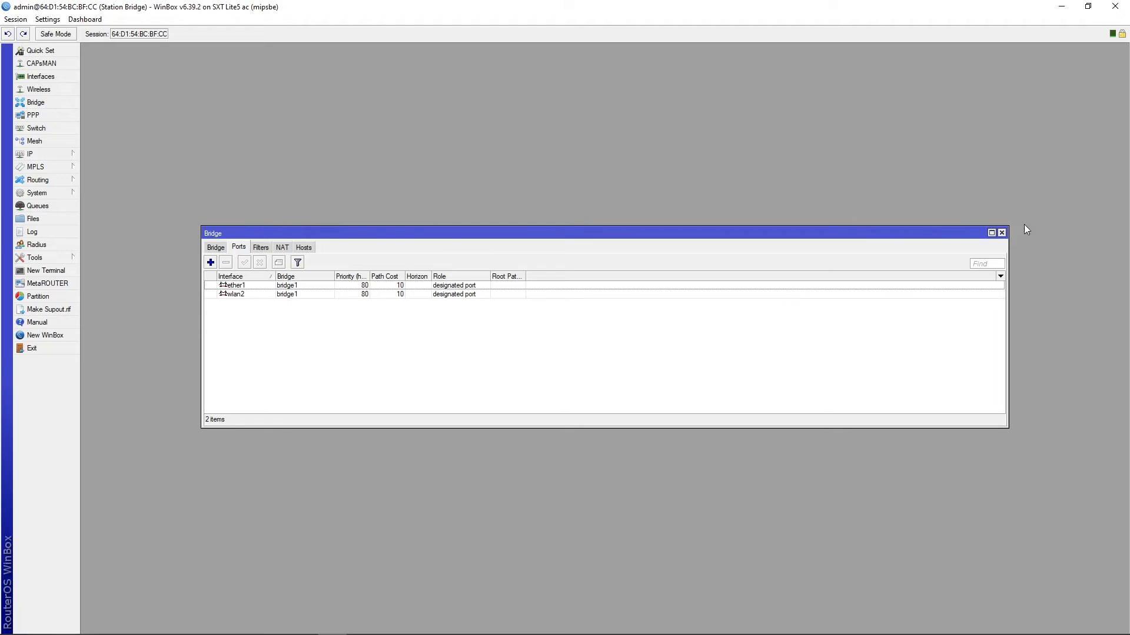
{"action": "left_click", "coordinate": [1001, 232]}
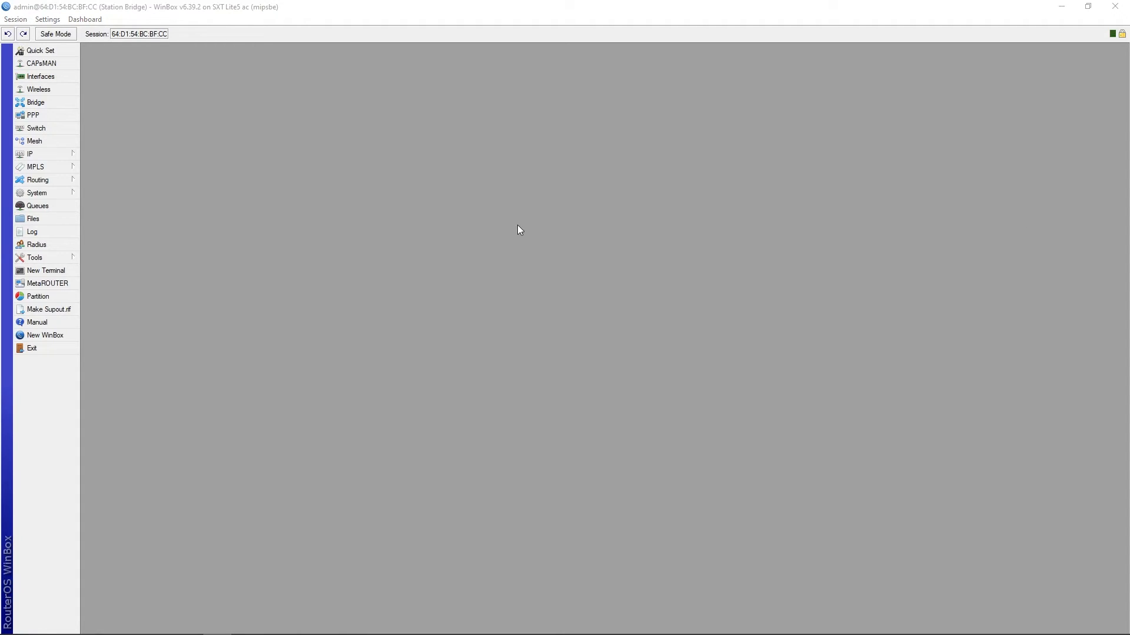
{"action": "mouse_move", "coordinate": [134, 174]}
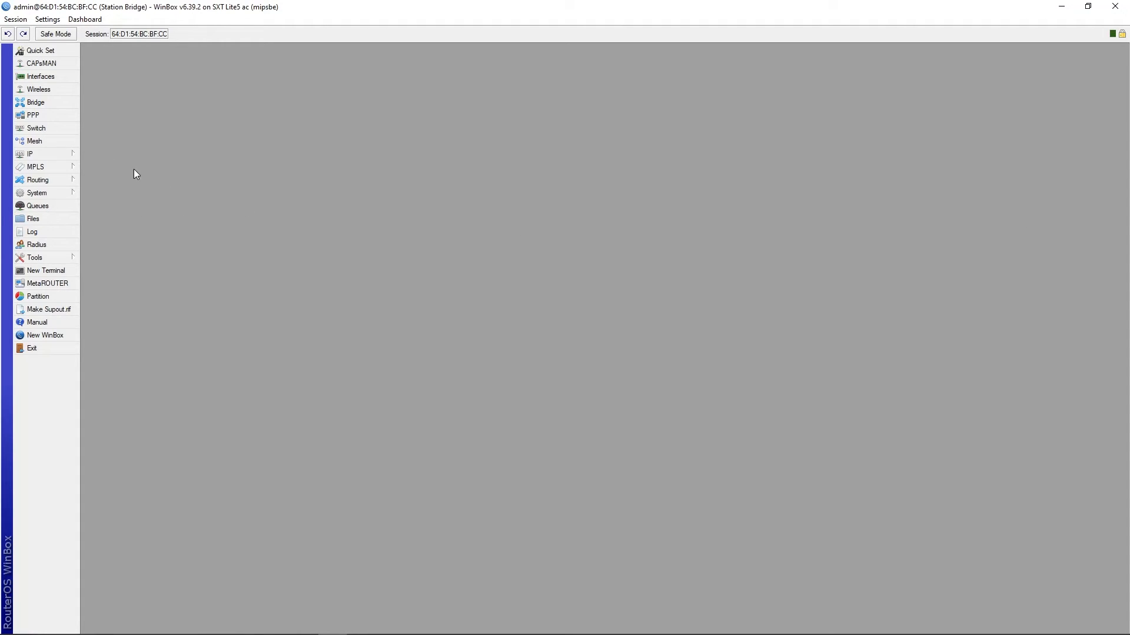
{"action": "mouse_move", "coordinate": [101, 159]}
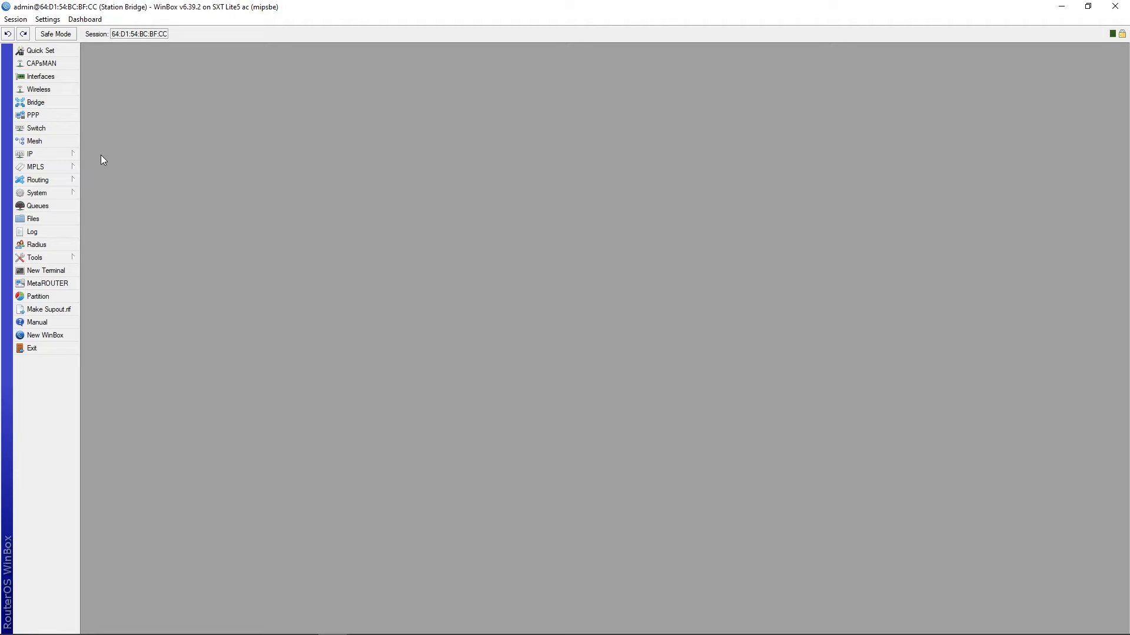
{"action": "mouse_move", "coordinate": [96, 159]}
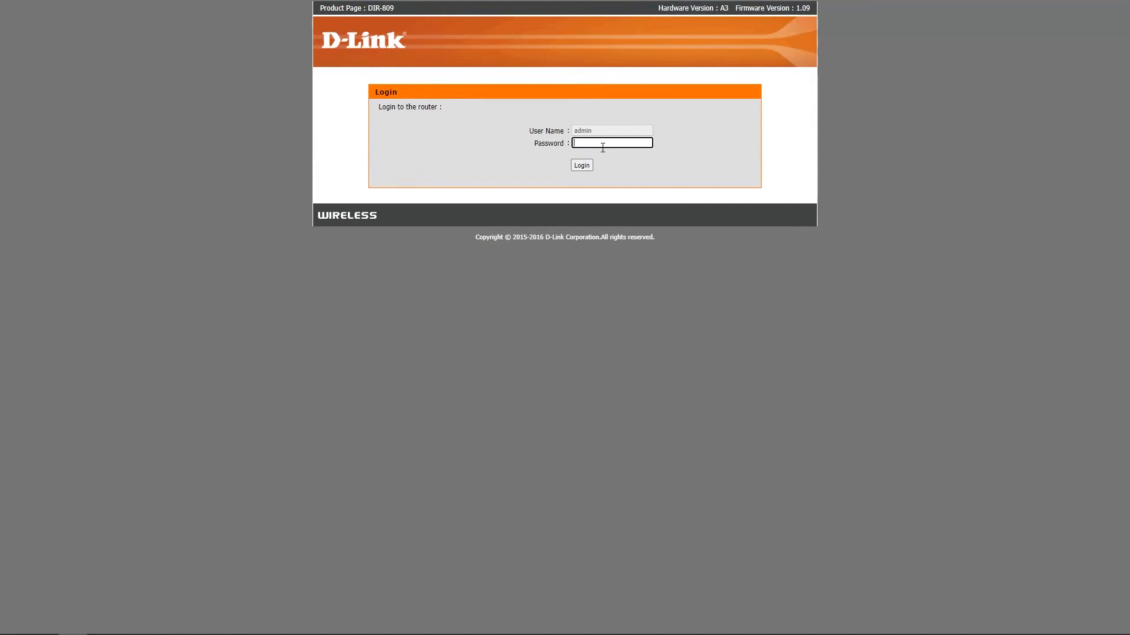
Step: Log into the D-Link DIR-809 web admin with the admin password
{"action": "type", "text": "password"}
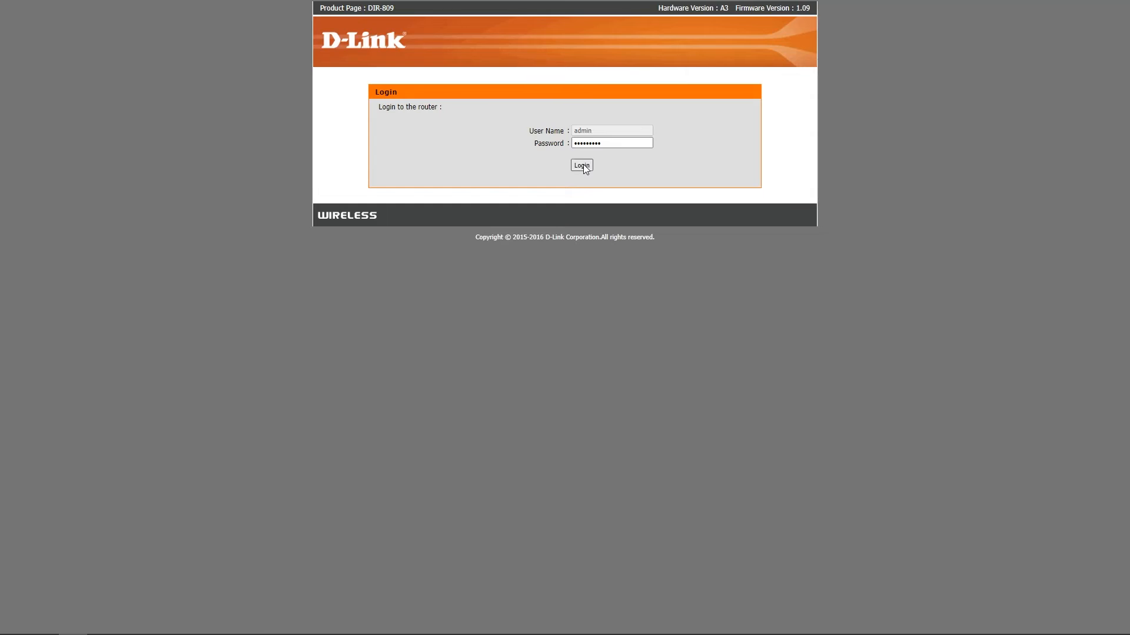
{"action": "left_click", "coordinate": [581, 165]}
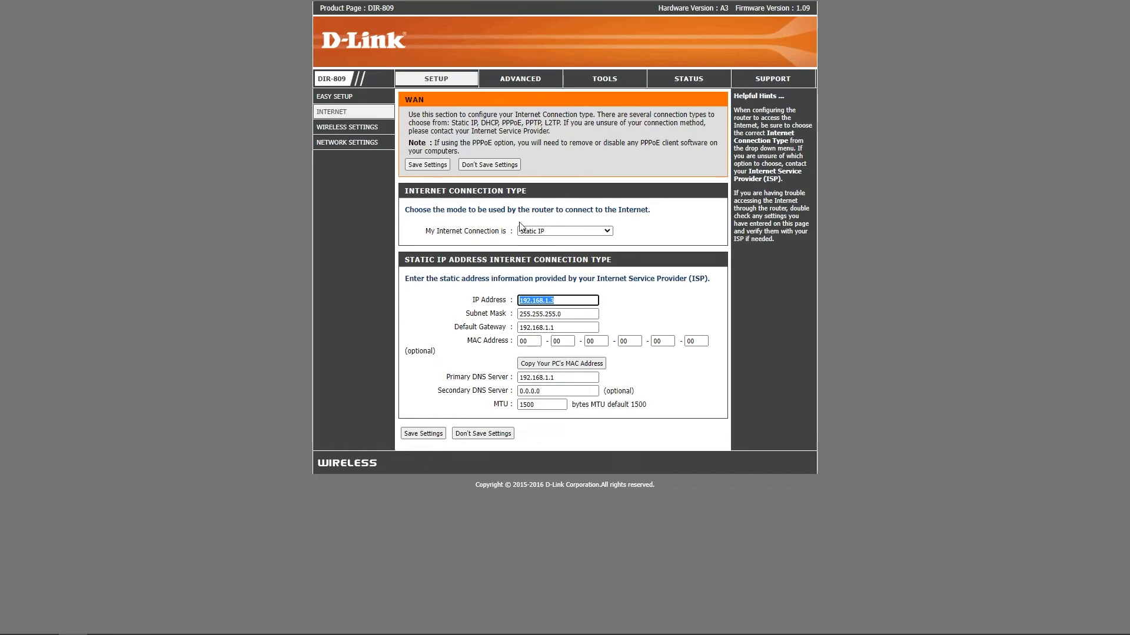
{"action": "mouse_move", "coordinate": [565, 235]}
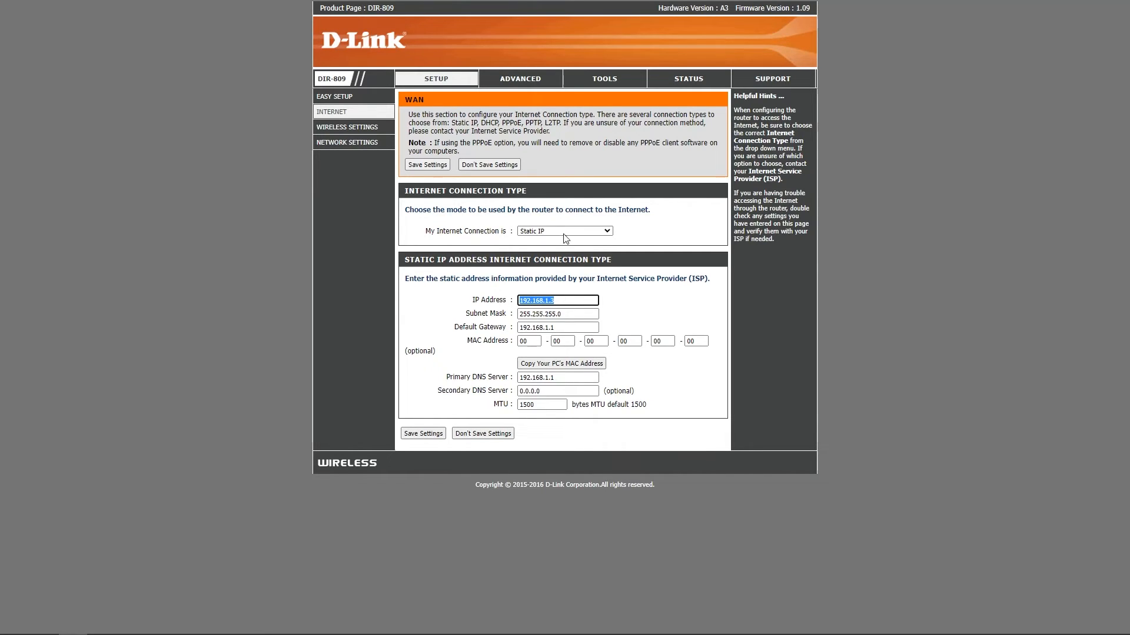
{"action": "left_click", "coordinate": [565, 231]}
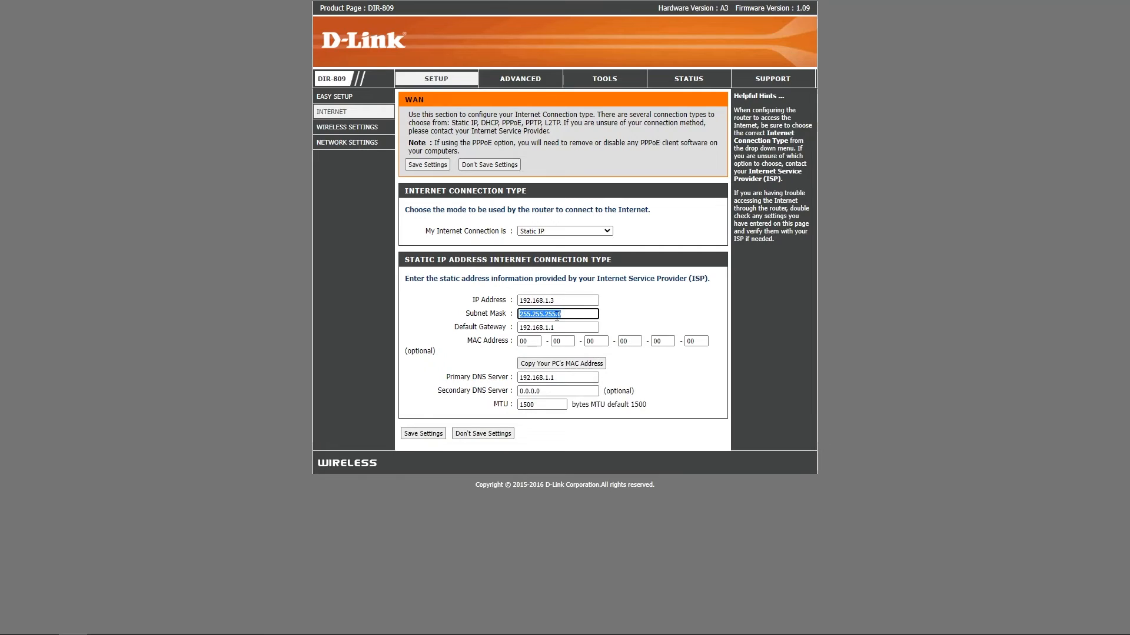
{"action": "left_click", "coordinate": [557, 327]}
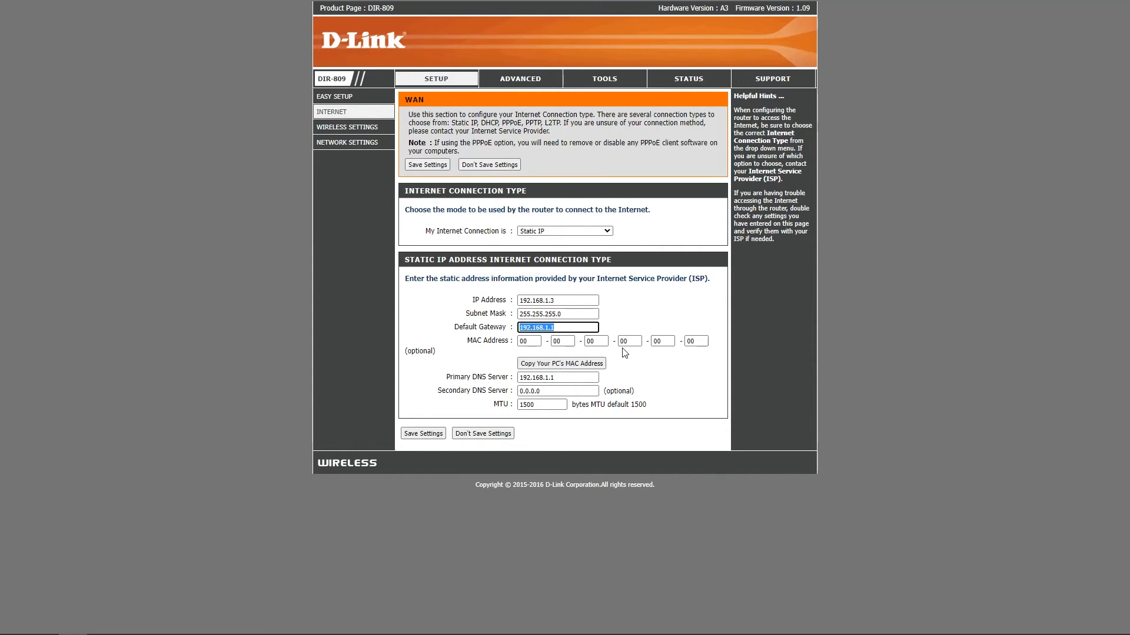
{"action": "left_click", "coordinate": [558, 313]}
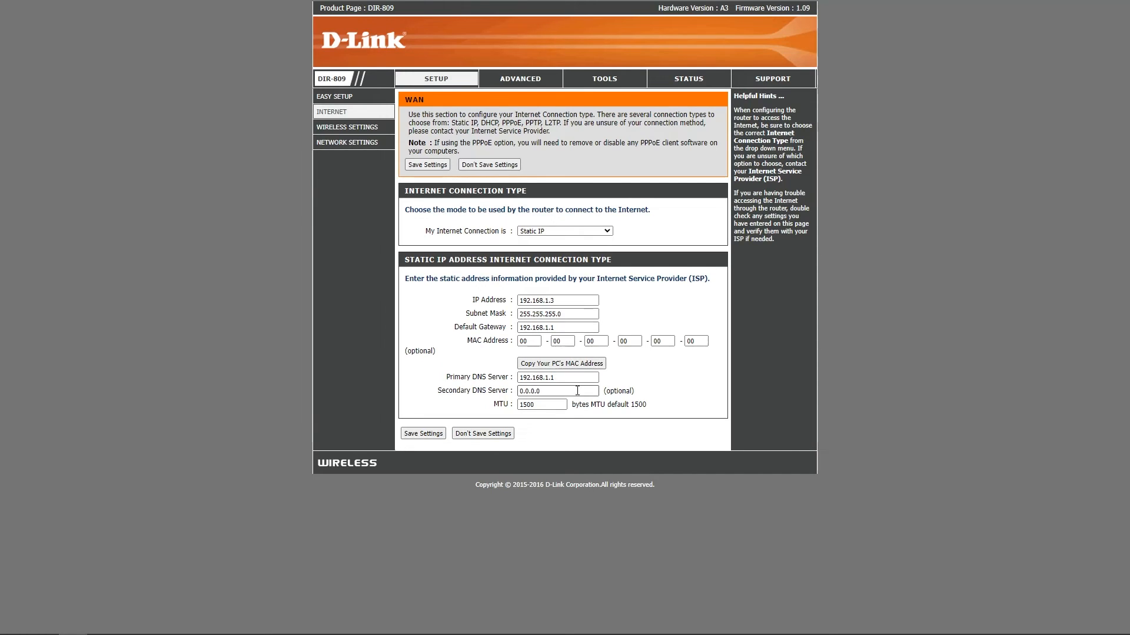
{"action": "triple_click", "coordinate": [558, 376]}
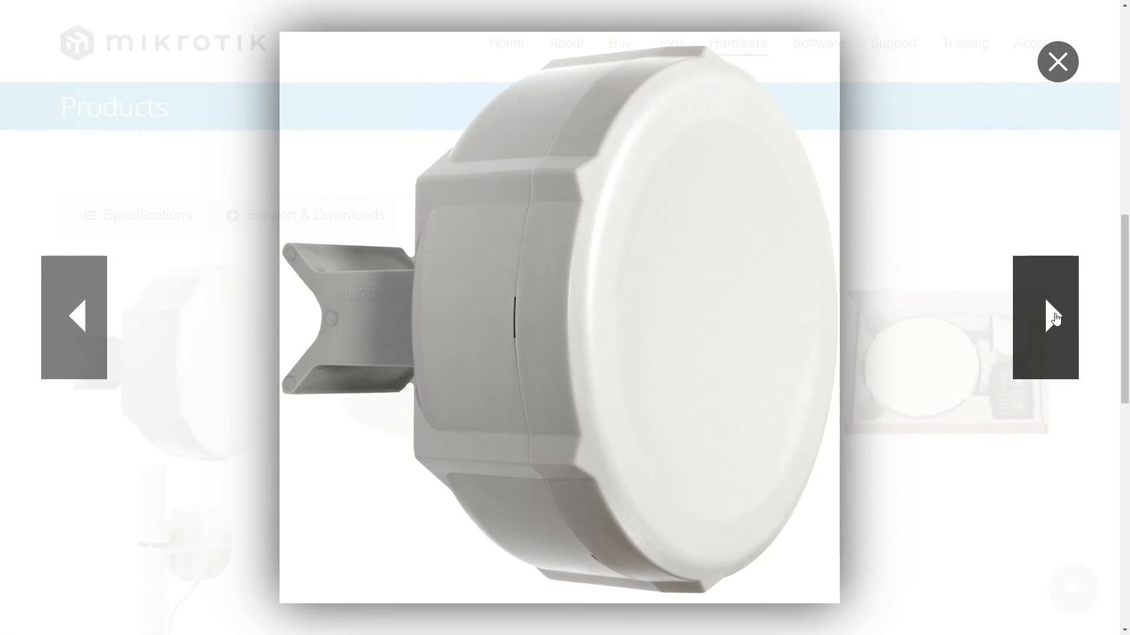
Step: Advance the SXT photo gallery to the retail box picture
{"action": "left_click", "coordinate": [1045, 317]}
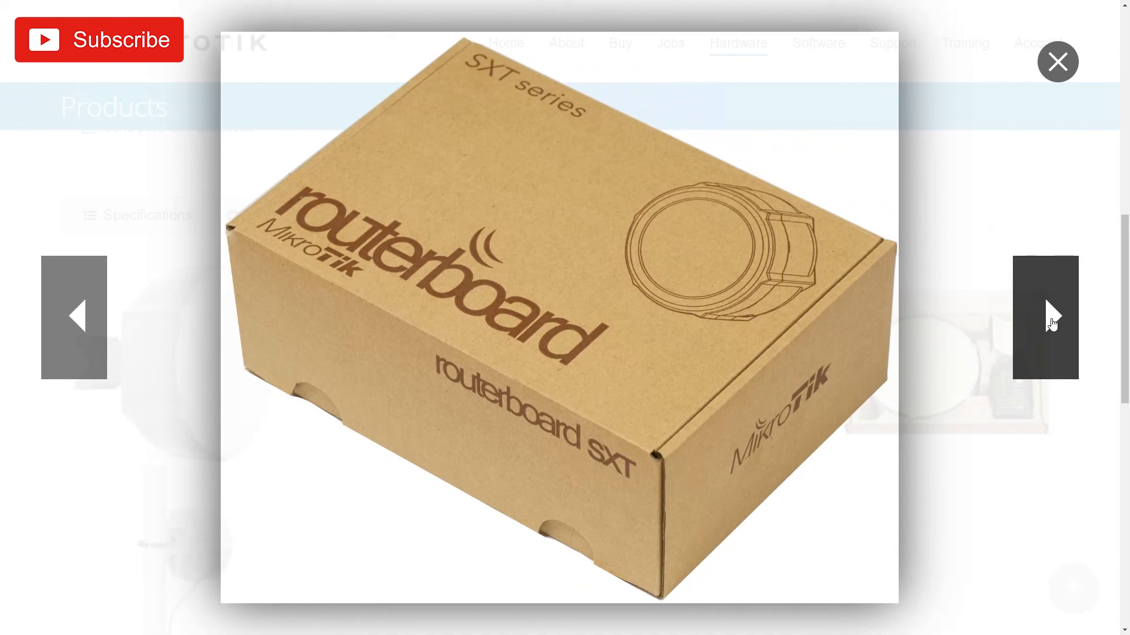